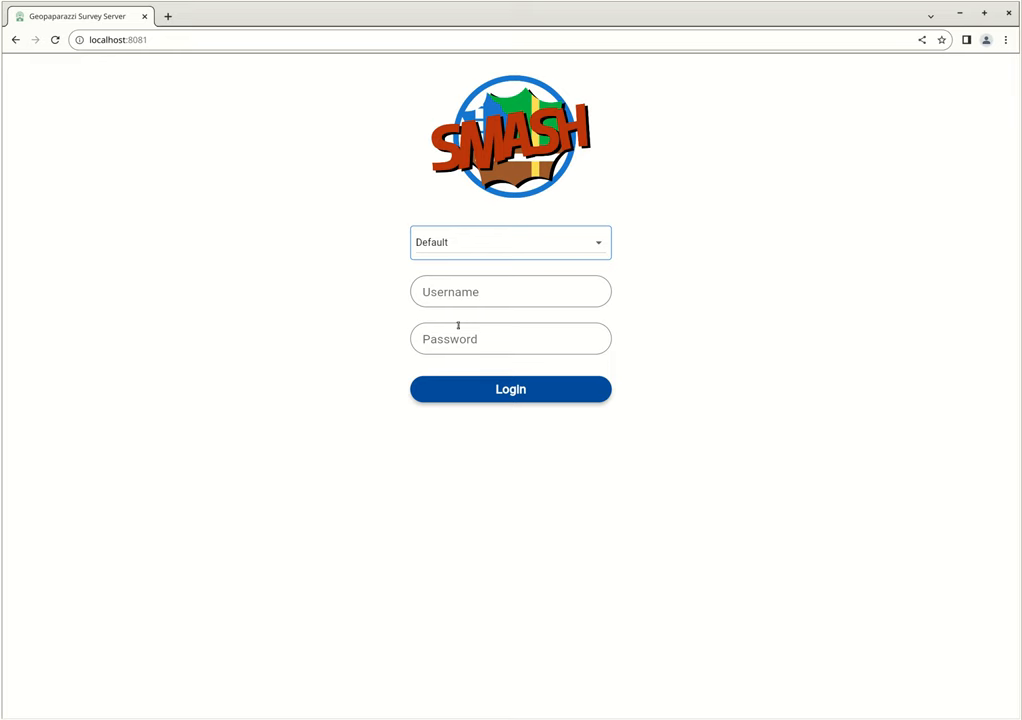
Step: Sign in as user 'andrea' to the Default project and show the account and project menu
{"action": "left_click", "coordinate": [504, 292]}
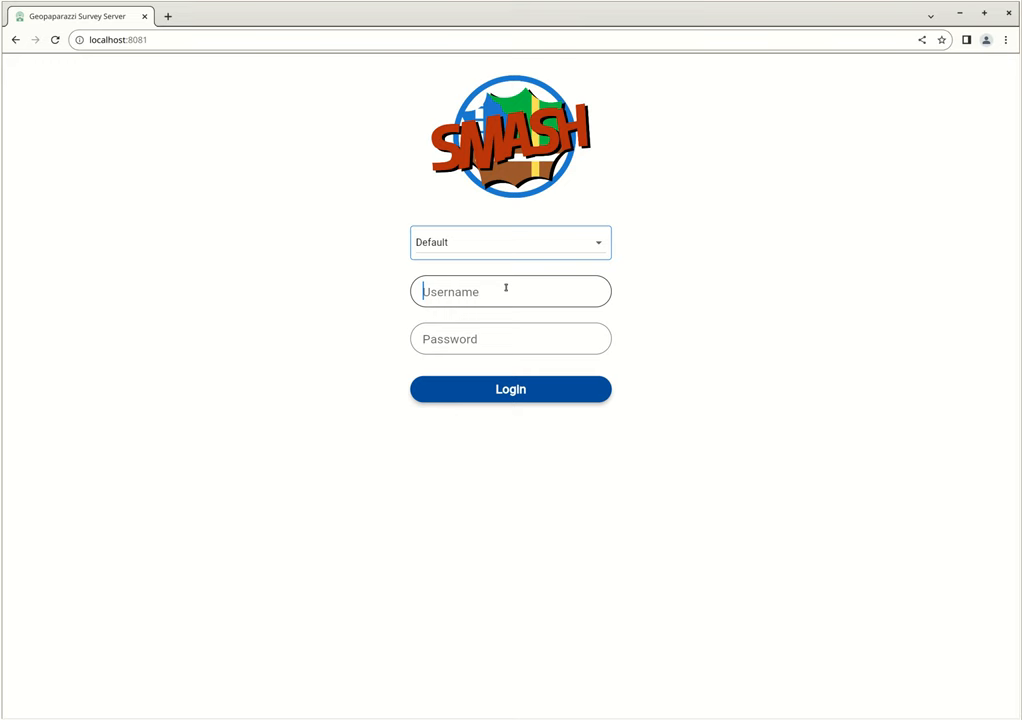
{"action": "type", "text": "andrea"}
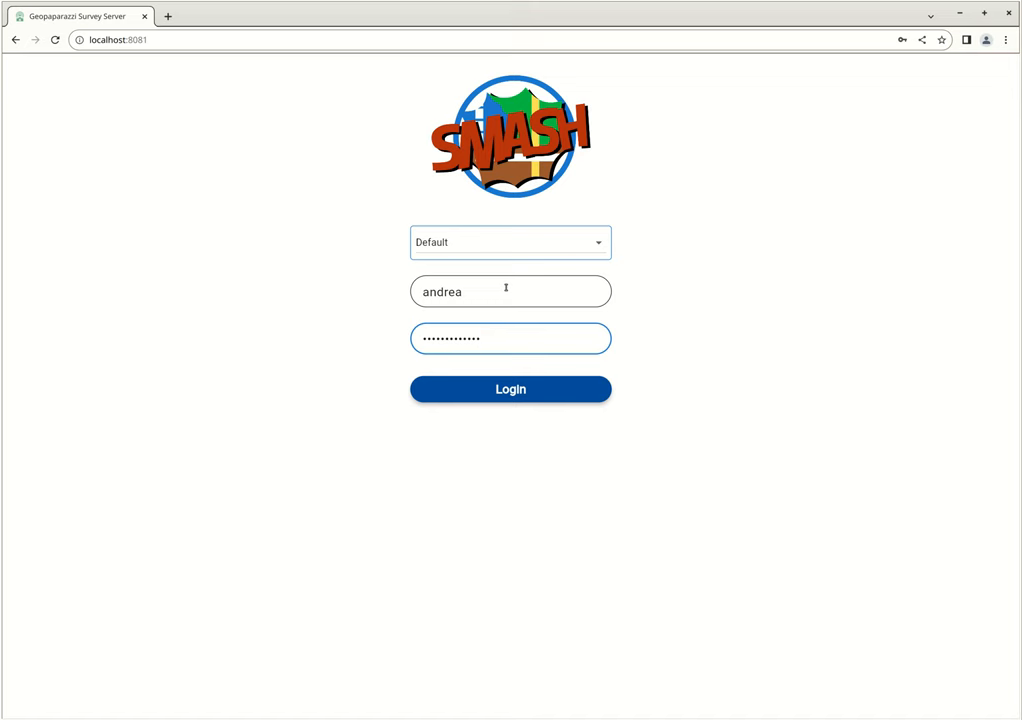
{"action": "left_click", "coordinate": [510, 388]}
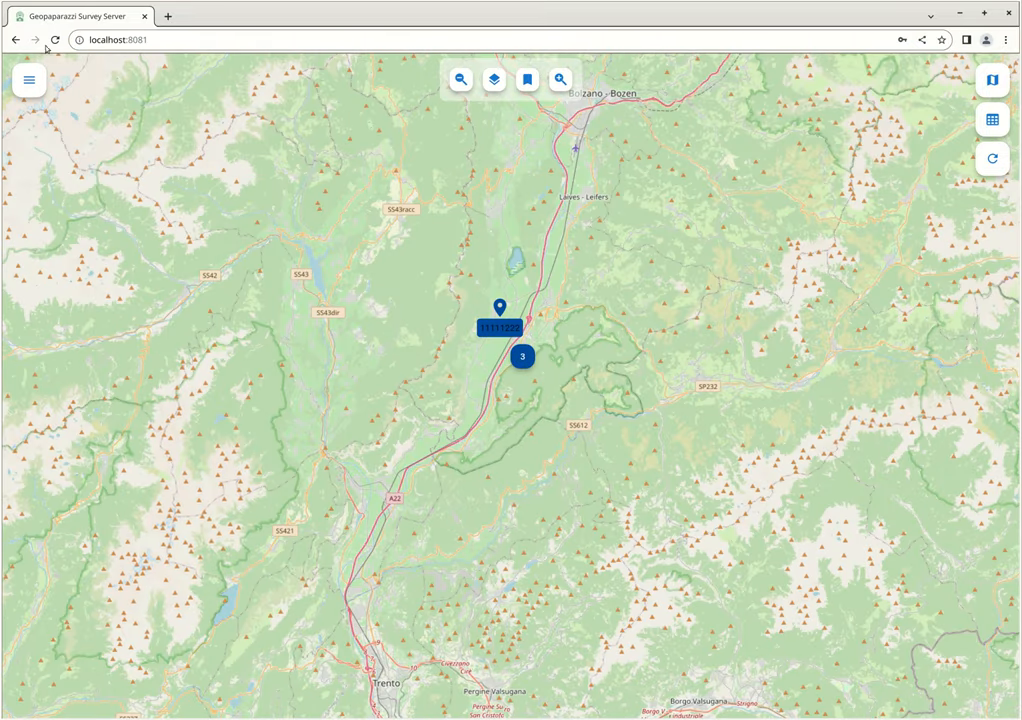
{"action": "left_click", "coordinate": [26, 76]}
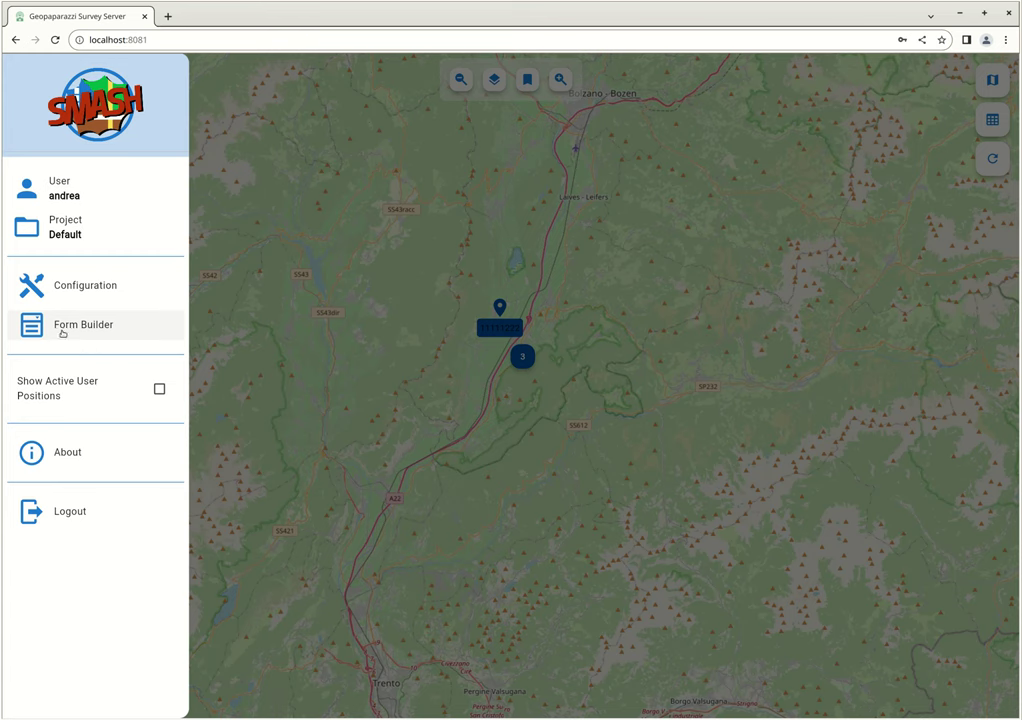
{"action": "mouse_move", "coordinate": [90, 284]}
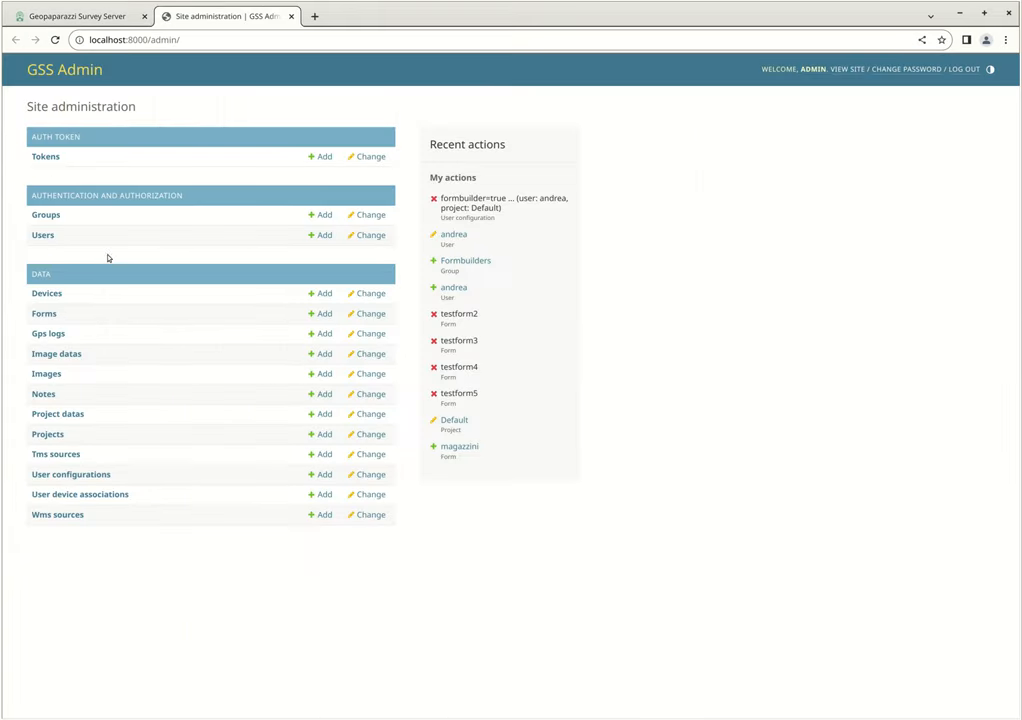
{"action": "mouse_move", "coordinate": [96, 482]}
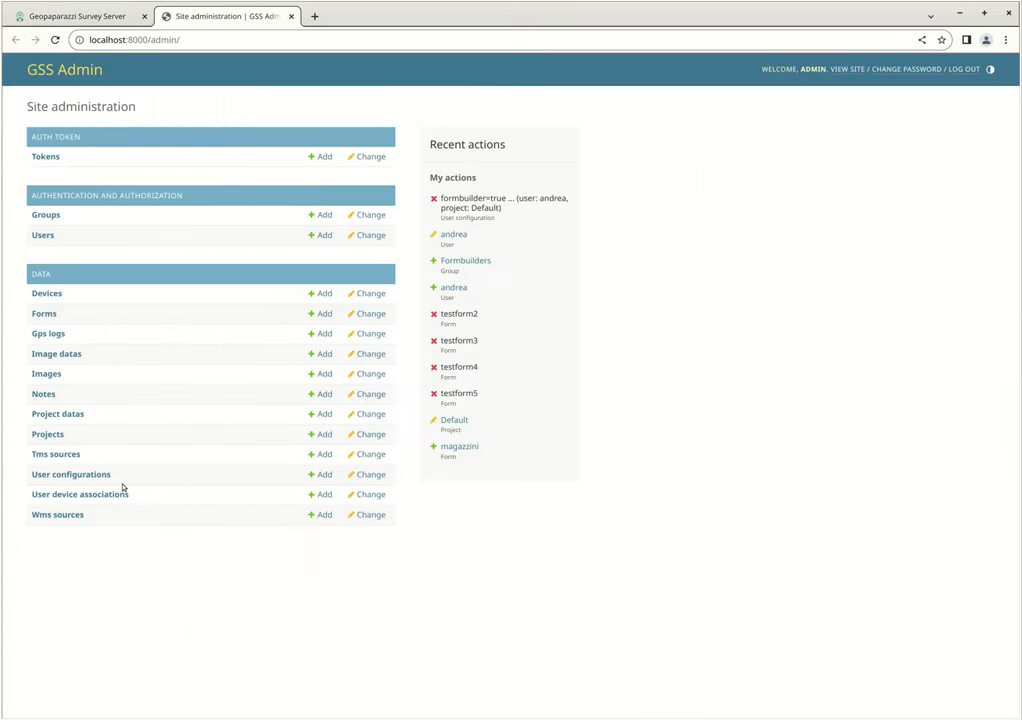
{"action": "mouse_move", "coordinate": [148, 332]}
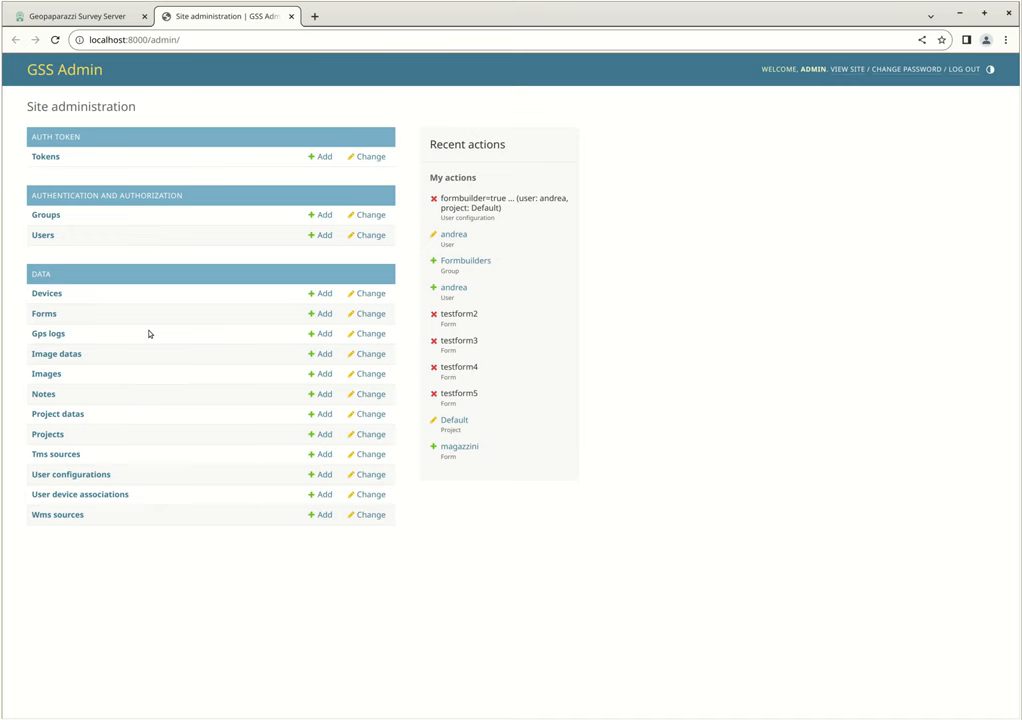
{"action": "mouse_move", "coordinate": [48, 190]}
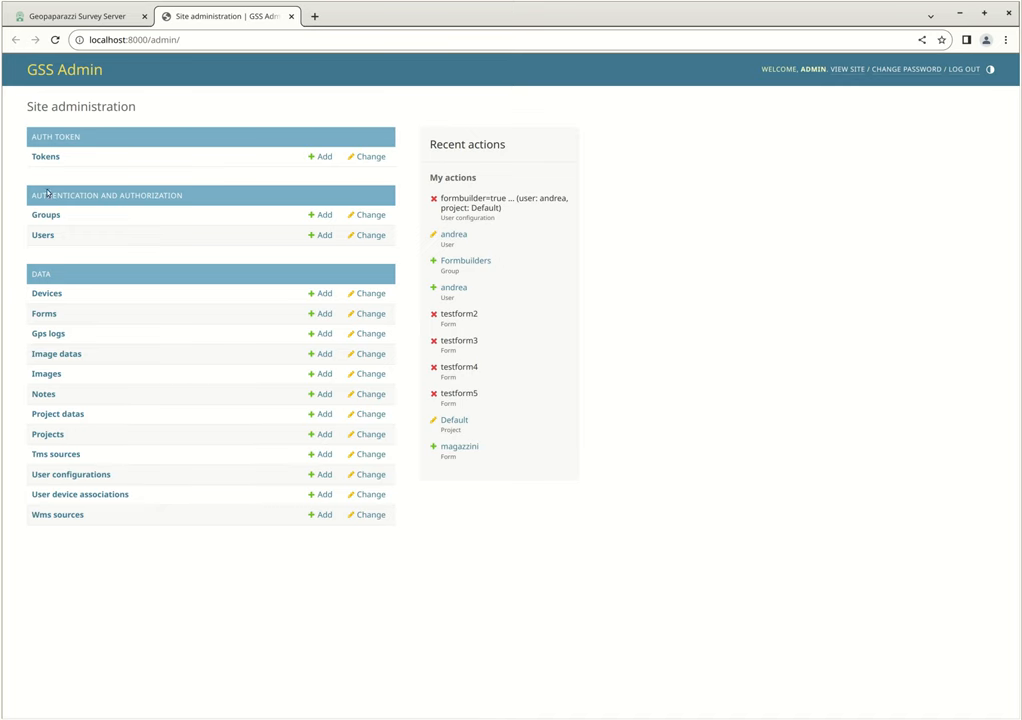
Step: Review the GSS Admin groups and confirm a user account has Formbuilders among its chosen groups
{"action": "left_click", "coordinate": [46, 214]}
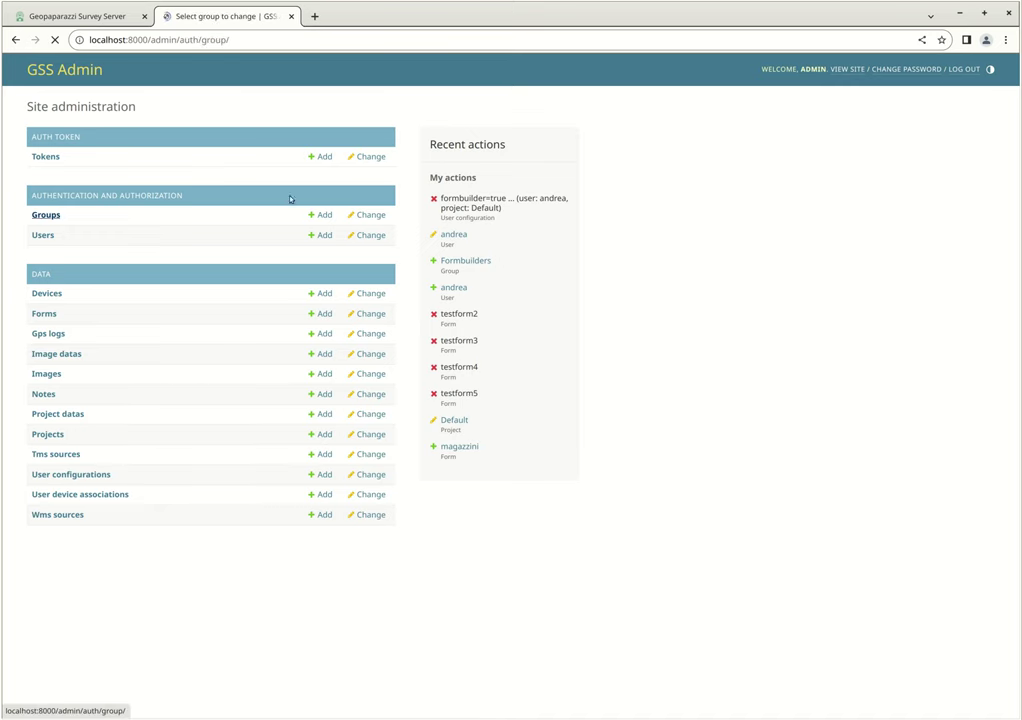
{"action": "left_click", "coordinate": [46, 214]}
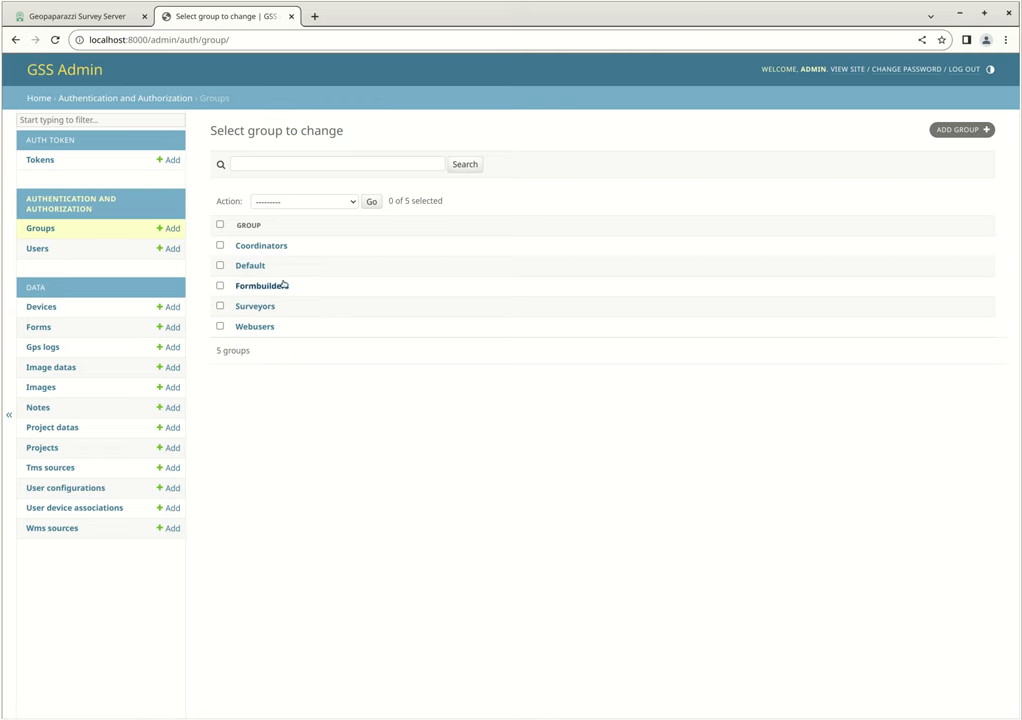
{"action": "left_click", "coordinate": [36, 248]}
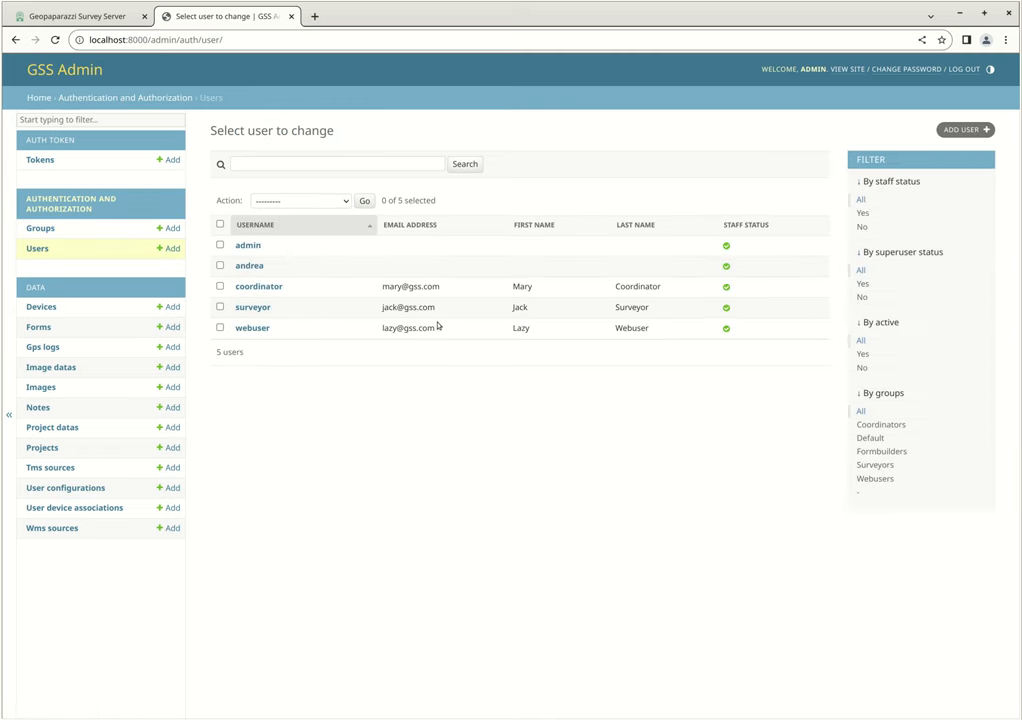
{"action": "left_click", "coordinate": [248, 264]}
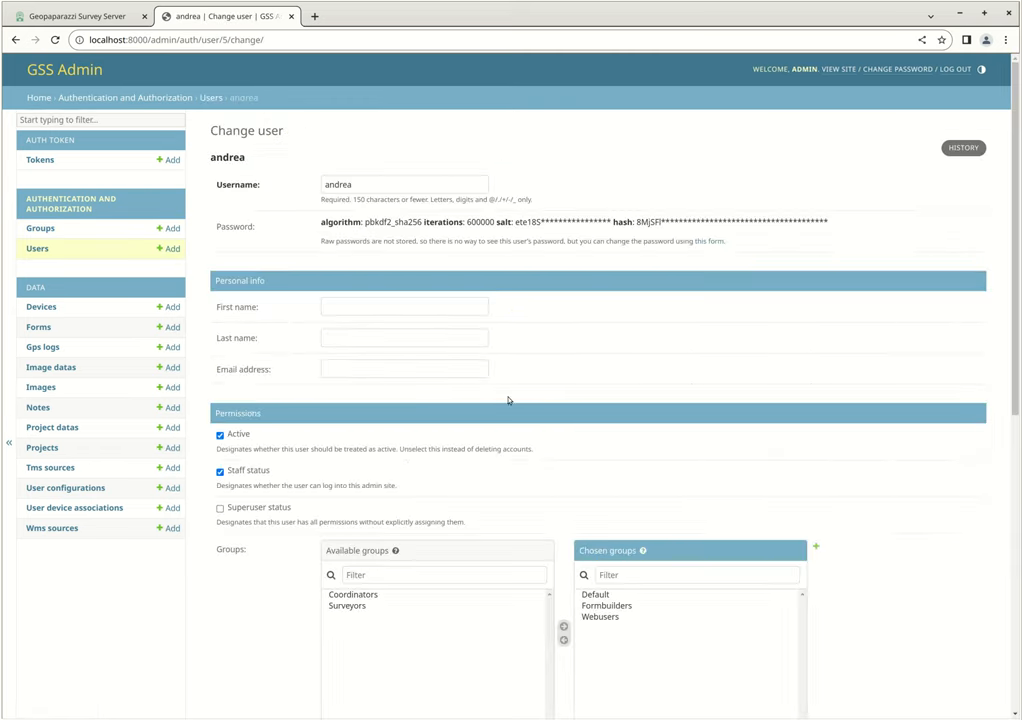
{"action": "scroll", "scroll_direction": "down", "scroll_amount": 3}
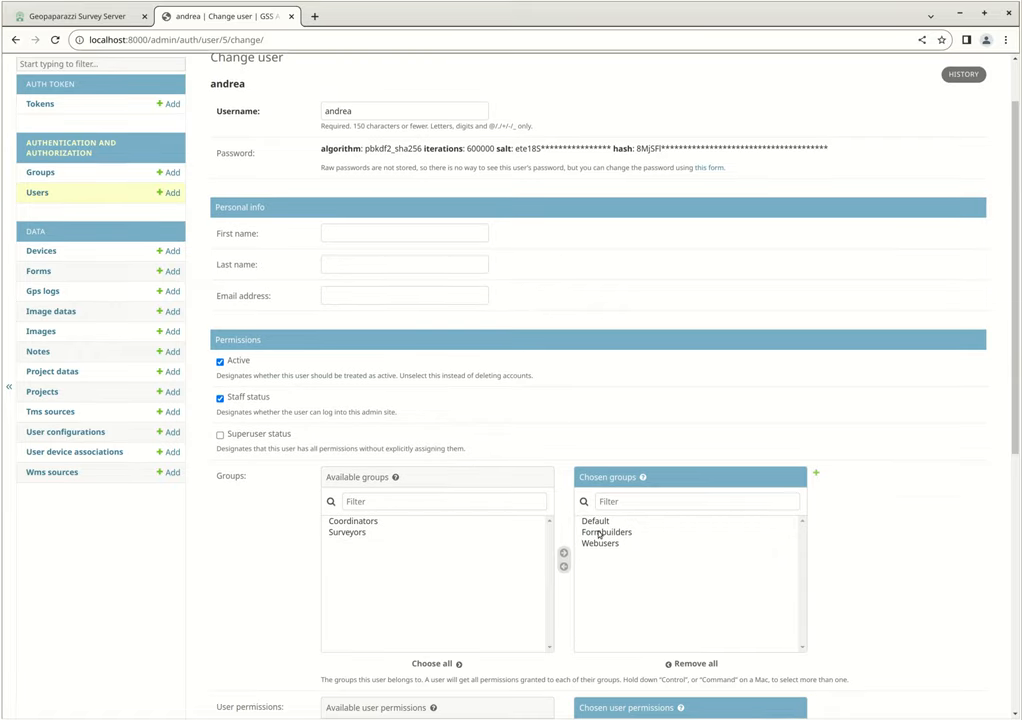
{"action": "scroll", "scroll_direction": "down", "scroll_amount": 3}
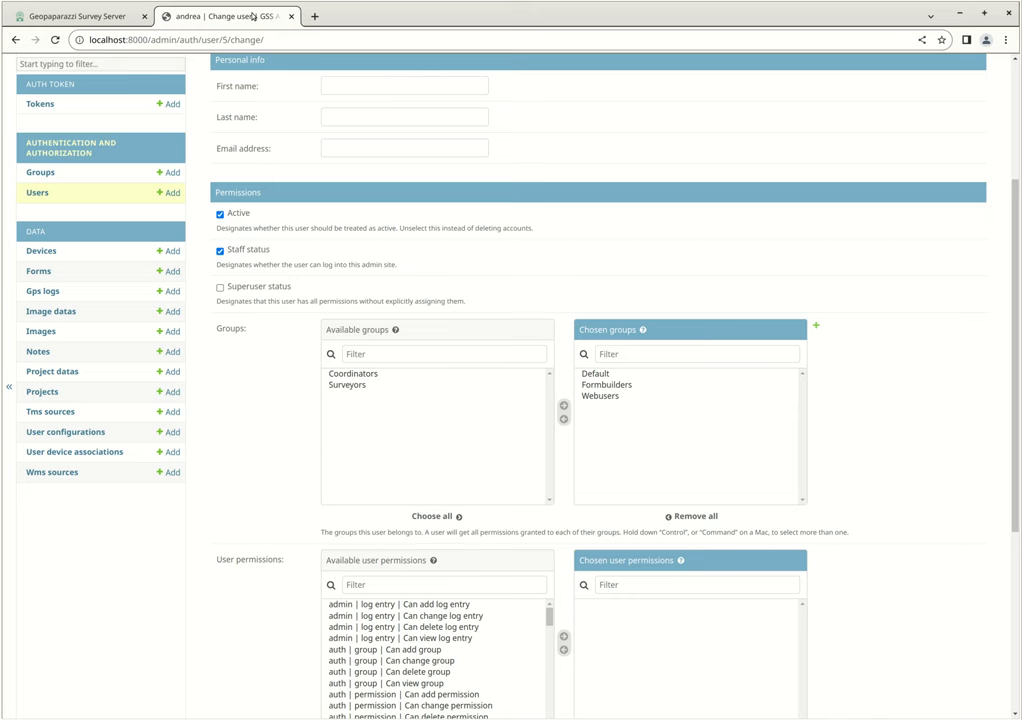
{"action": "mouse_move", "coordinate": [36, 272]}
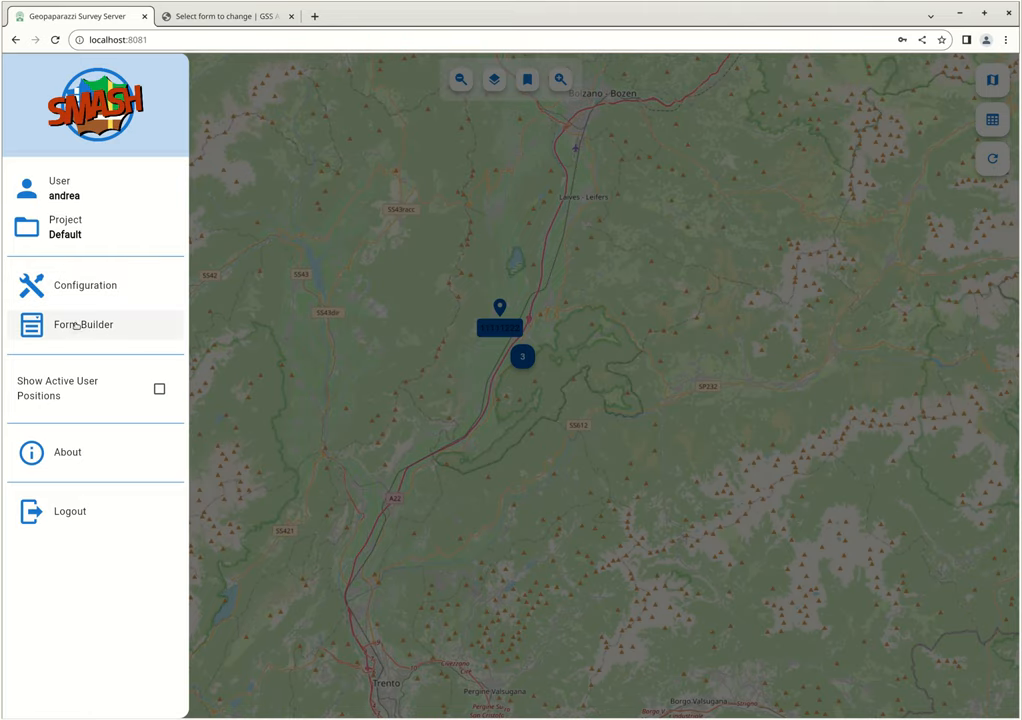
Step: Load testform in the form builder and confirm SMASH lists testform among its form notes
{"action": "left_click", "coordinate": [84, 324]}
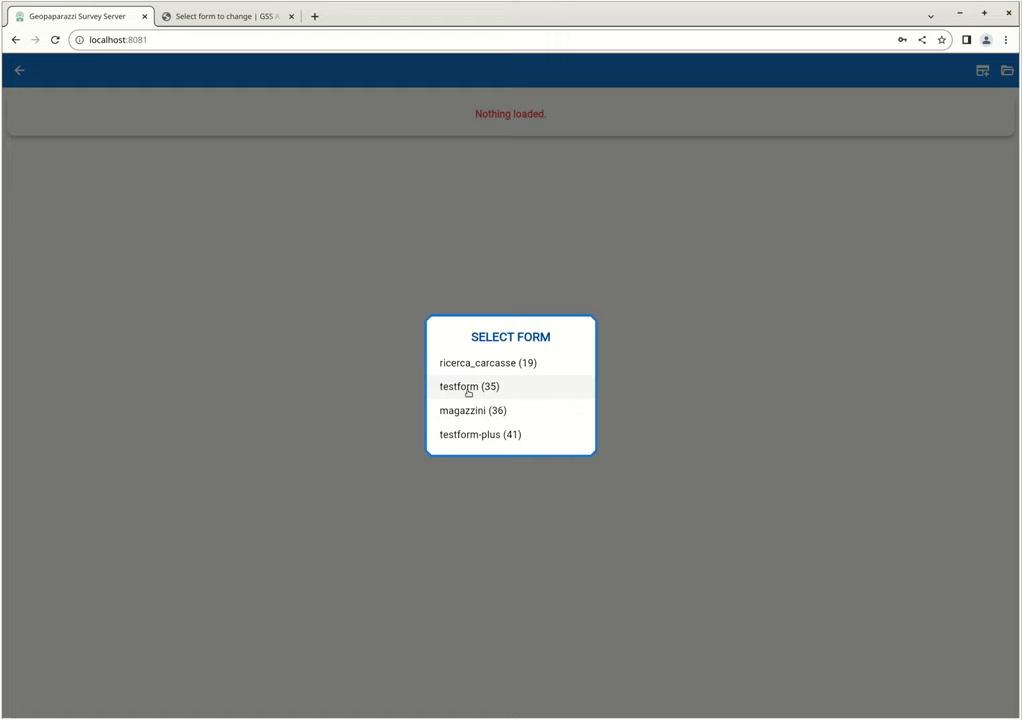
{"action": "left_click", "coordinate": [464, 386]}
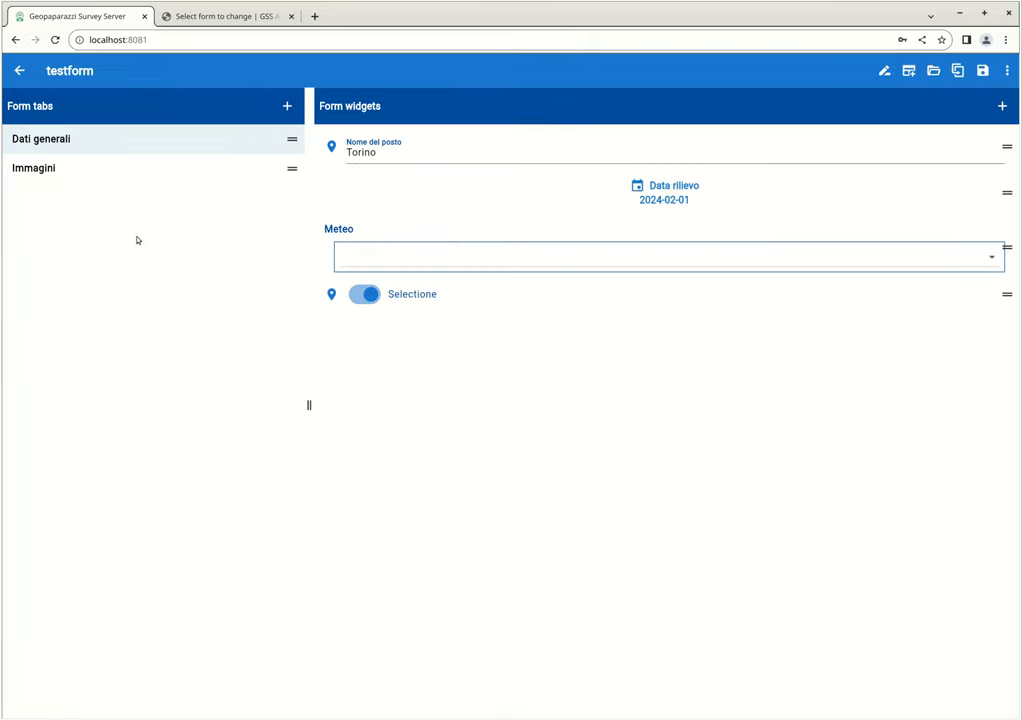
{"action": "mouse_move", "coordinate": [218, 310]}
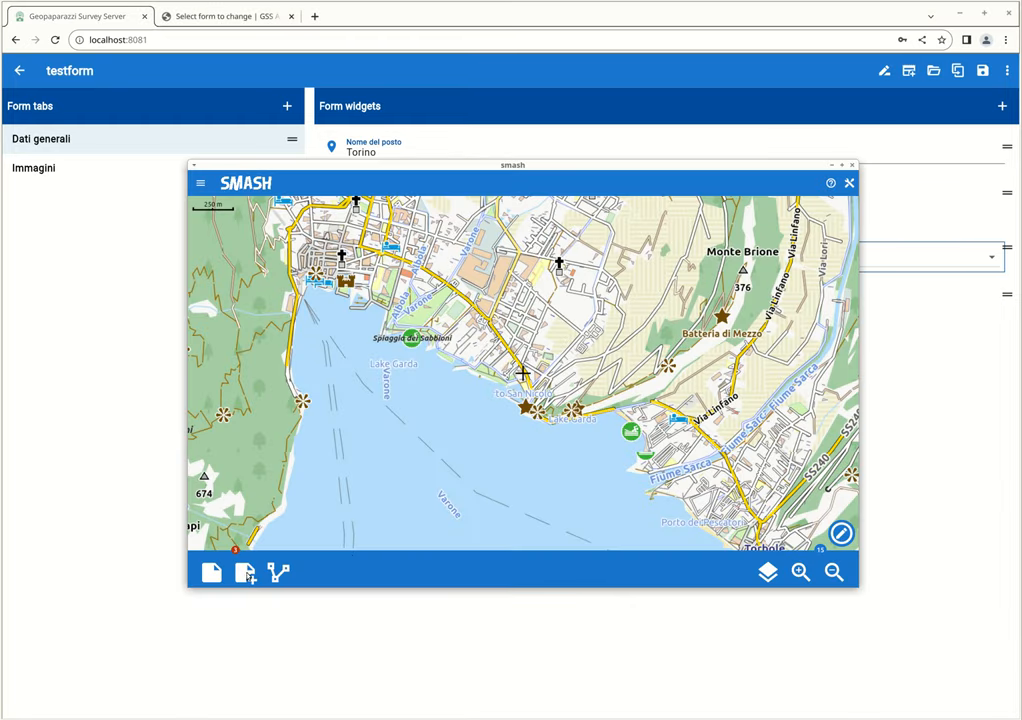
{"action": "left_click", "coordinate": [244, 572]}
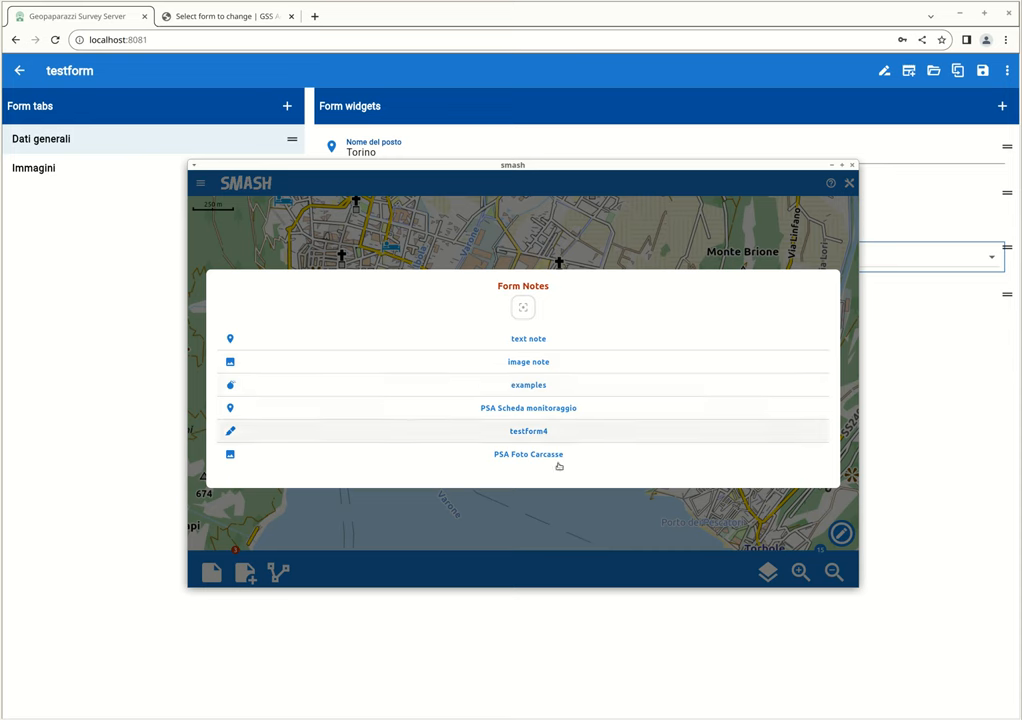
{"action": "mouse_move", "coordinate": [532, 384]}
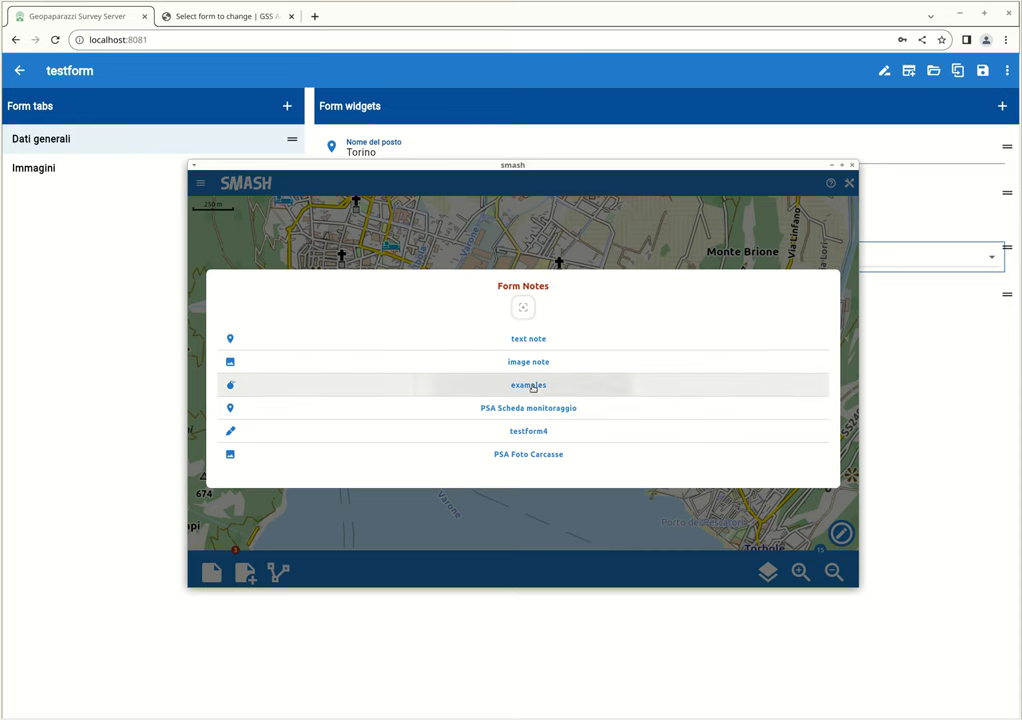
{"action": "left_click", "coordinate": [528, 384]}
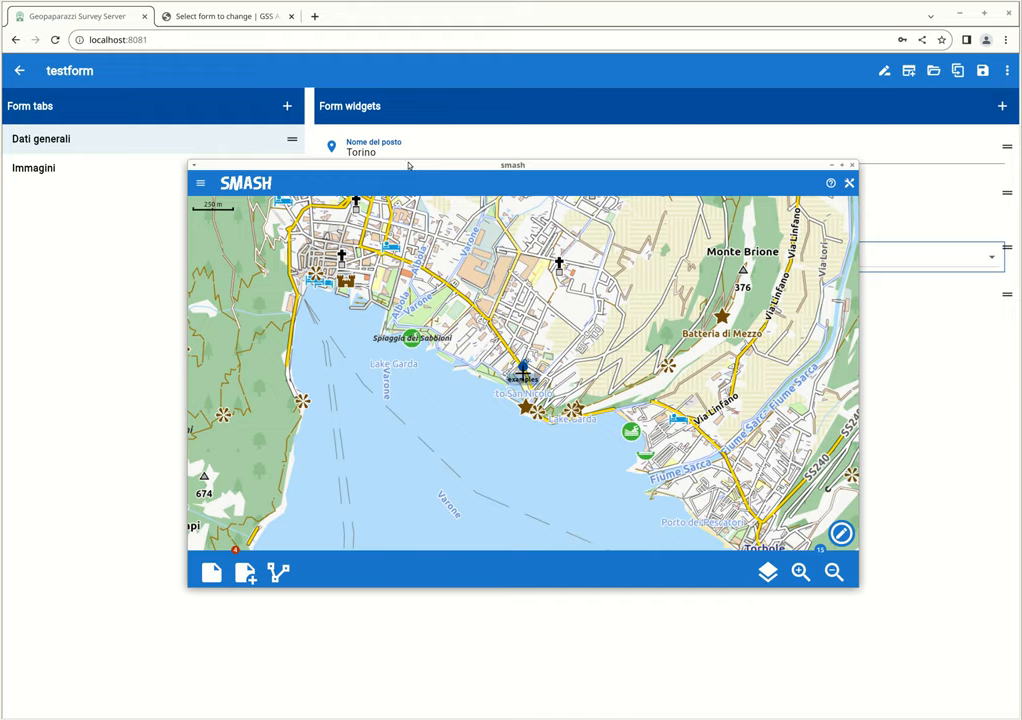
{"action": "left_click", "coordinate": [850, 184]}
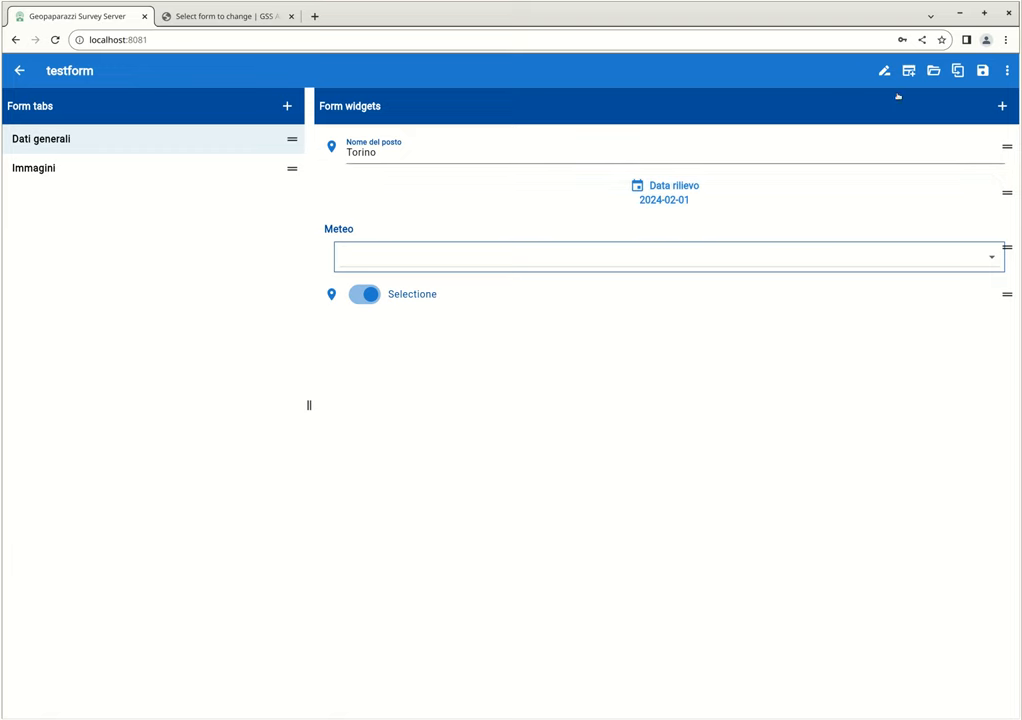
{"action": "mouse_move", "coordinate": [884, 72]}
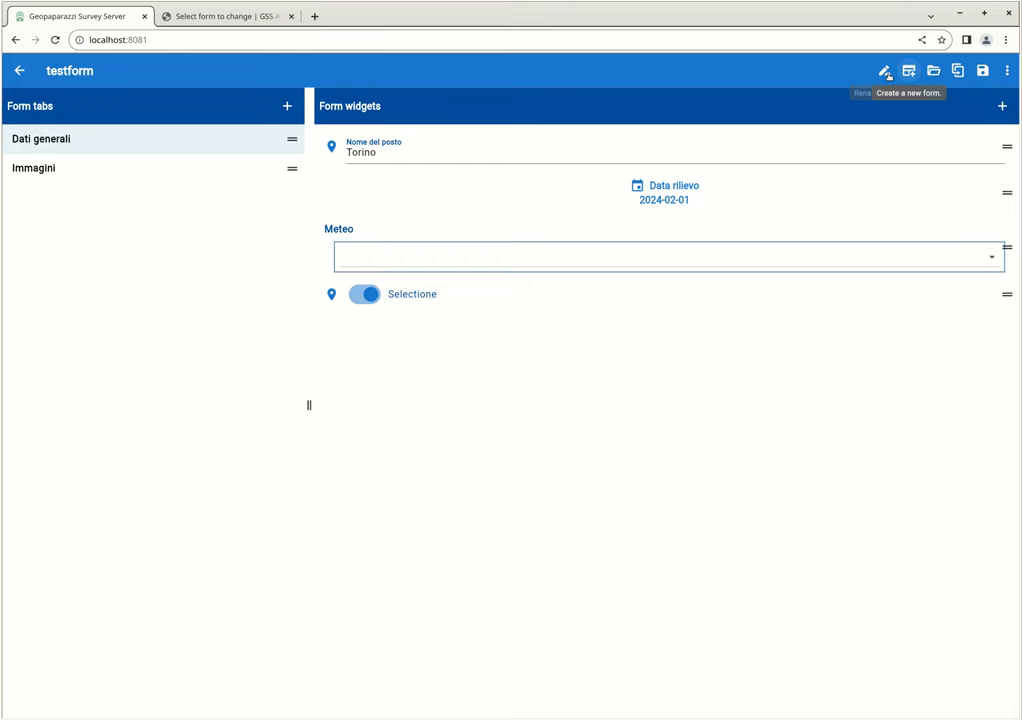
Step: Create a new form named 'videoform'
{"action": "left_click", "coordinate": [884, 72]}
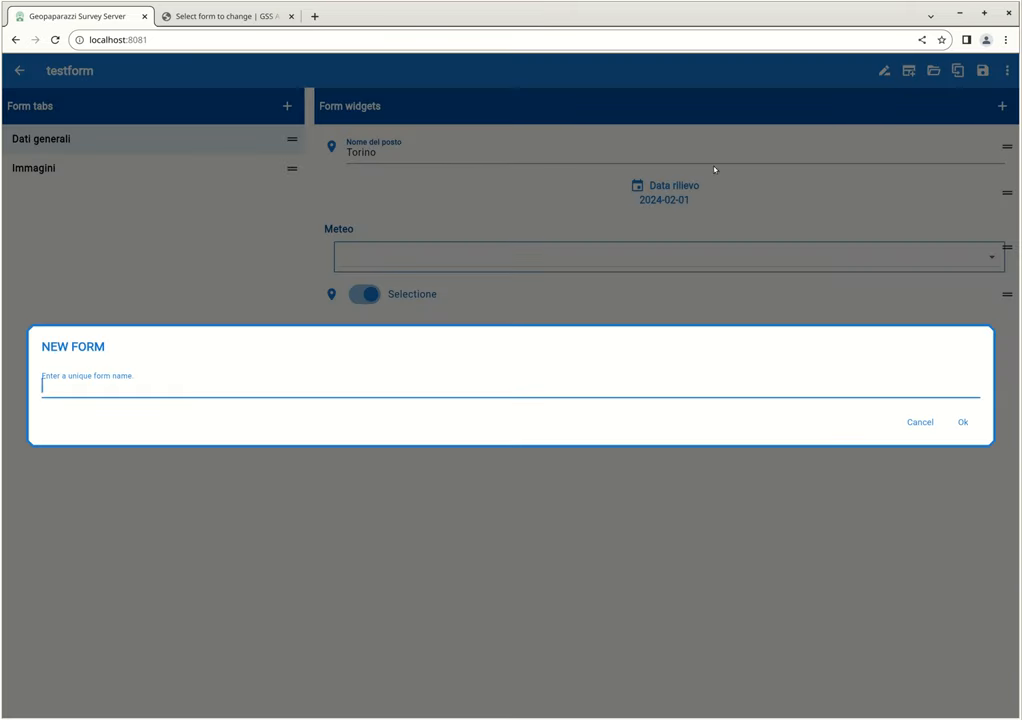
{"action": "mouse_move", "coordinate": [290, 352]}
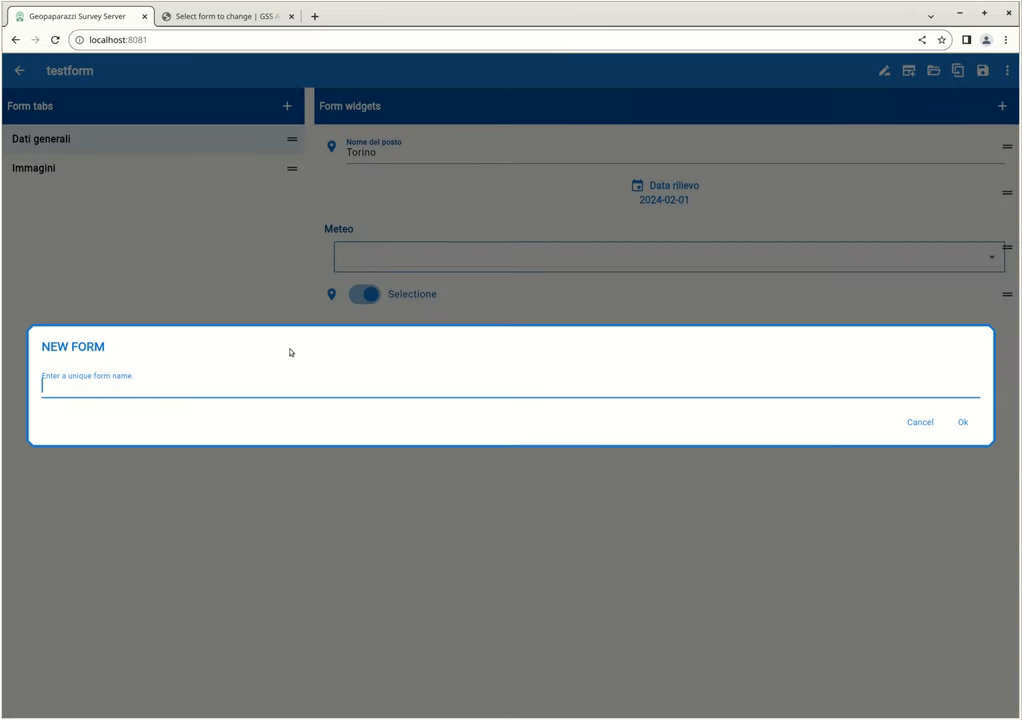
{"action": "type", "text": "video"}
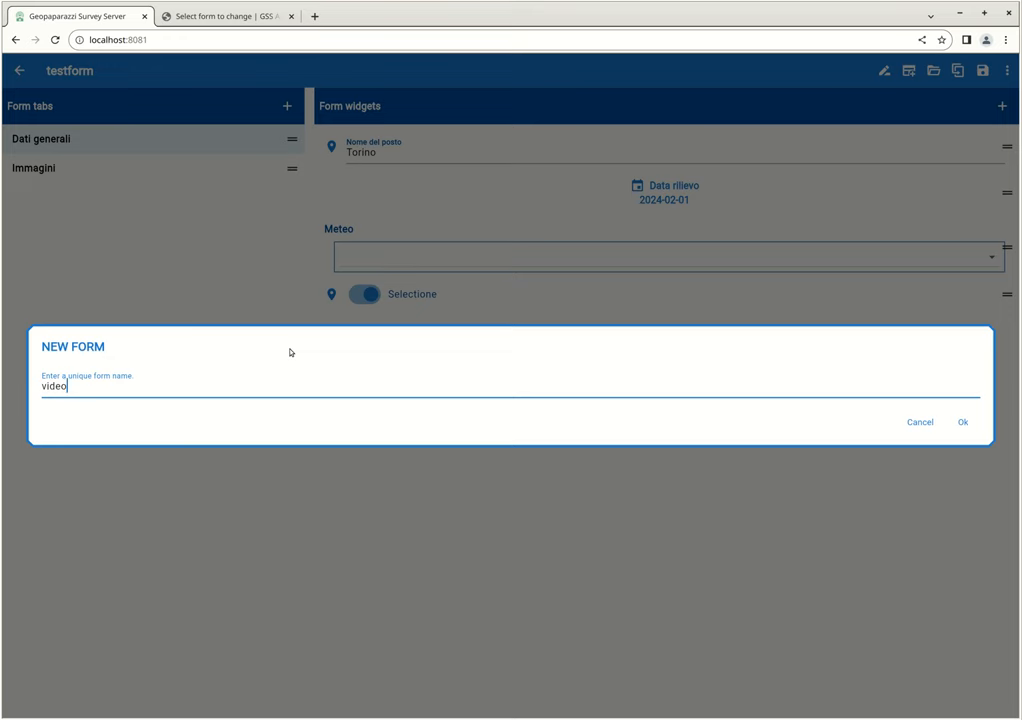
{"action": "type", "text": "form"}
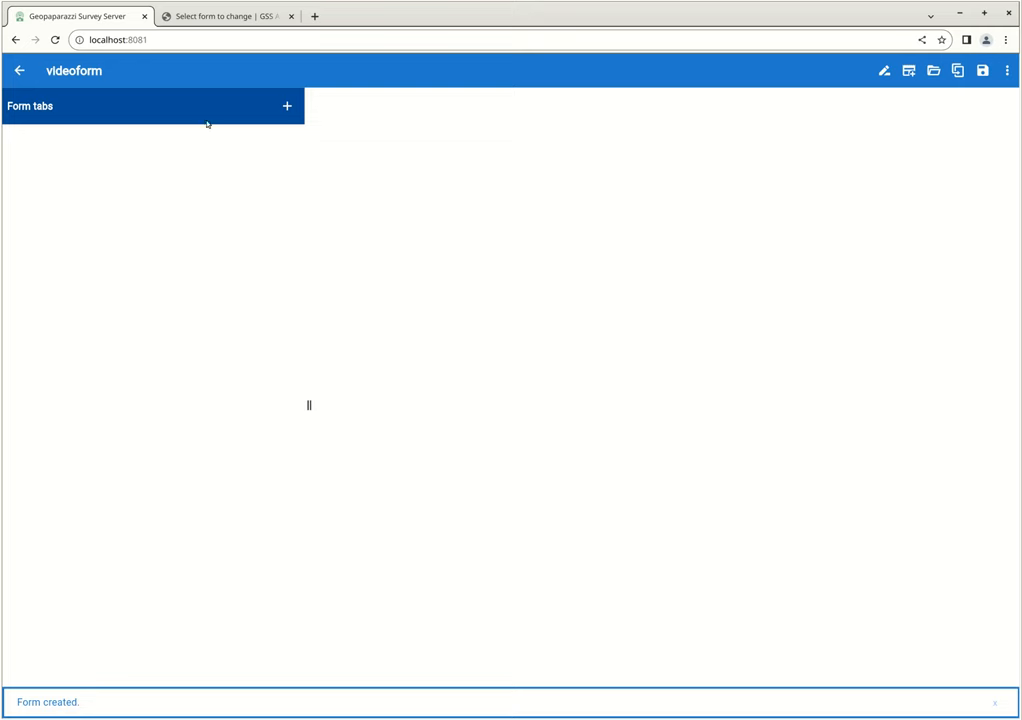
Step: Add a 'General Data' tab and keep Geometry type Point in the extra configuration
{"action": "left_click", "coordinate": [286, 104]}
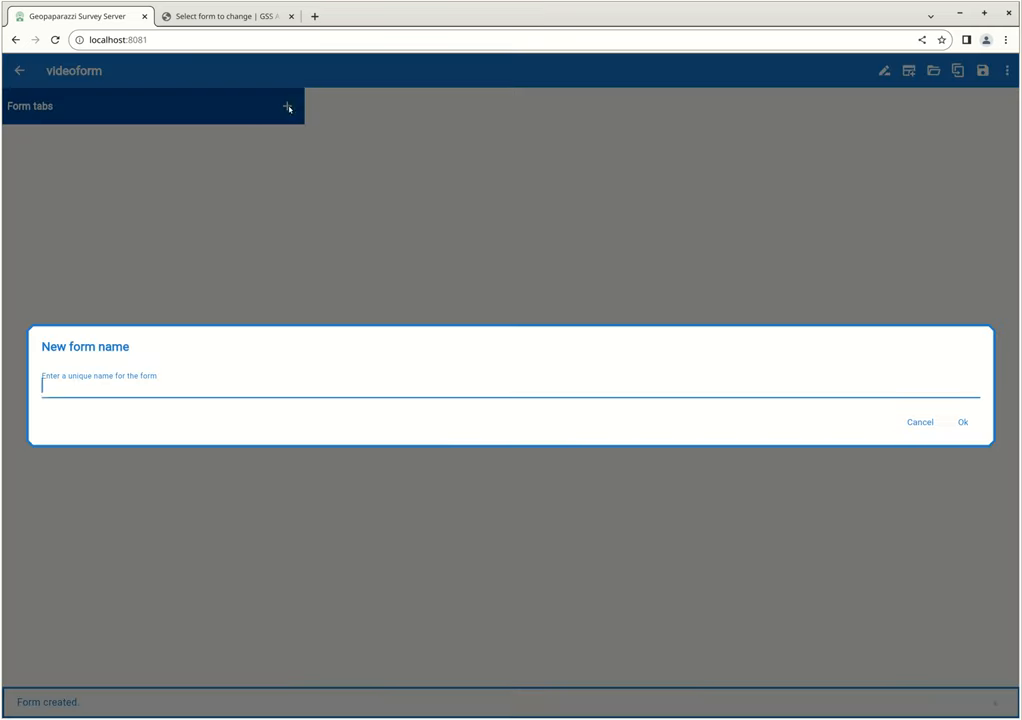
{"action": "type", "text": "General"}
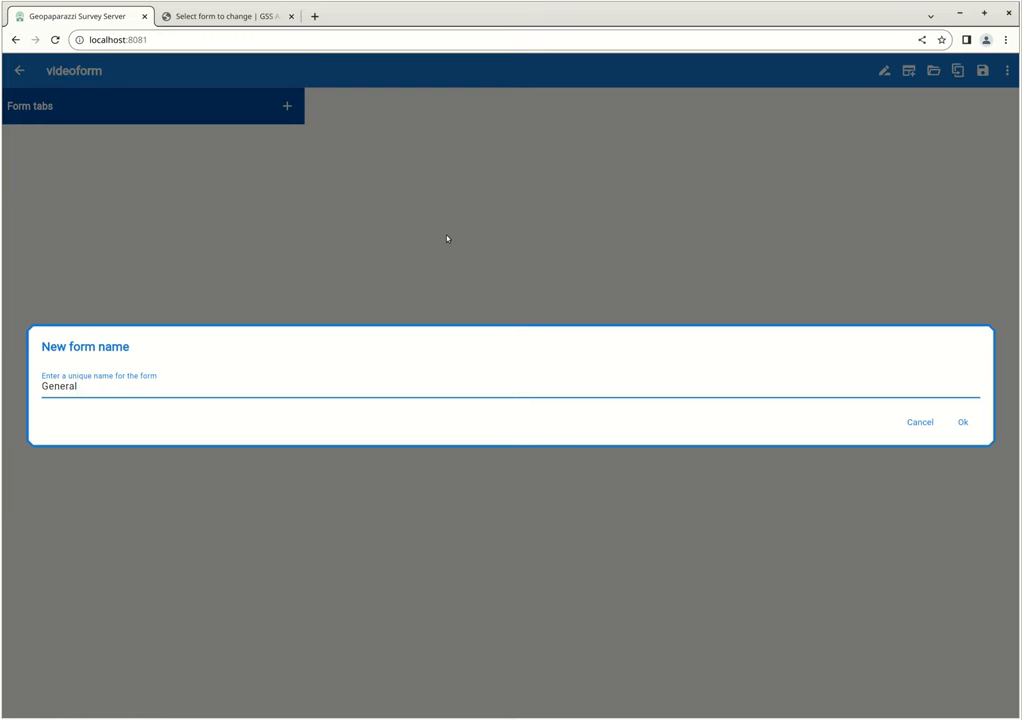
{"action": "type", "text": "Data"}
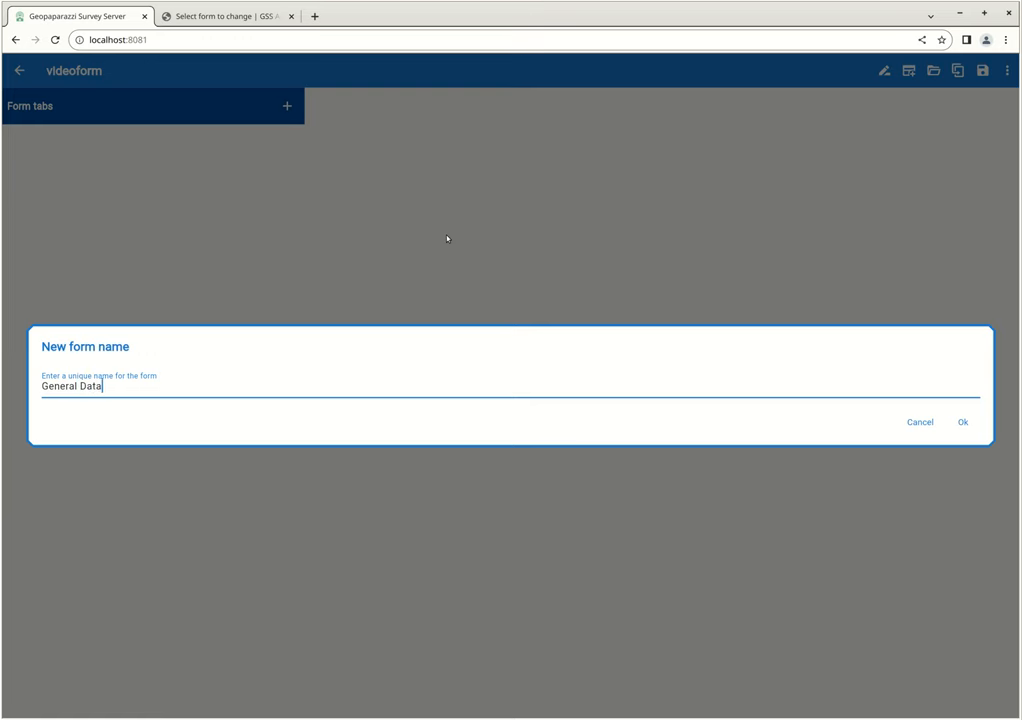
{"action": "left_click", "coordinate": [968, 420]}
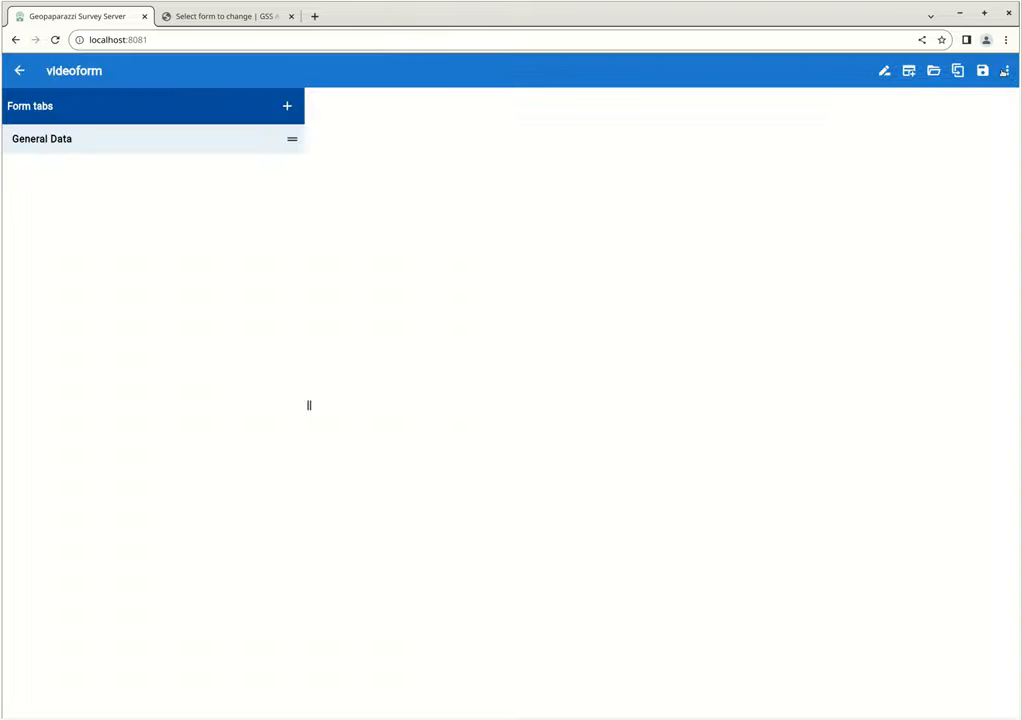
{"action": "left_click", "coordinate": [1004, 76]}
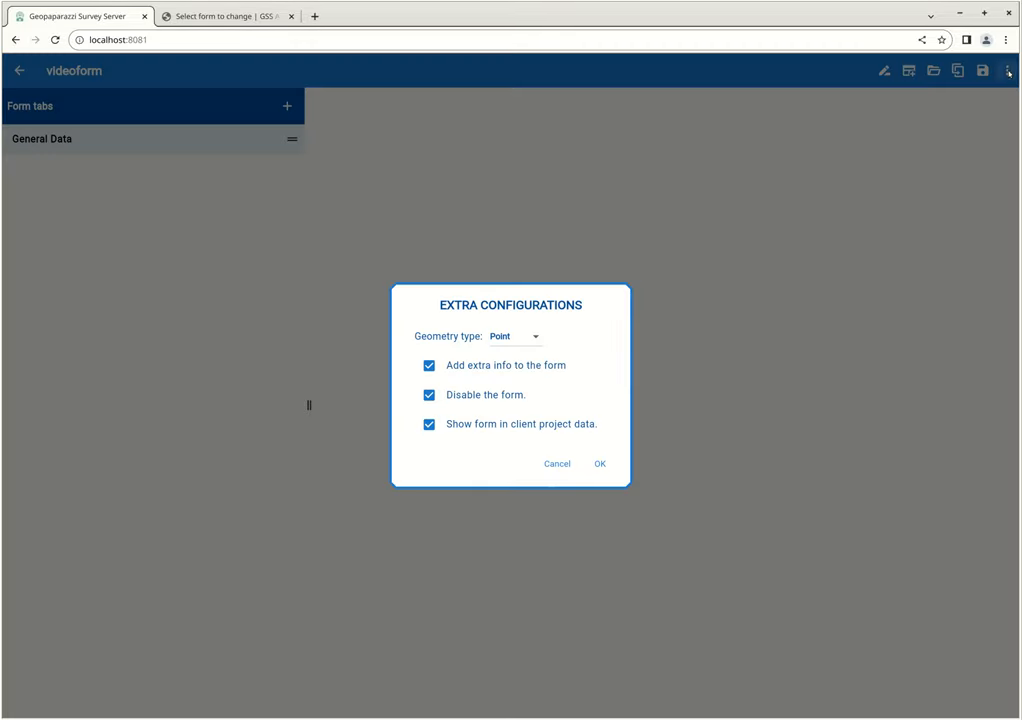
{"action": "left_click", "coordinate": [600, 464]}
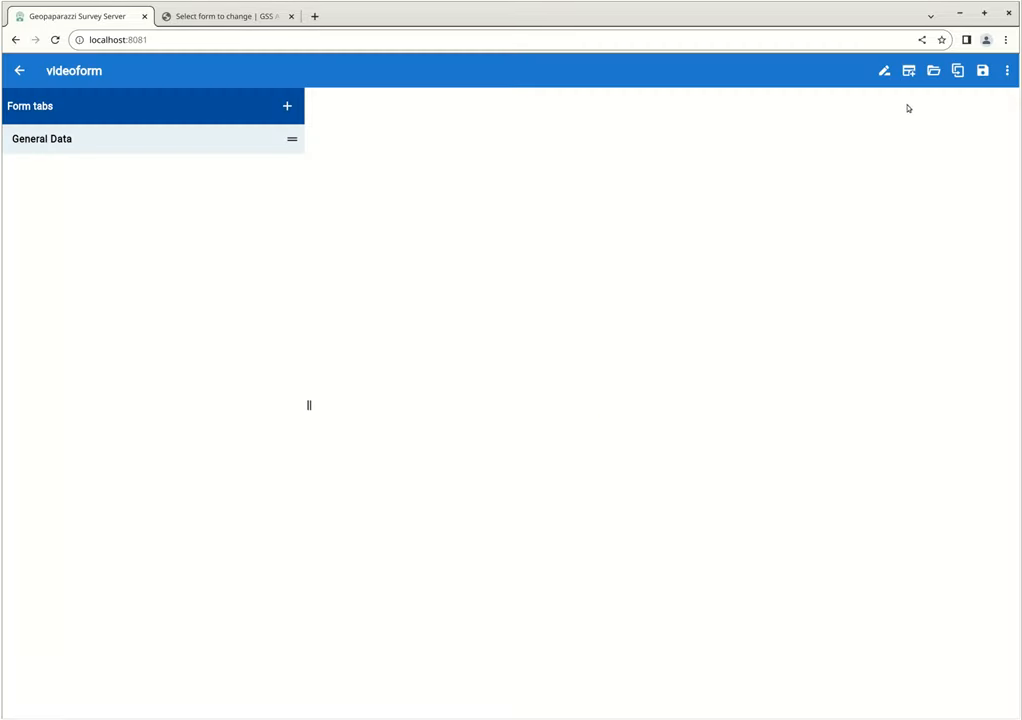
Step: Add 'string as map label', 'simple time' and 'simple date' widgets to General Data
{"action": "left_click", "coordinate": [60, 140]}
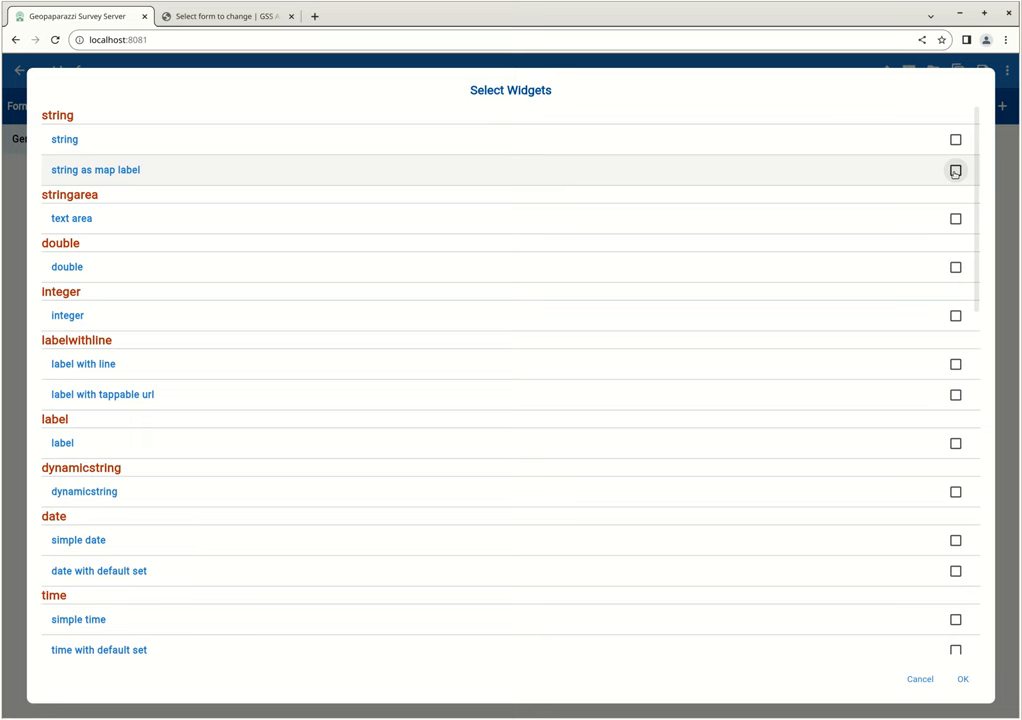
{"action": "left_click", "coordinate": [952, 170]}
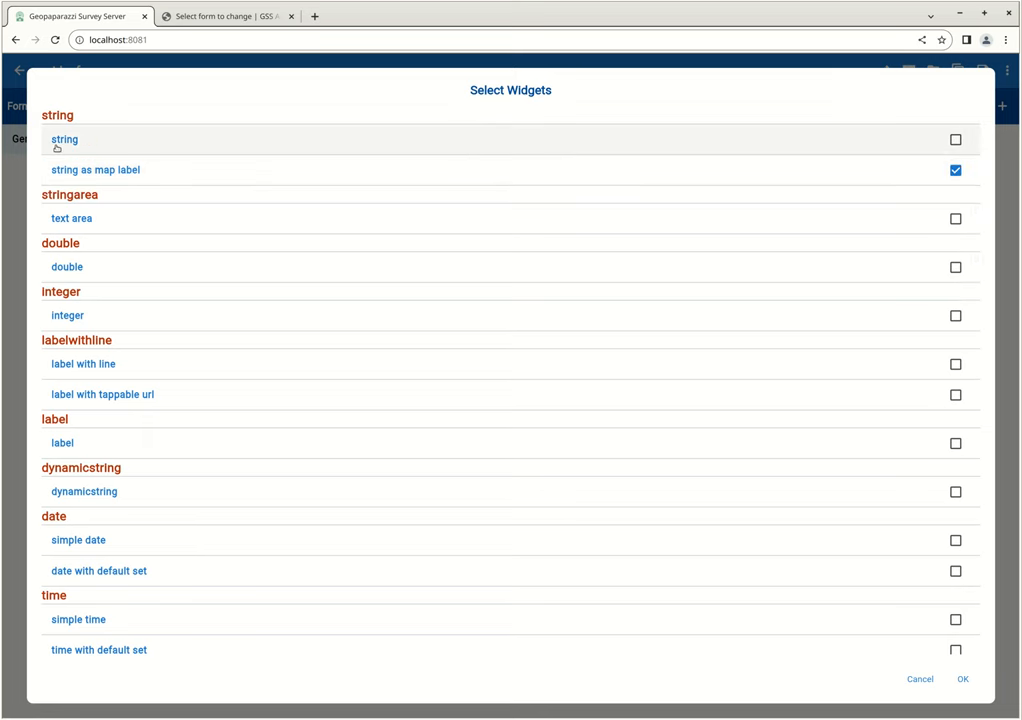
{"action": "mouse_move", "coordinate": [96, 170]}
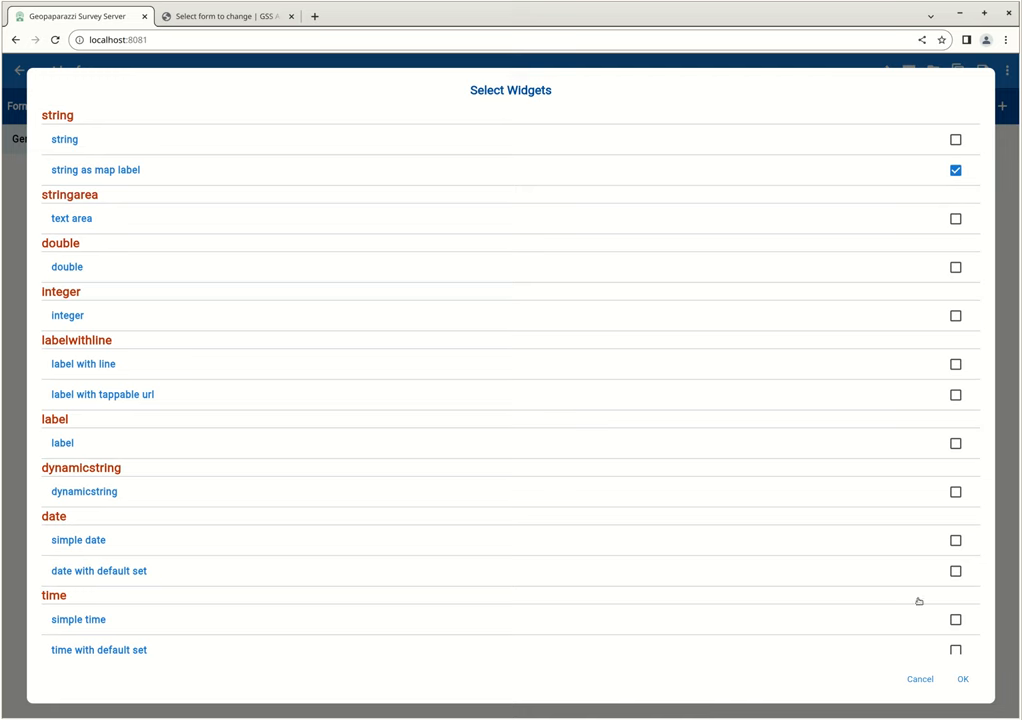
{"action": "mouse_move", "coordinate": [776, 440]}
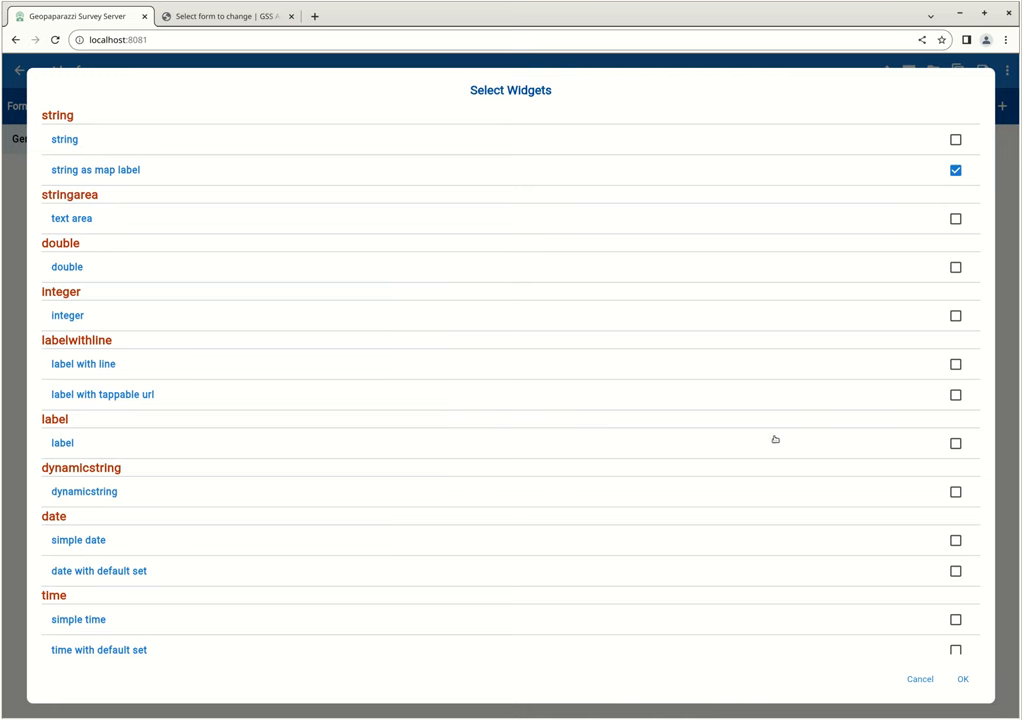
{"action": "scroll", "scroll_direction": "down", "scroll_amount": 3}
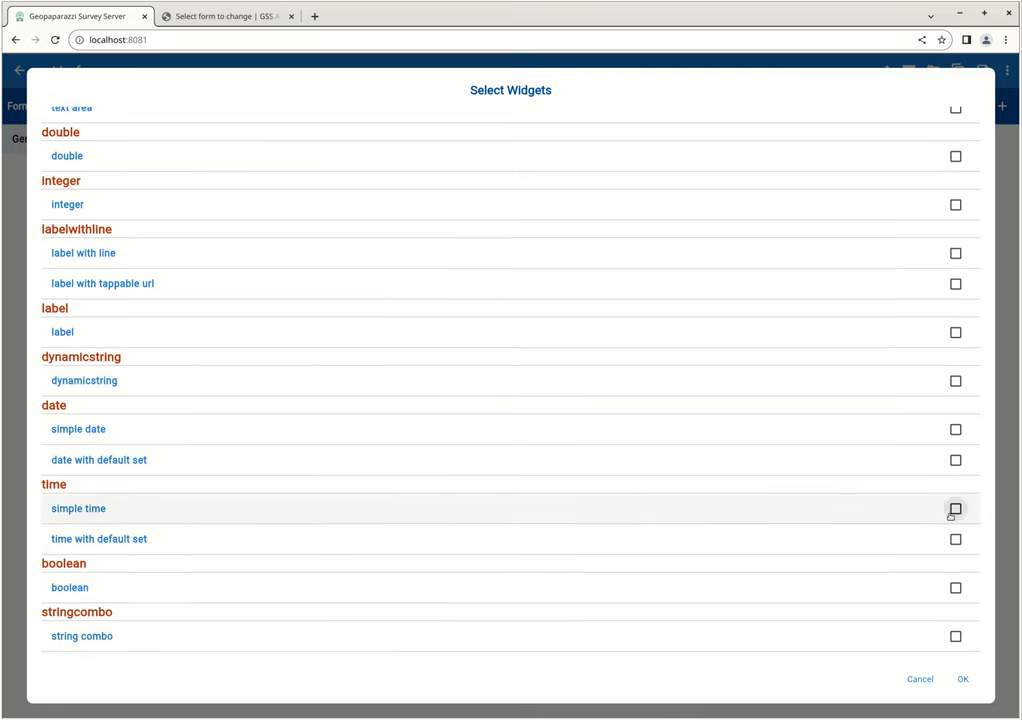
{"action": "left_click", "coordinate": [952, 504]}
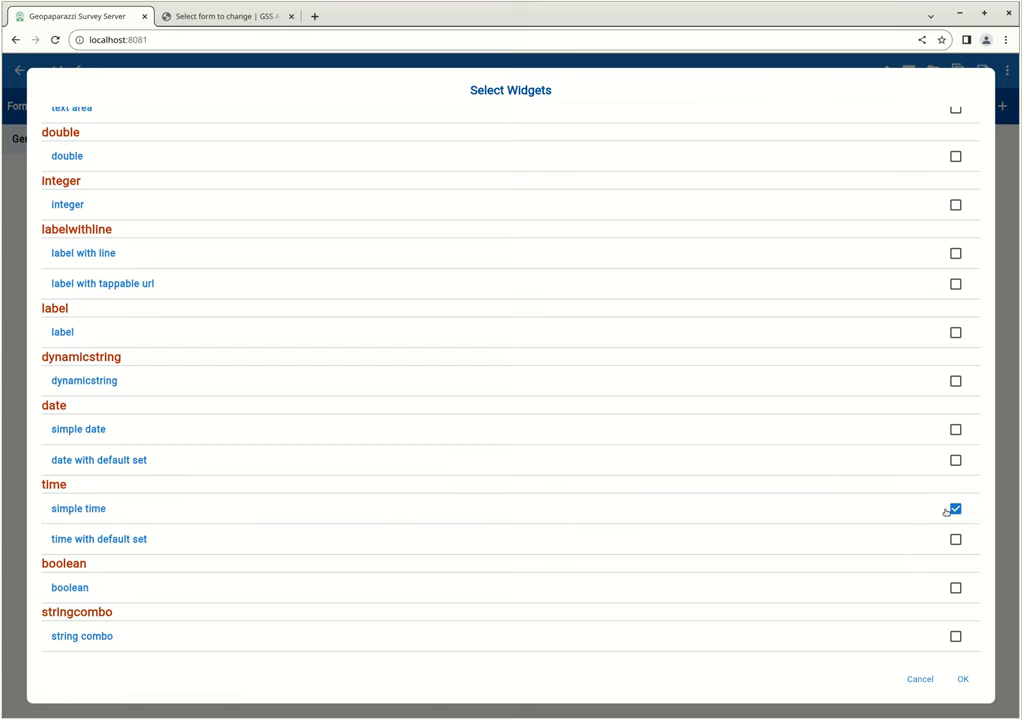
{"action": "left_click", "coordinate": [952, 428]}
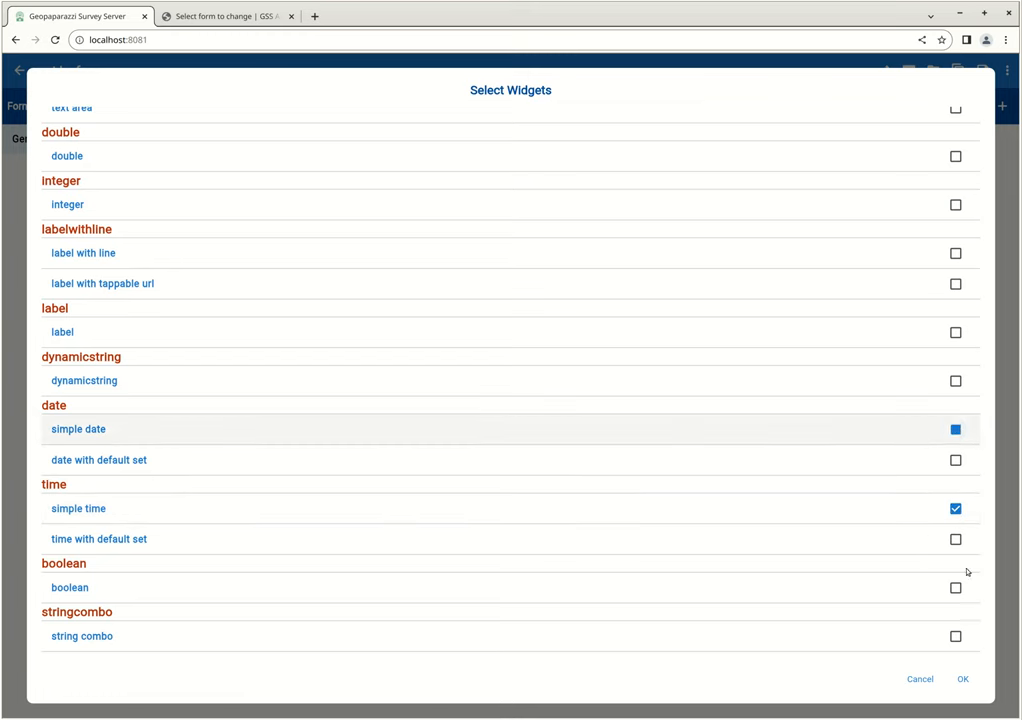
{"action": "left_click", "coordinate": [968, 678]}
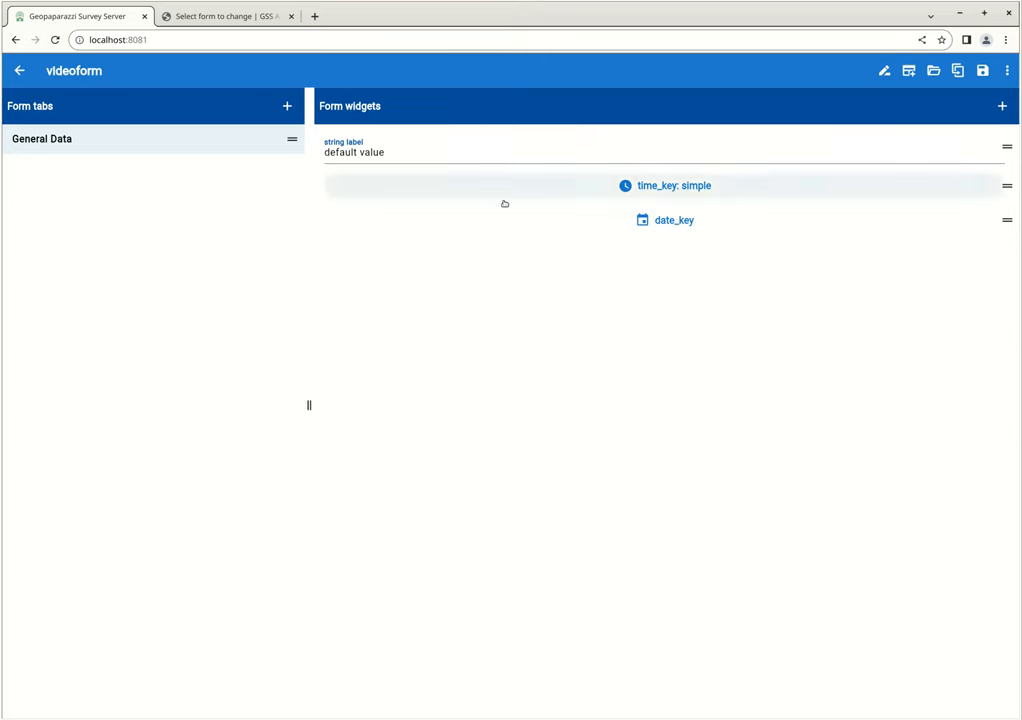
{"action": "mouse_move", "coordinate": [760, 332]}
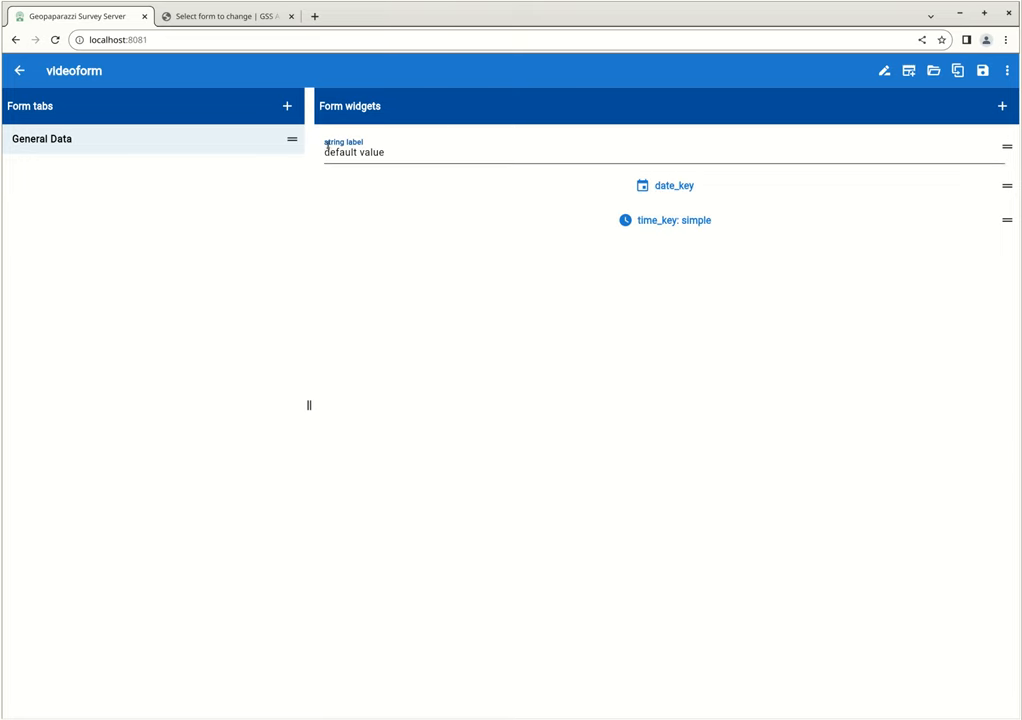
Step: Set the text widget to key 'name', label 'Operator Name', mandatory, with default value Andrea
{"action": "left_click", "coordinate": [354, 146]}
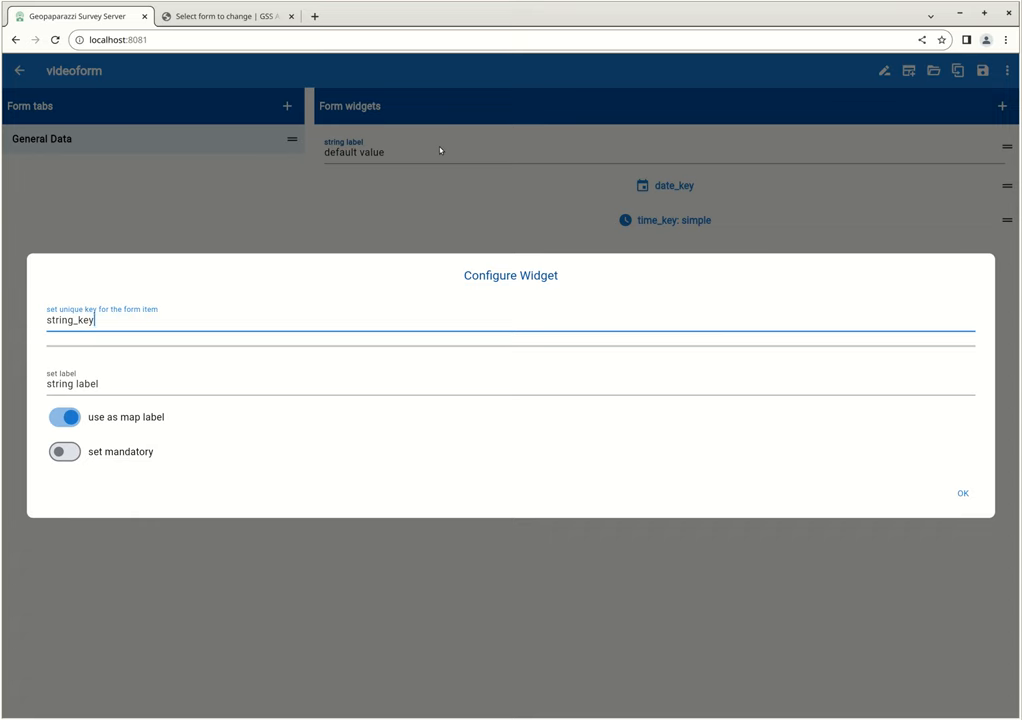
{"action": "mouse_move", "coordinate": [464, 196]}
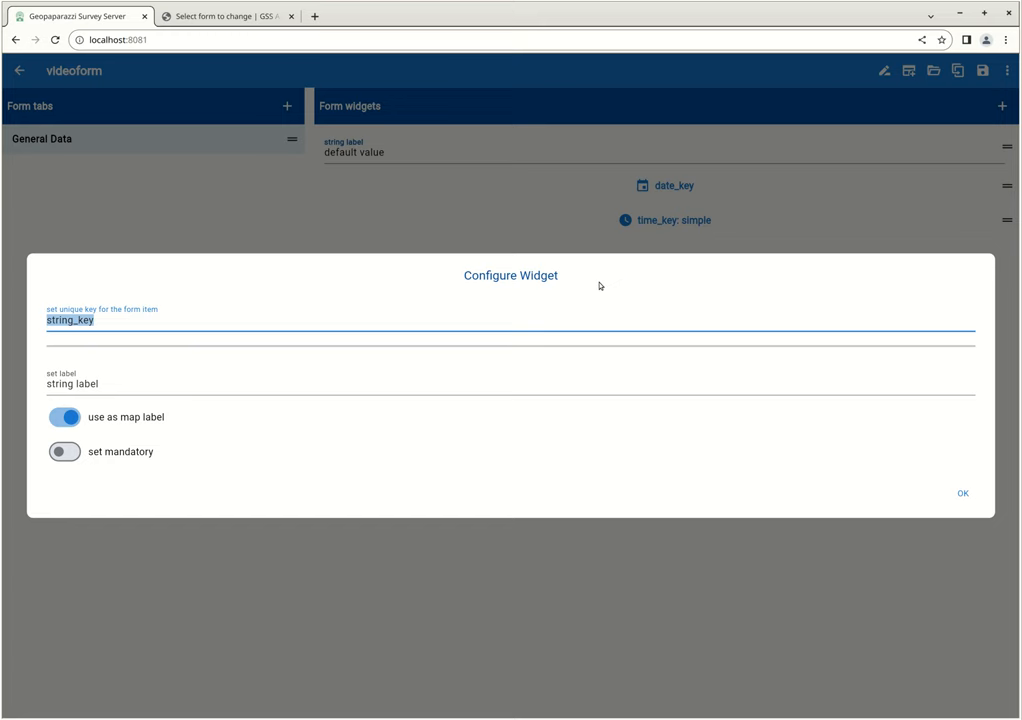
{"action": "type", "text": "name"}
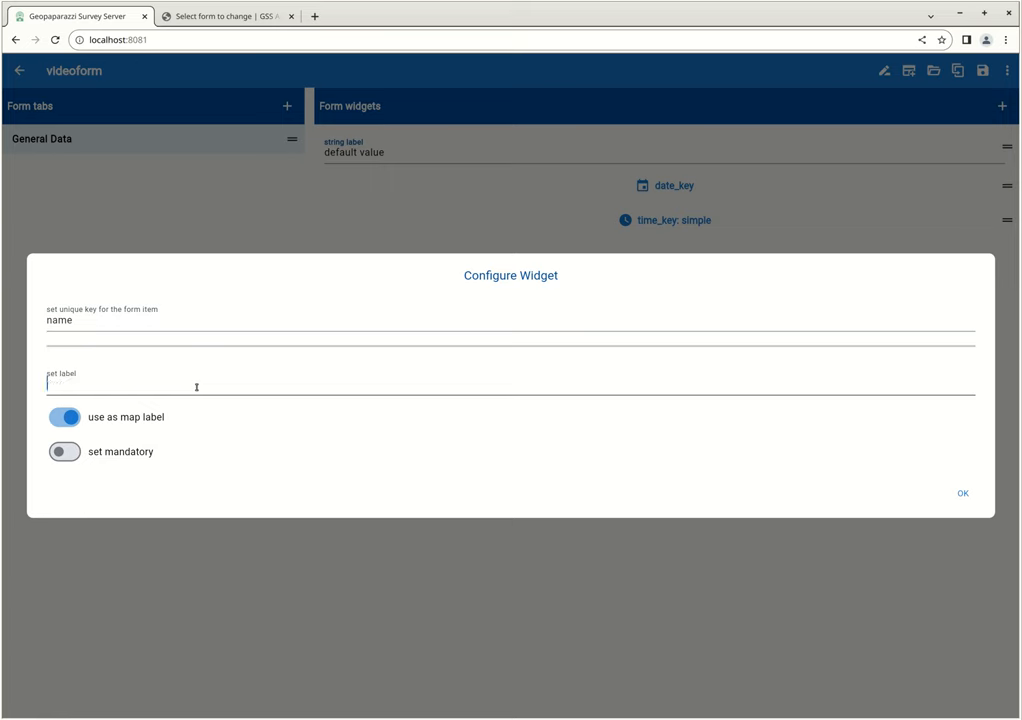
{"action": "type", "text": "Operator Name"}
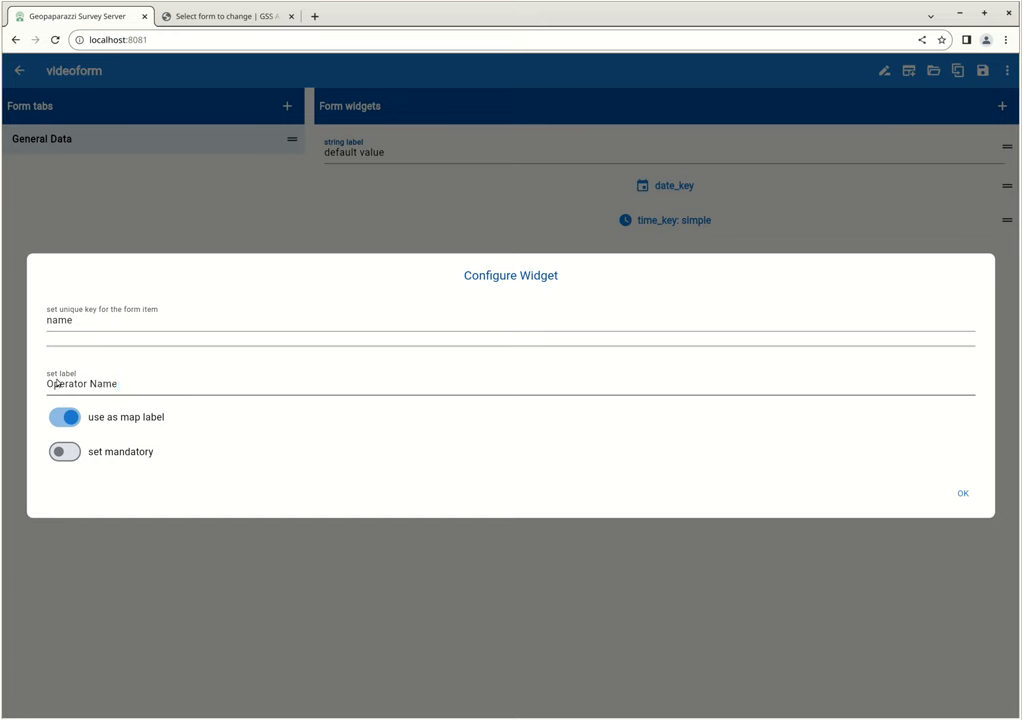
{"action": "left_click", "coordinate": [66, 452]}
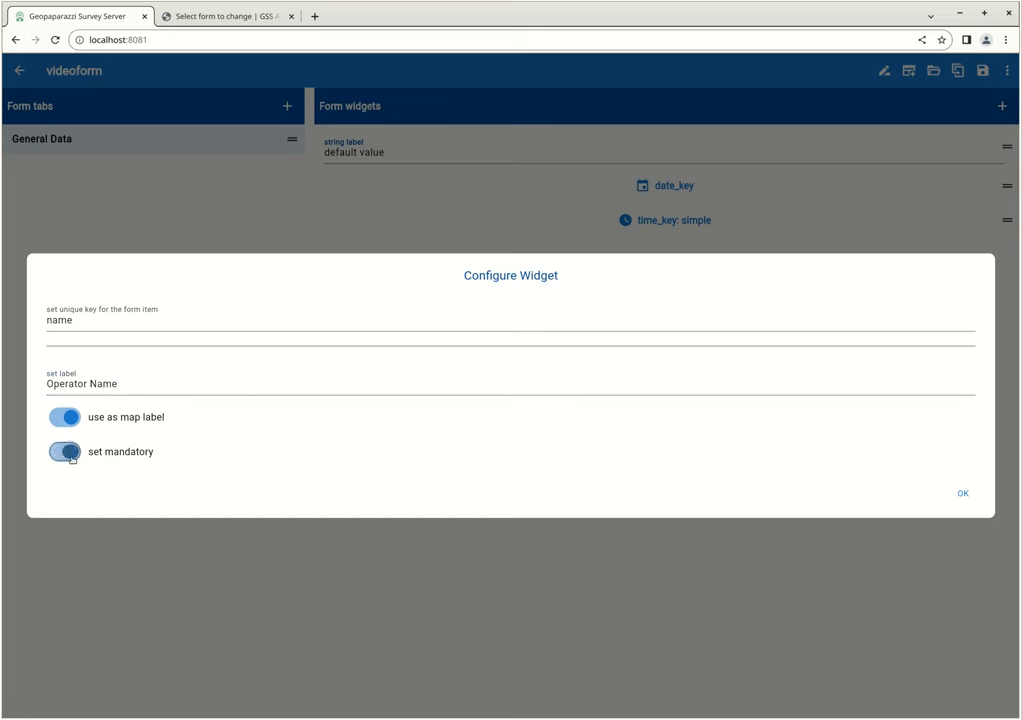
{"action": "left_click", "coordinate": [64, 452]}
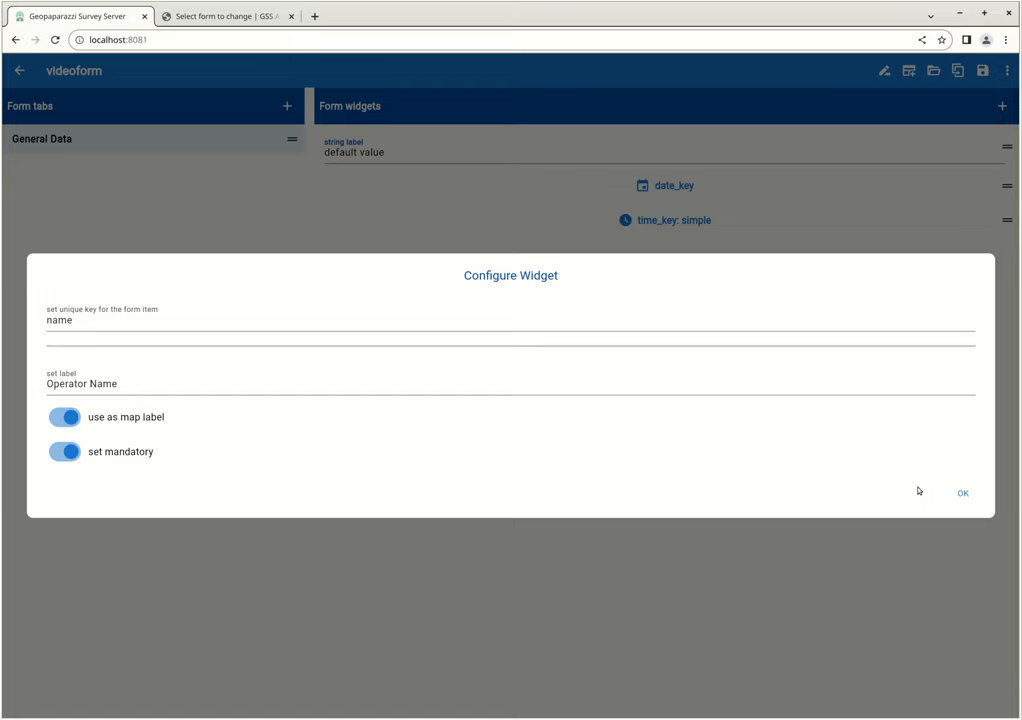
{"action": "left_click", "coordinate": [964, 492]}
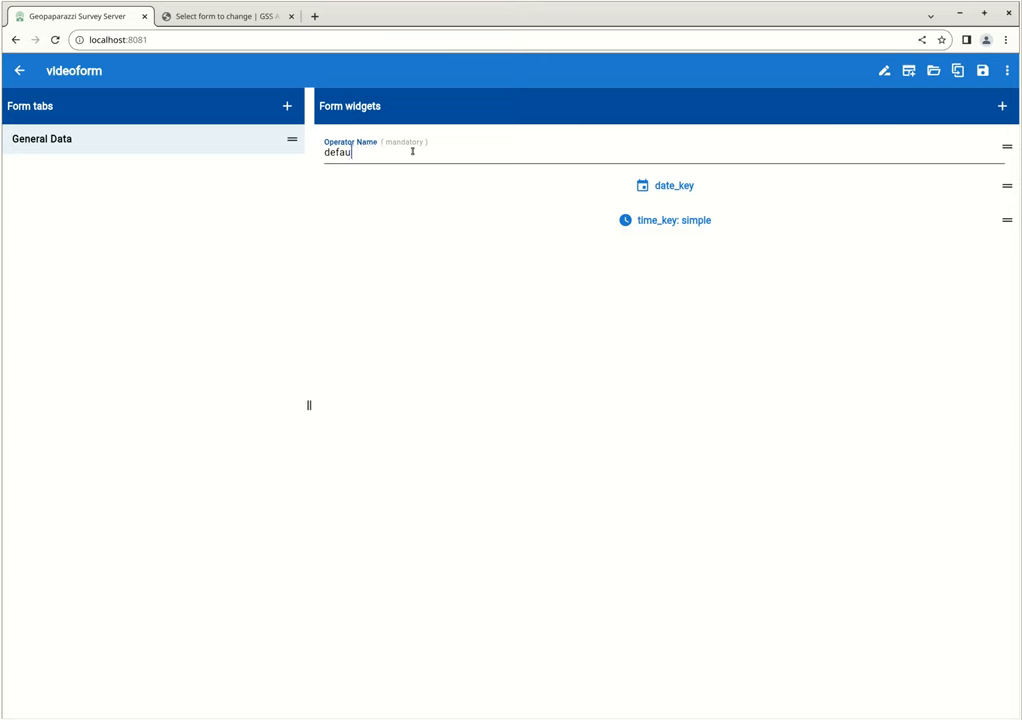
{"action": "type", "text": "Andr"}
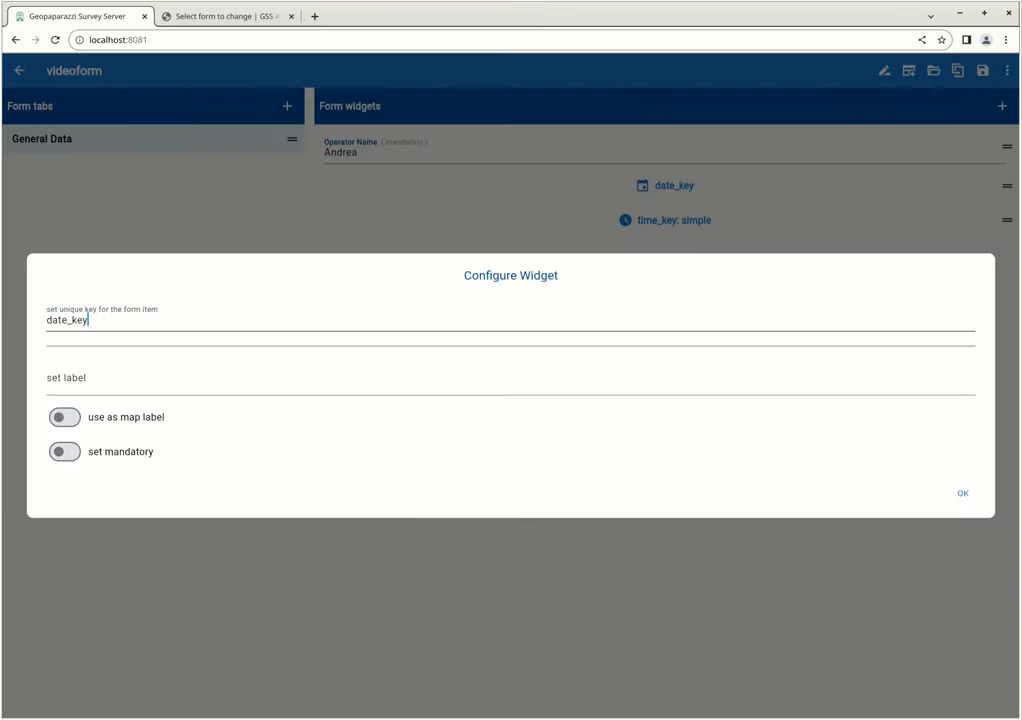
Step: Set the date widget to key 'survey_date', label 'Survey Date', and try its calendar without picking a date
{"action": "type", "text": "survey_"}
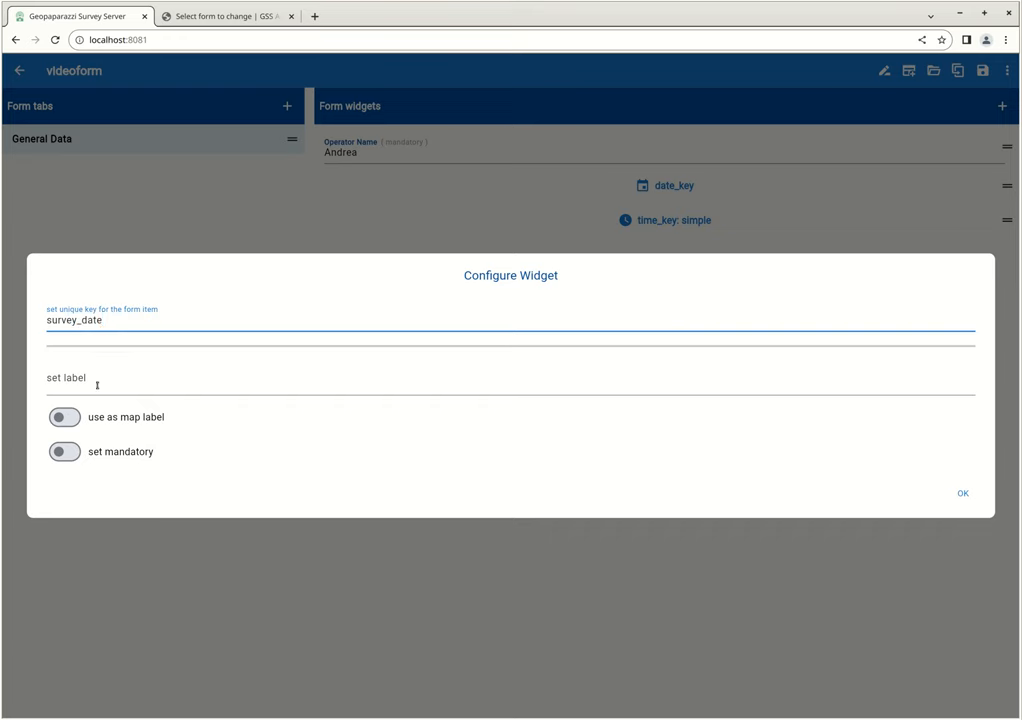
{"action": "type", "text": "Surv"}
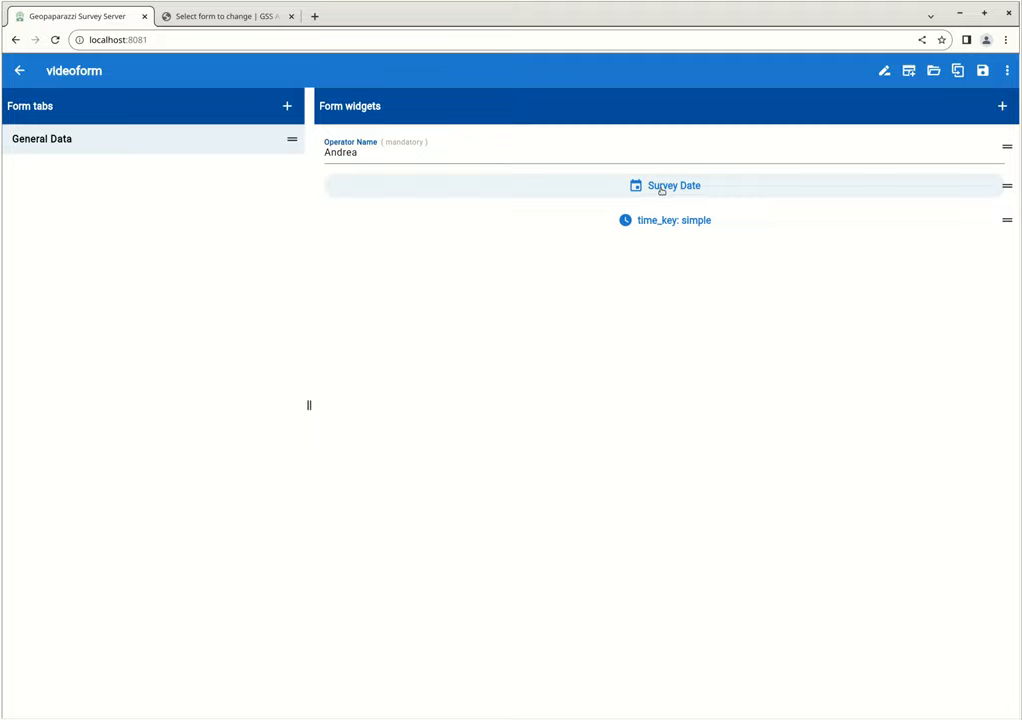
{"action": "left_click", "coordinate": [672, 184]}
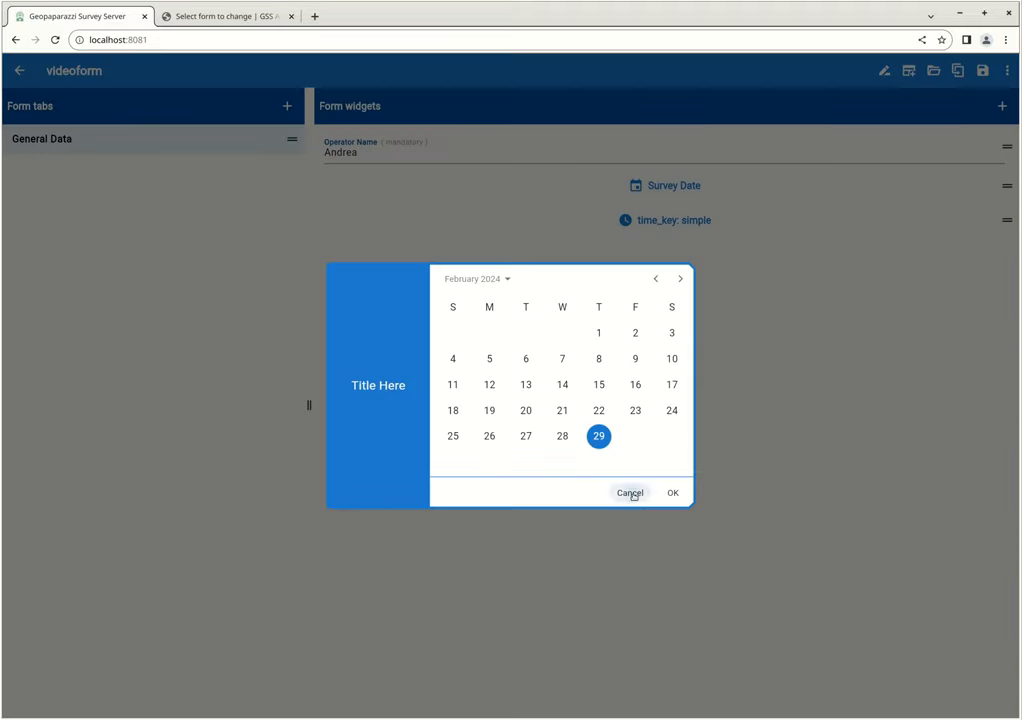
{"action": "left_click", "coordinate": [632, 492]}
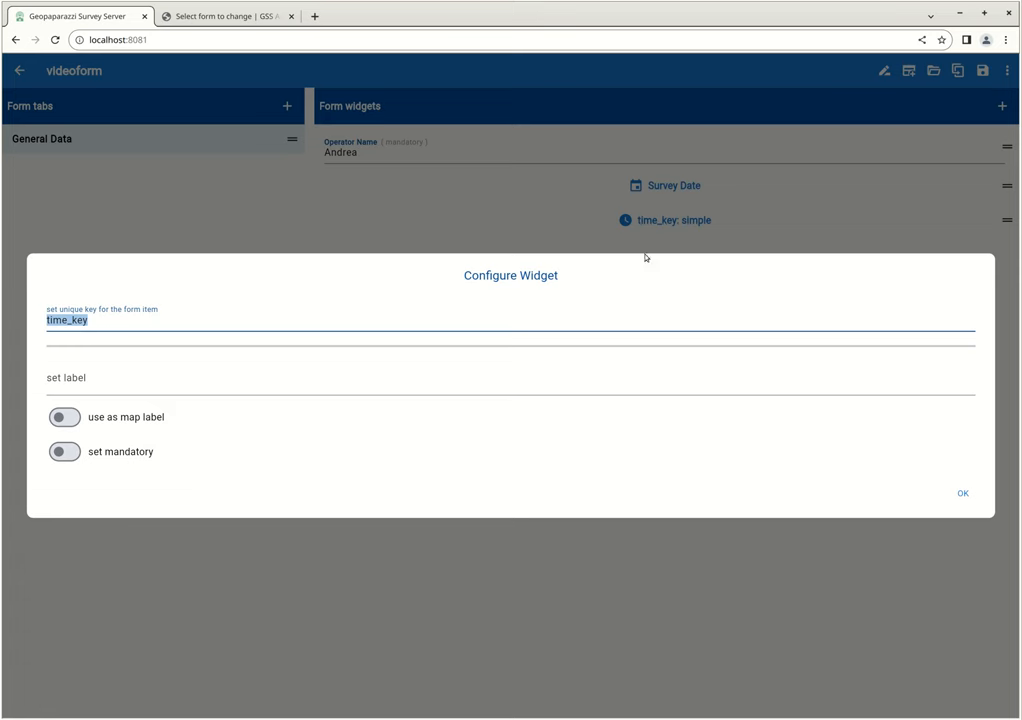
Step: Set the time widget to key 'survey_time' and label 'Survey Time'
{"action": "type", "text": "survey_"}
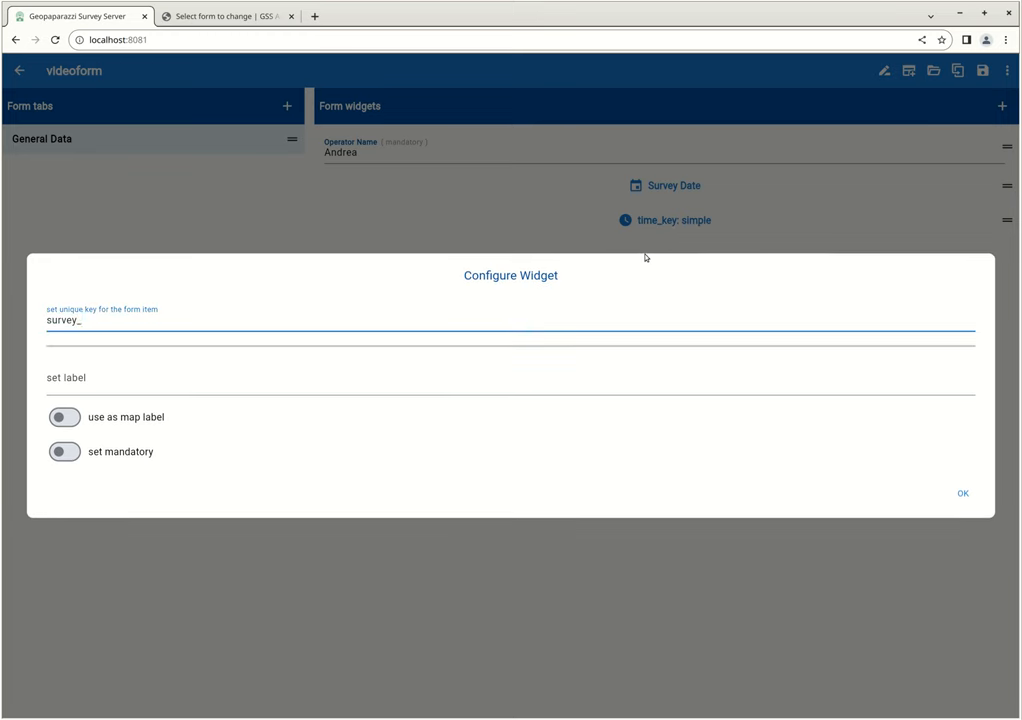
{"action": "type", "text": "date"}
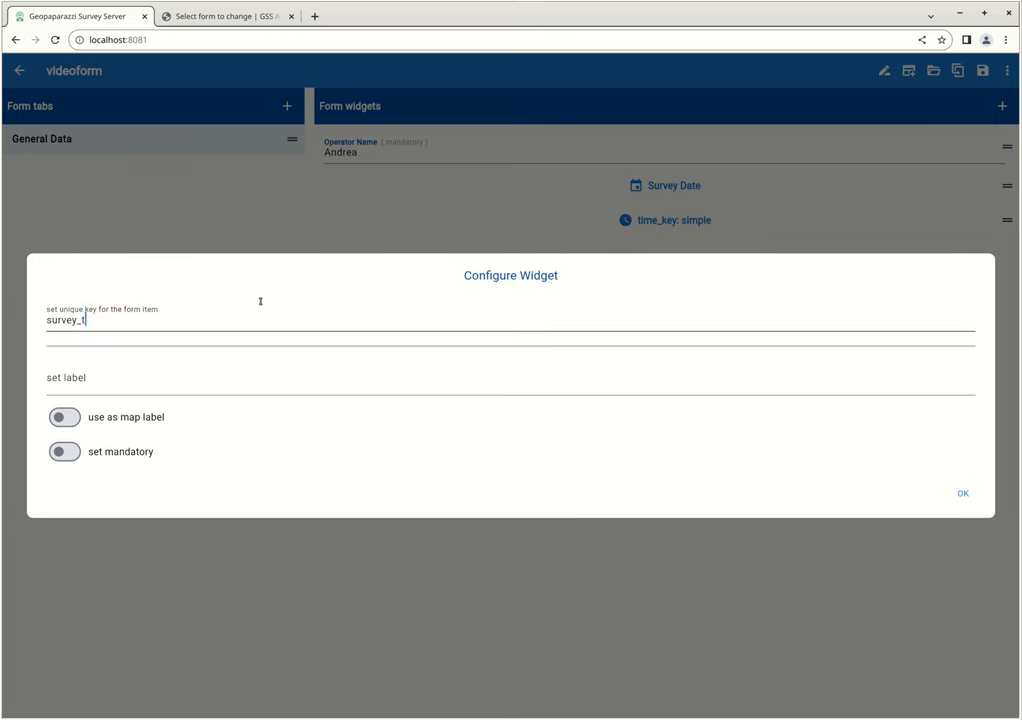
{"action": "type", "text": "ime"}
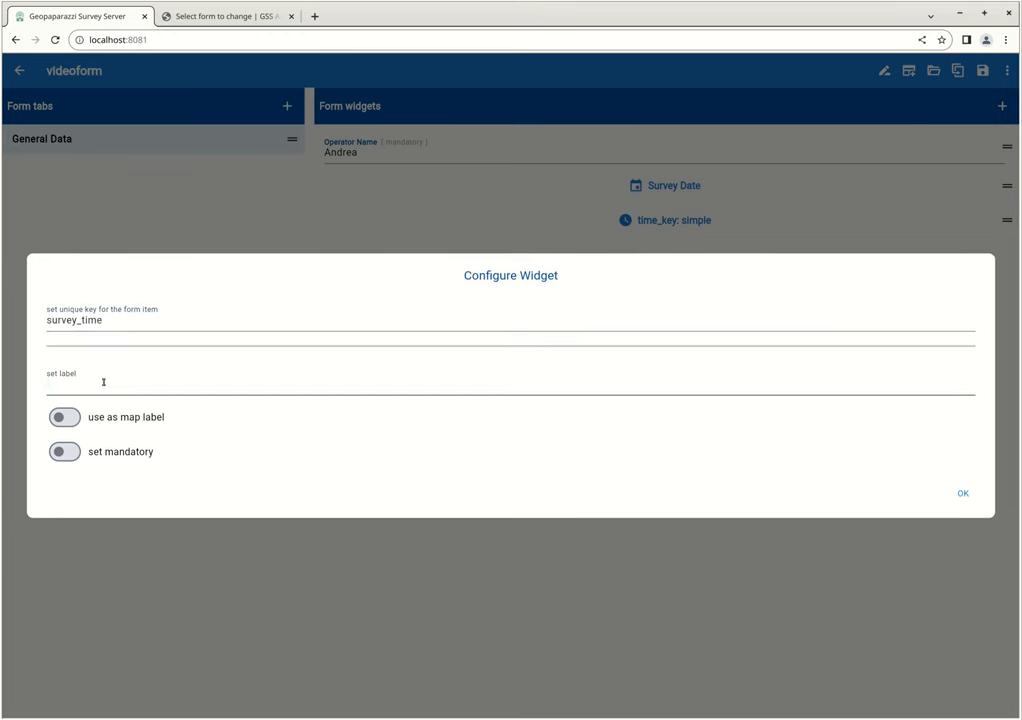
{"action": "type", "text": "Survey T"}
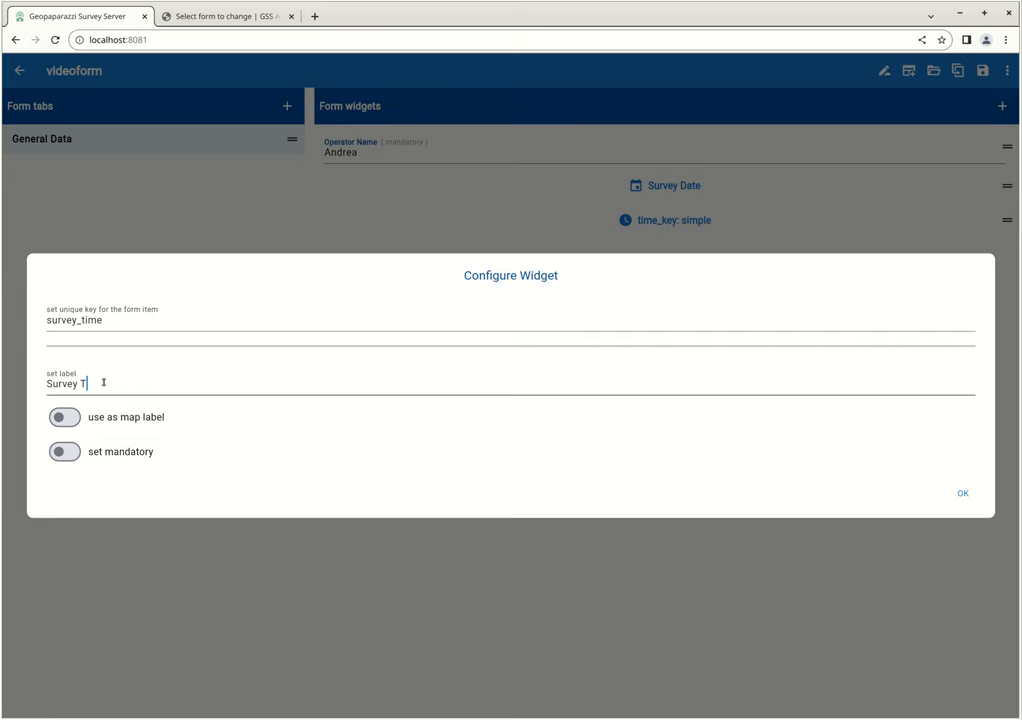
{"action": "type", "text": "ime"}
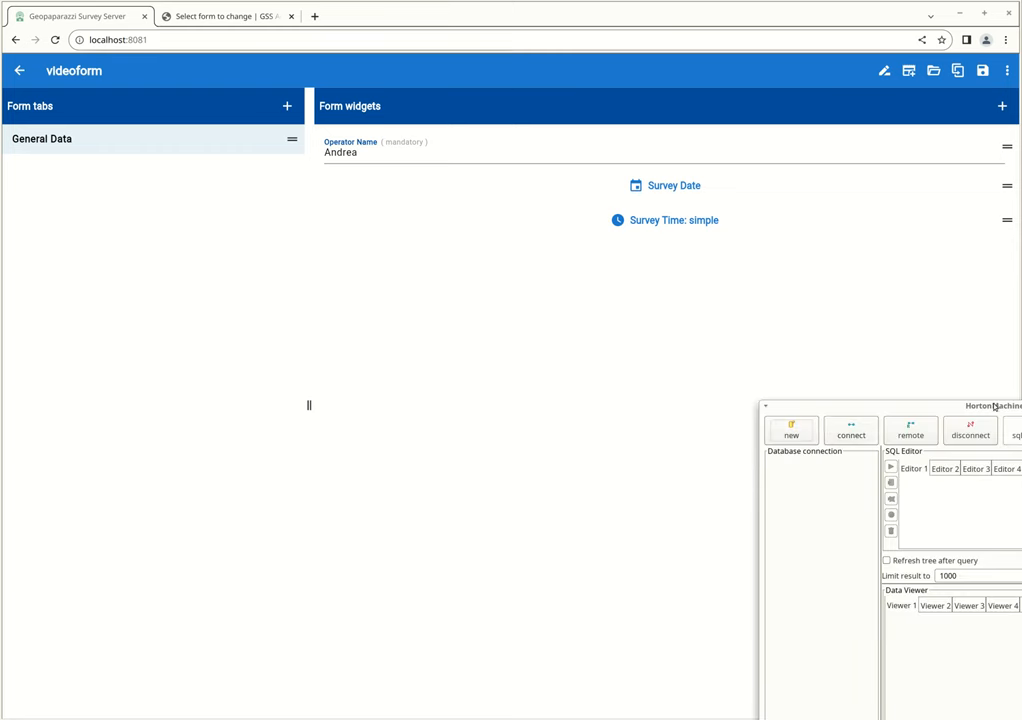
Step: Connect the database viewer to surveydb and expand the formlayers_videoform table
{"action": "left_click", "coordinate": [910, 428]}
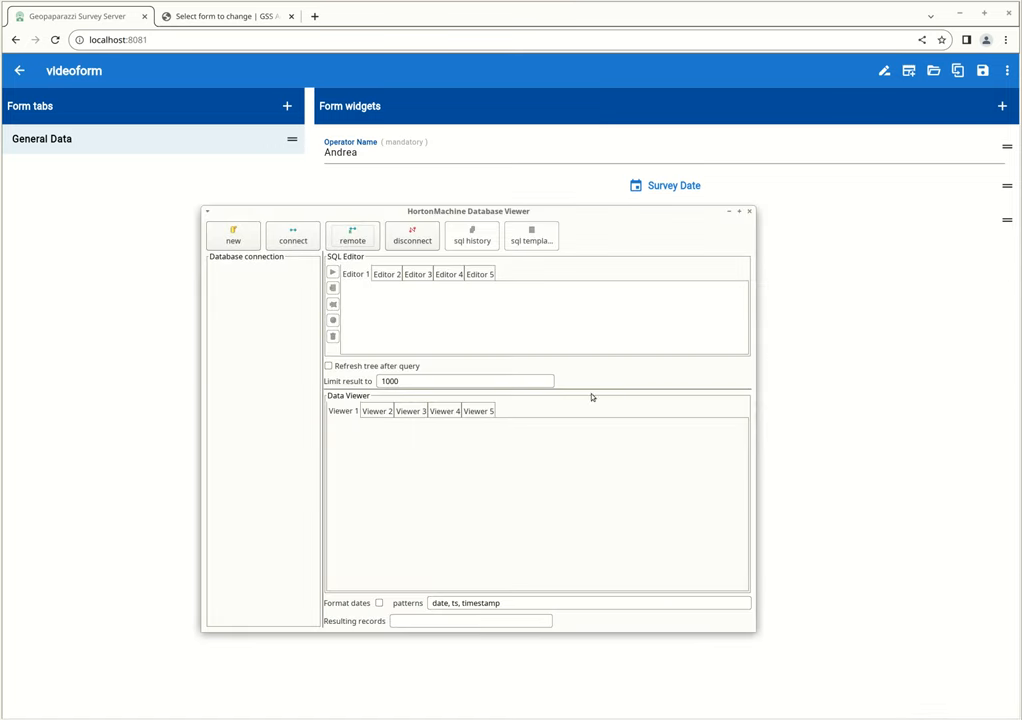
{"action": "left_click", "coordinate": [292, 236]}
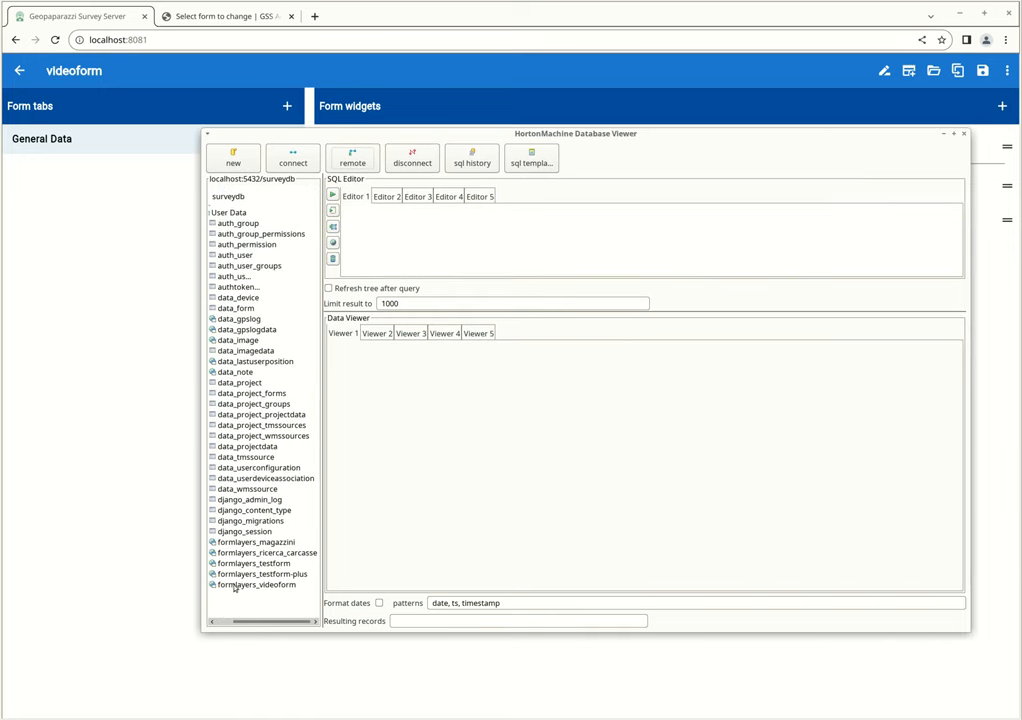
{"action": "mouse_move", "coordinate": [252, 544]}
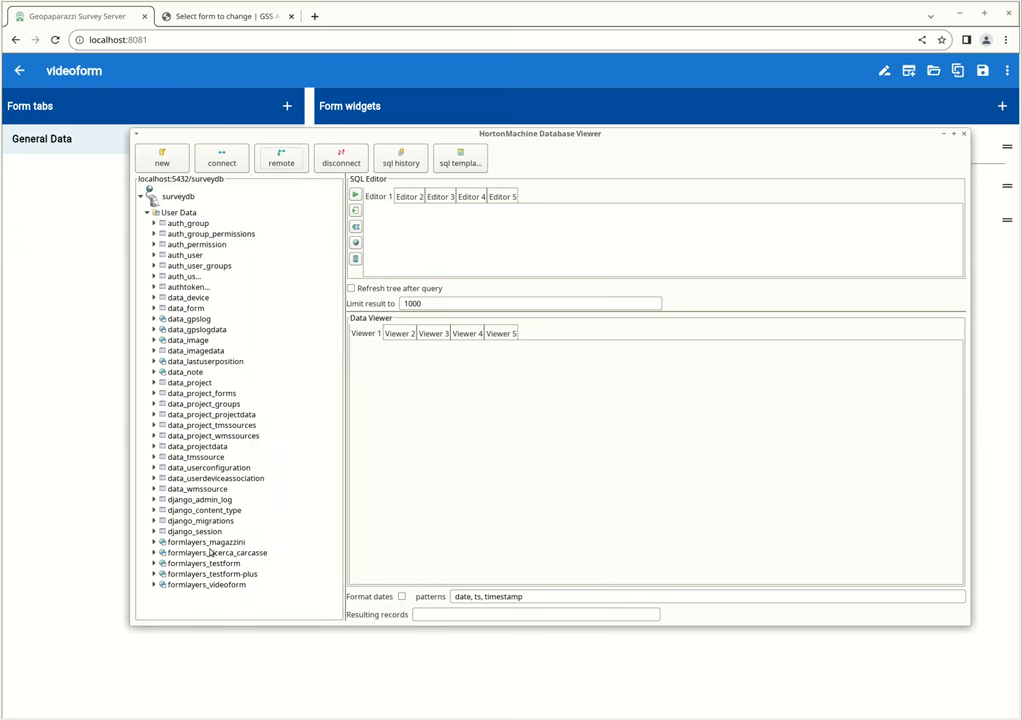
{"action": "mouse_move", "coordinate": [276, 548]}
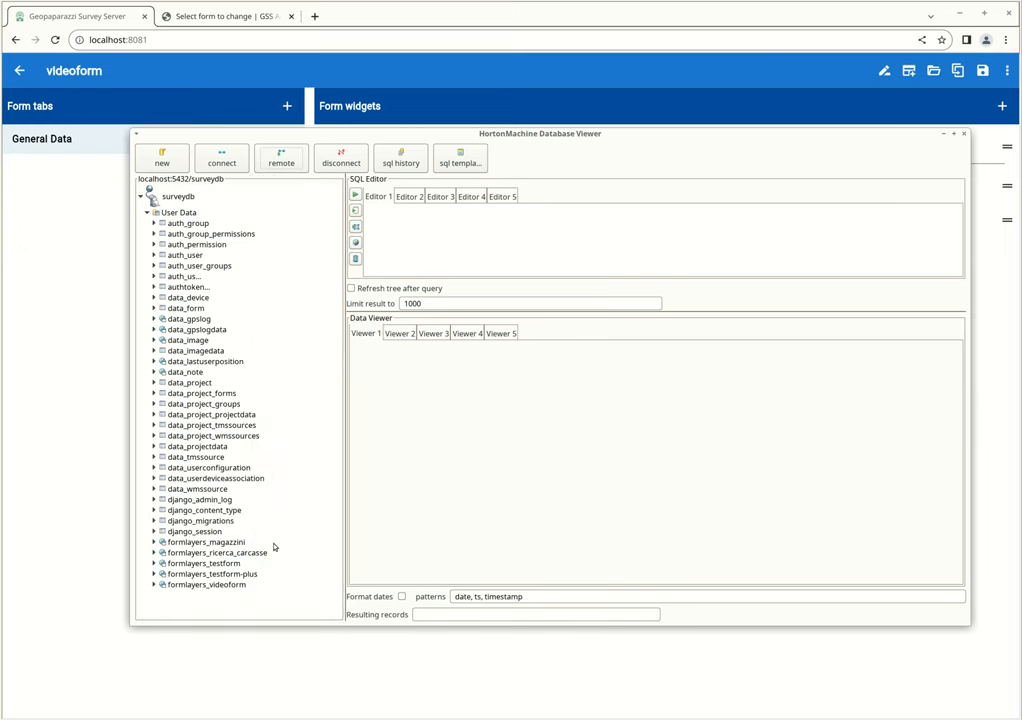
{"action": "left_click", "coordinate": [206, 584]}
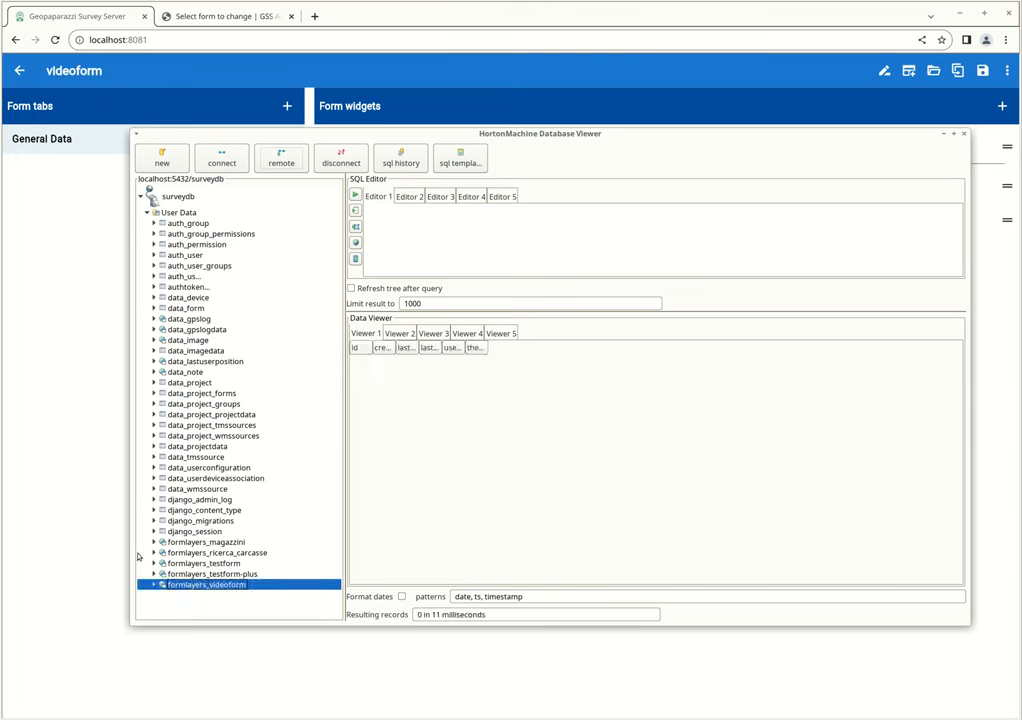
{"action": "left_click", "coordinate": [152, 586]}
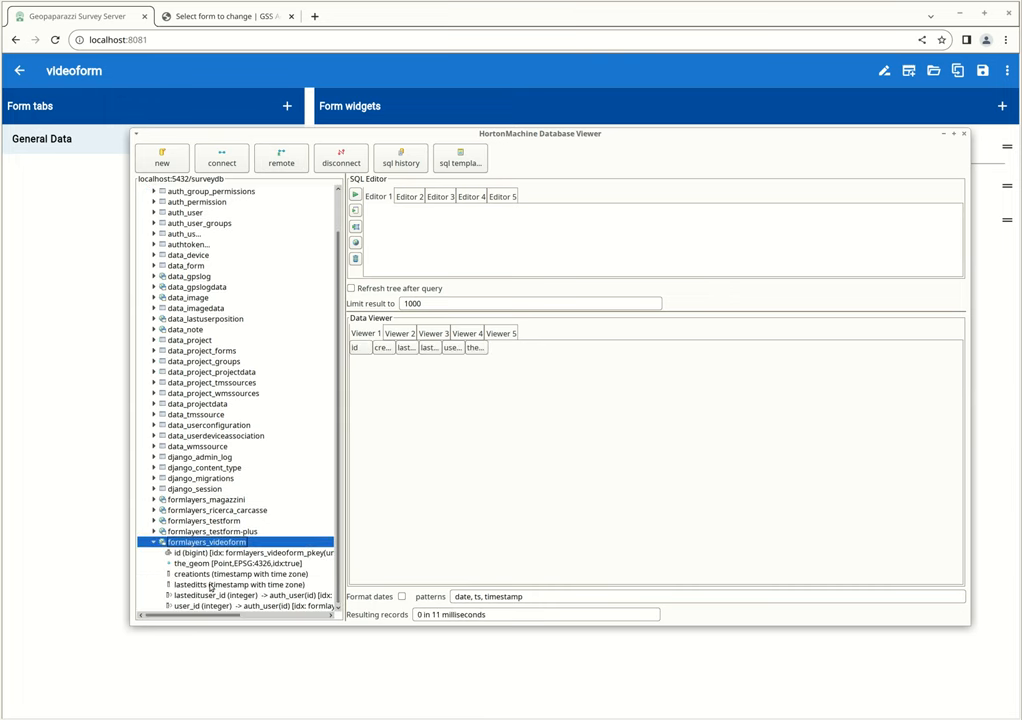
{"action": "mouse_move", "coordinate": [288, 532]}
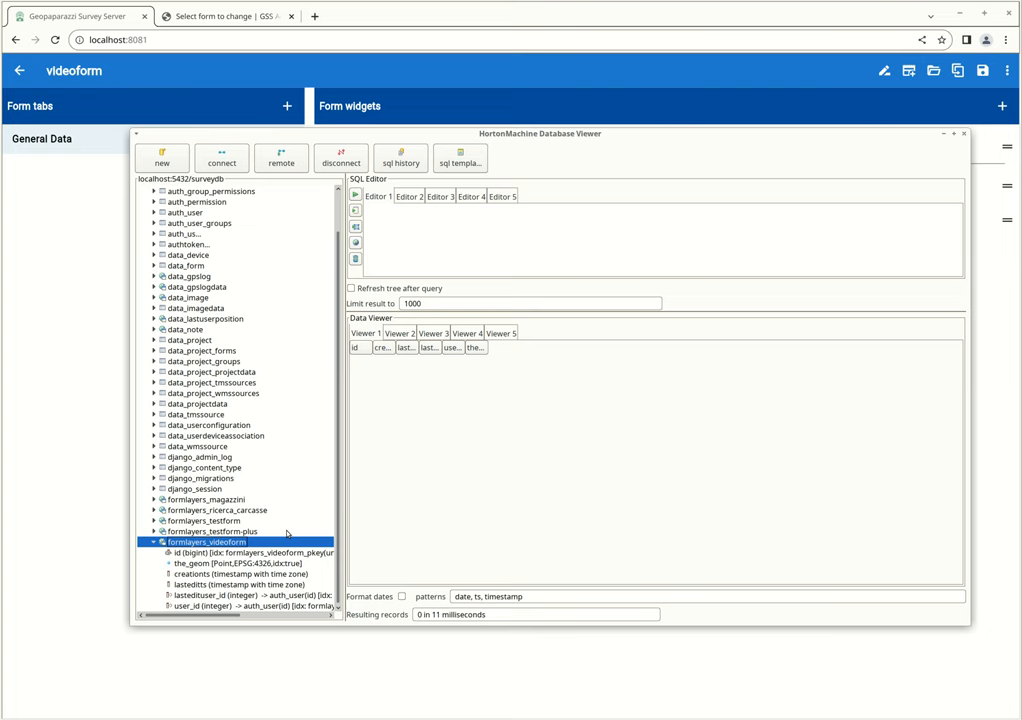
{"action": "mouse_move", "coordinate": [198, 580]}
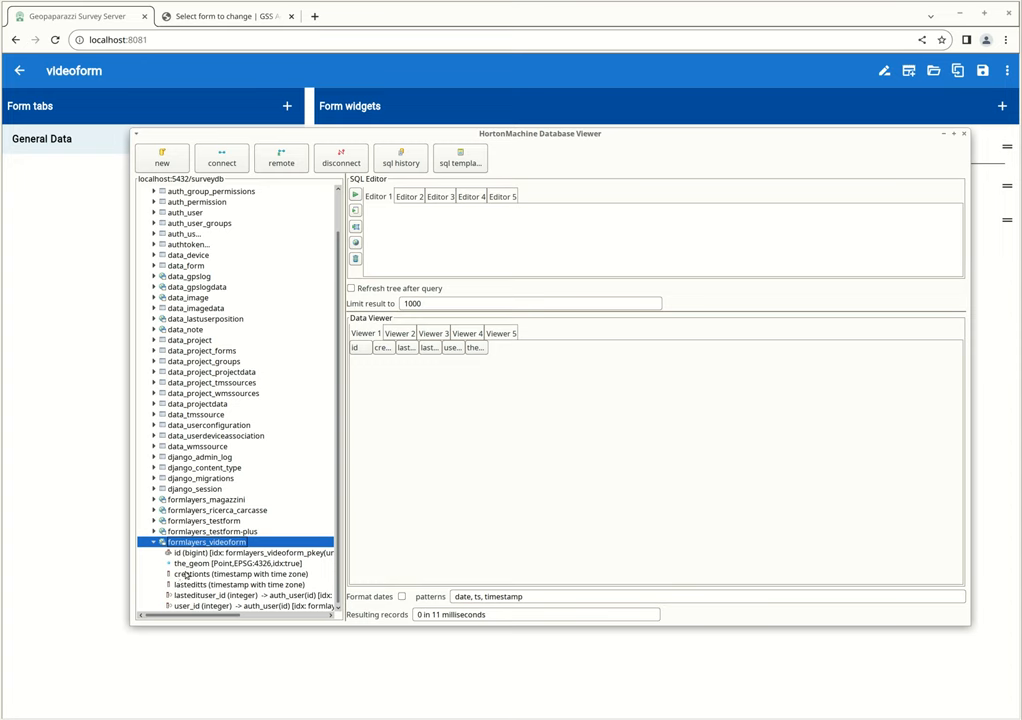
Step: Inspect the lastedits, user_id and lasteditor_id column definitions
{"action": "left_click", "coordinate": [212, 574]}
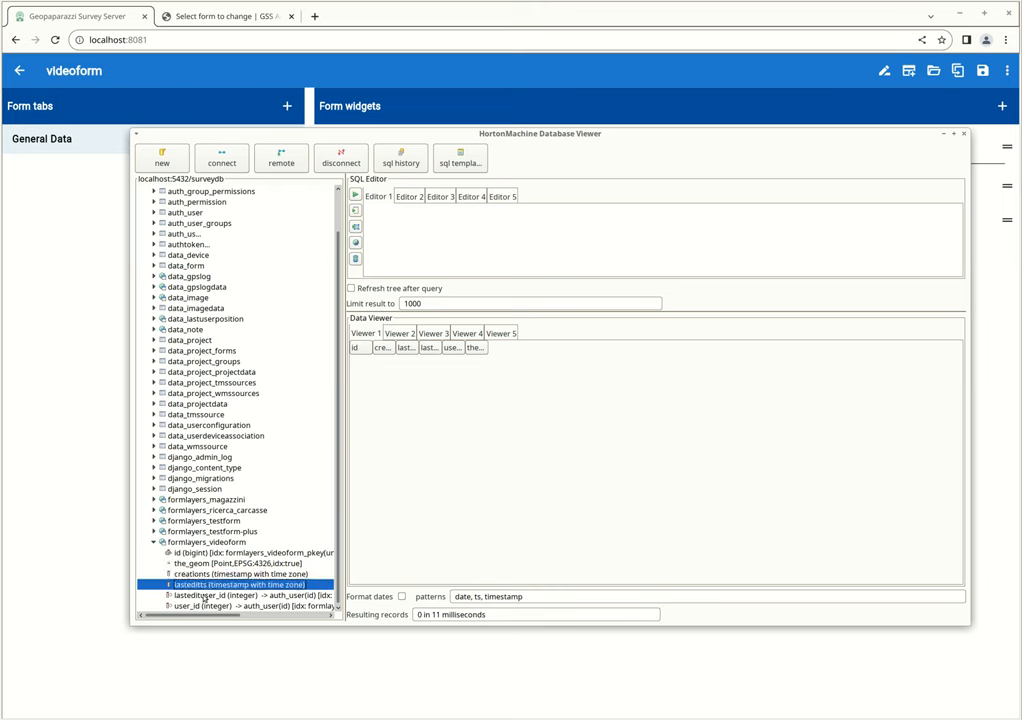
{"action": "left_click", "coordinate": [210, 616]}
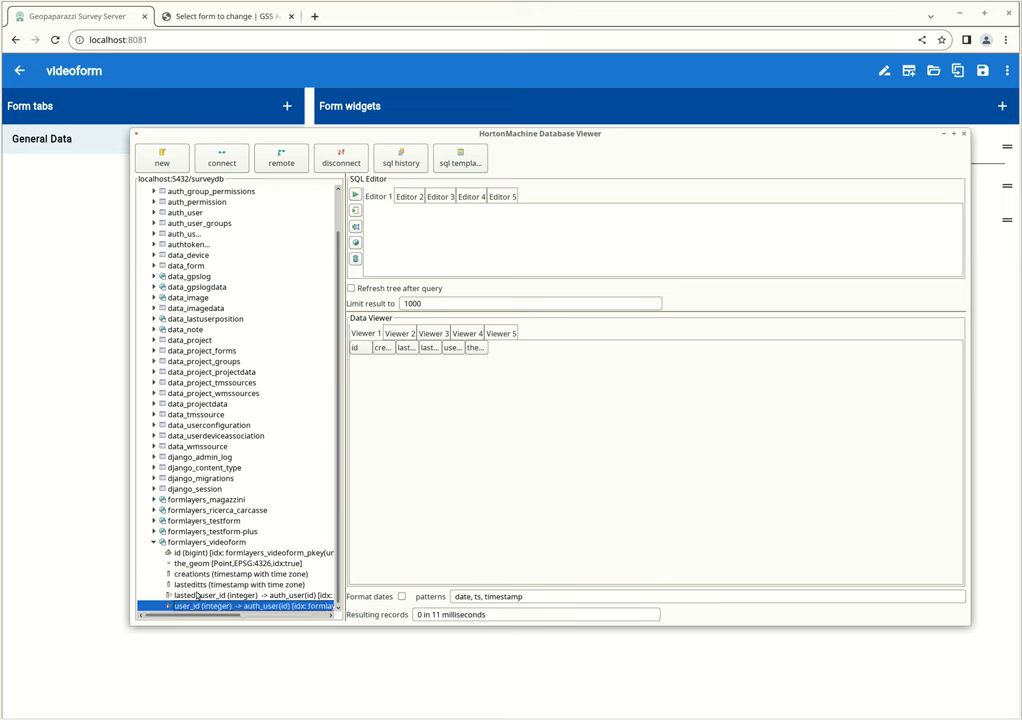
{"action": "left_click", "coordinate": [236, 596]}
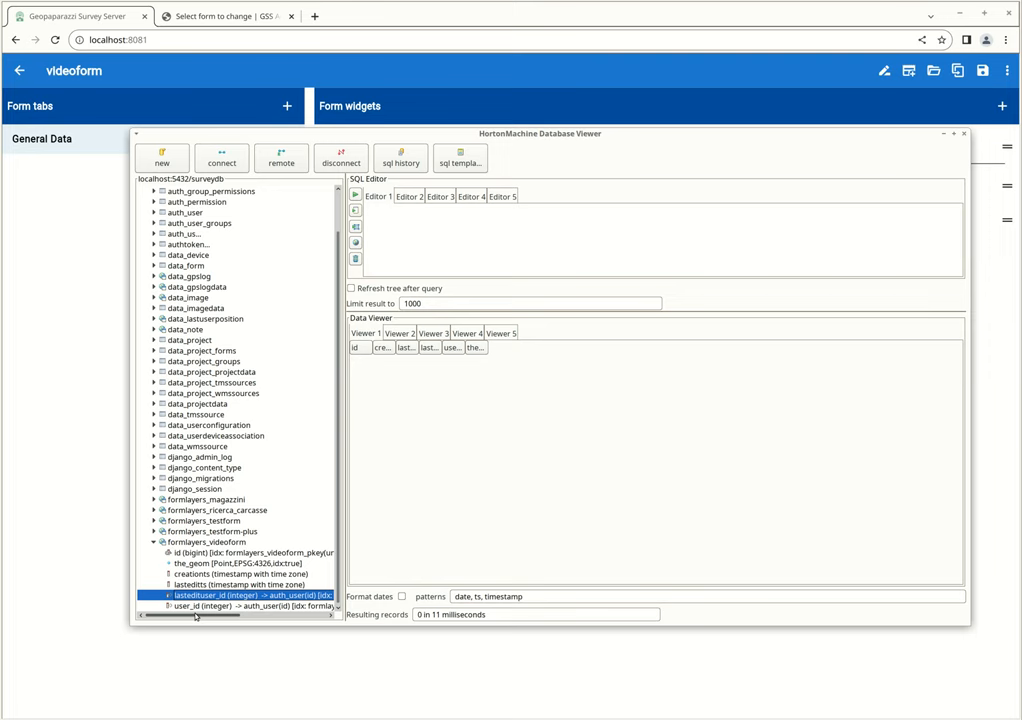
{"action": "mouse_move", "coordinate": [258, 368]}
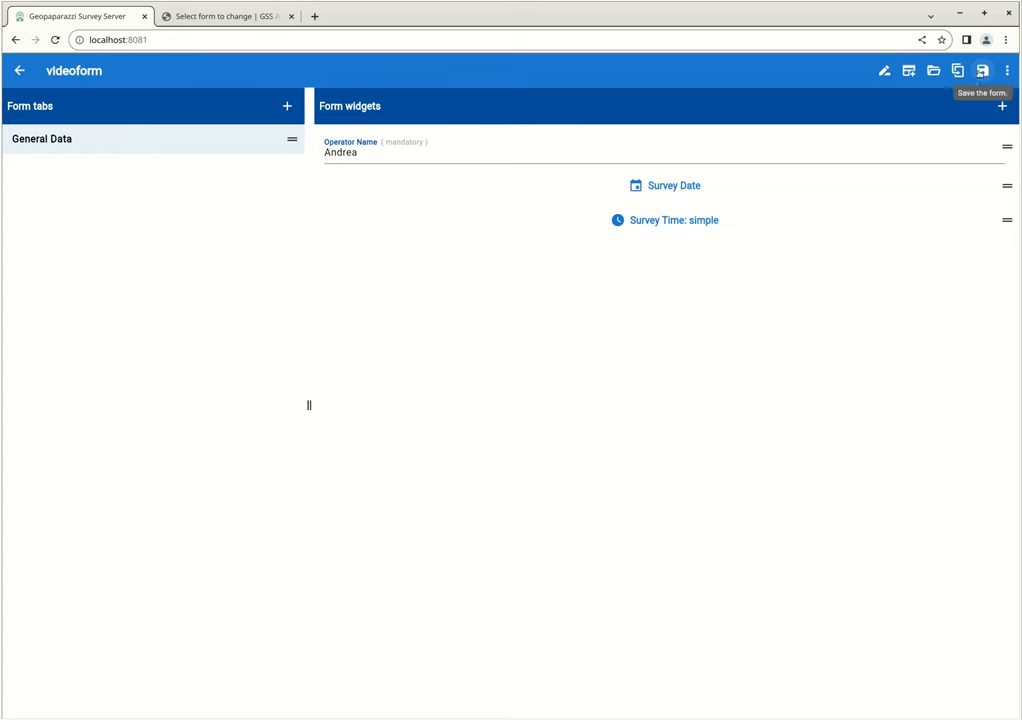
{"action": "mouse_move", "coordinate": [304, 620]}
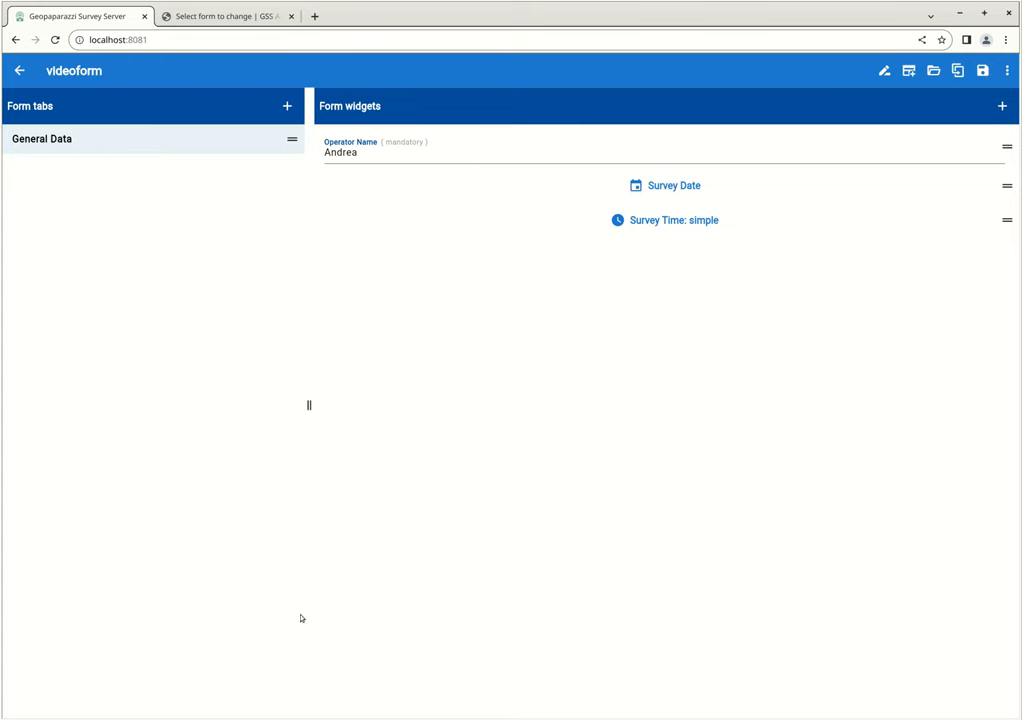
Step: Save videoform and reload the survey database tables
{"action": "left_click", "coordinate": [982, 72]}
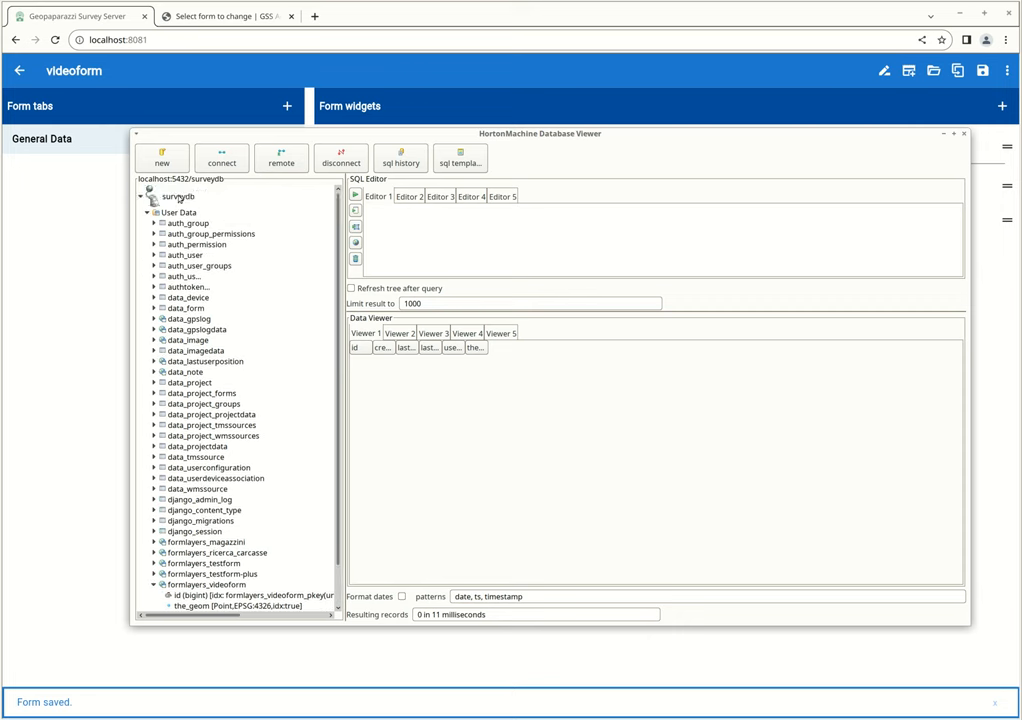
{"action": "left_click", "coordinate": [180, 196]}
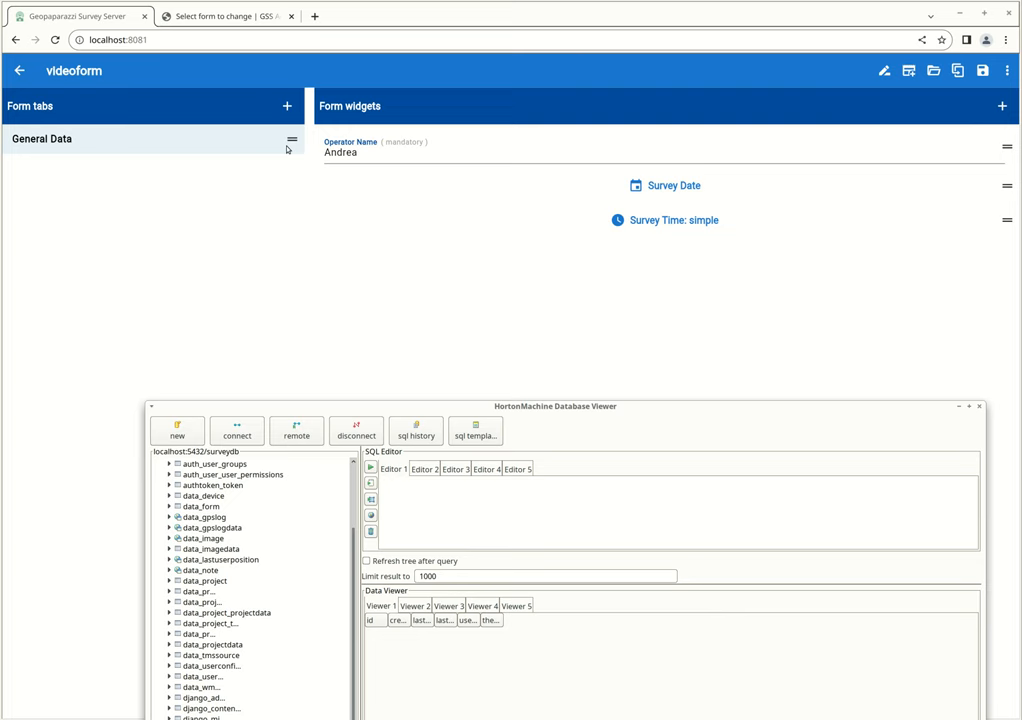
{"action": "mouse_move", "coordinate": [556, 272]}
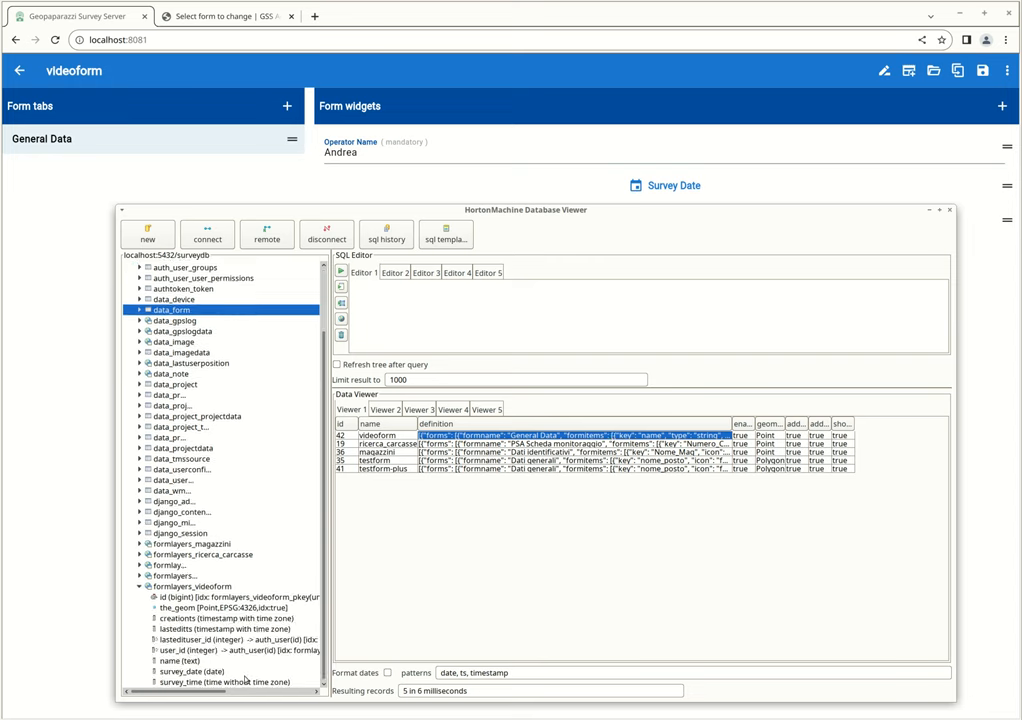
Step: Check the formlayers_videoform table columns in the database viewer, then start a new form tab in the builder
{"action": "left_click", "coordinate": [192, 586]}
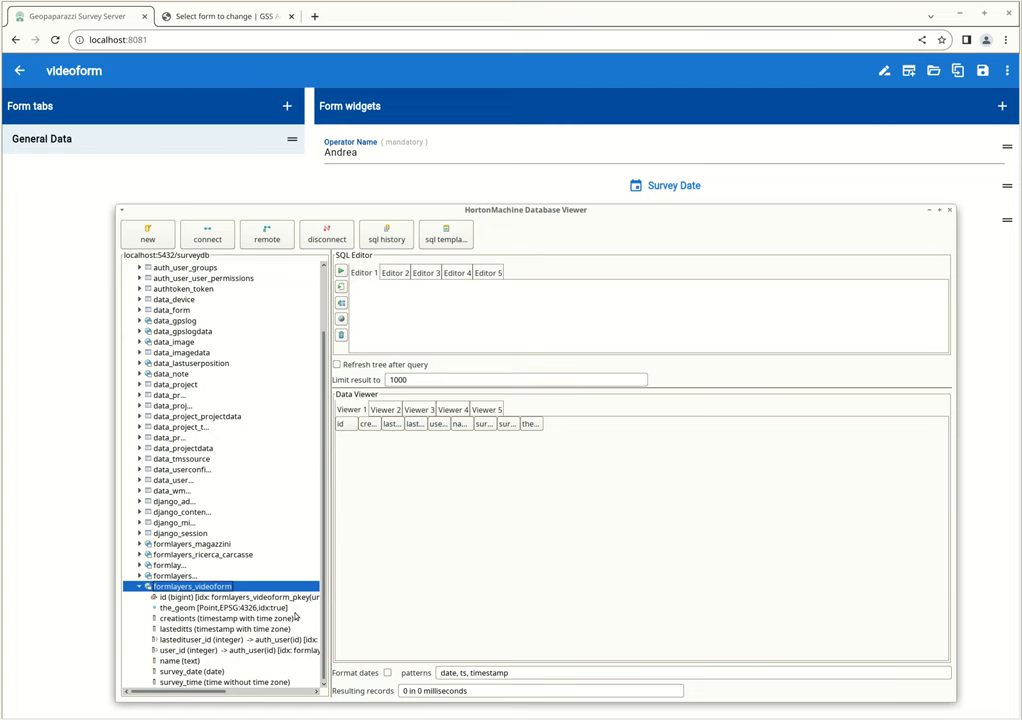
{"action": "mouse_move", "coordinate": [210, 502]}
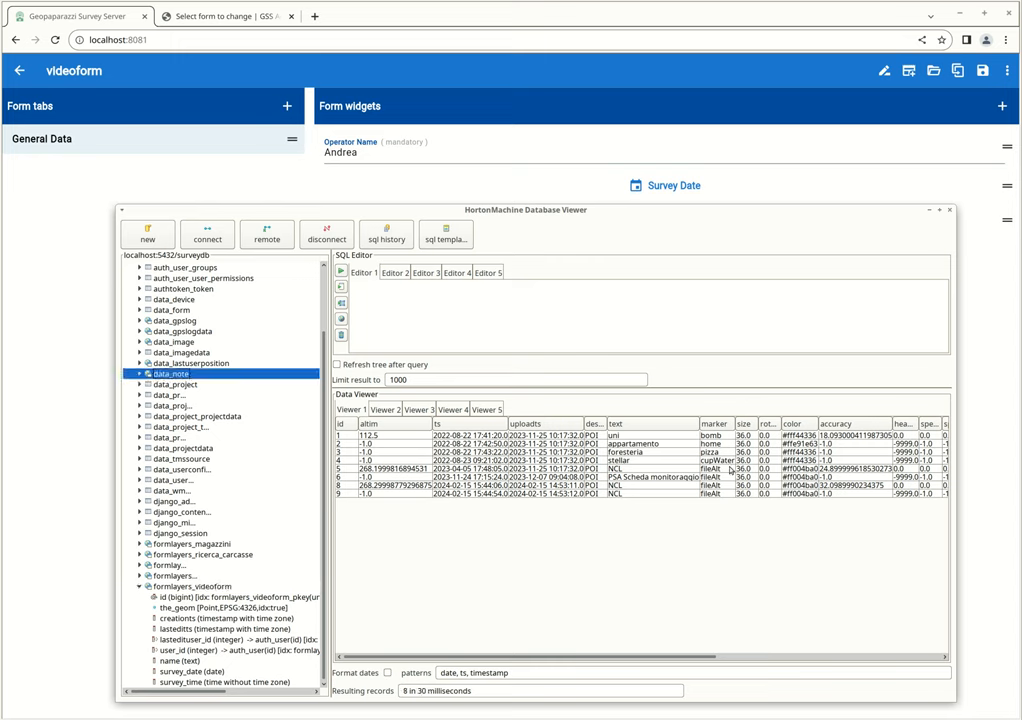
{"action": "mouse_move", "coordinate": [640, 544]}
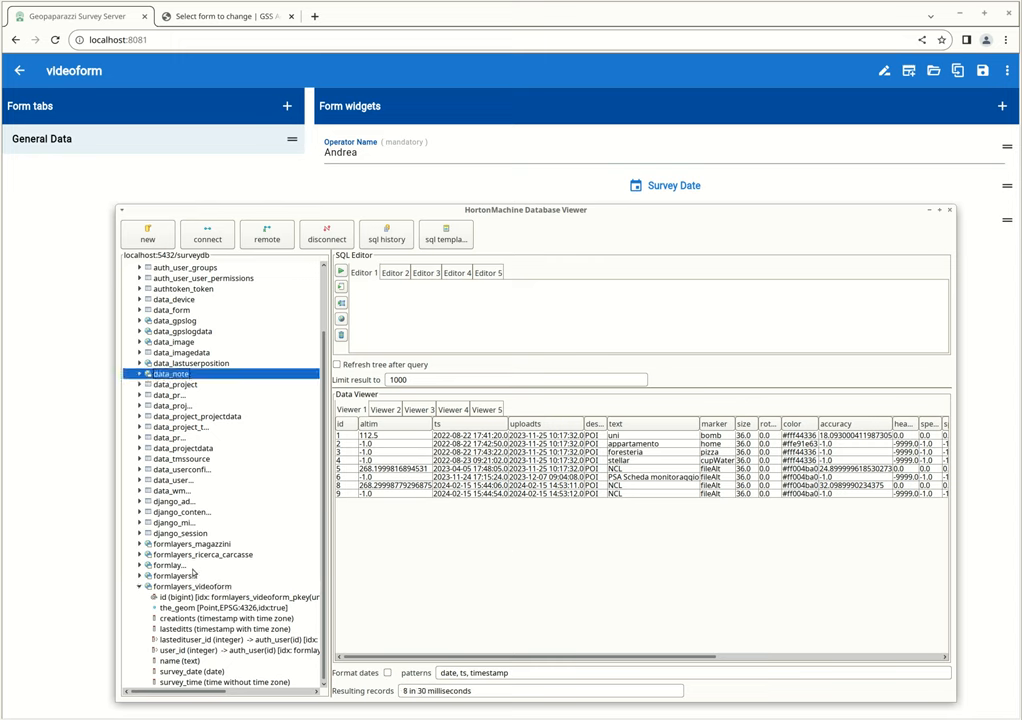
{"action": "left_click", "coordinate": [188, 586]}
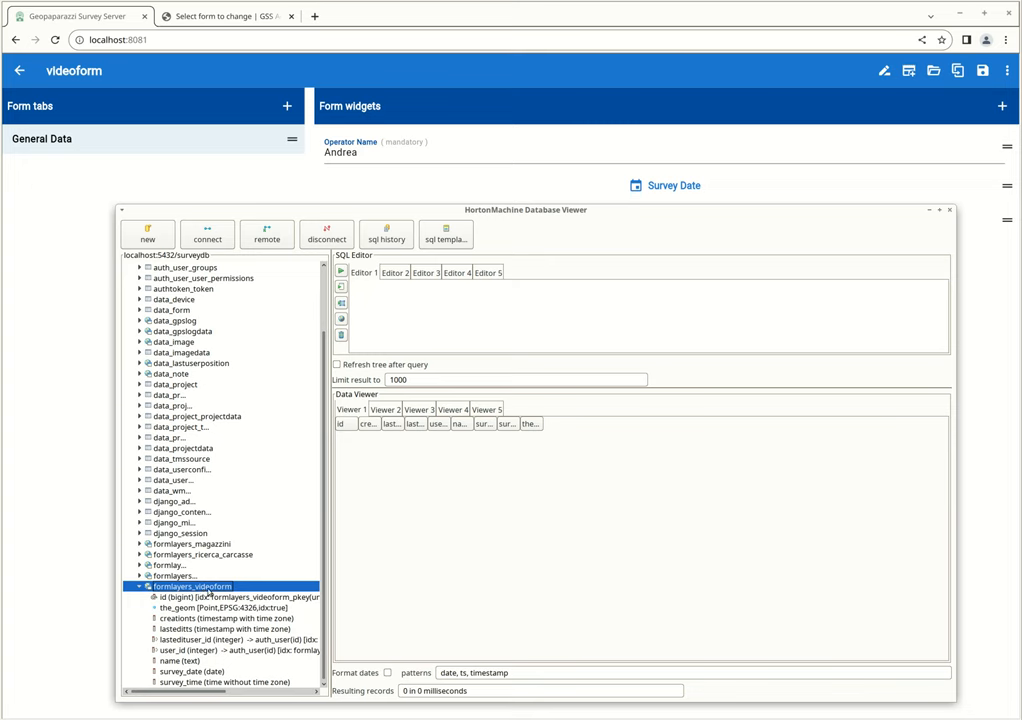
{"action": "mouse_move", "coordinate": [228, 600]}
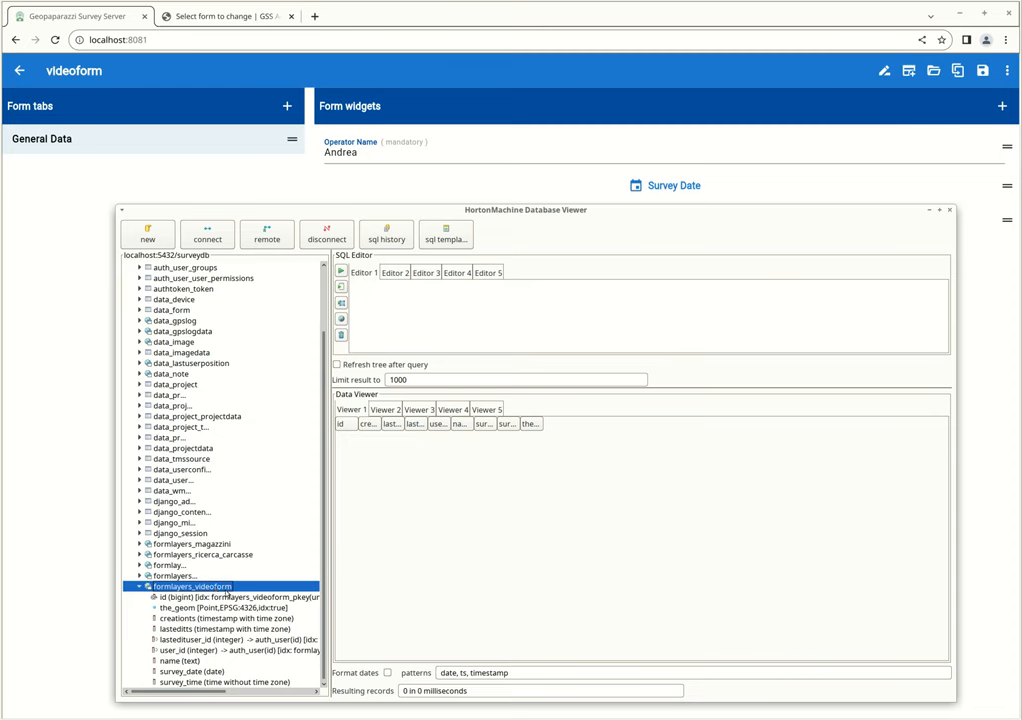
{"action": "mouse_move", "coordinate": [224, 168]}
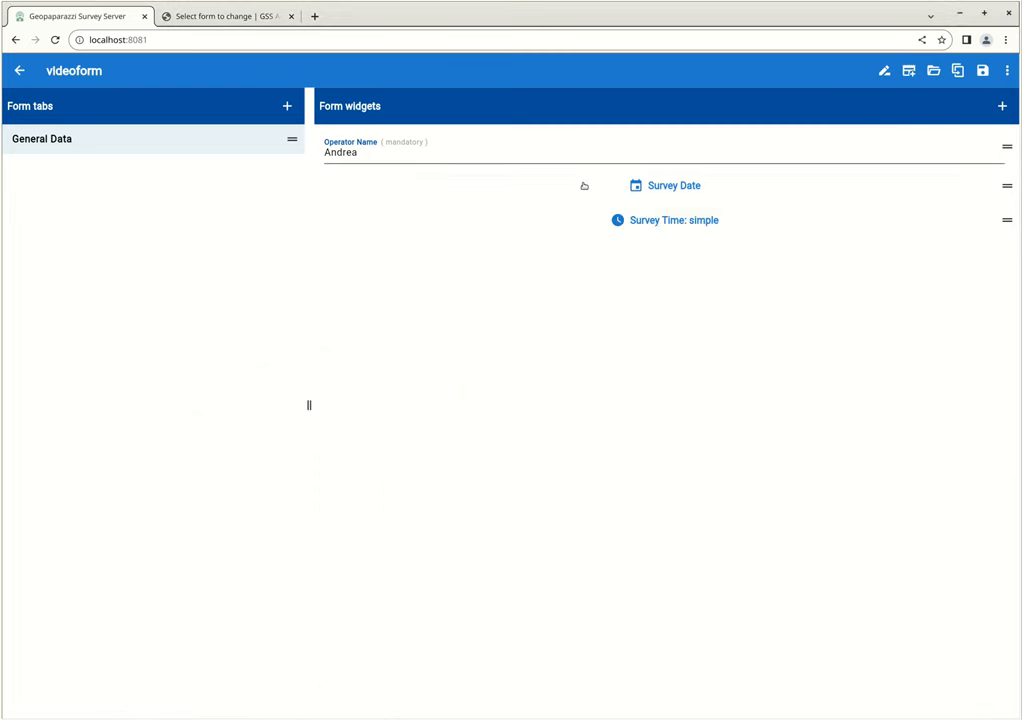
{"action": "left_click", "coordinate": [284, 104]}
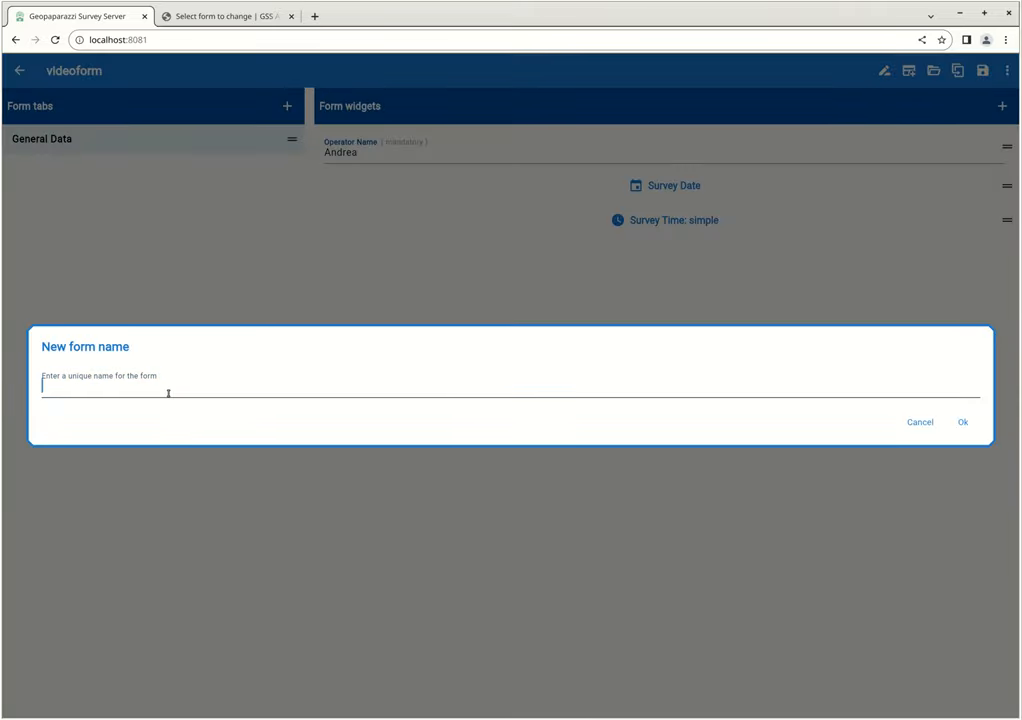
Step: Create a 'pictures' tab with camera picture and sketch widgets, confirming the camera widget's key is picture
{"action": "type", "text": "pictur"}
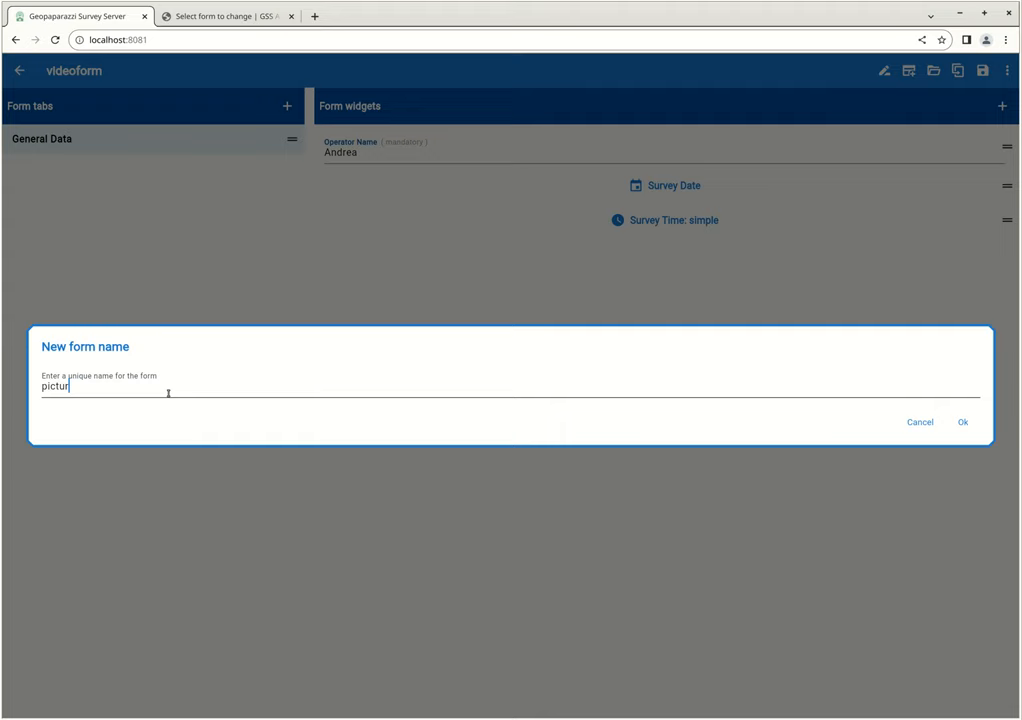
{"action": "left_click", "coordinate": [964, 422]}
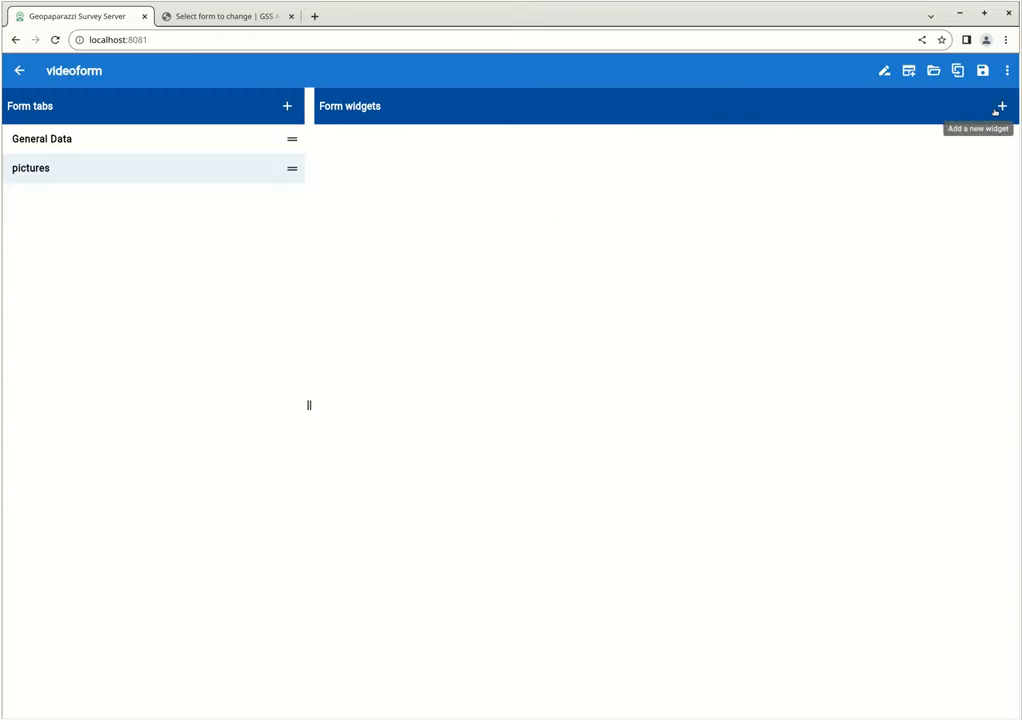
{"action": "left_click", "coordinate": [1000, 108]}
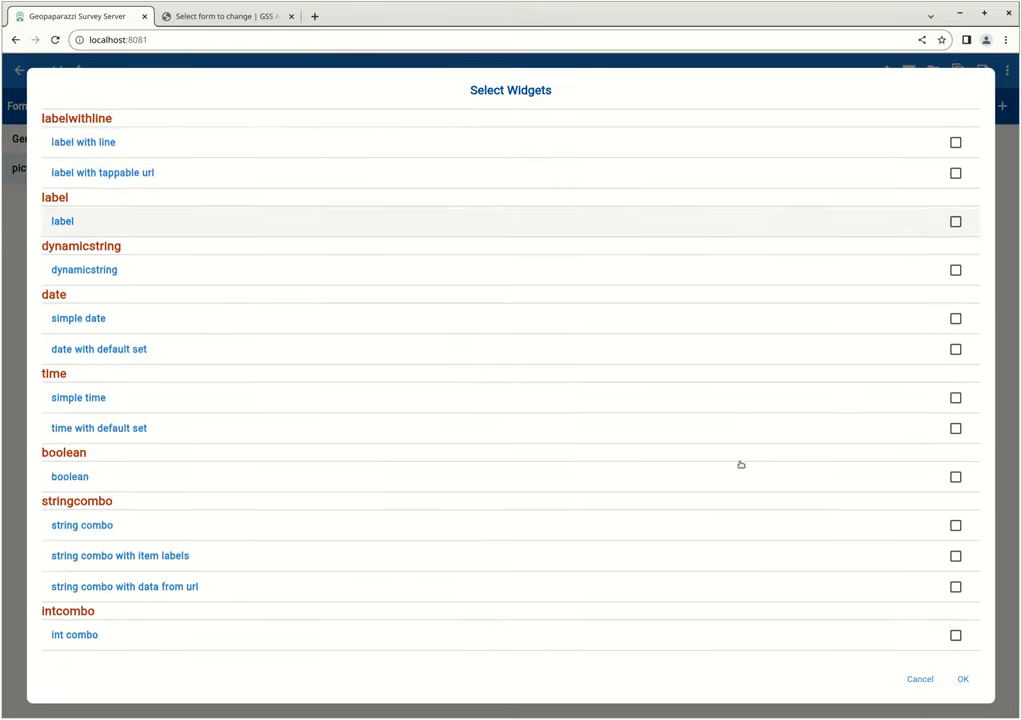
{"action": "scroll", "scroll_direction": "down", "scroll_amount": 3}
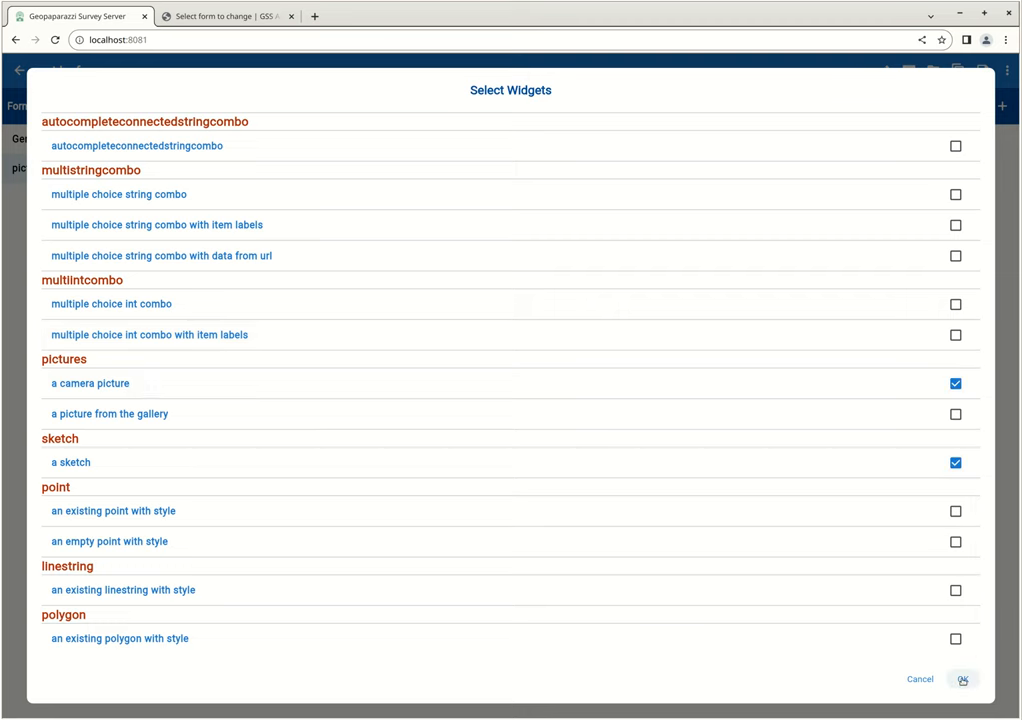
{"action": "left_click", "coordinate": [964, 680]}
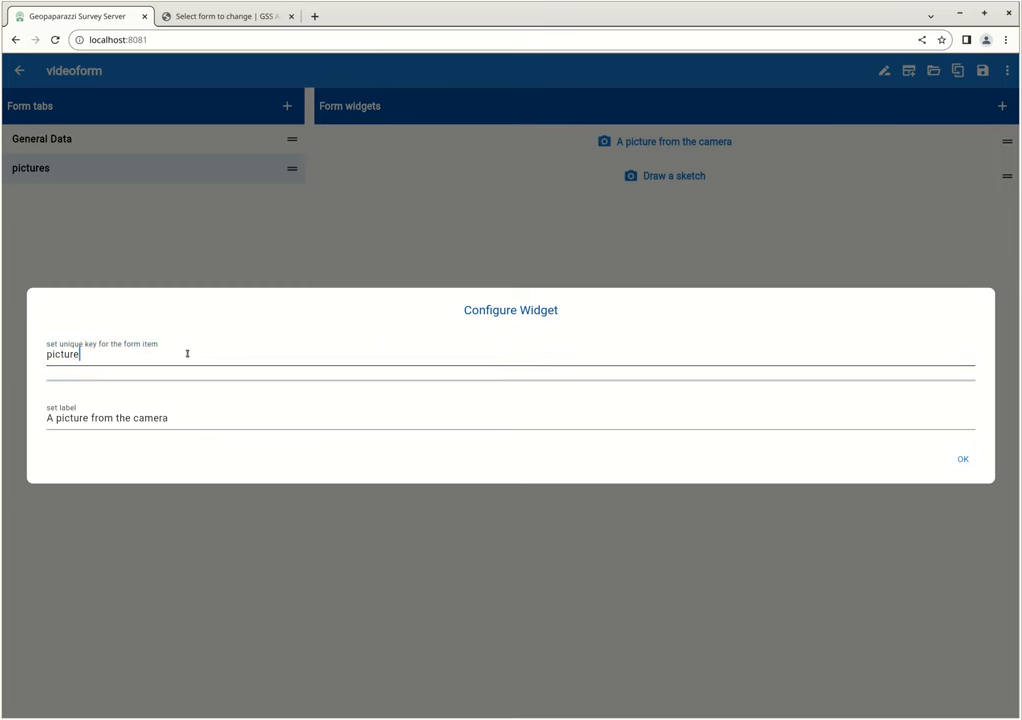
{"action": "left_click", "coordinate": [968, 458]}
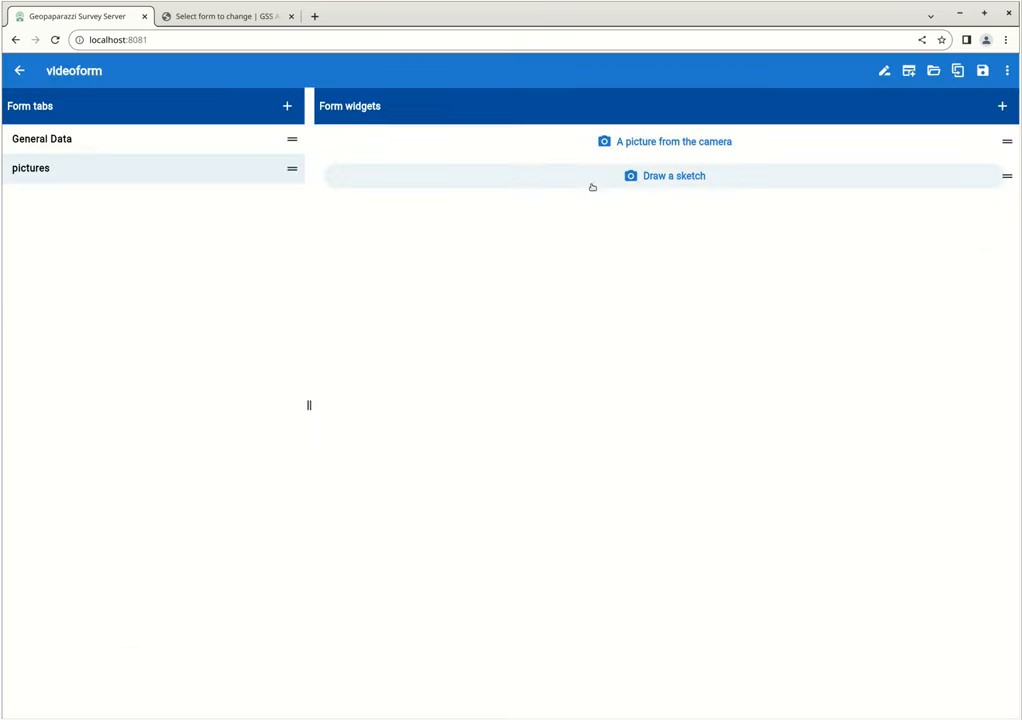
{"action": "left_click", "coordinate": [672, 176]}
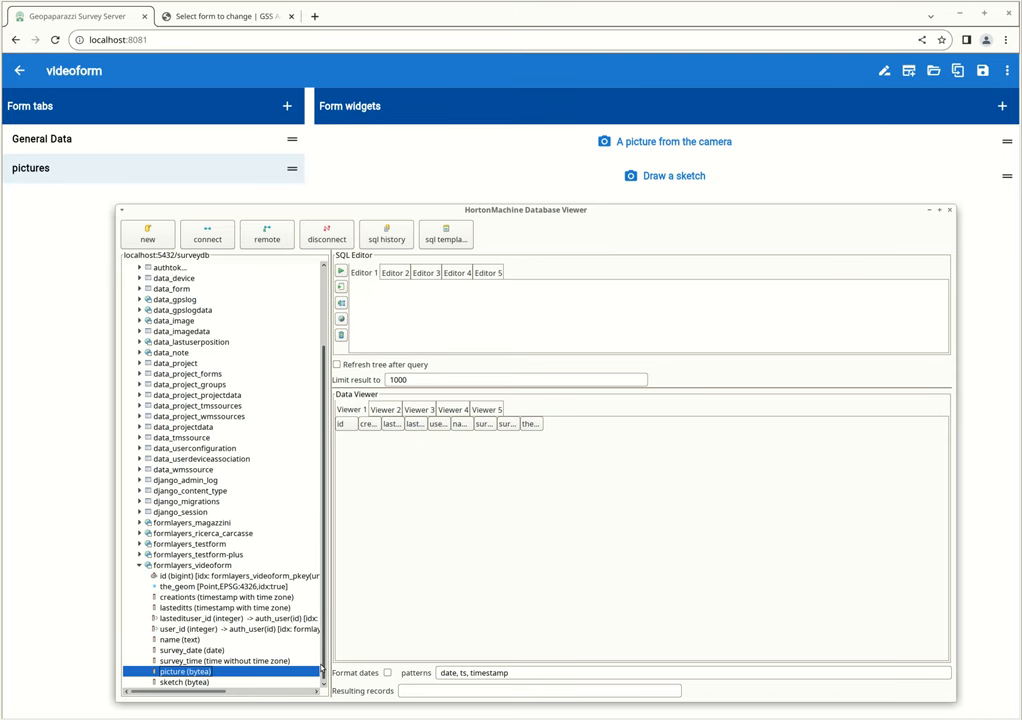
{"action": "mouse_move", "coordinate": [752, 104]}
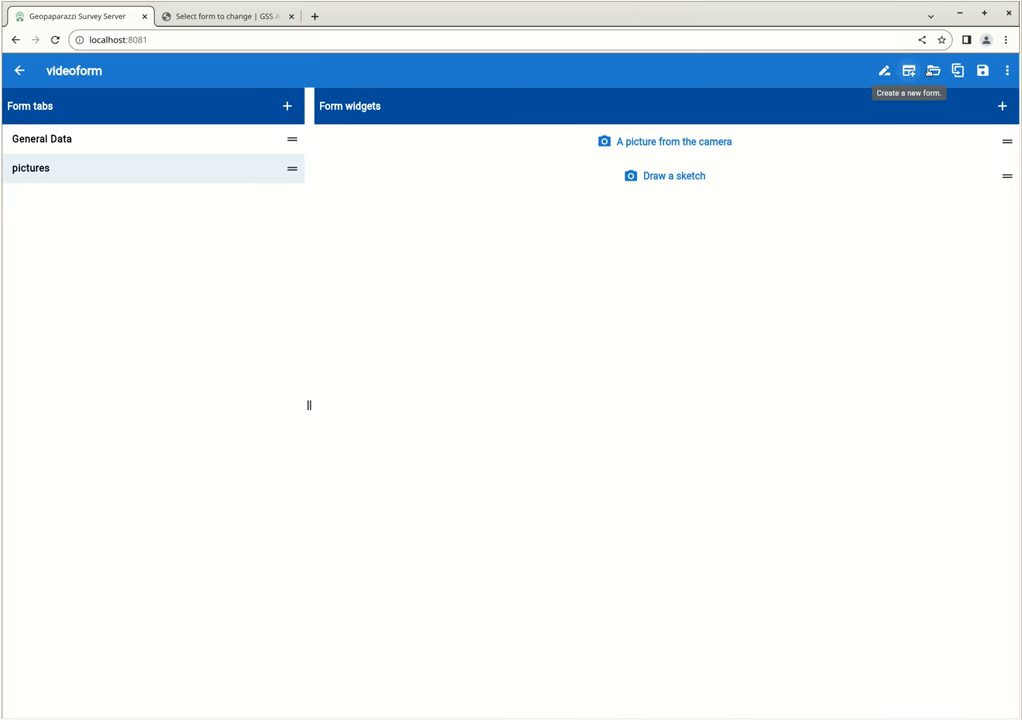
{"action": "mouse_move", "coordinate": [884, 72]}
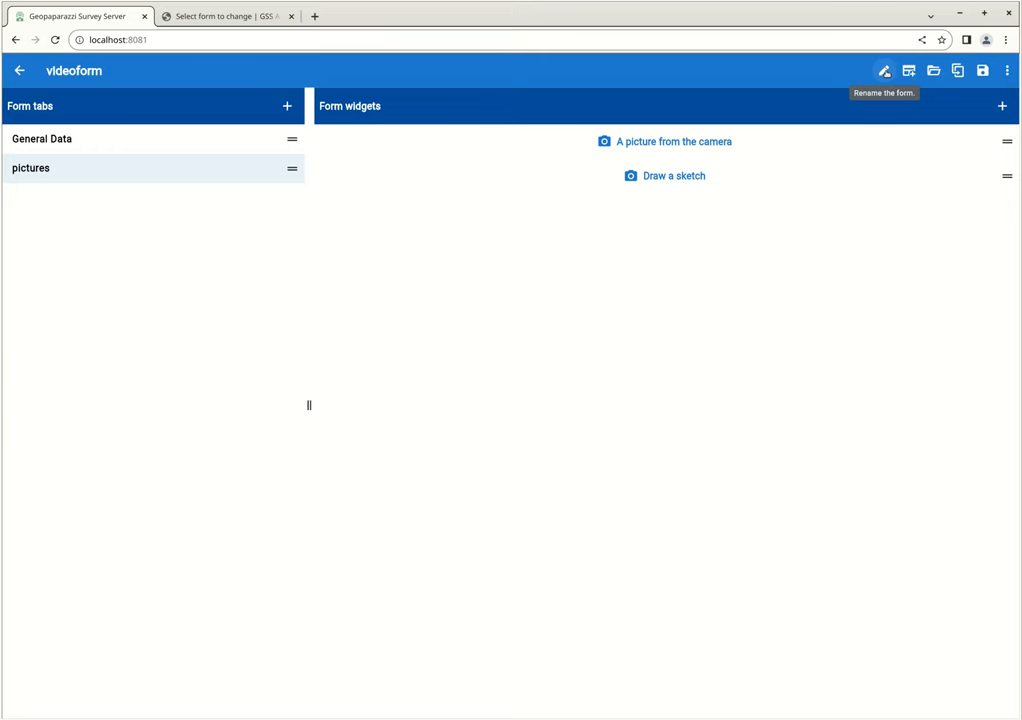
{"action": "left_click", "coordinate": [914, 72]}
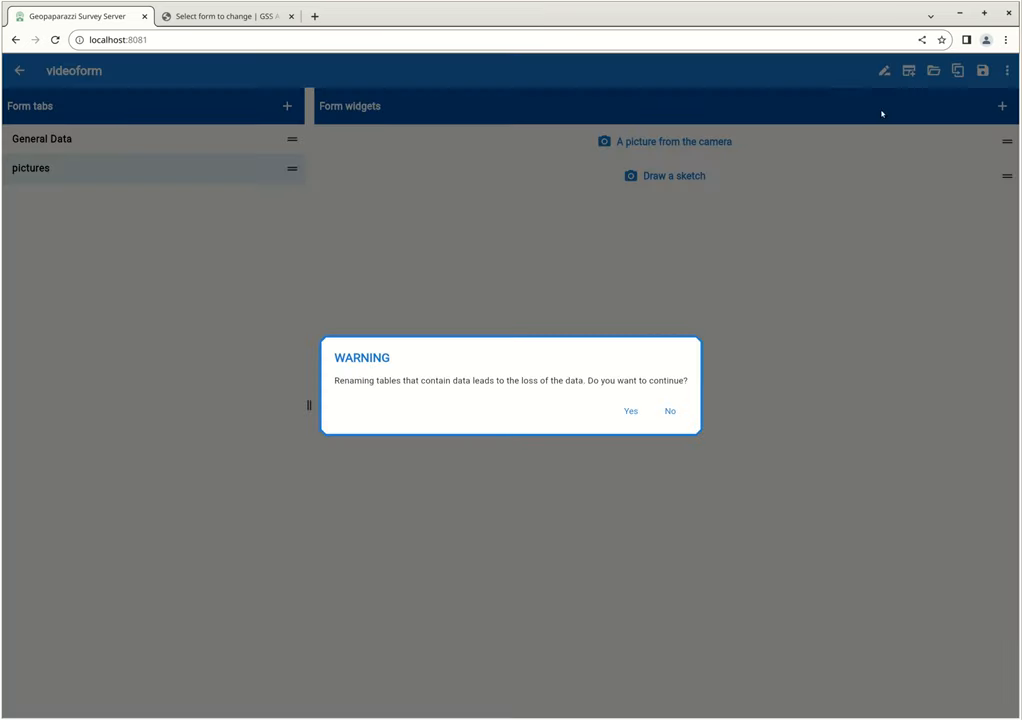
{"action": "mouse_move", "coordinate": [540, 408]}
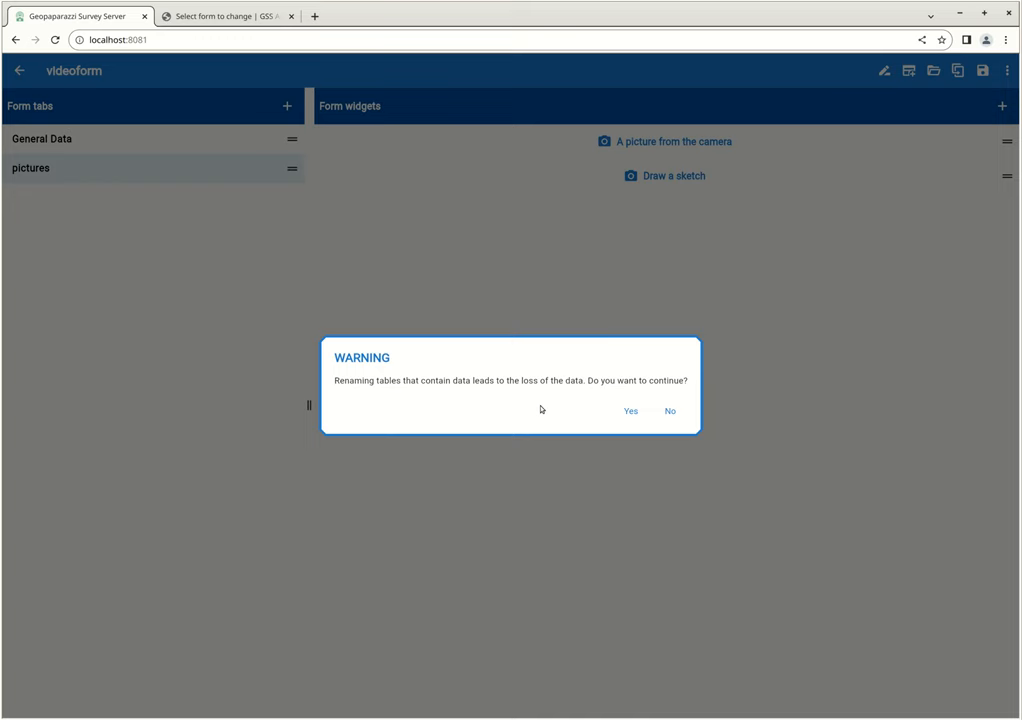
{"action": "mouse_move", "coordinate": [724, 392]}
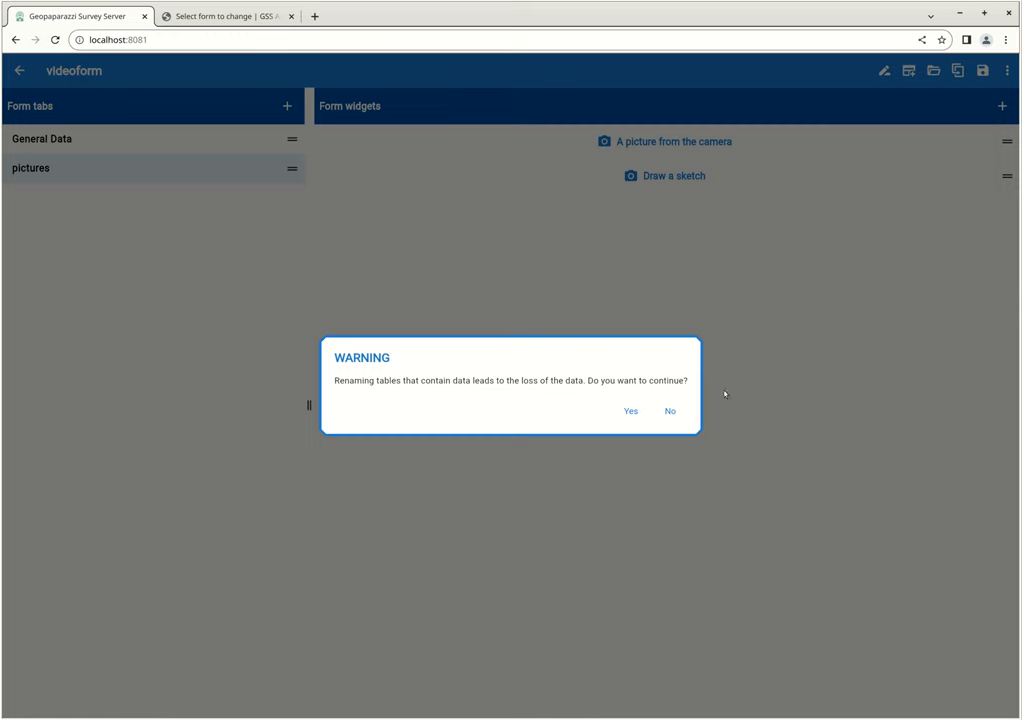
{"action": "mouse_move", "coordinate": [716, 434]}
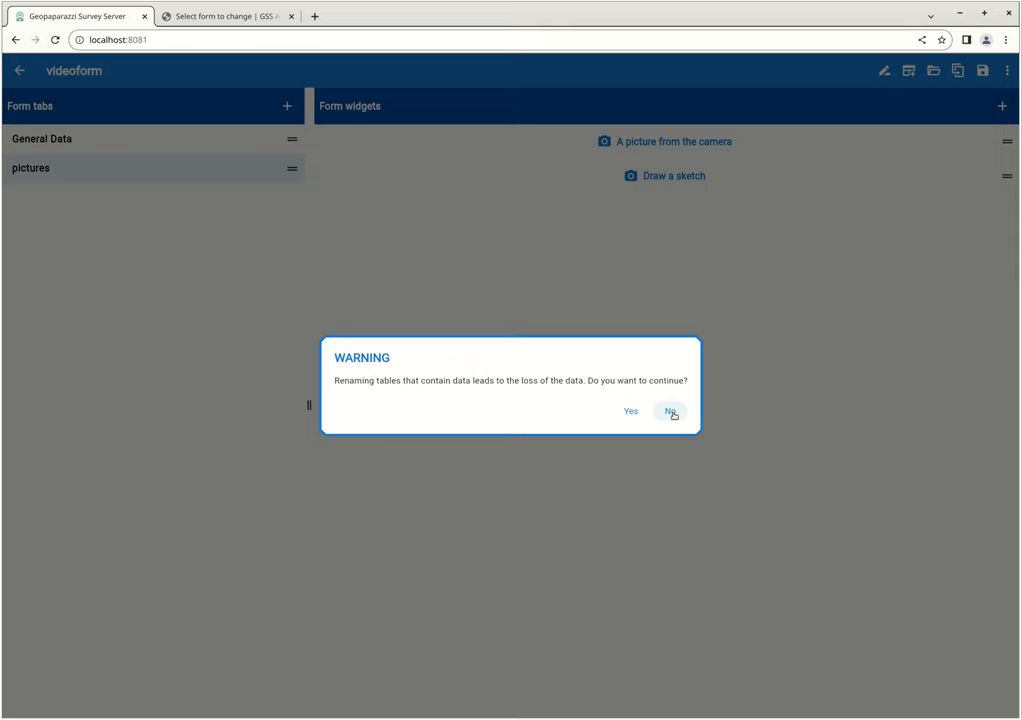
{"action": "left_click", "coordinate": [668, 412]}
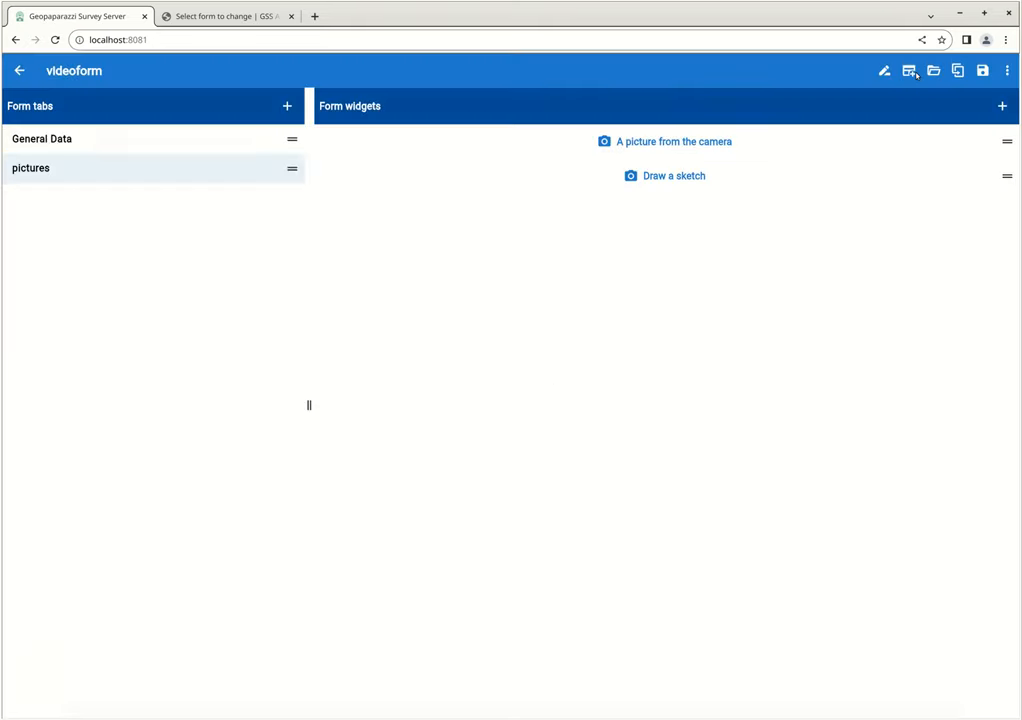
{"action": "mouse_move", "coordinate": [932, 72]}
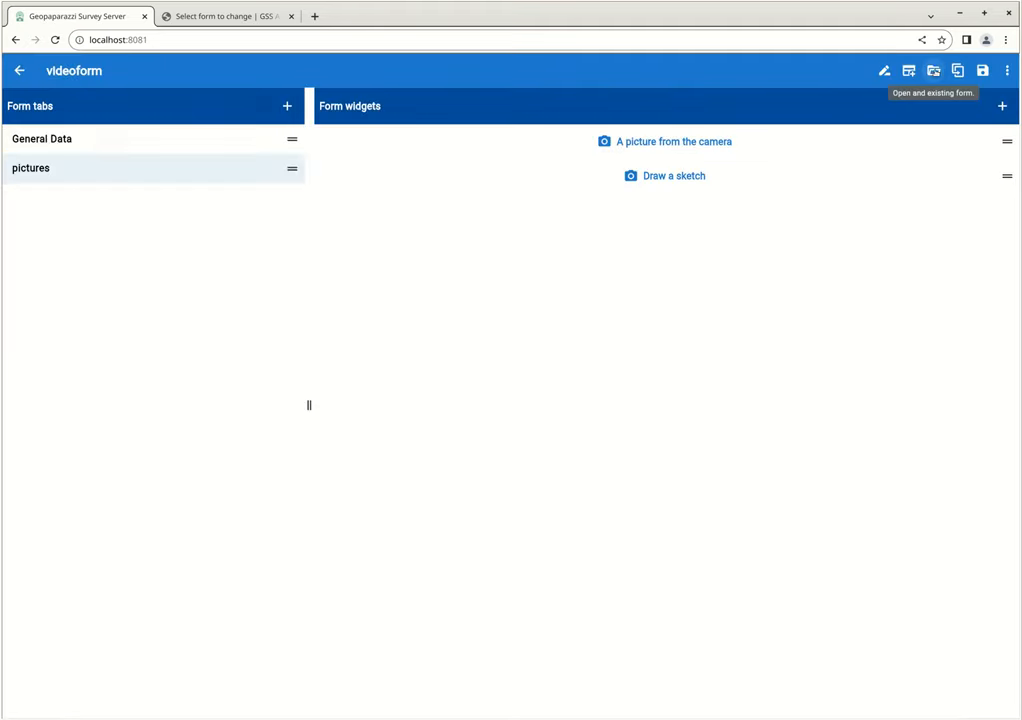
{"action": "mouse_move", "coordinate": [956, 72]}
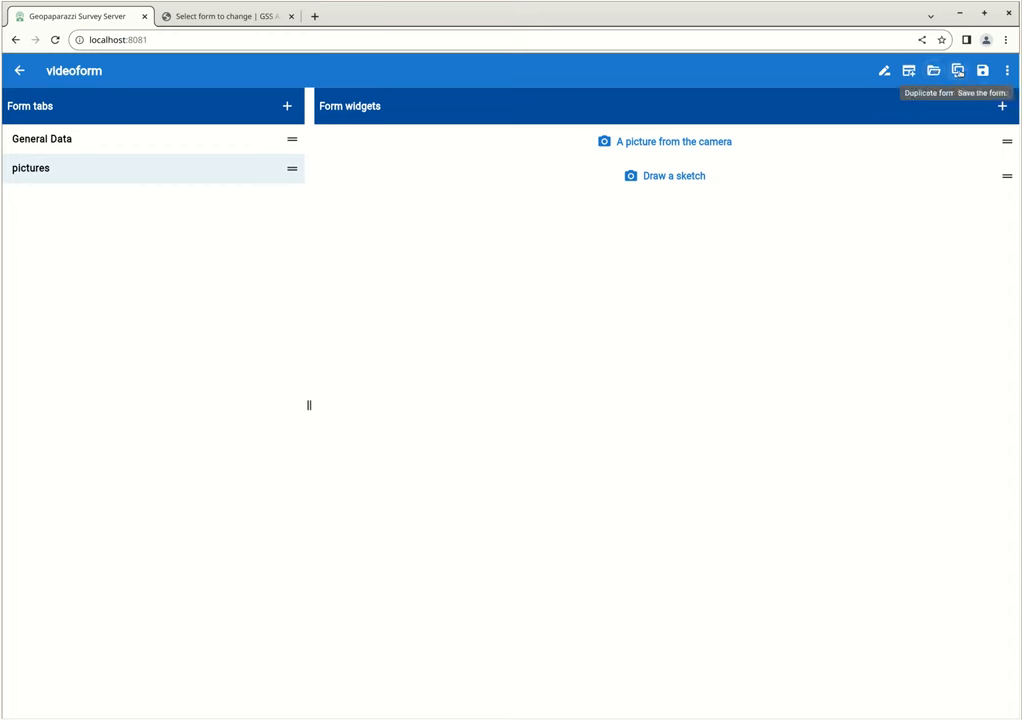
{"action": "mouse_move", "coordinate": [956, 72]}
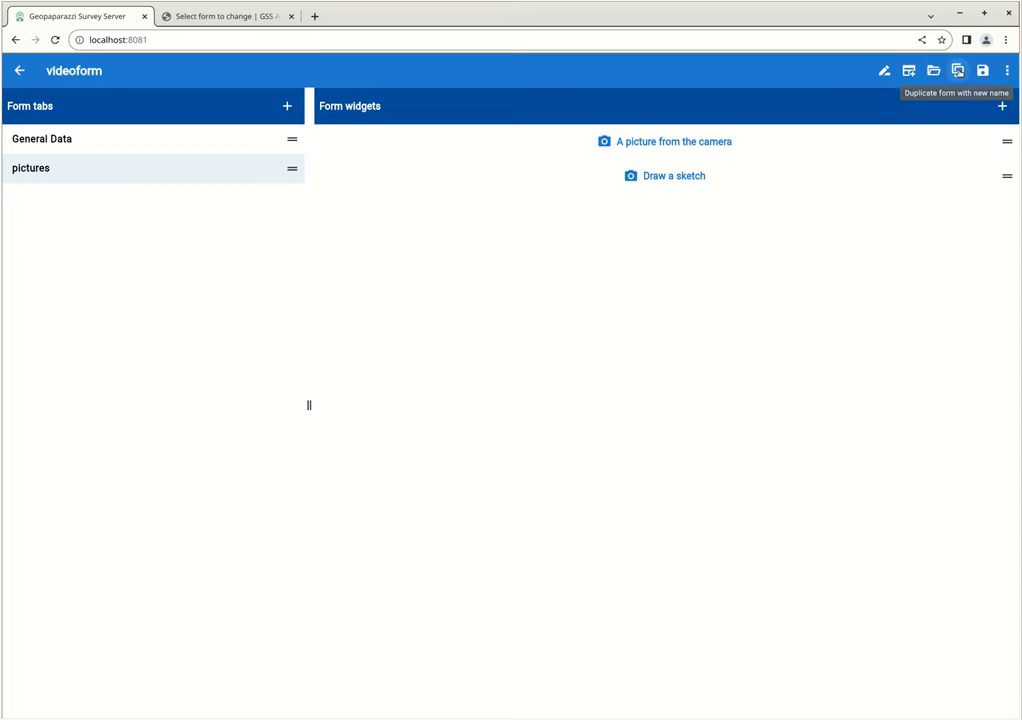
{"action": "left_click", "coordinate": [956, 72]}
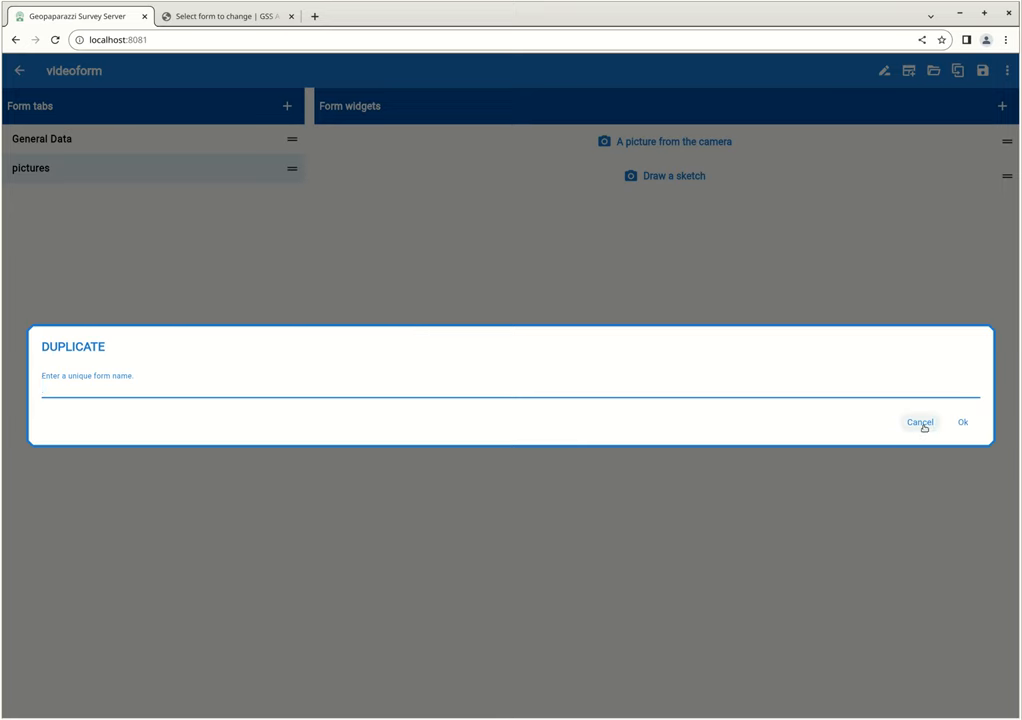
{"action": "left_click", "coordinate": [920, 422]}
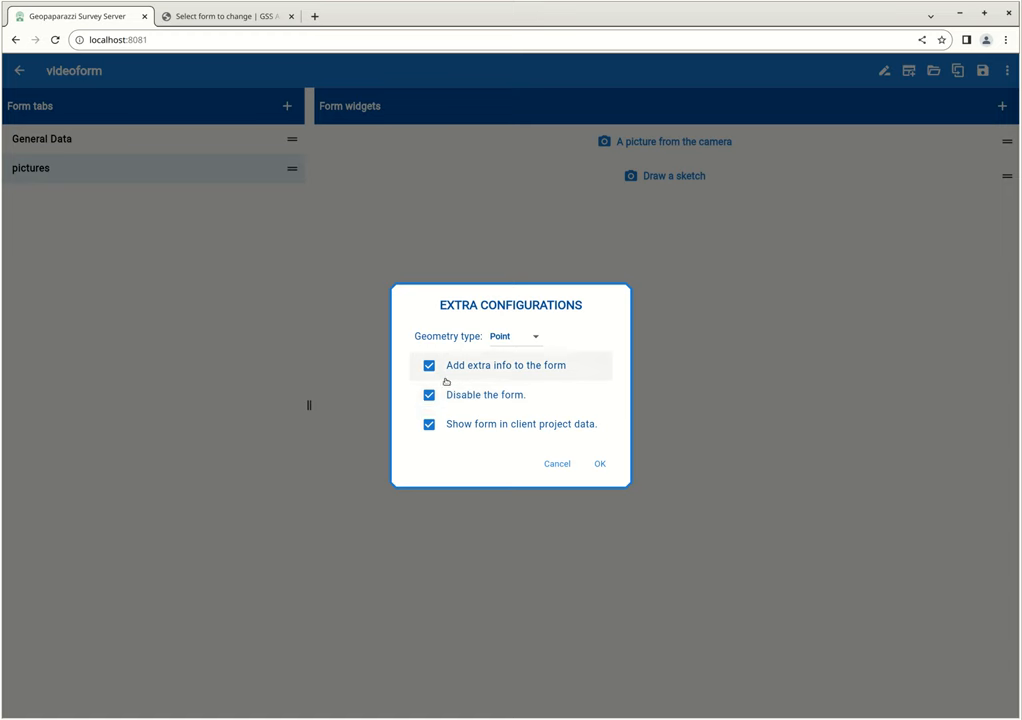
{"action": "mouse_move", "coordinate": [450, 432]}
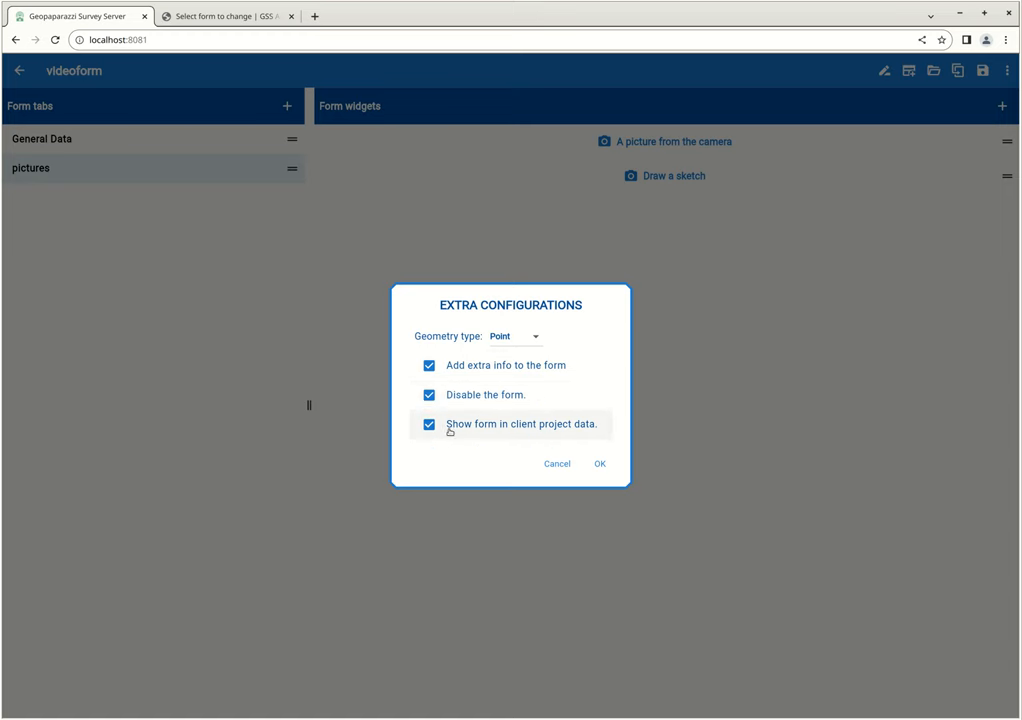
{"action": "mouse_move", "coordinate": [488, 380]}
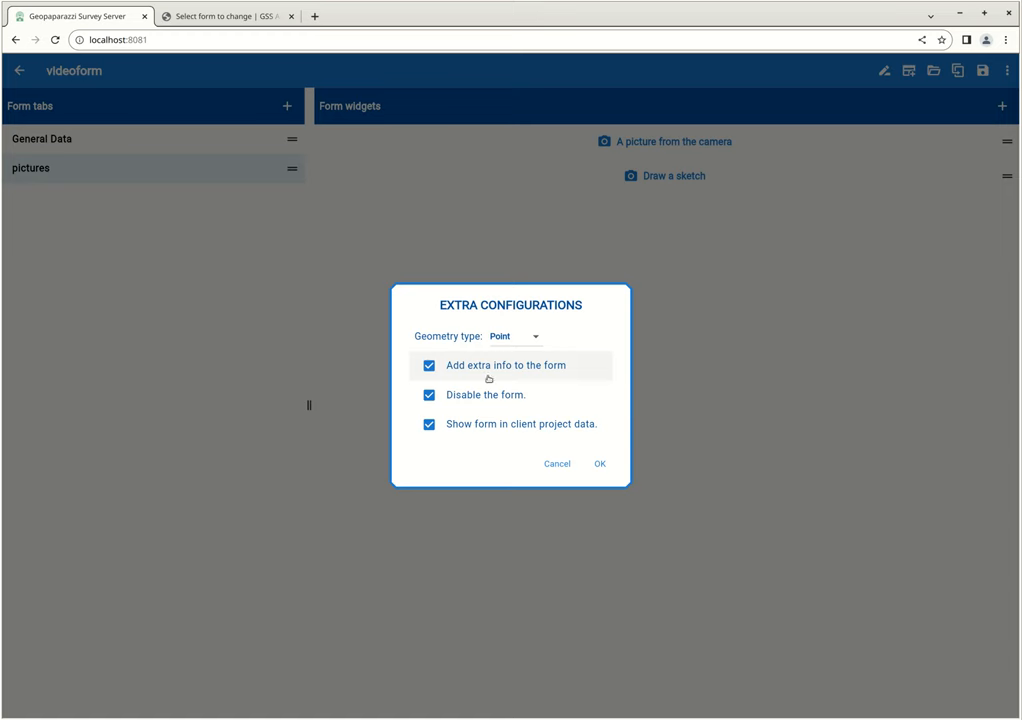
{"action": "mouse_move", "coordinate": [528, 368]}
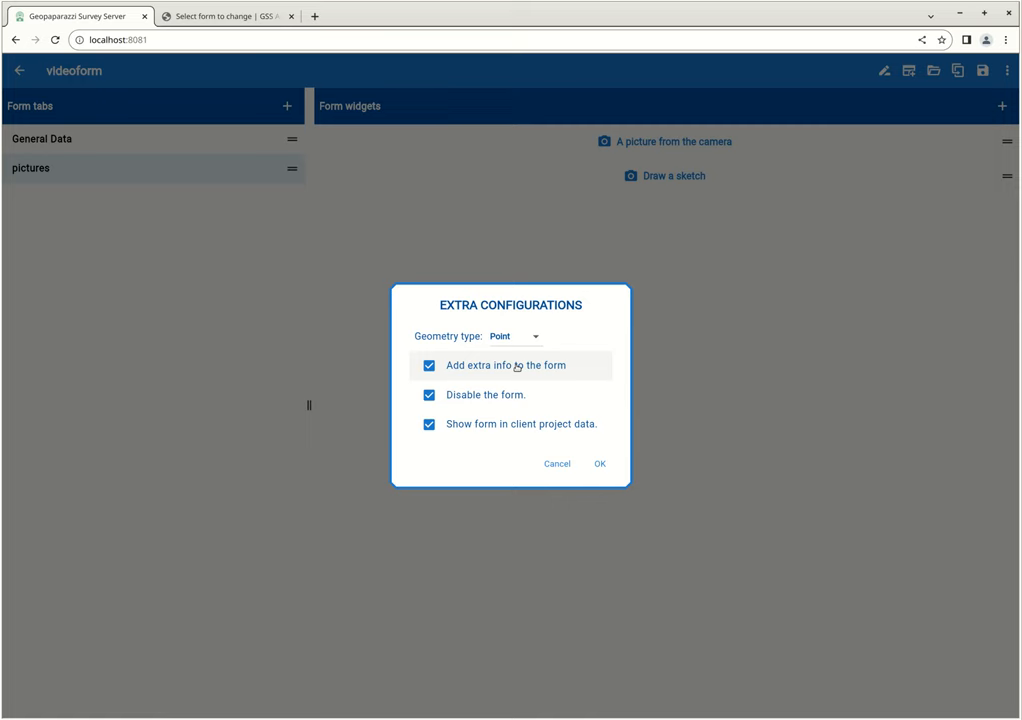
{"action": "left_click", "coordinate": [512, 336]}
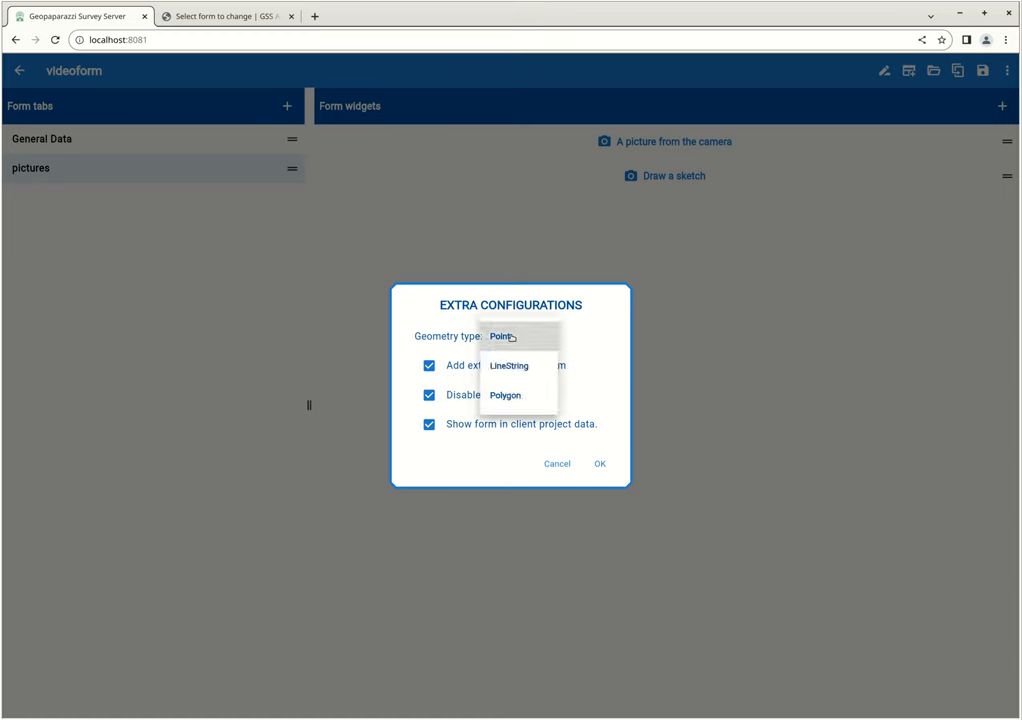
{"action": "mouse_move", "coordinate": [512, 396]}
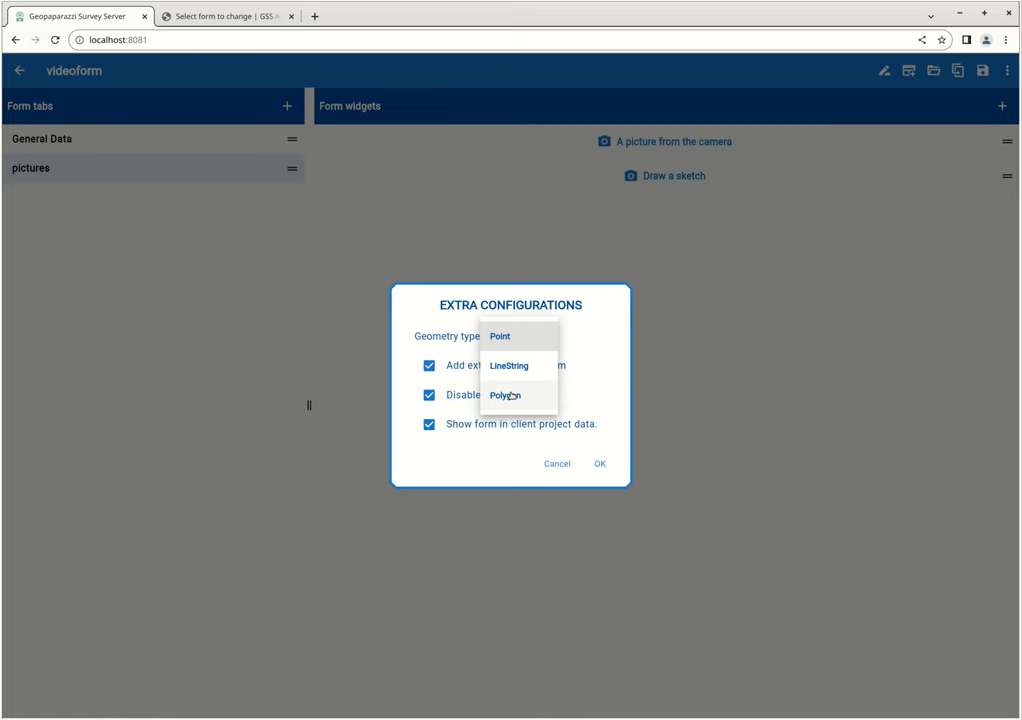
{"action": "mouse_move", "coordinate": [592, 296]}
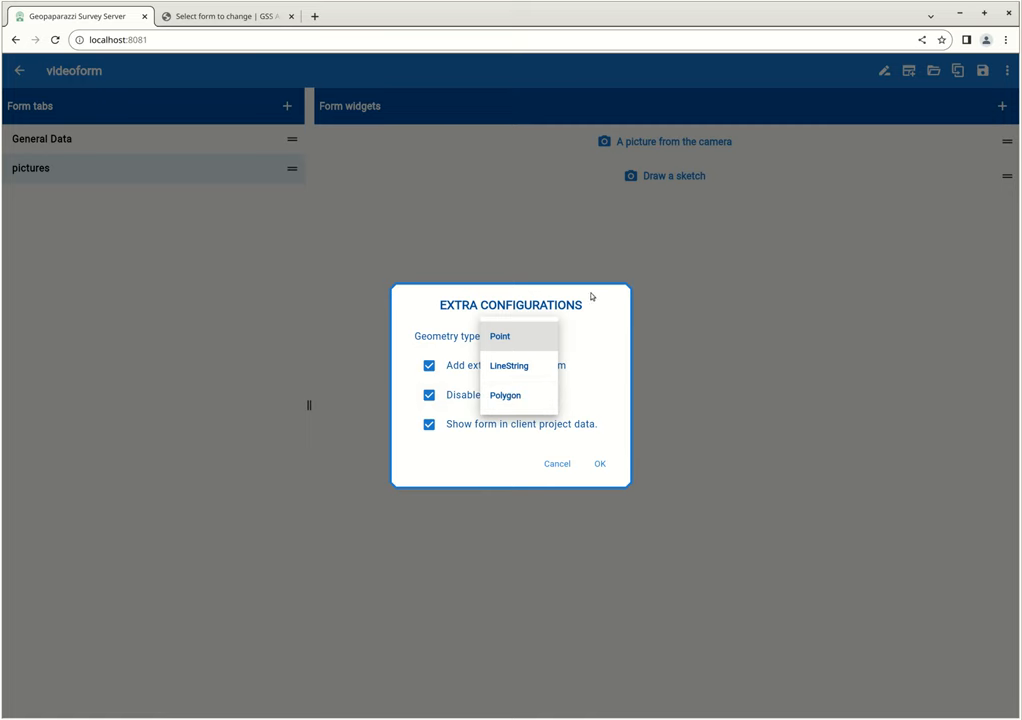
{"action": "left_click", "coordinate": [500, 336]}
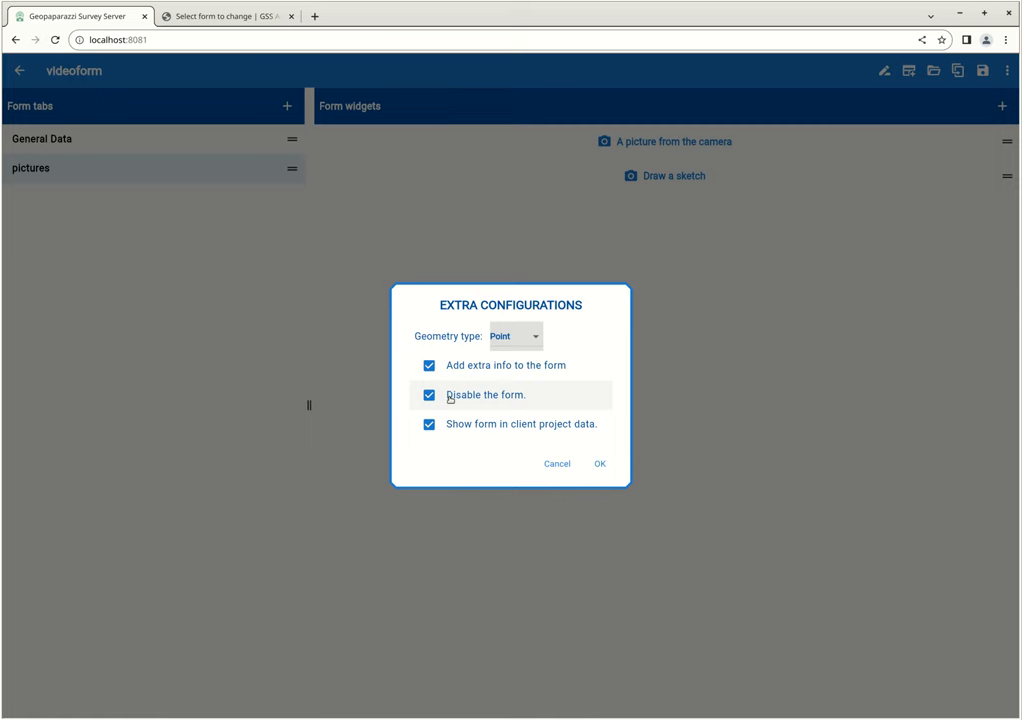
{"action": "mouse_move", "coordinate": [500, 430]}
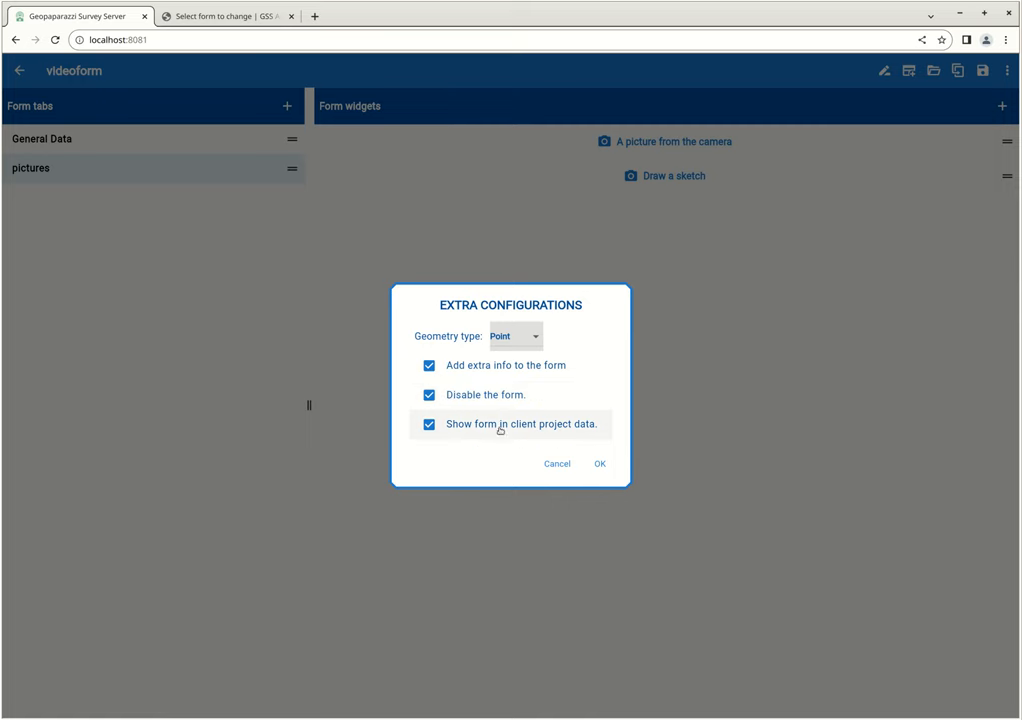
{"action": "mouse_move", "coordinate": [456, 436]}
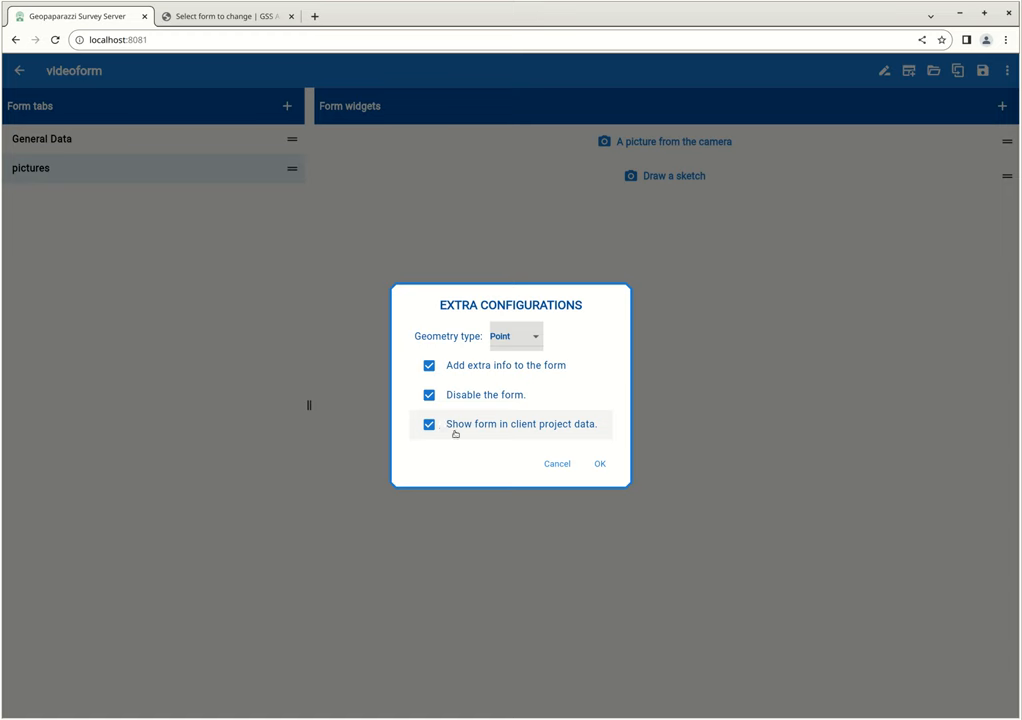
{"action": "mouse_move", "coordinate": [490, 432]}
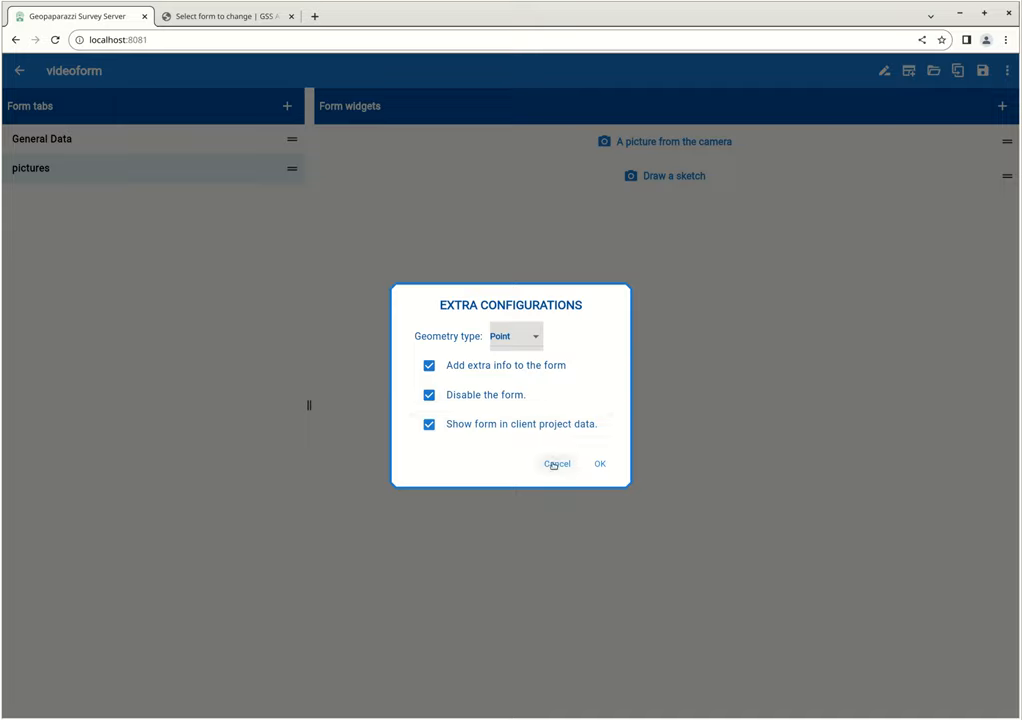
{"action": "left_click", "coordinate": [556, 464]}
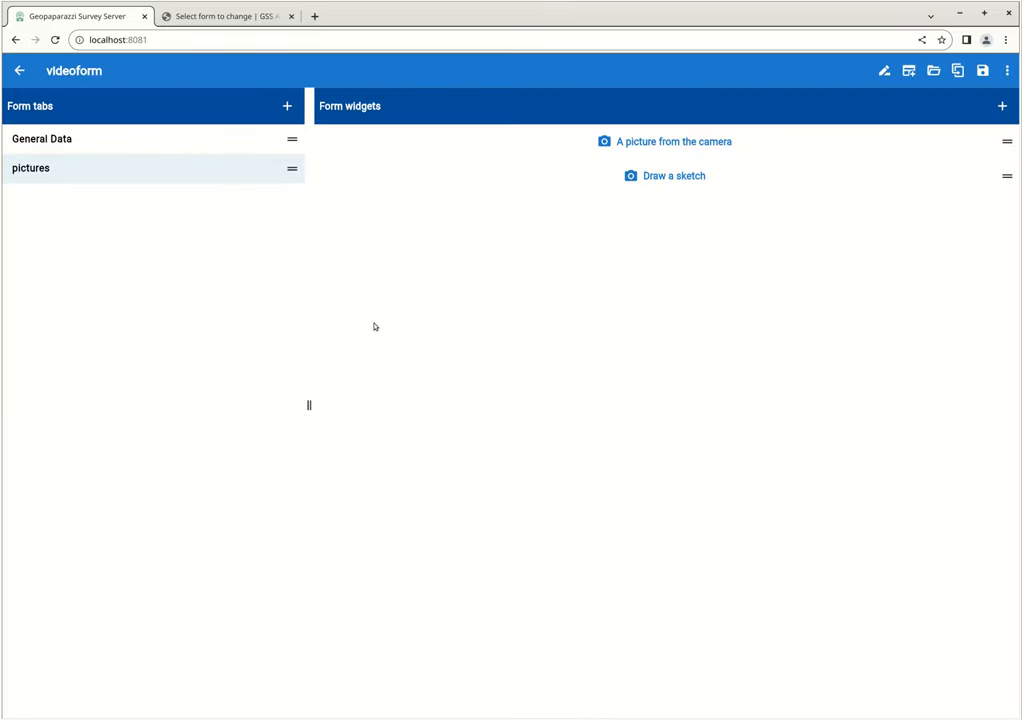
{"action": "mouse_move", "coordinate": [622, 292]}
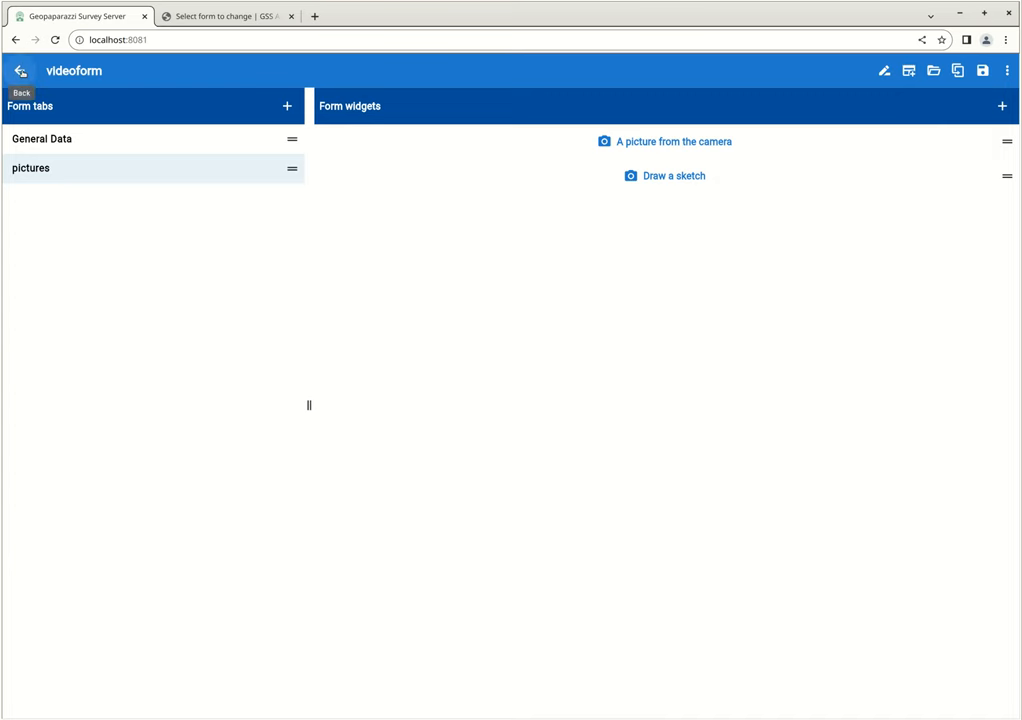
Step: In GSS Admin open the videoform form's Change page and scroll through its JSON definition with the General Data fields
{"action": "left_click", "coordinate": [240, 16]}
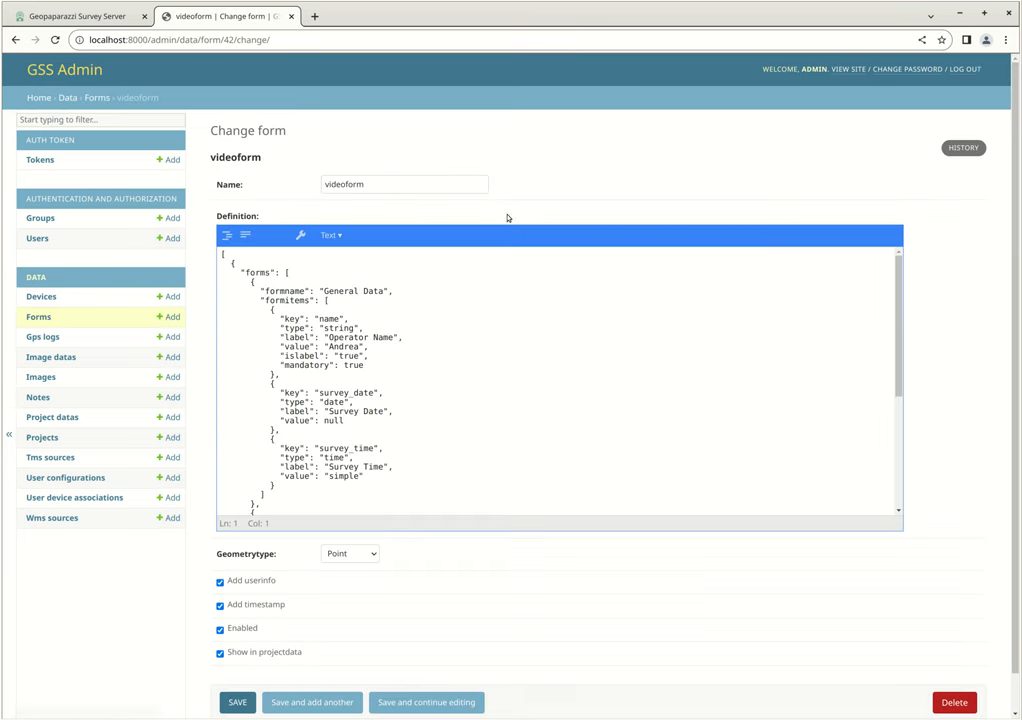
{"action": "scroll", "scroll_direction": "down", "scroll_amount": 3}
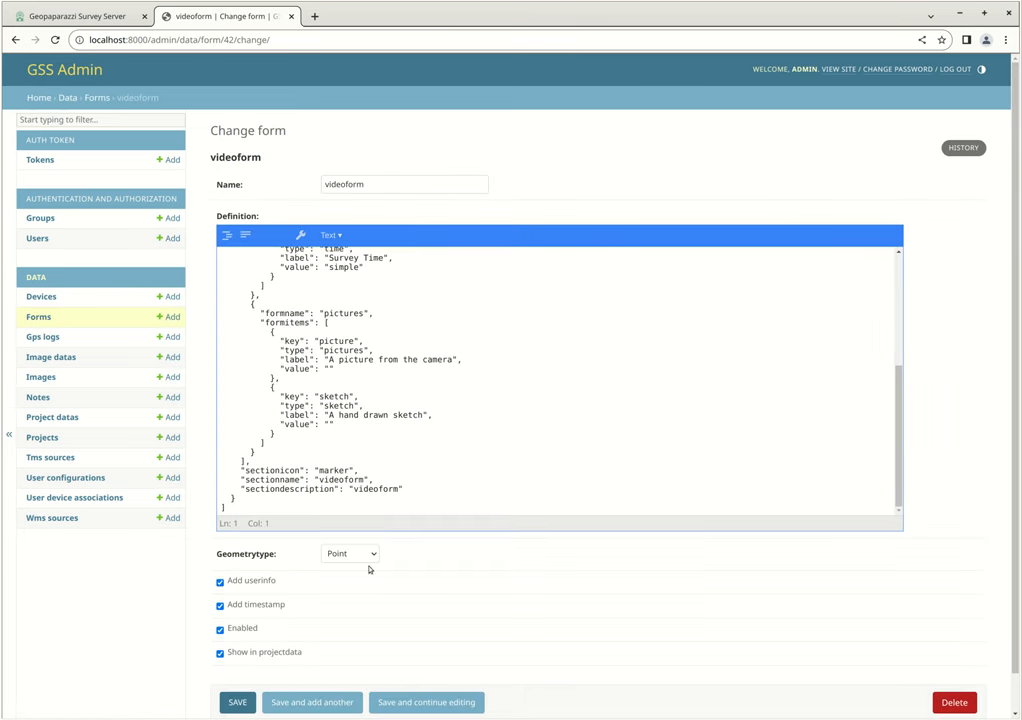
{"action": "left_click", "coordinate": [332, 324]}
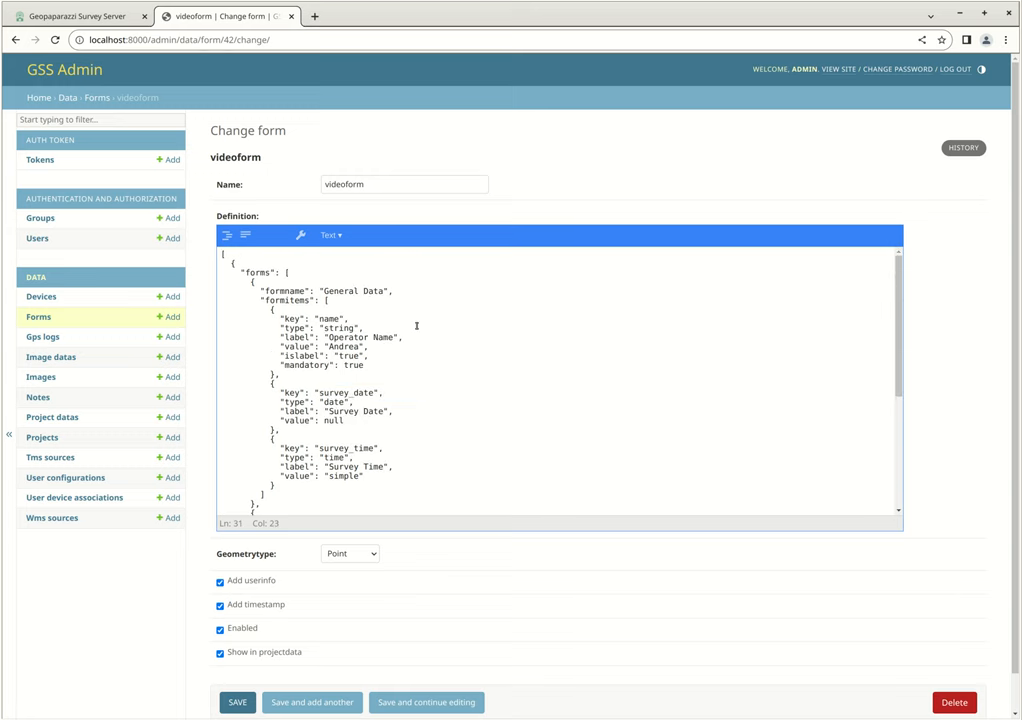
{"action": "scroll", "scroll_direction": "down", "scroll_amount": 3}
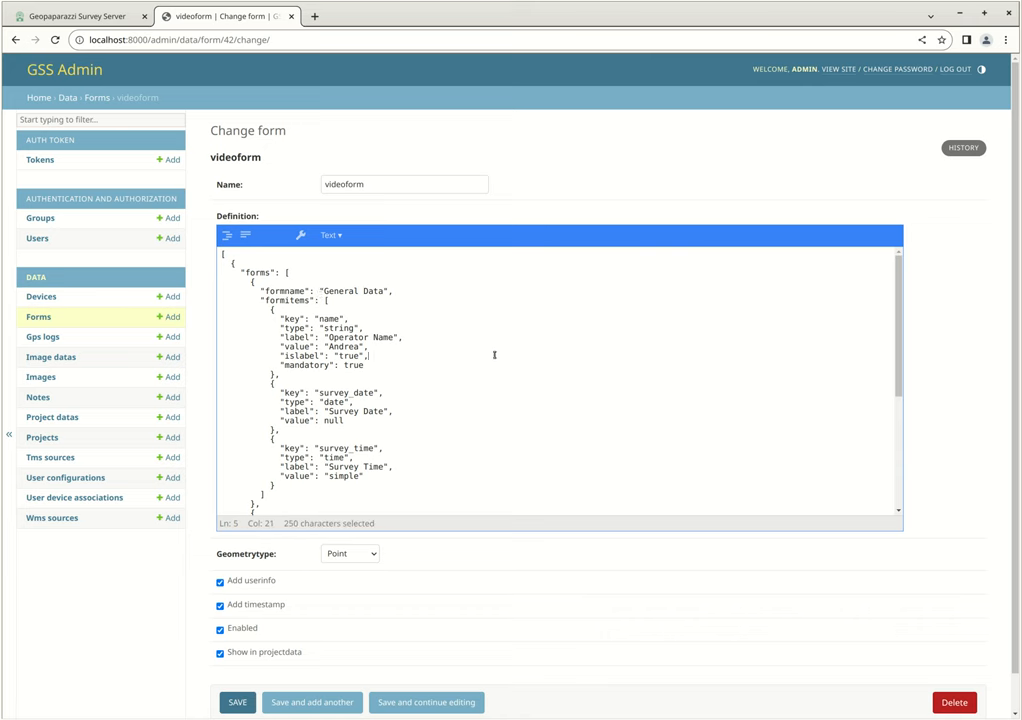
{"action": "scroll", "scroll_direction": "down", "scroll_amount": 3}
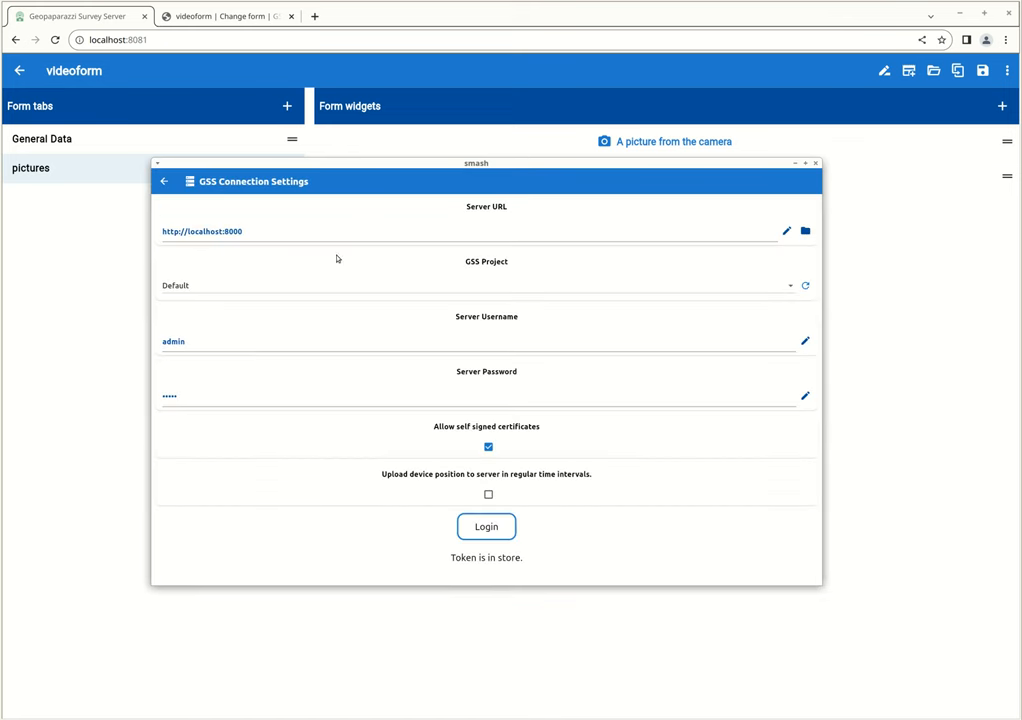
{"action": "mouse_move", "coordinate": [200, 428]}
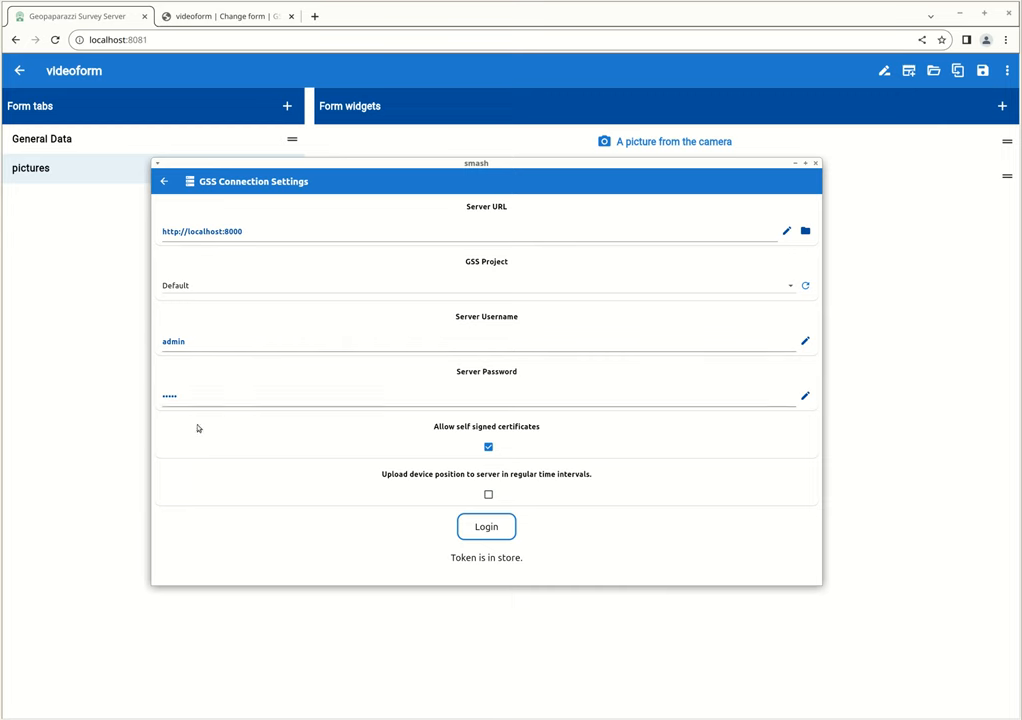
{"action": "mouse_move", "coordinate": [240, 252]}
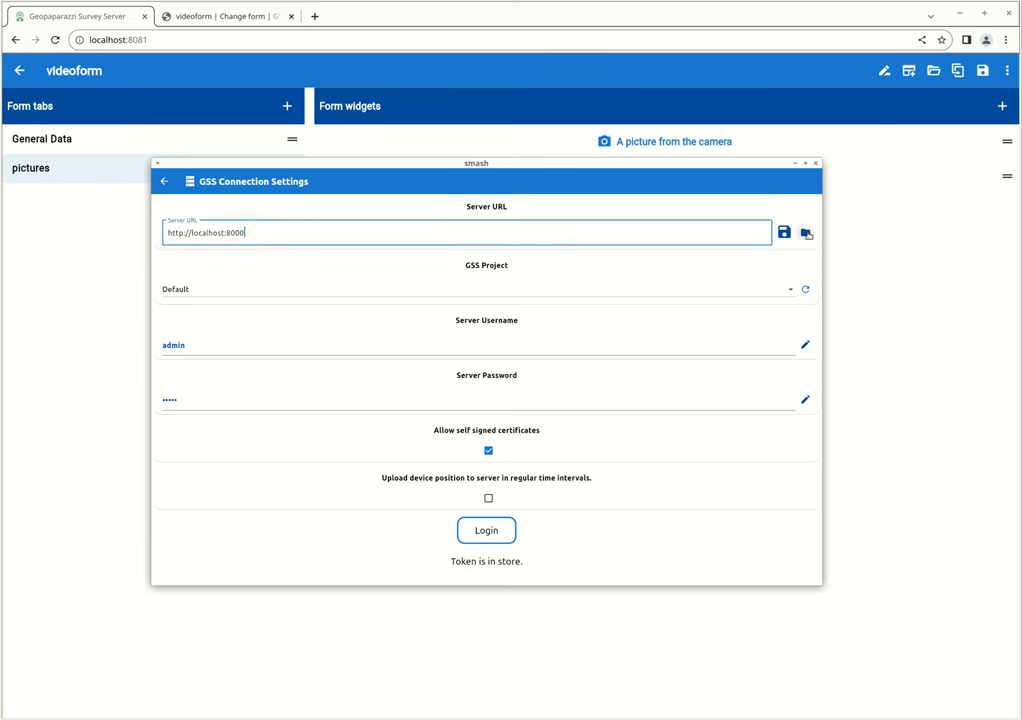
Step: Save the server URL localhost:8000 in GSS Connection Settings and log in to the survey server
{"action": "left_click", "coordinate": [804, 232]}
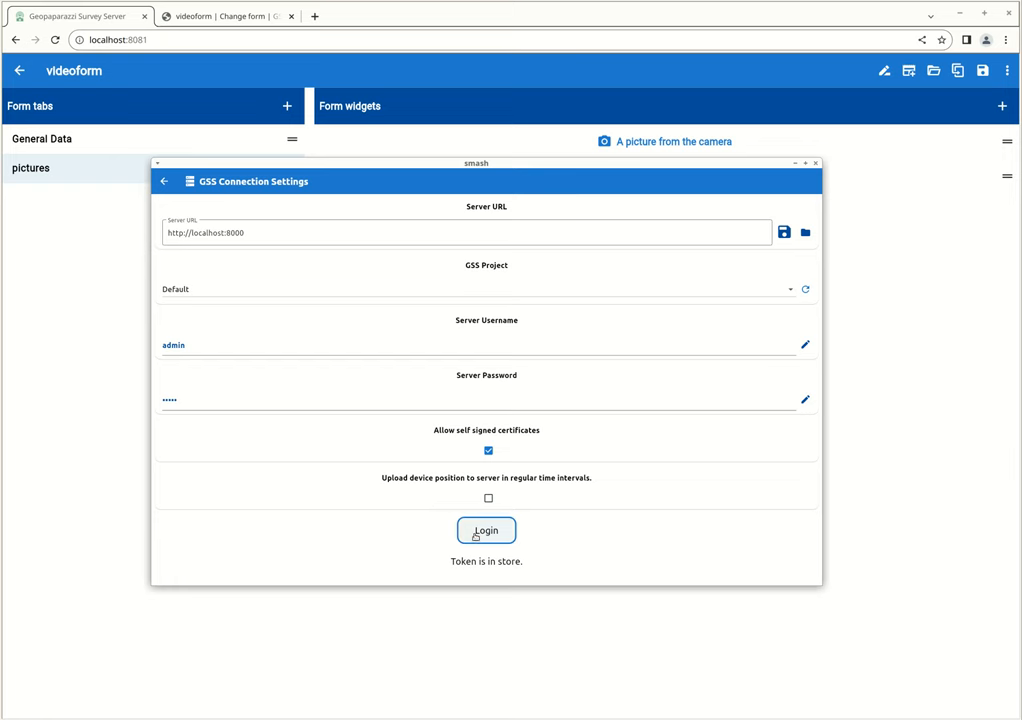
{"action": "left_click", "coordinate": [164, 180]}
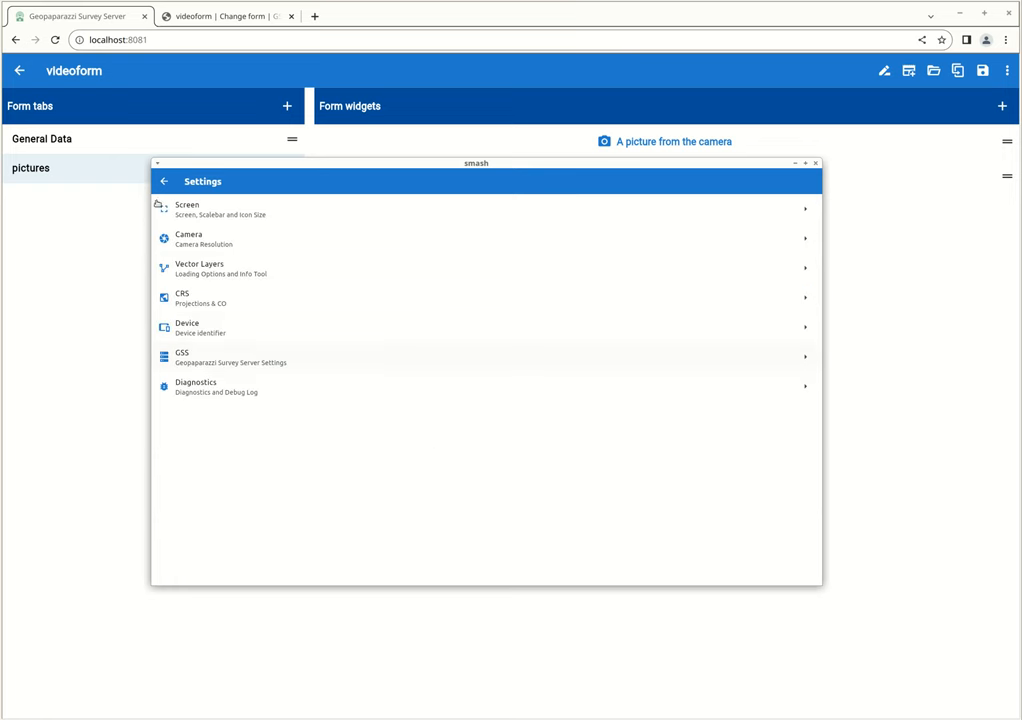
Step: From the map open the Layers List and choose Select GSS Layers to list the server layers
{"action": "left_click", "coordinate": [166, 180]}
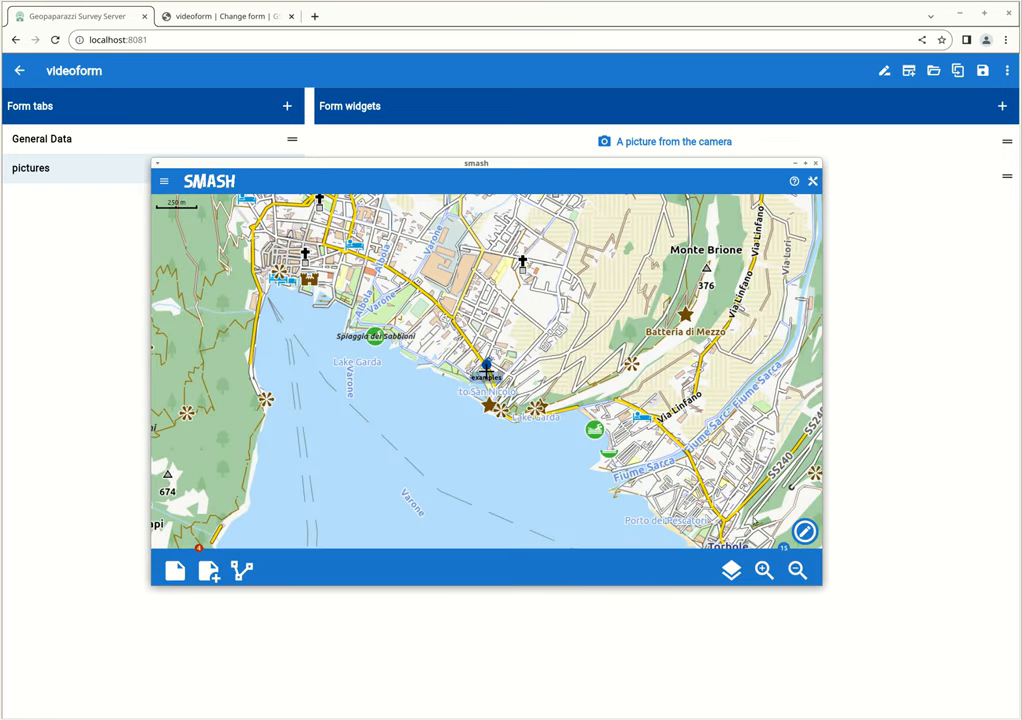
{"action": "left_click", "coordinate": [730, 572]}
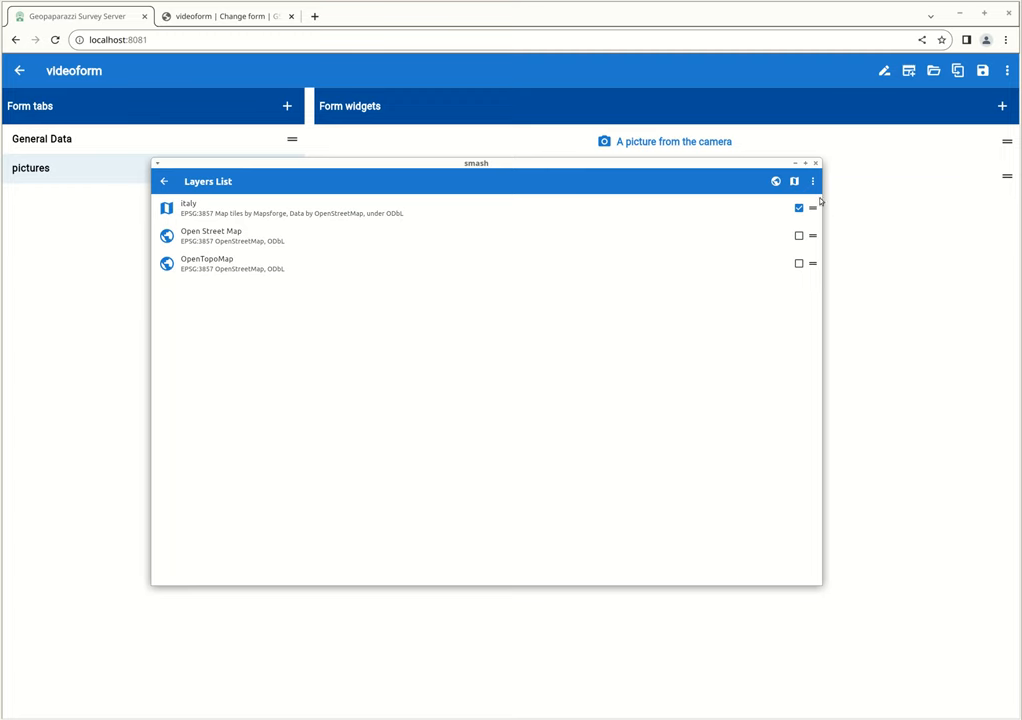
{"action": "left_click", "coordinate": [812, 180]}
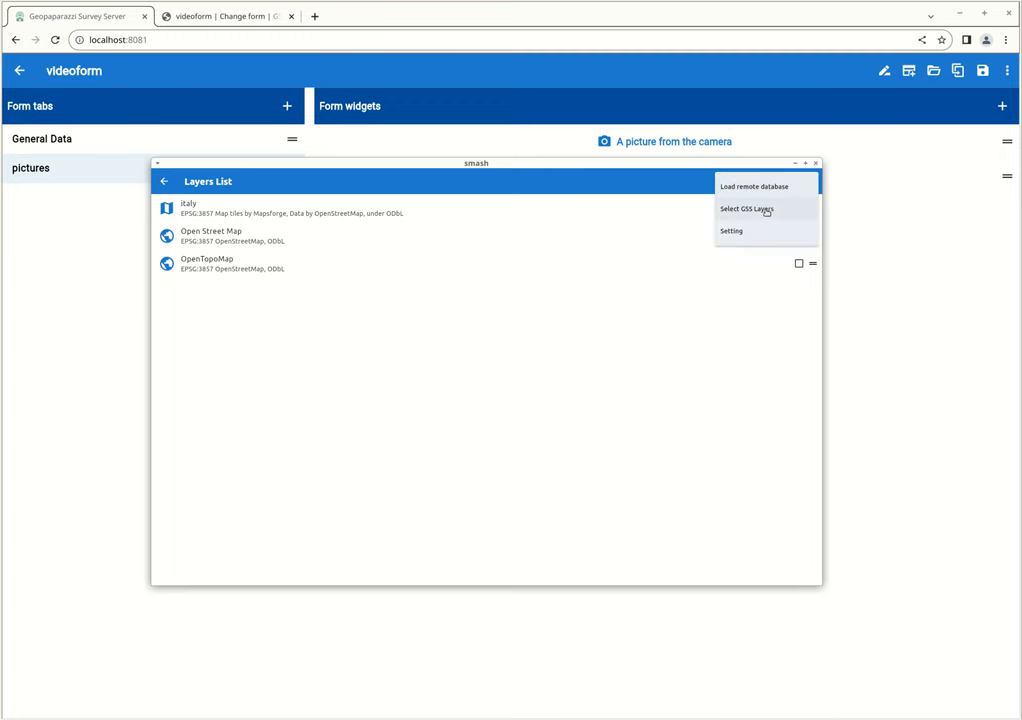
{"action": "left_click", "coordinate": [746, 208]}
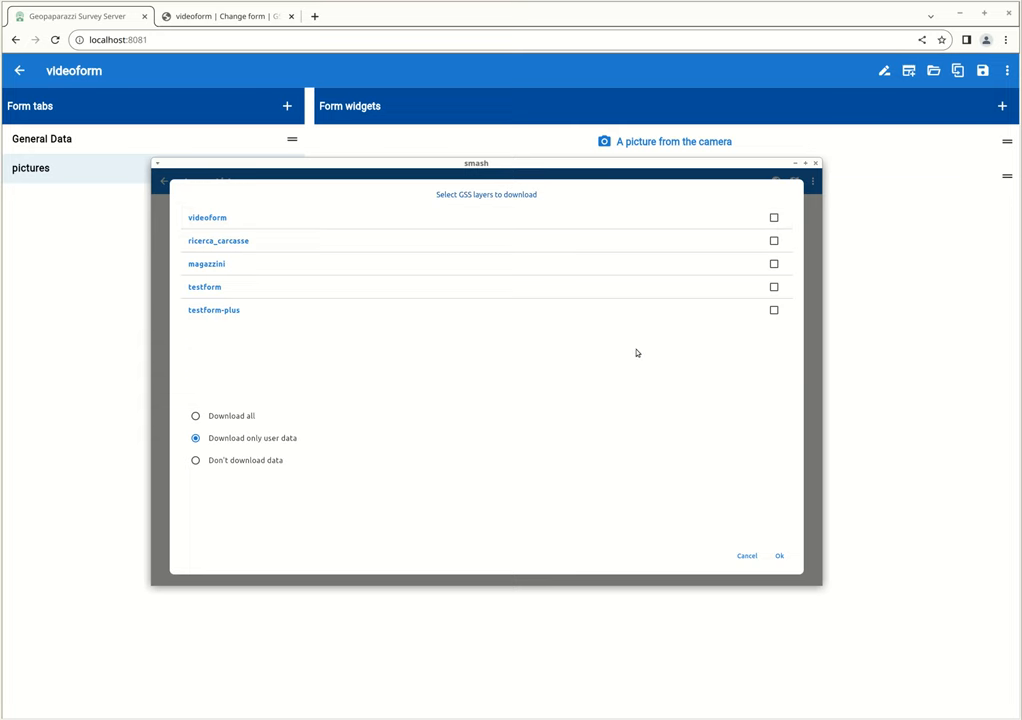
{"action": "mouse_move", "coordinate": [628, 332]}
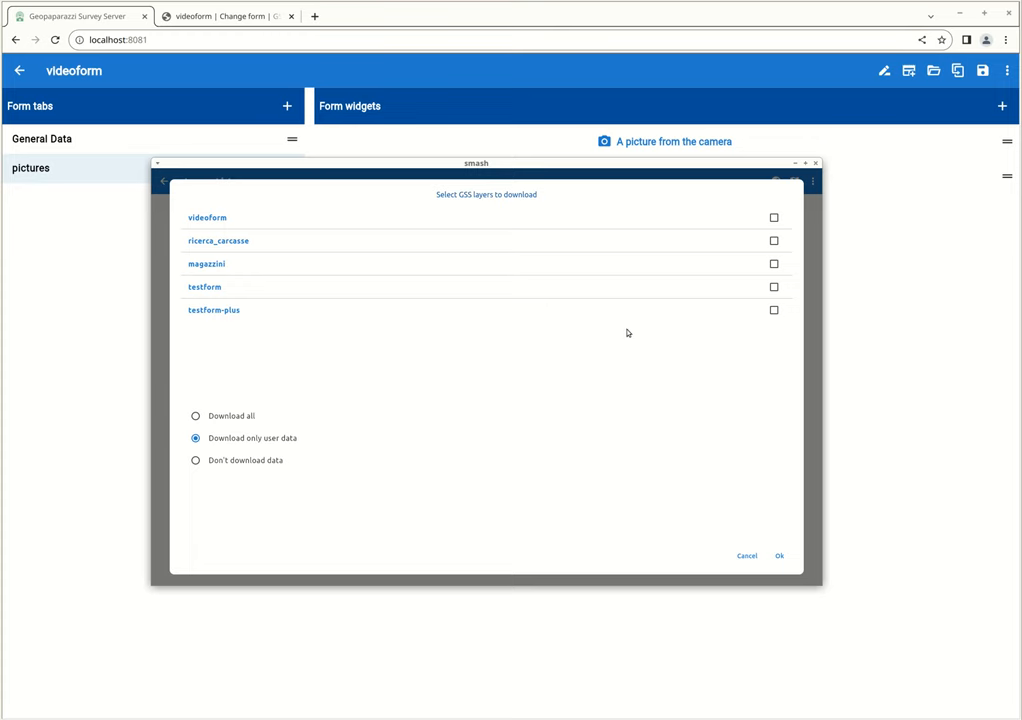
Step: Tick videoform and confirm, so the downloaded layer joins the map layers list
{"action": "left_click", "coordinate": [772, 216]}
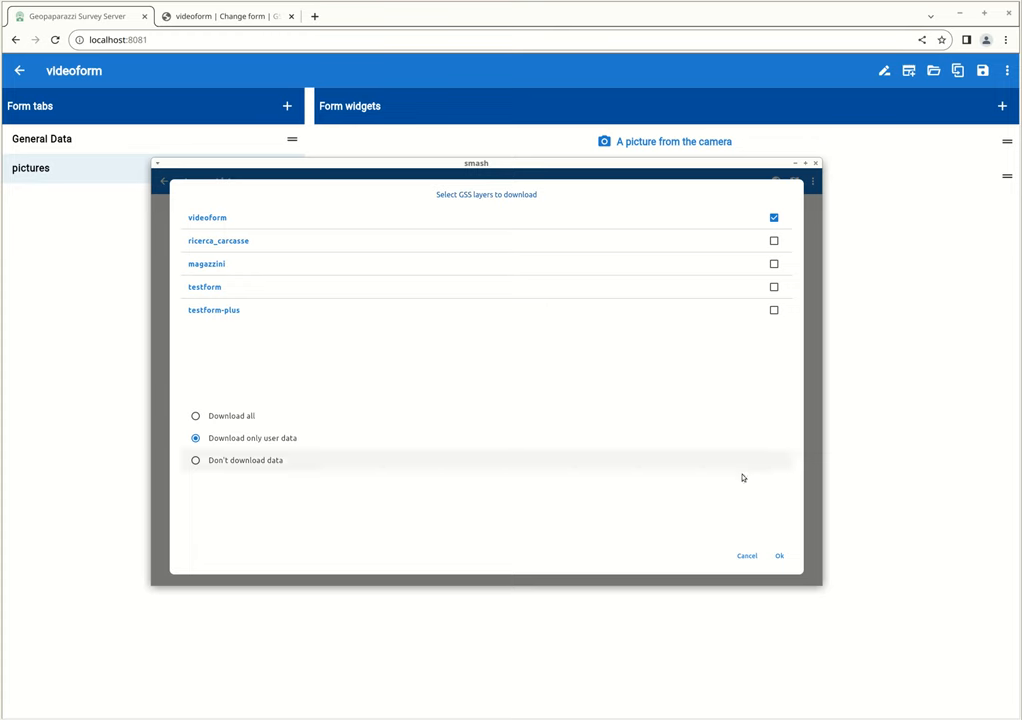
{"action": "mouse_move", "coordinate": [844, 510]}
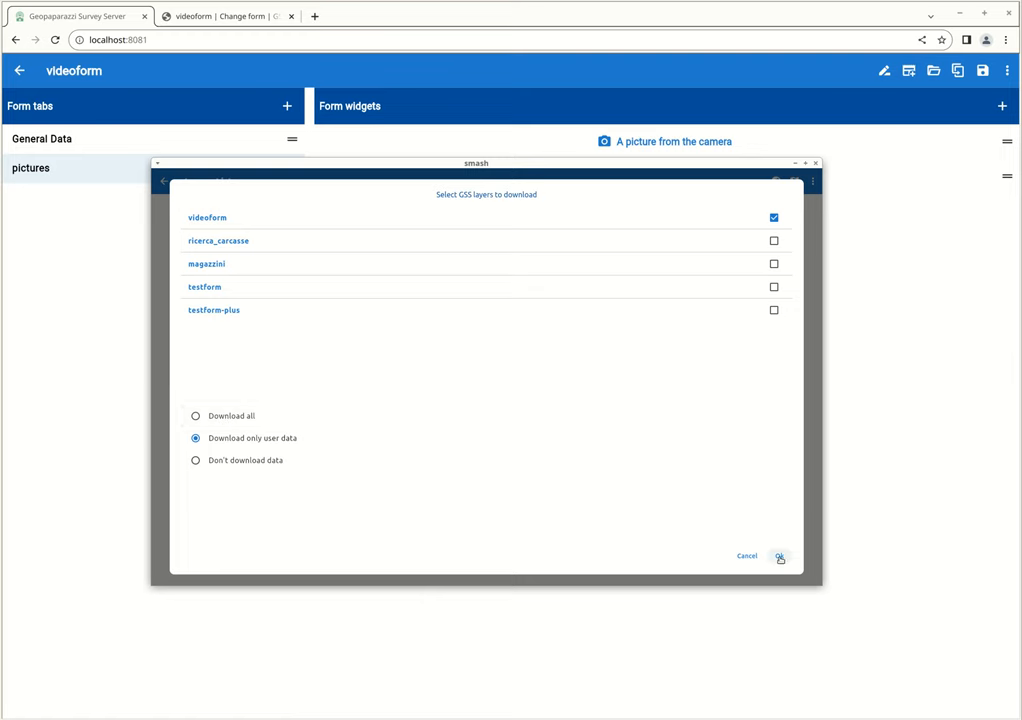
{"action": "left_click", "coordinate": [780, 556]}
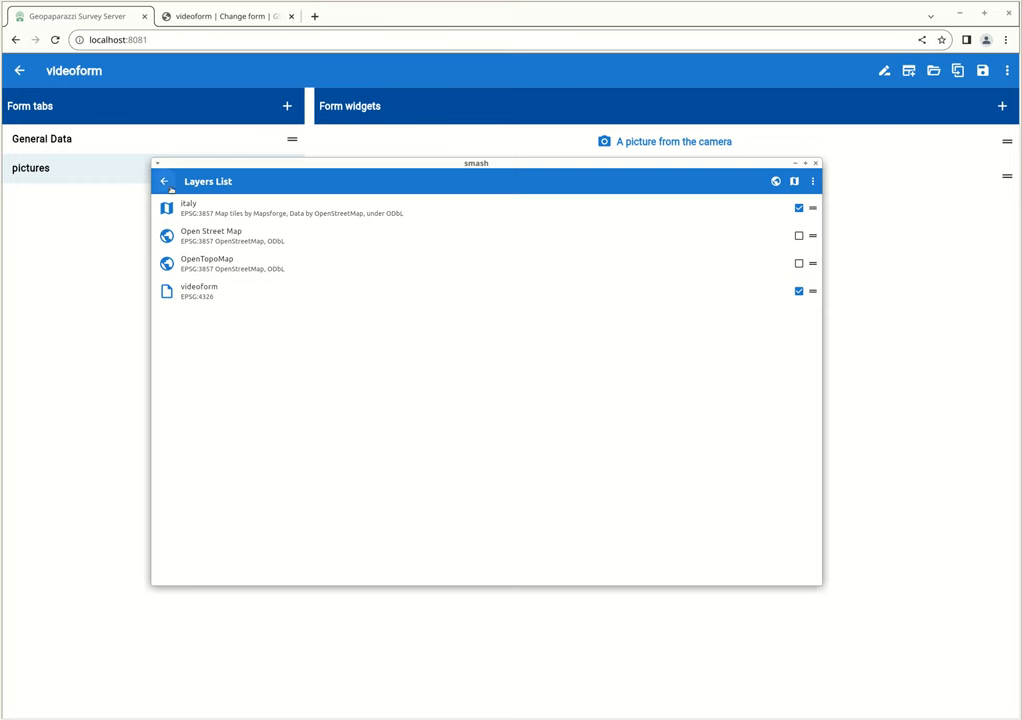
{"action": "left_click", "coordinate": [812, 292]}
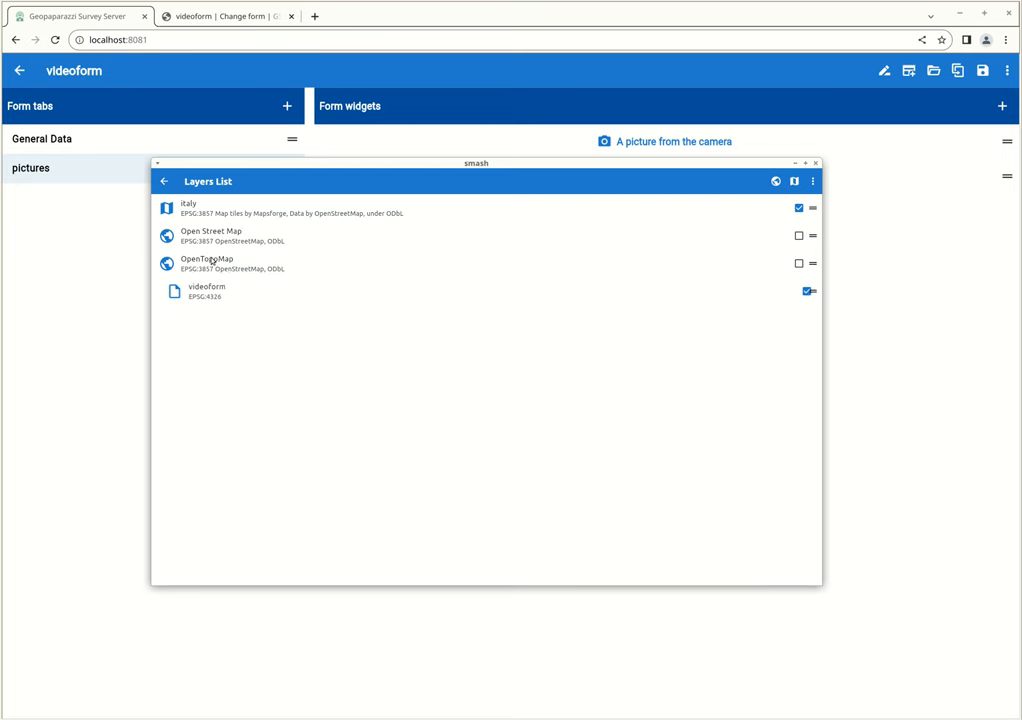
Step: Open the lake videoform note and fill Survey Date 2024-02-29 and Survey Time 16:22, then view its pictures page
{"action": "left_click", "coordinate": [168, 180]}
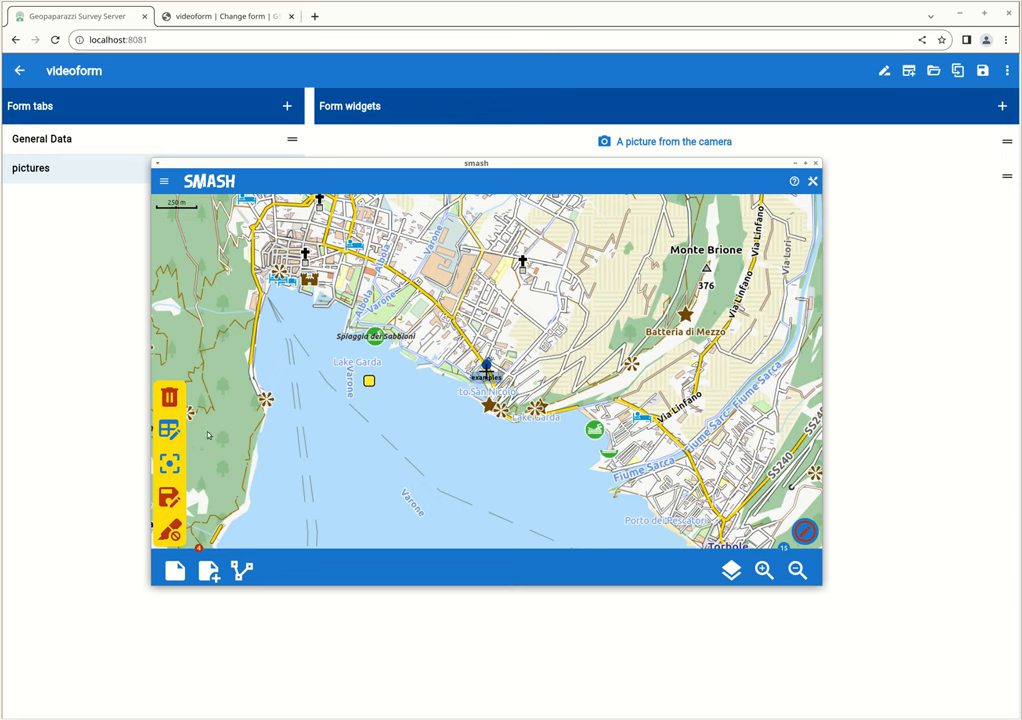
{"action": "mouse_move", "coordinate": [172, 428]}
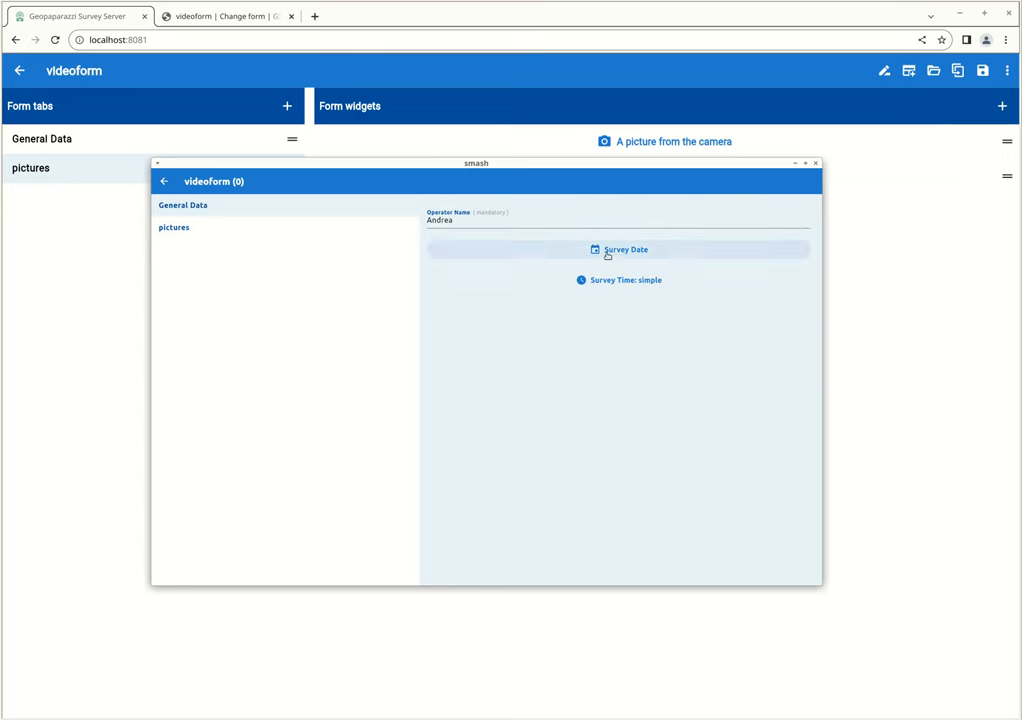
{"action": "left_click", "coordinate": [618, 248]}
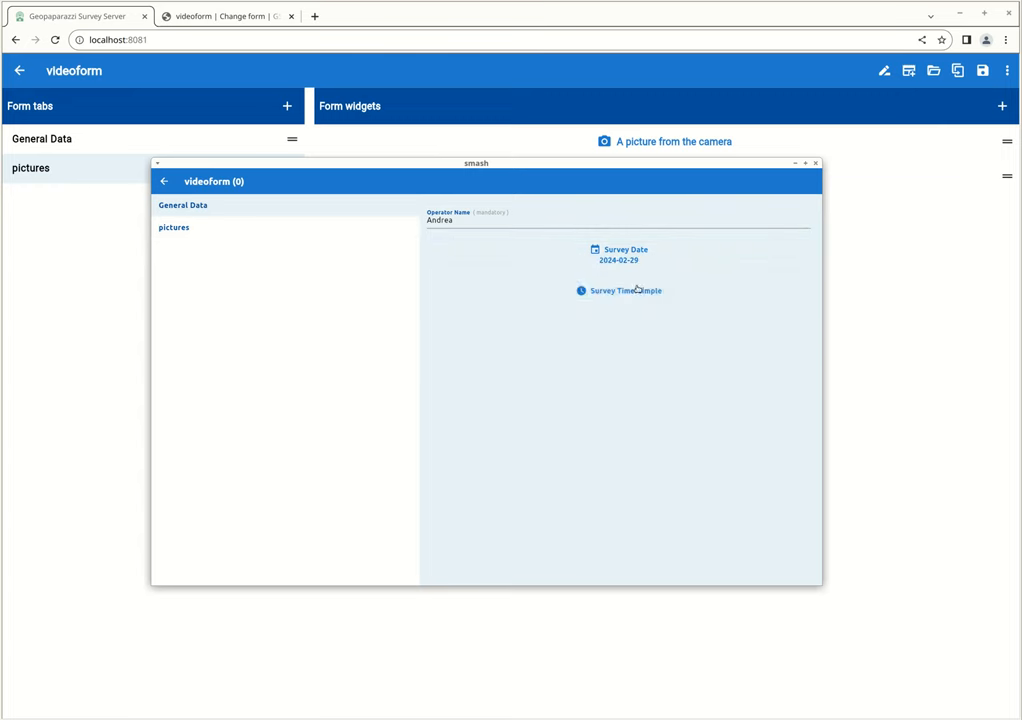
{"action": "left_click", "coordinate": [618, 290]}
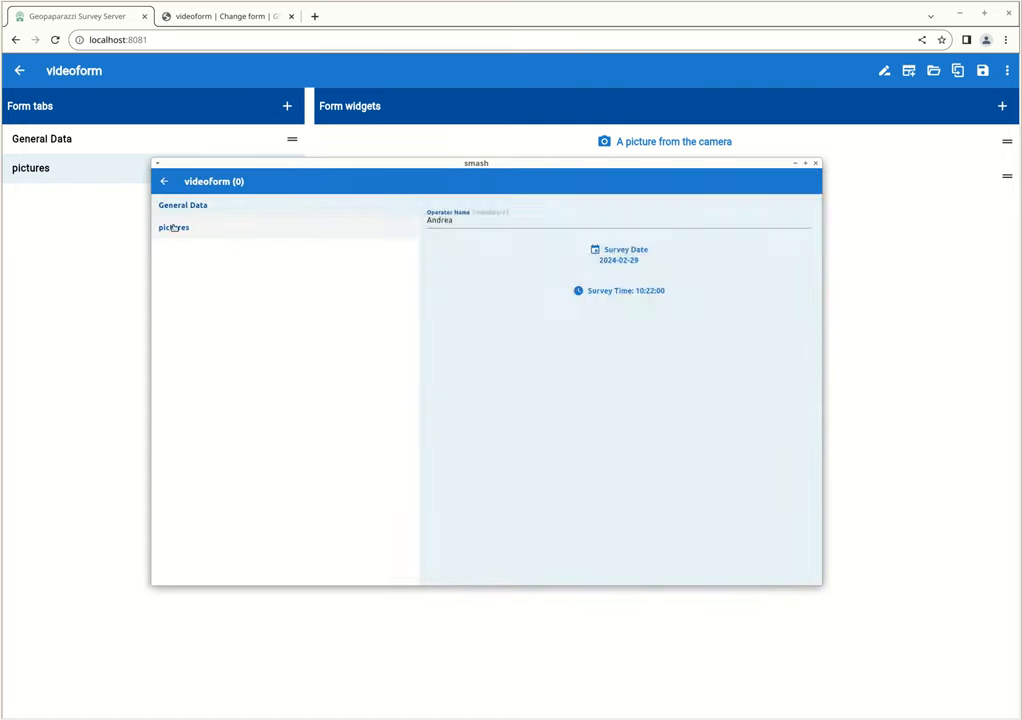
{"action": "left_click", "coordinate": [172, 228]}
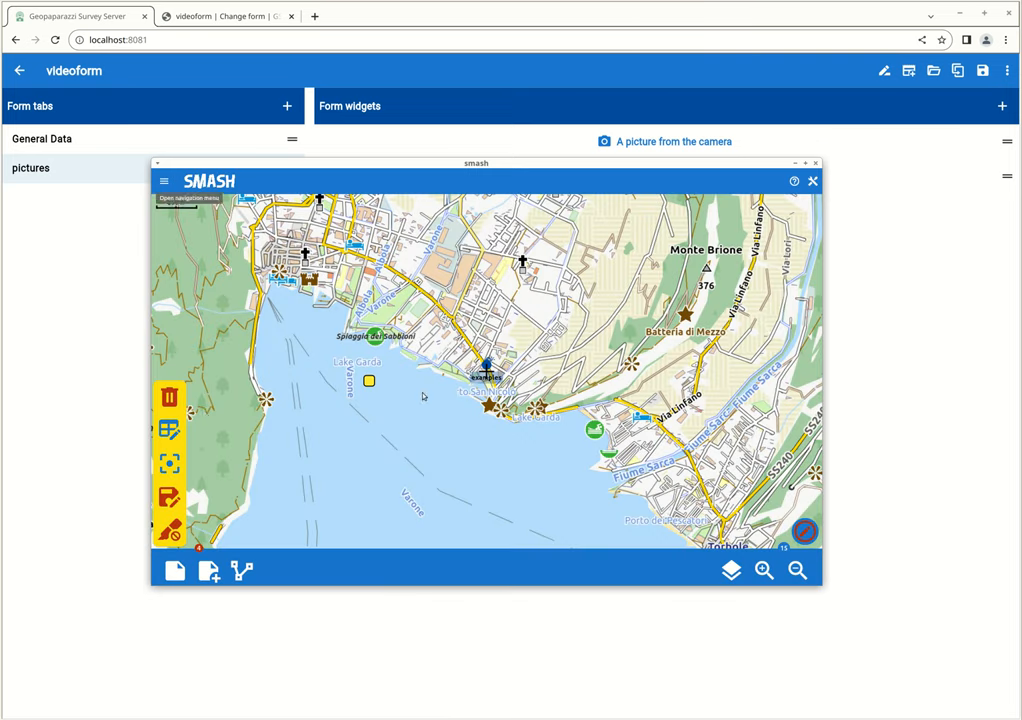
{"action": "mouse_move", "coordinate": [170, 496]}
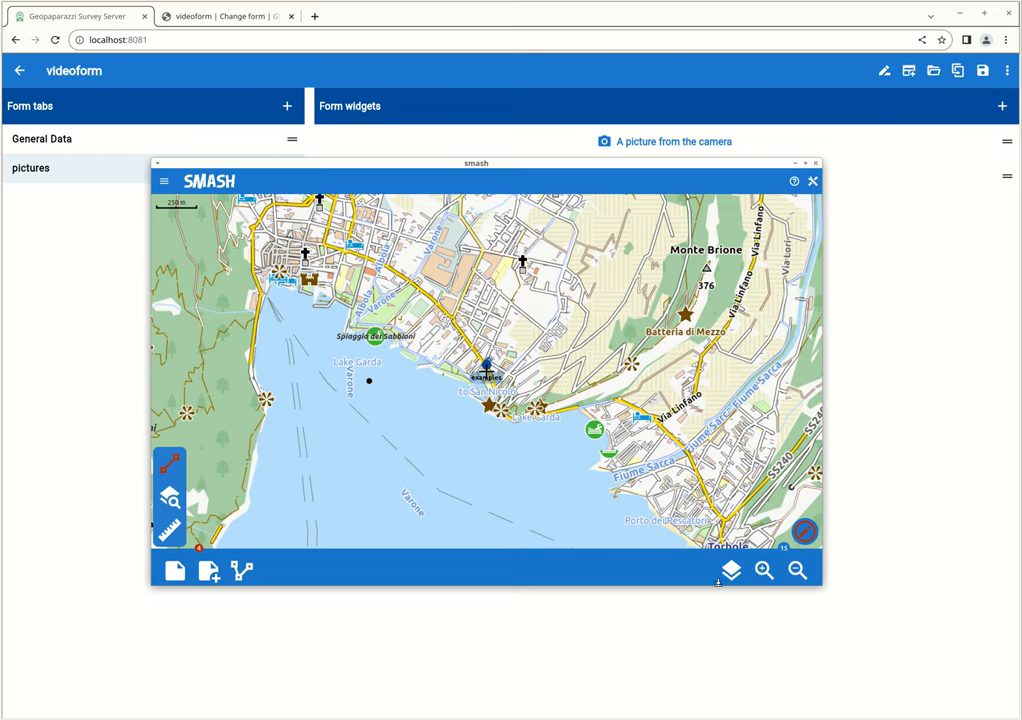
Step: In the videoform layer's style settings enlarge the note symbol
{"action": "left_click", "coordinate": [730, 570]}
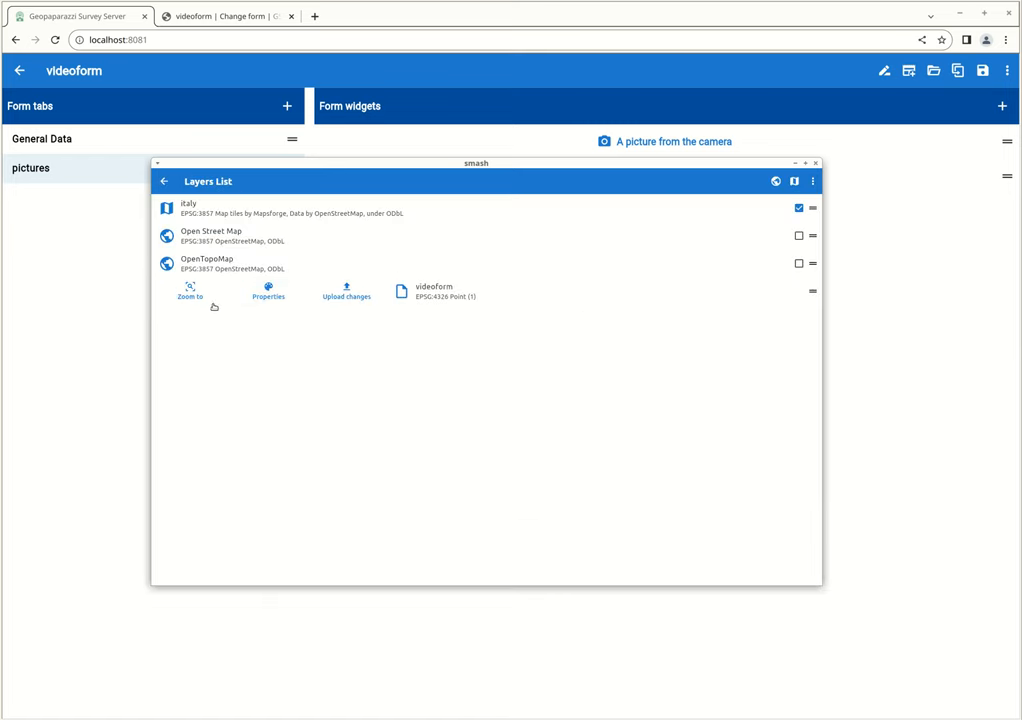
{"action": "left_click", "coordinate": [268, 292]}
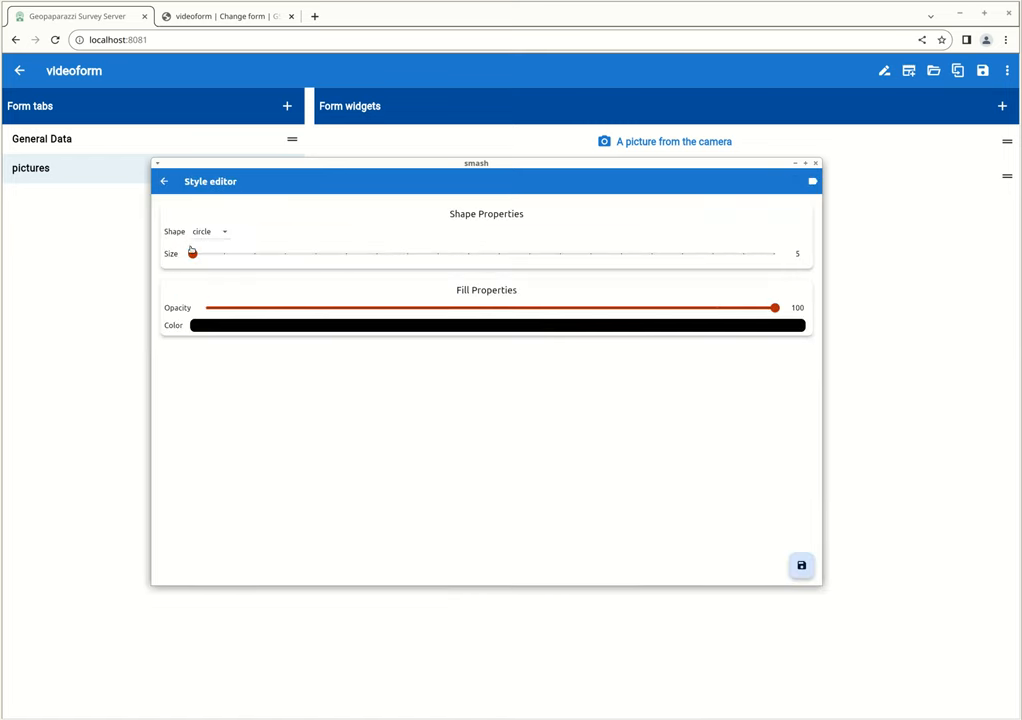
{"action": "left_click_drag", "start_coordinate": [192, 252], "coordinate": [254, 252]}
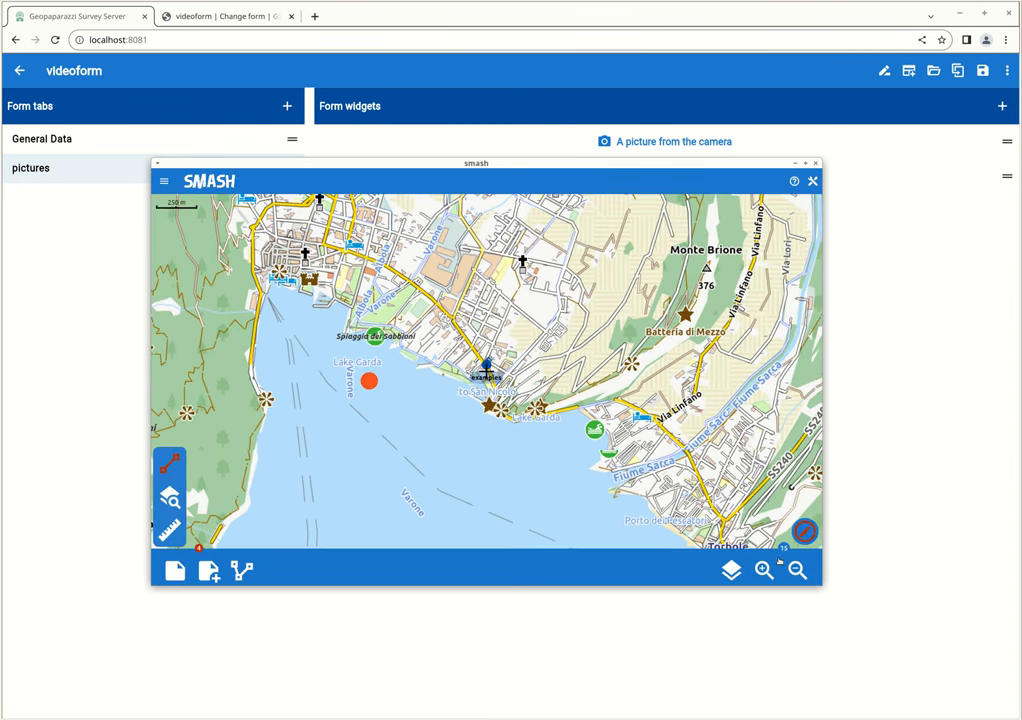
Step: Add a labelling section to the videoform style using the name field and return to the map
{"action": "left_click", "coordinate": [732, 572]}
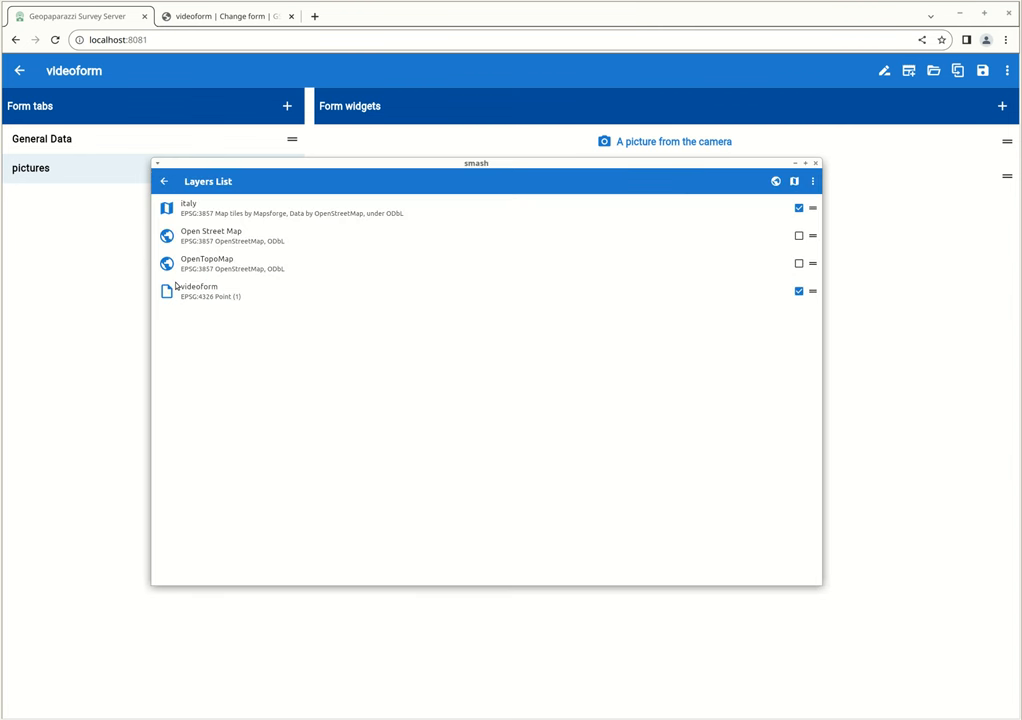
{"action": "left_click", "coordinate": [192, 292]}
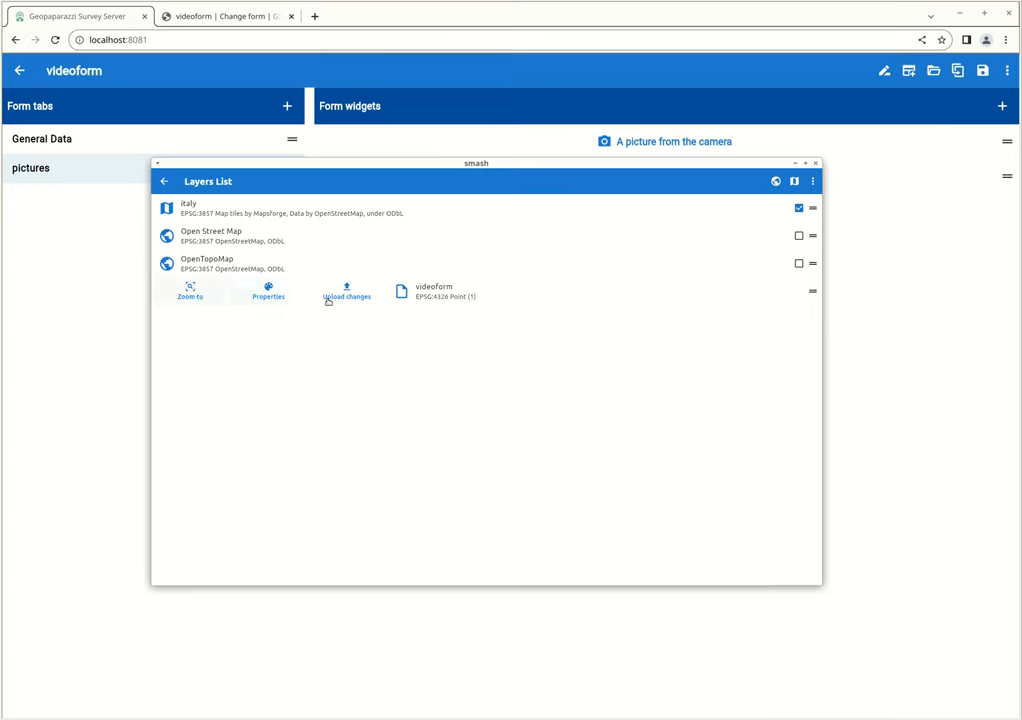
{"action": "left_click", "coordinate": [268, 292]}
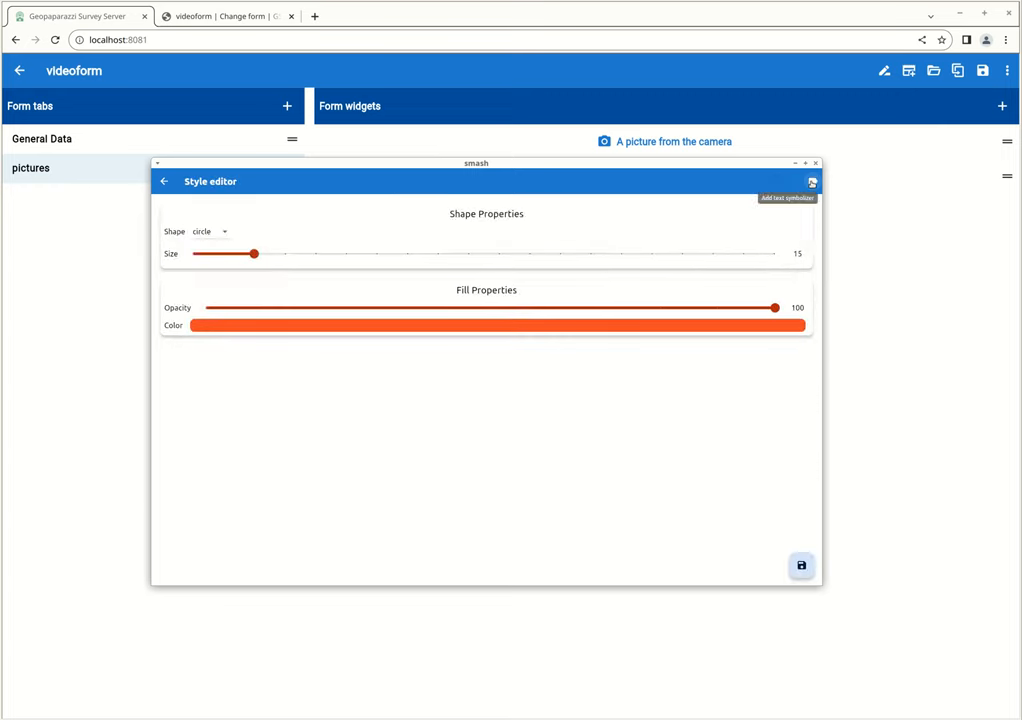
{"action": "left_click", "coordinate": [812, 182]}
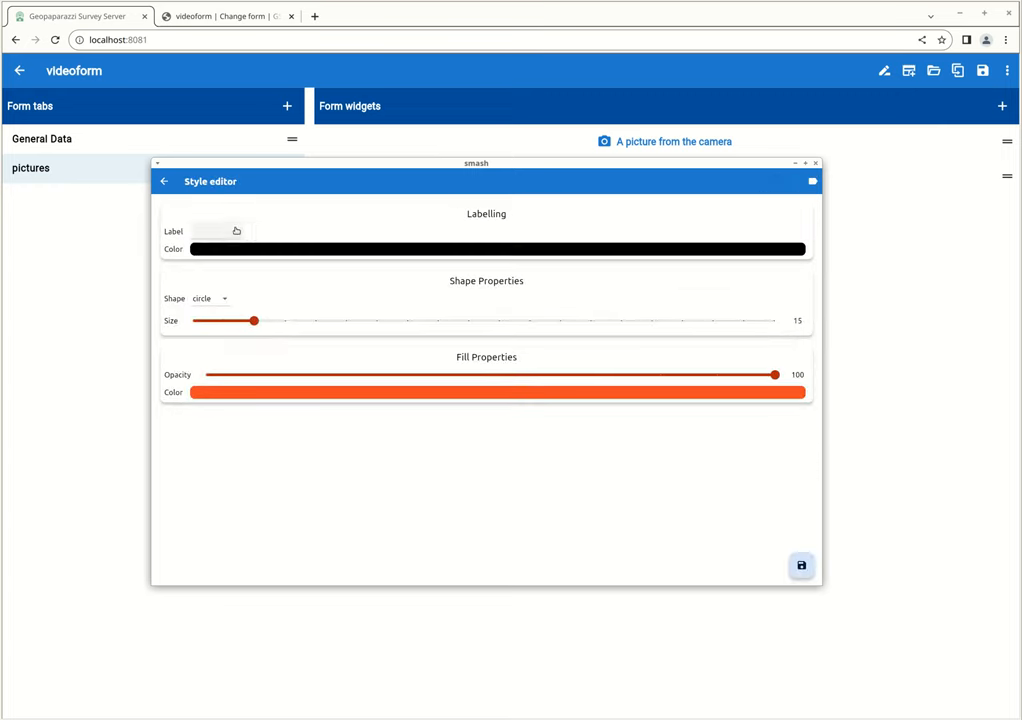
{"action": "left_click", "coordinate": [216, 232]}
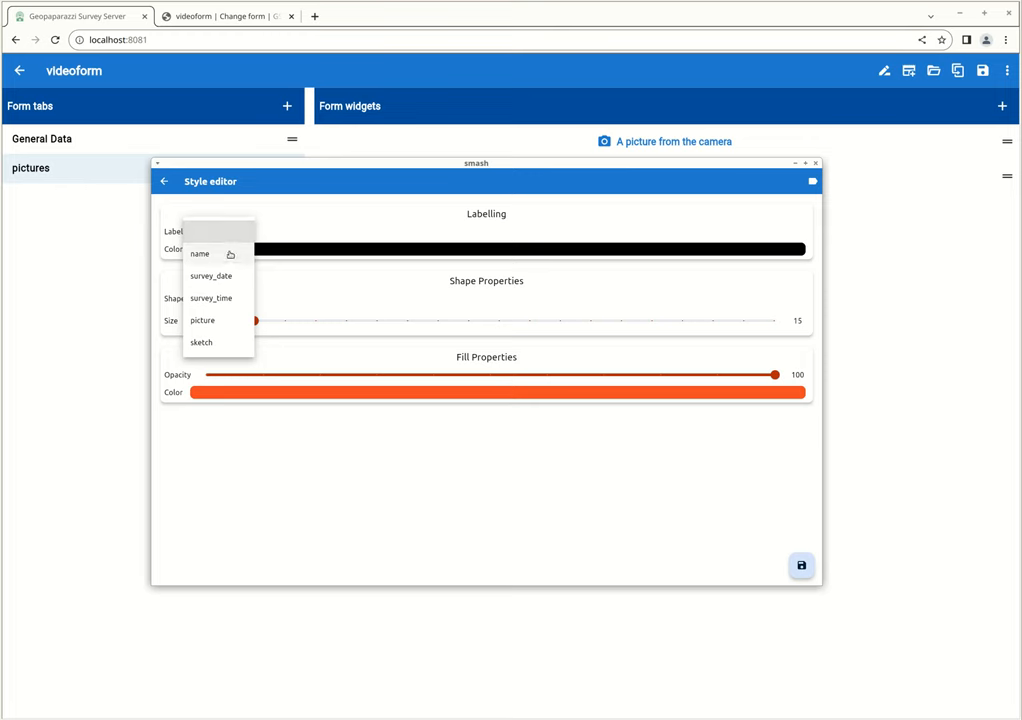
{"action": "left_click", "coordinate": [200, 252]}
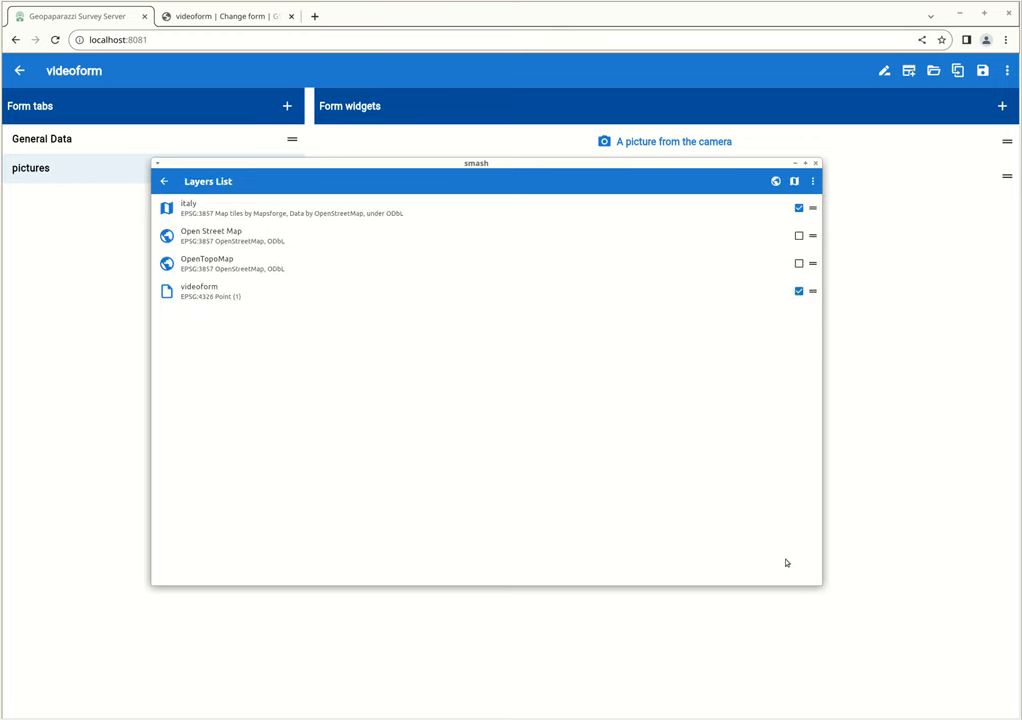
{"action": "left_click", "coordinate": [168, 180]}
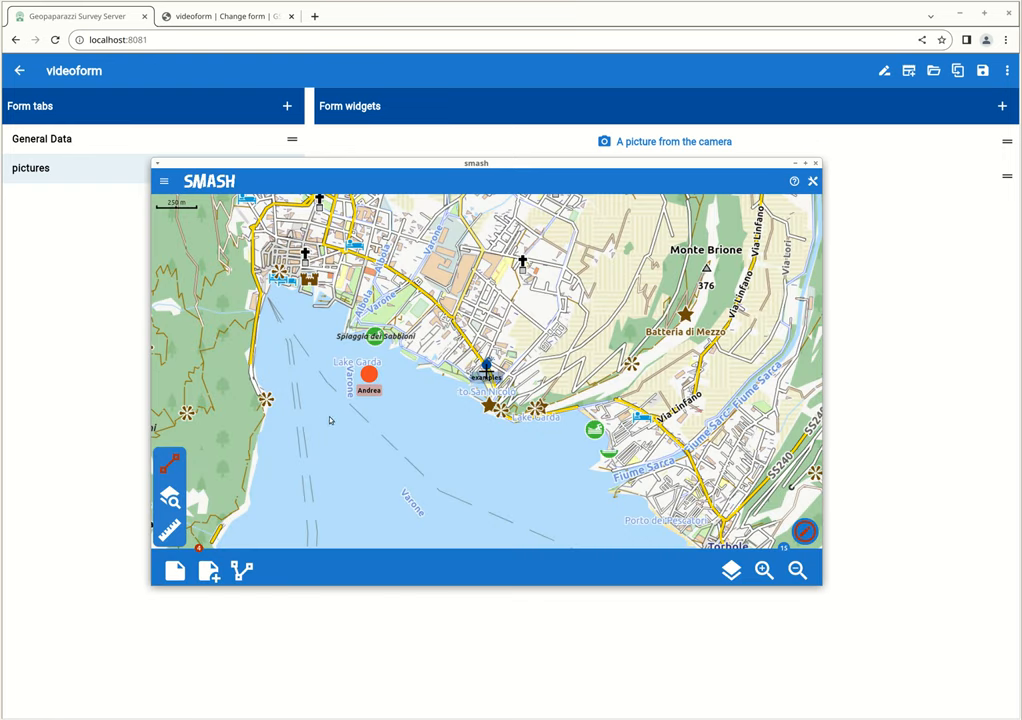
{"action": "mouse_move", "coordinate": [564, 438]}
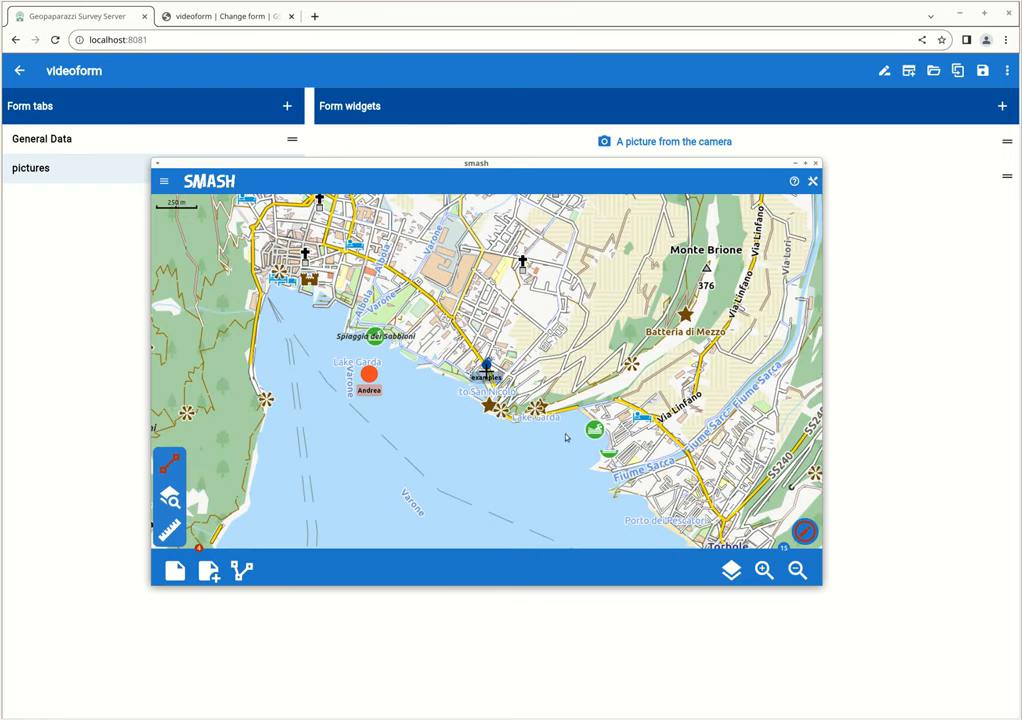
{"action": "mouse_move", "coordinate": [544, 452]}
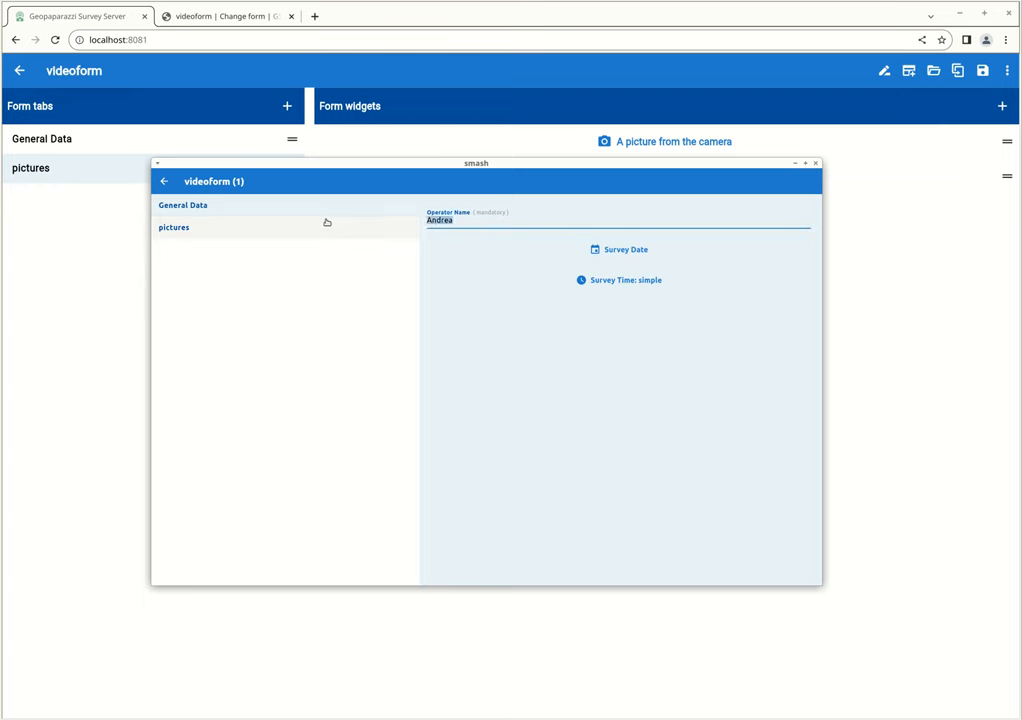
Step: Name the new shore note 'Silli' and set its survey date and time
{"action": "type", "text": "Silli"}
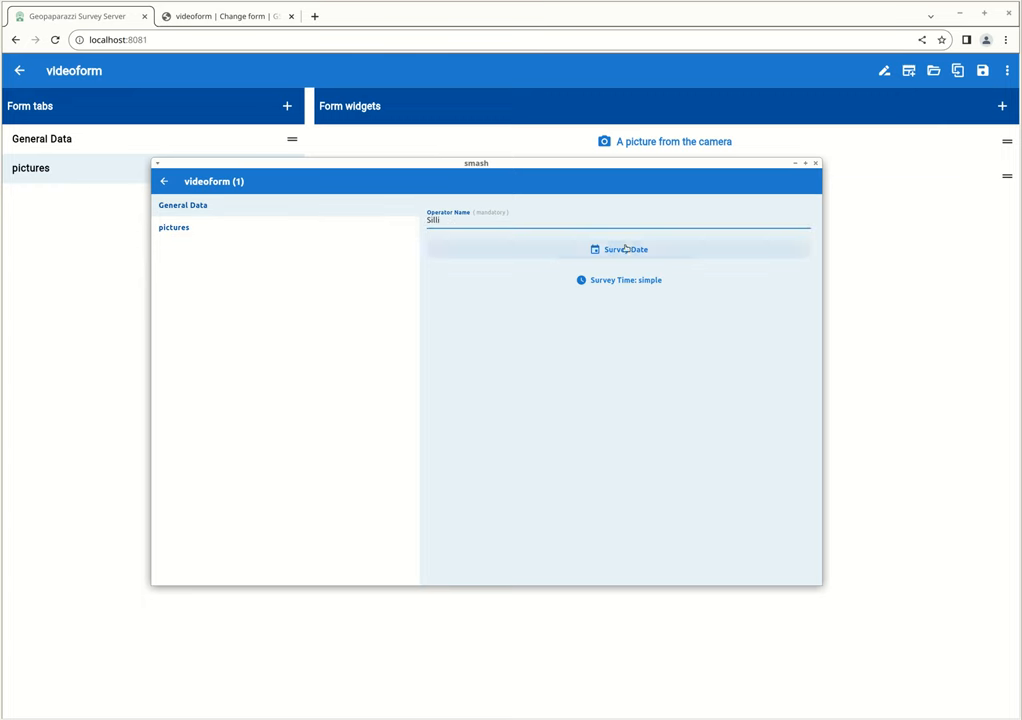
{"action": "left_click", "coordinate": [624, 248]}
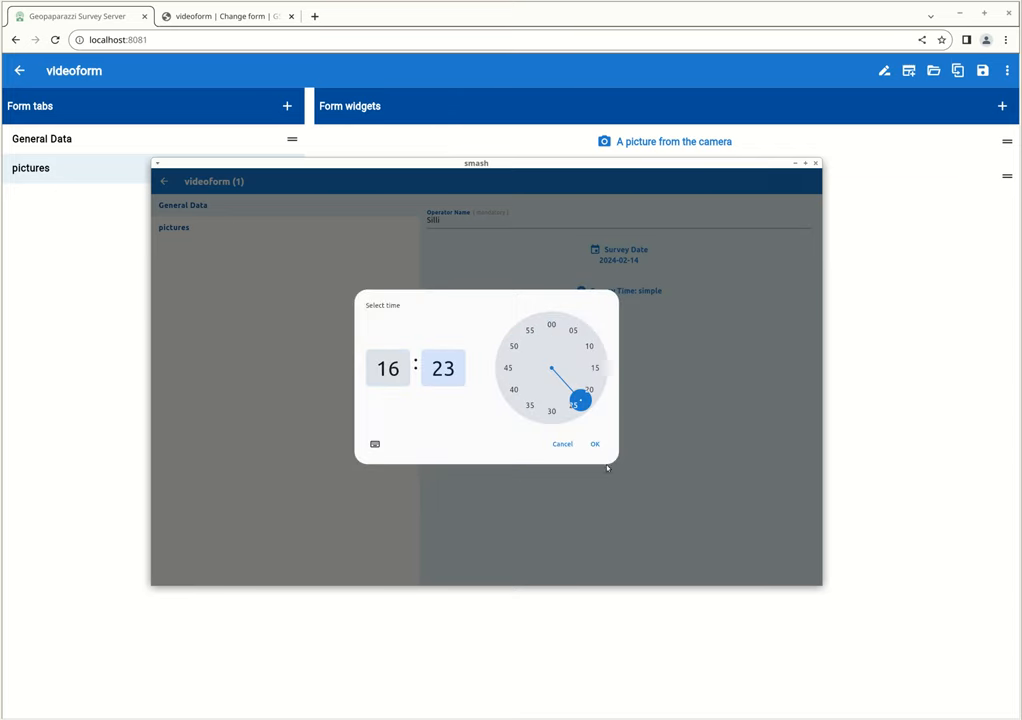
{"action": "left_click", "coordinate": [596, 444]}
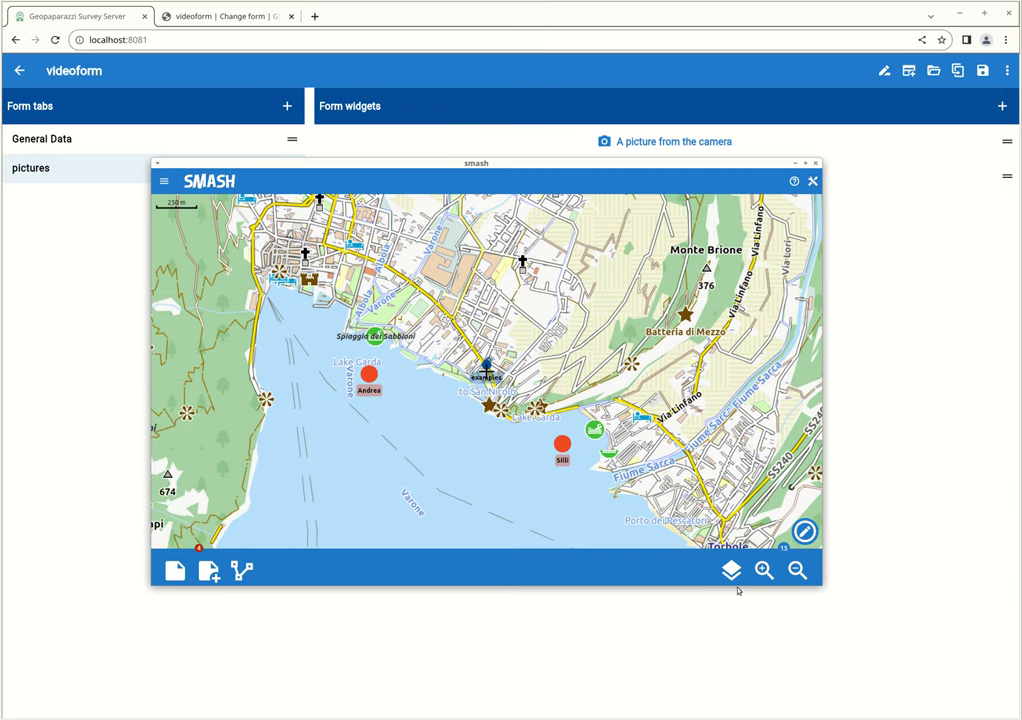
Step: Upload the videoform layer's two new notes to the survey server from the Layers List
{"action": "left_click", "coordinate": [732, 572]}
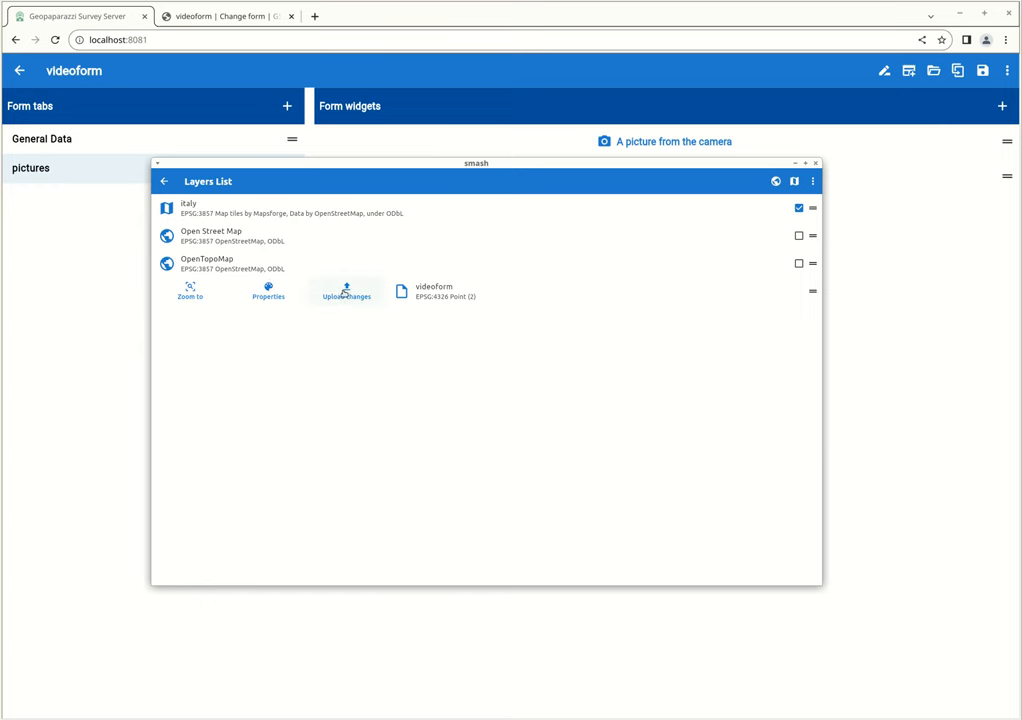
{"action": "left_click", "coordinate": [344, 290]}
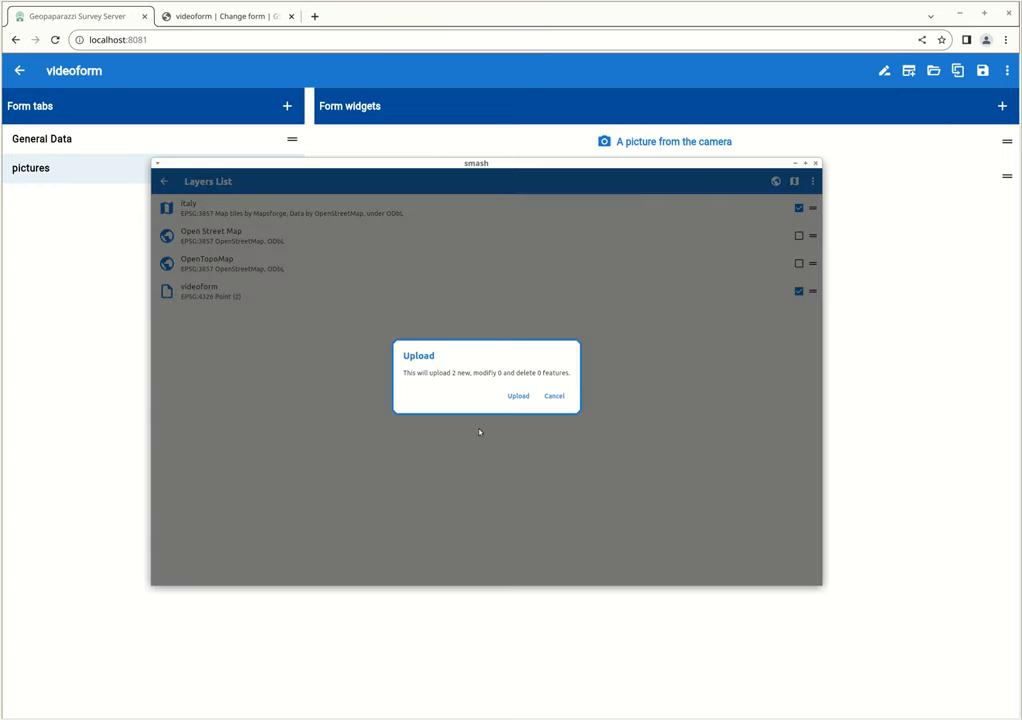
{"action": "mouse_move", "coordinate": [416, 376]}
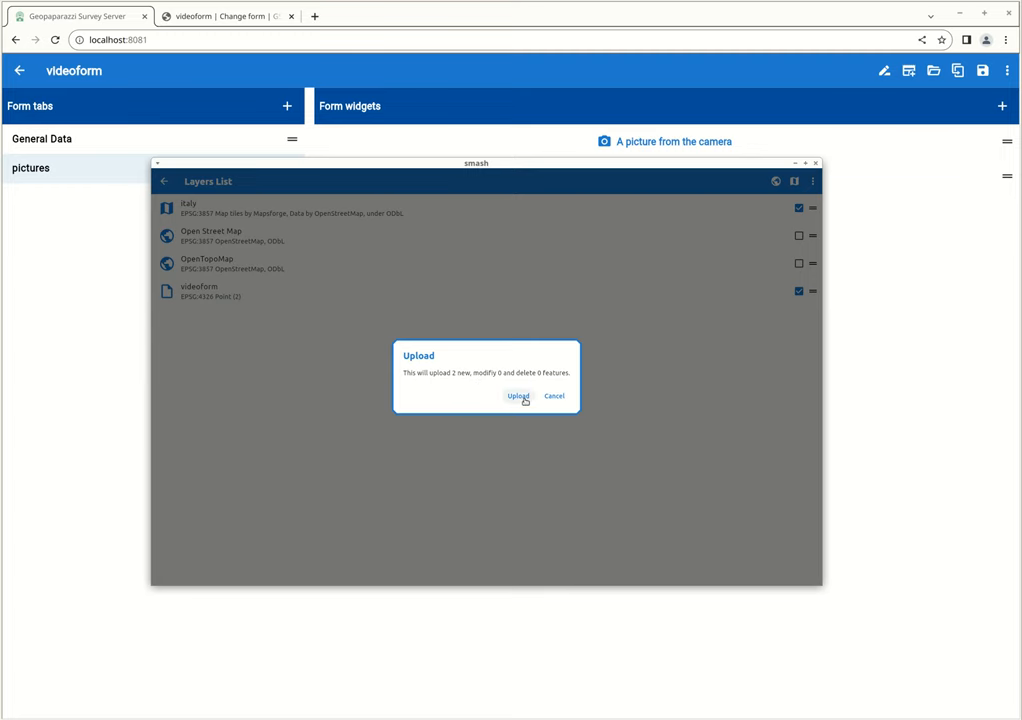
{"action": "left_click", "coordinate": [516, 396]}
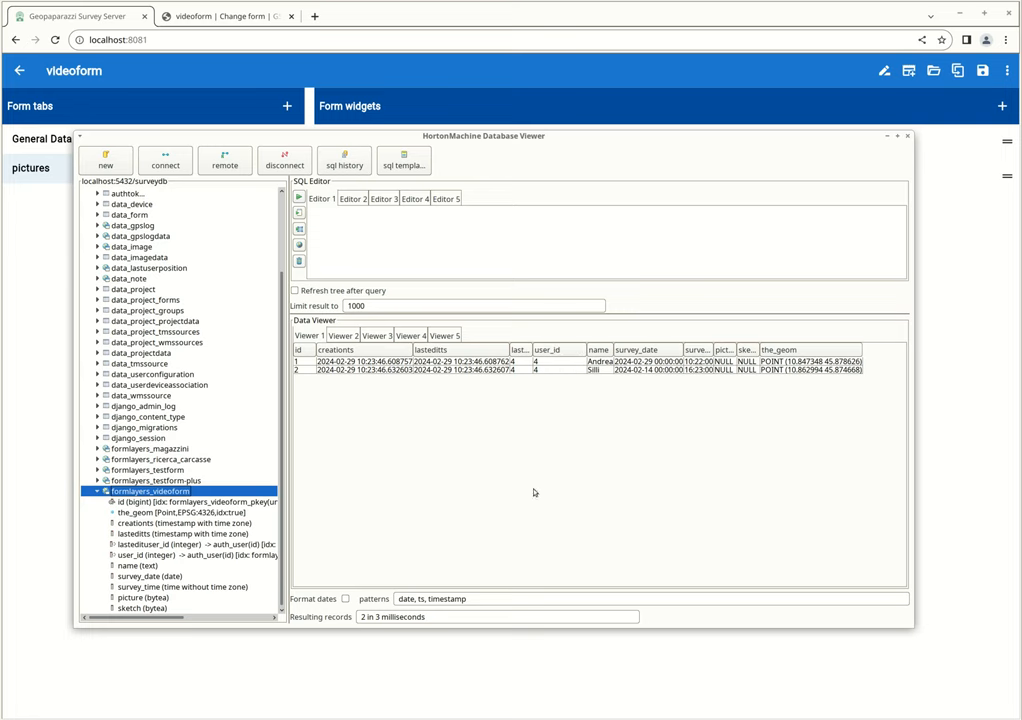
{"action": "mouse_move", "coordinate": [932, 140]}
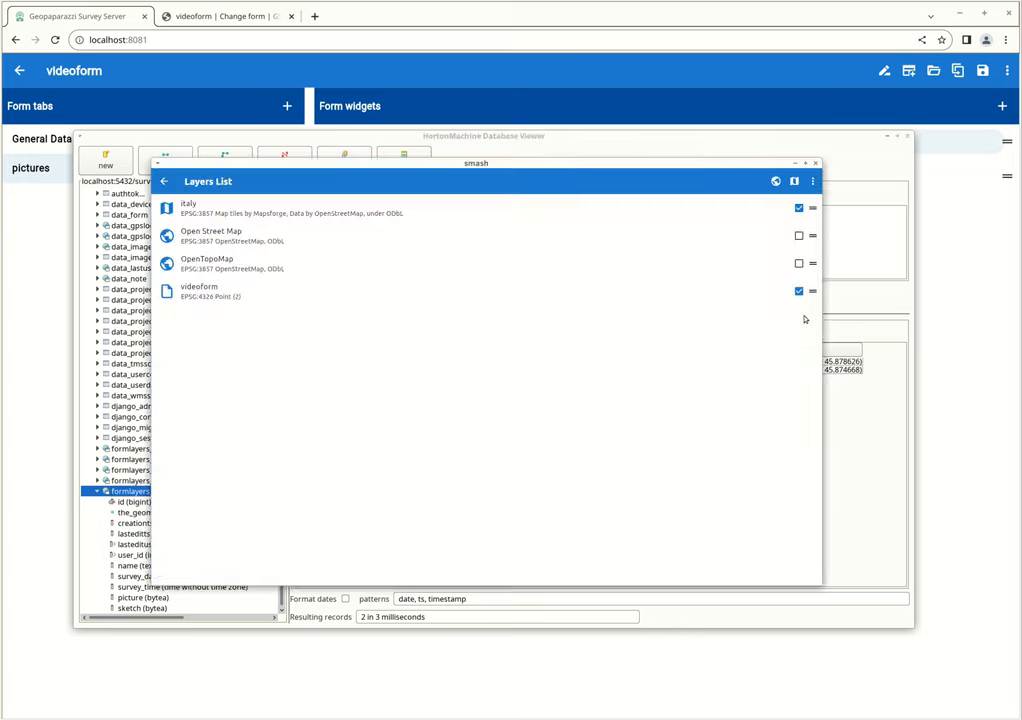
{"action": "mouse_move", "coordinate": [280, 280]}
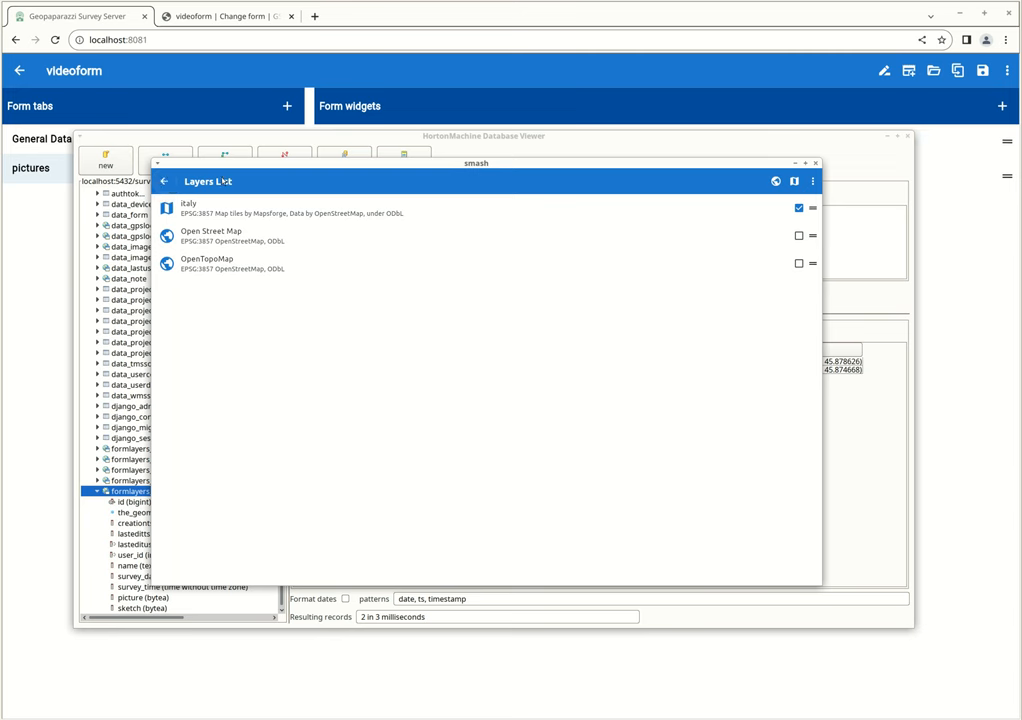
{"action": "mouse_move", "coordinate": [816, 146]}
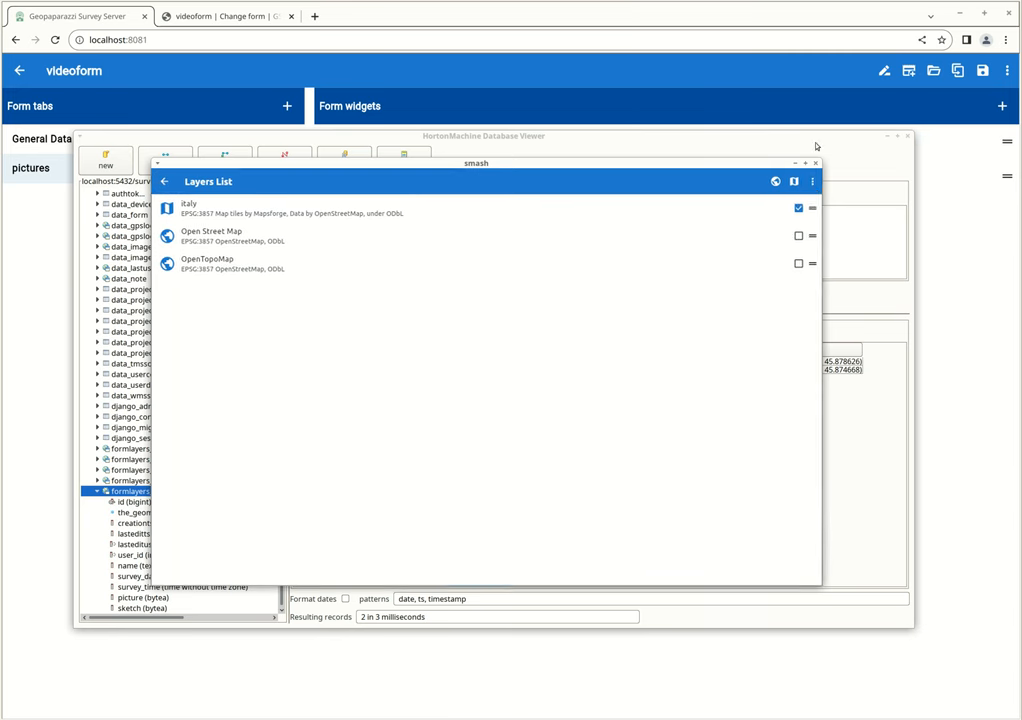
Step: Re-download videoform via Select GSS Layers with 'Don't download data', overwriting the existing local layer
{"action": "left_click", "coordinate": [812, 182]}
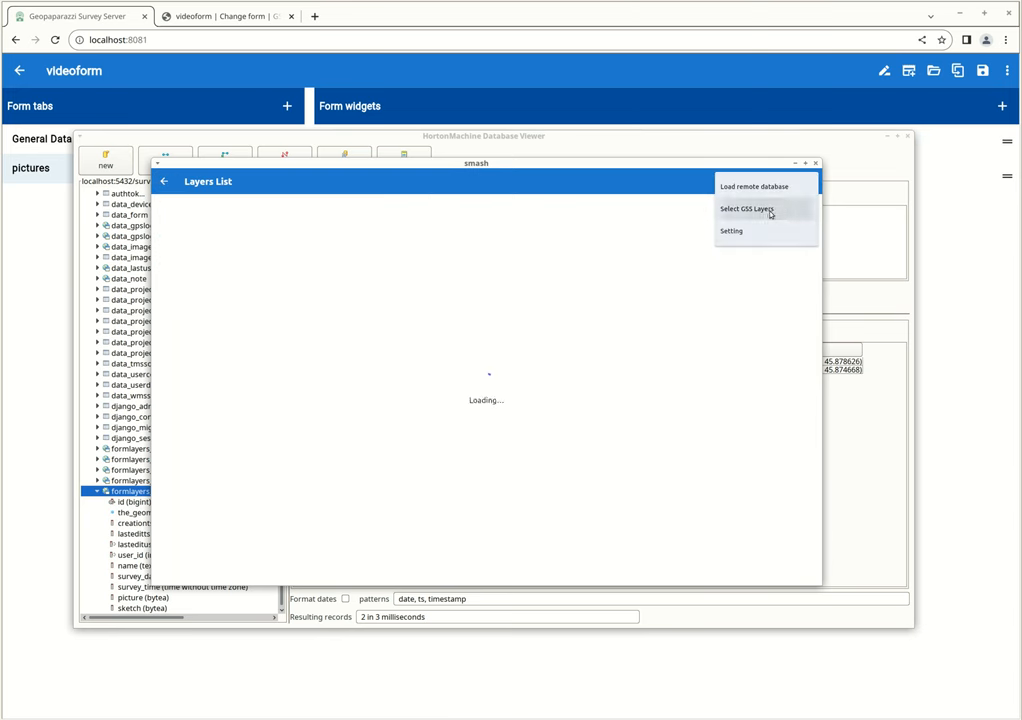
{"action": "left_click", "coordinate": [746, 210]}
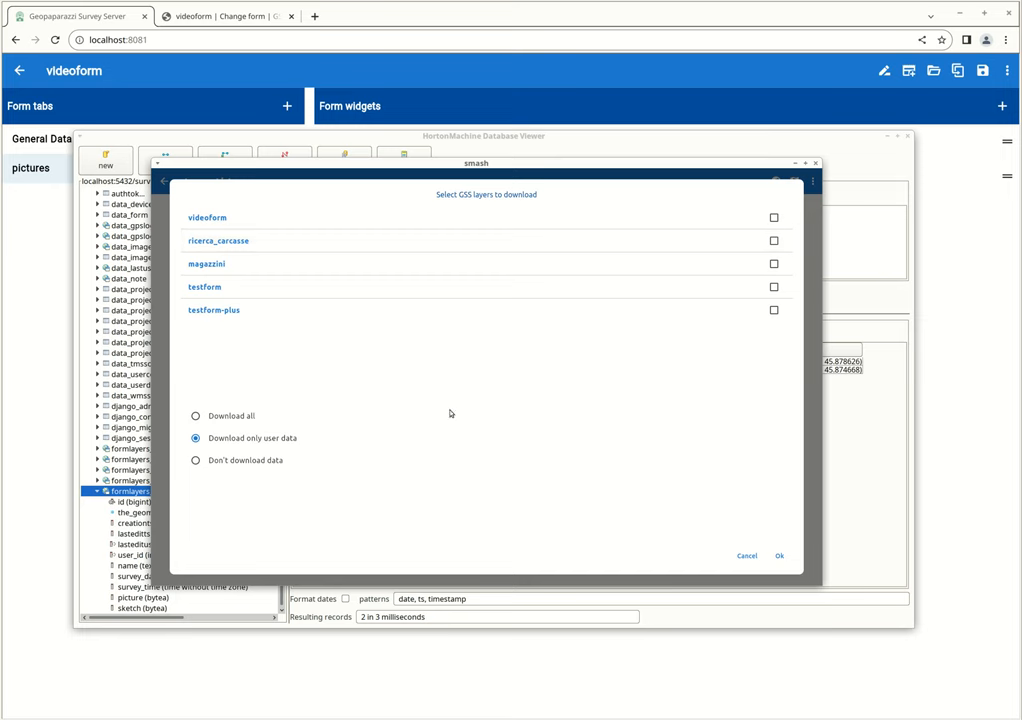
{"action": "left_click", "coordinate": [196, 460]}
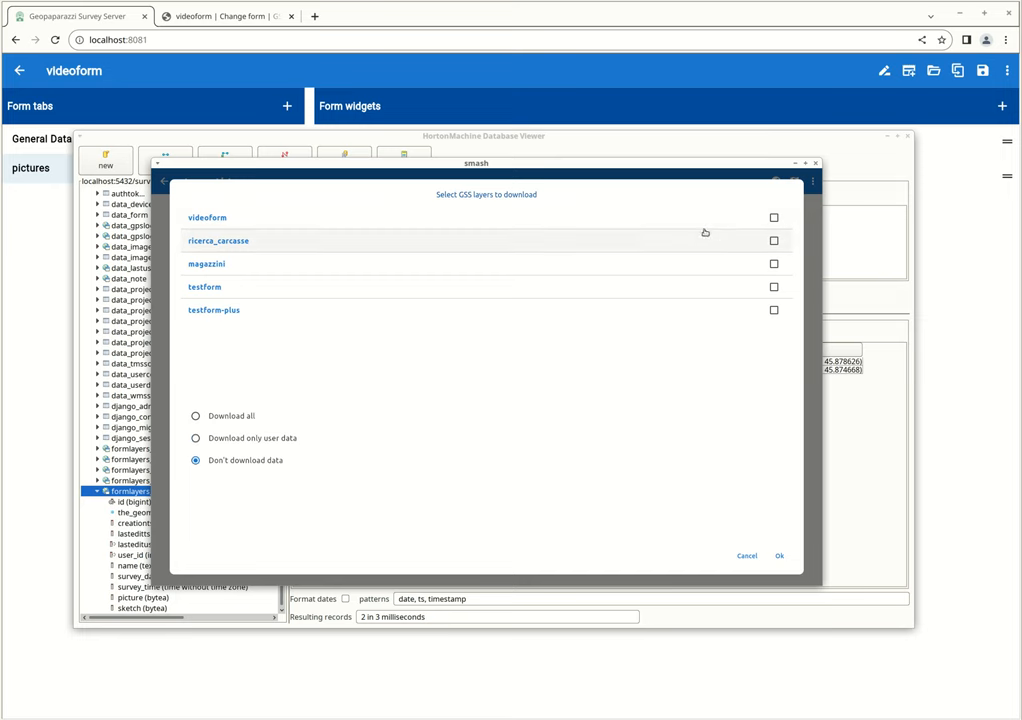
{"action": "left_click", "coordinate": [772, 216]}
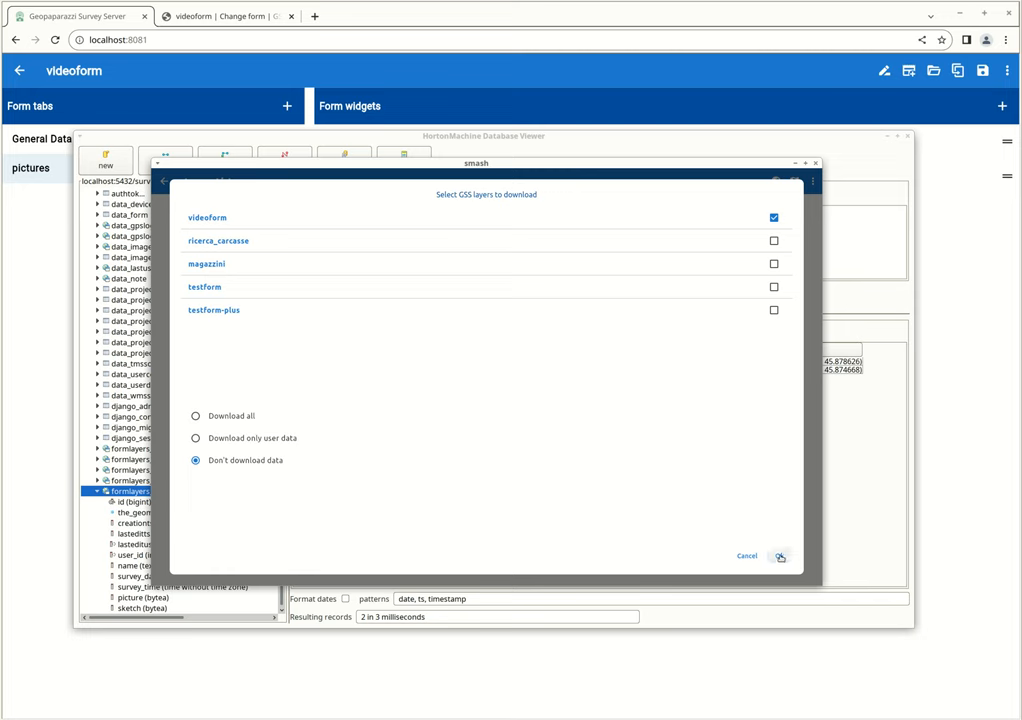
{"action": "left_click", "coordinate": [782, 556]}
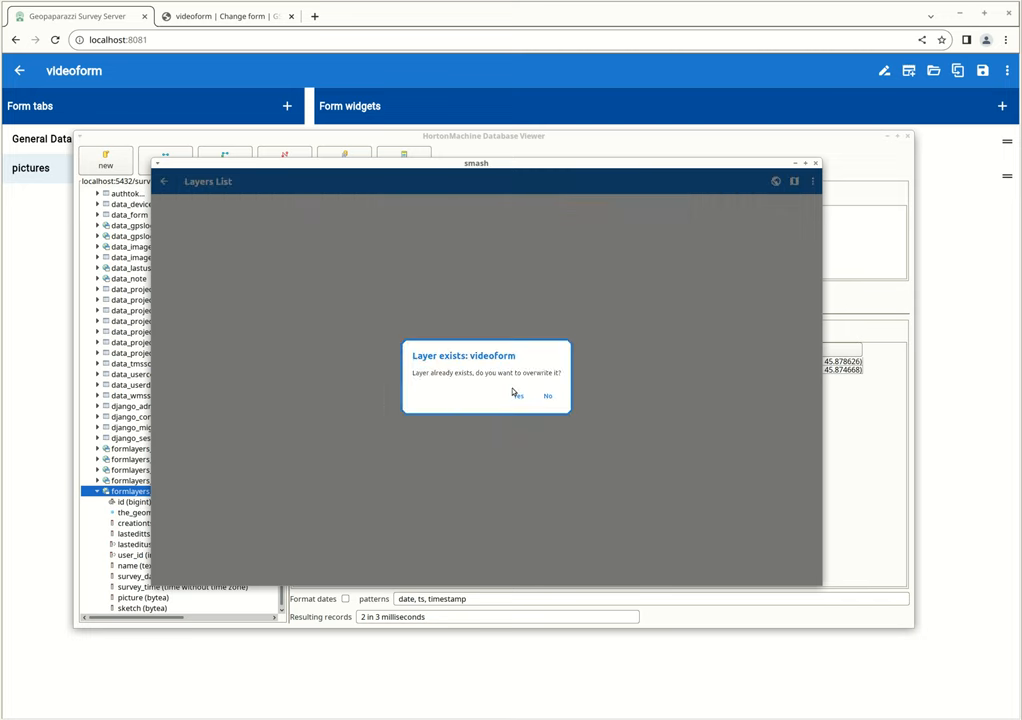
{"action": "mouse_move", "coordinate": [520, 406]}
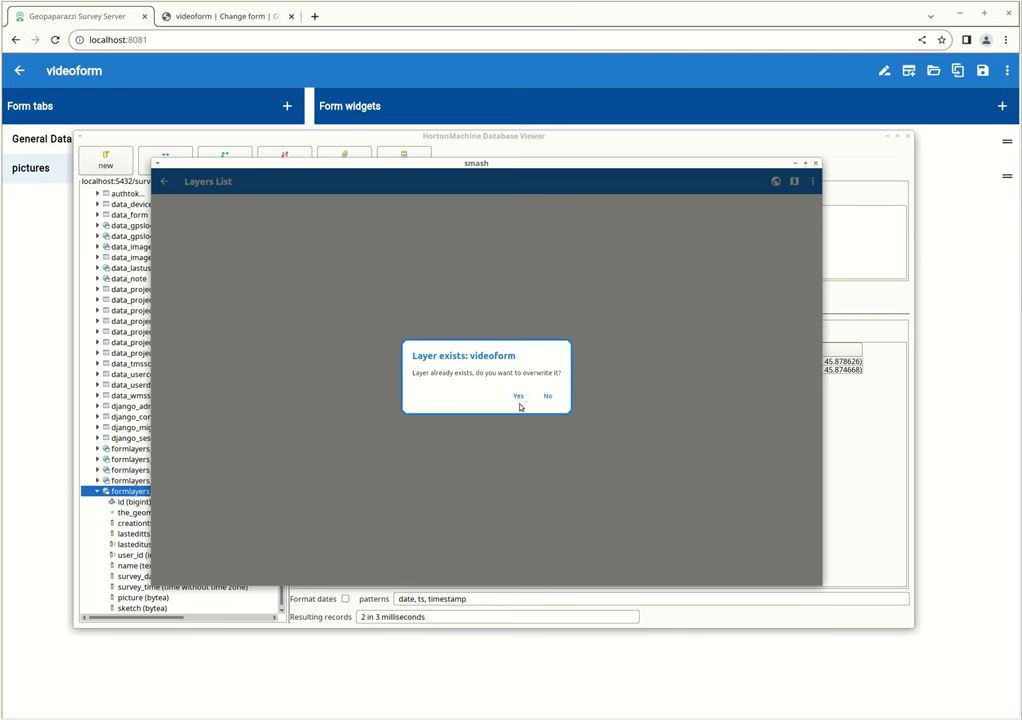
{"action": "left_click", "coordinate": [516, 396]}
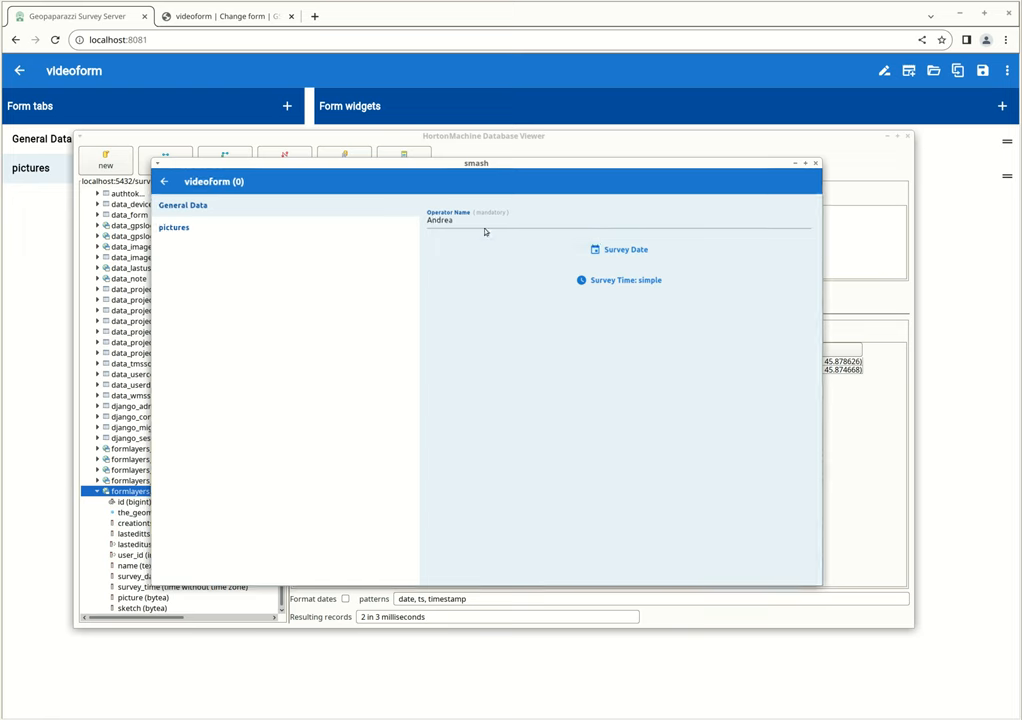
Step: Set the note's survey date 2024-02-29 and a survey time, then bring up the map layers list
{"action": "left_click", "coordinate": [622, 248]}
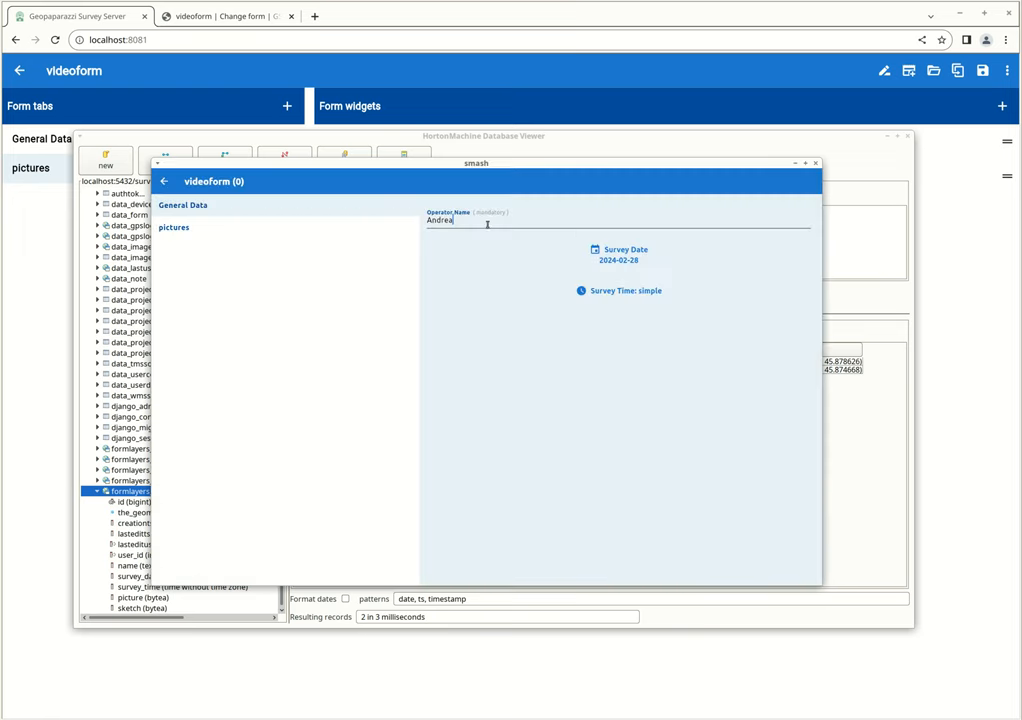
{"action": "left_click", "coordinate": [624, 290]}
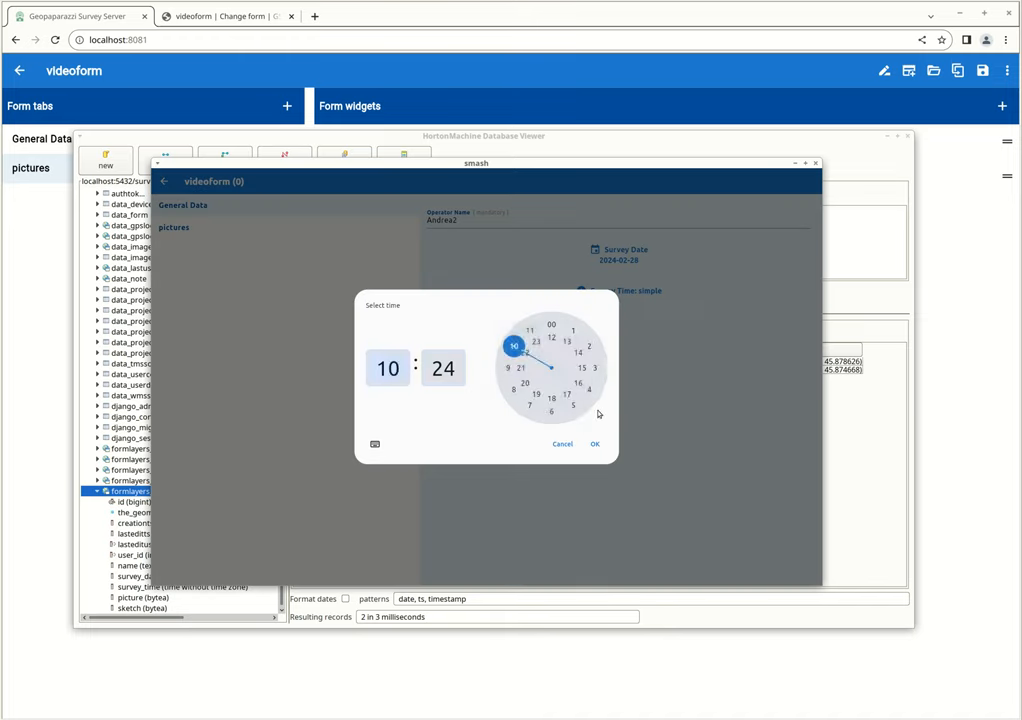
{"action": "left_click", "coordinate": [592, 444]}
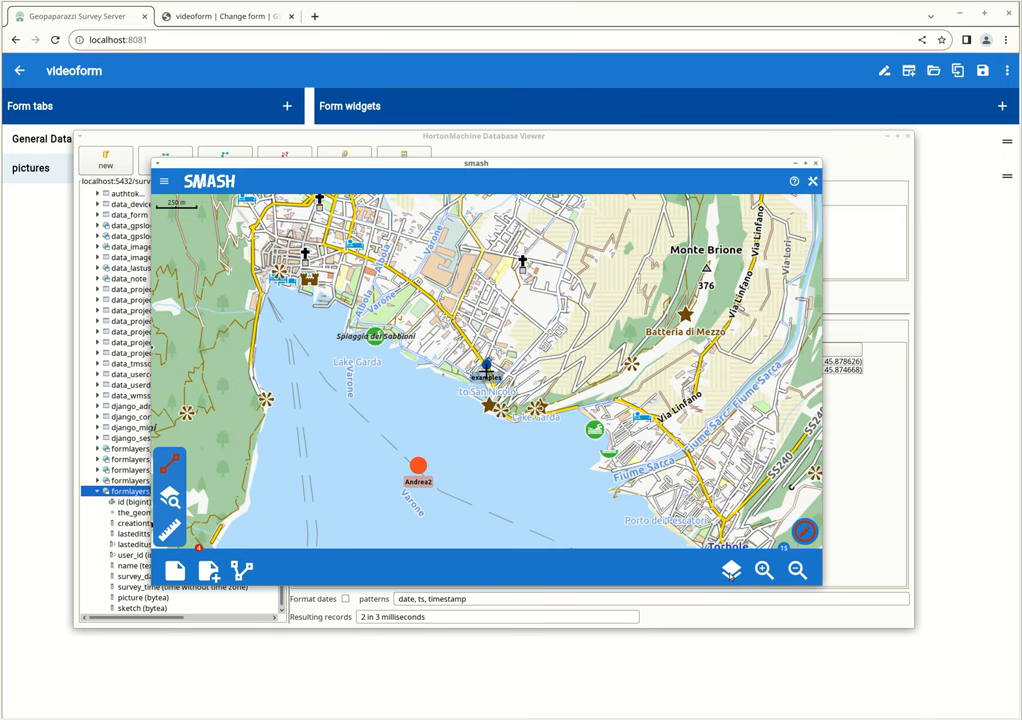
{"action": "left_click", "coordinate": [730, 570]}
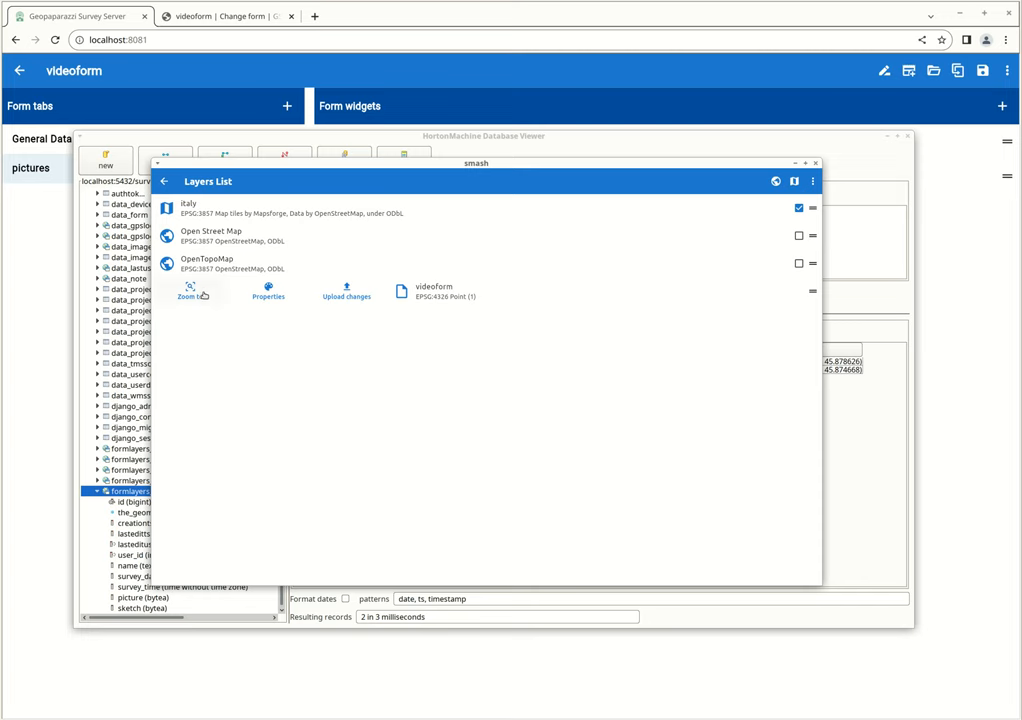
Step: Upload the new note to the server and request a first GSS layer download with all data
{"action": "left_click", "coordinate": [346, 290]}
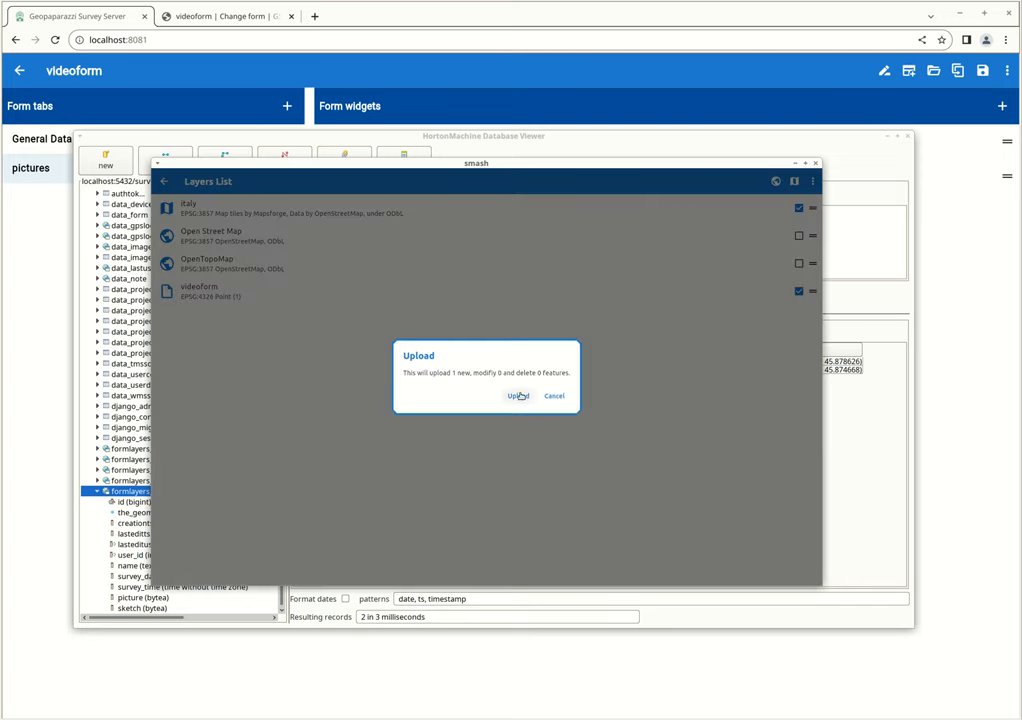
{"action": "left_click", "coordinate": [518, 396]}
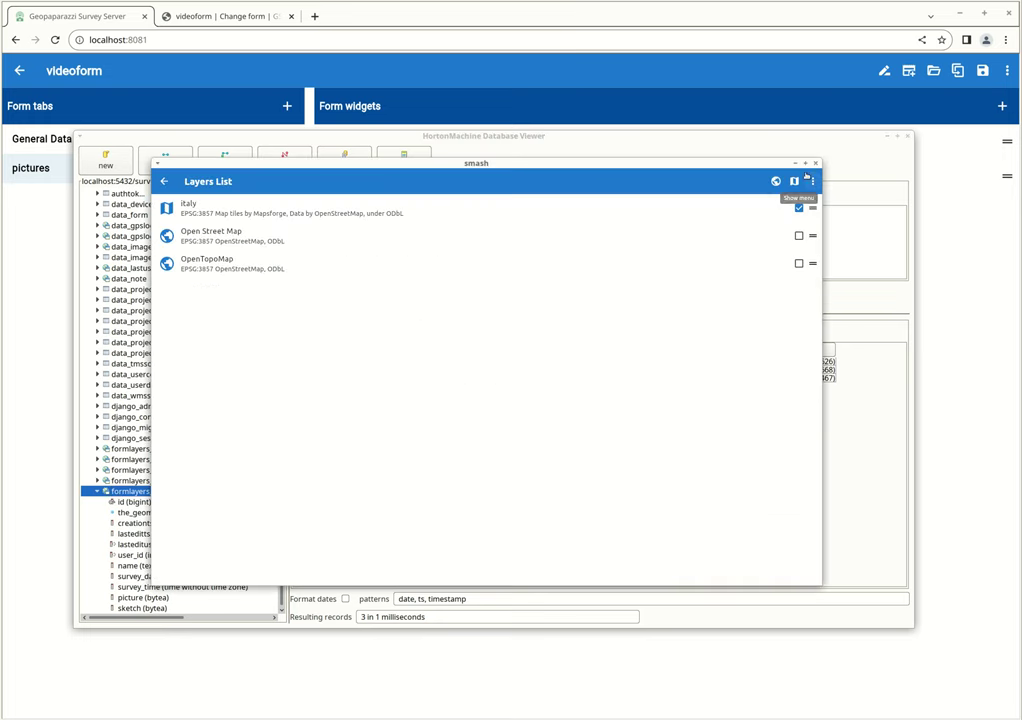
{"action": "left_click", "coordinate": [818, 180]}
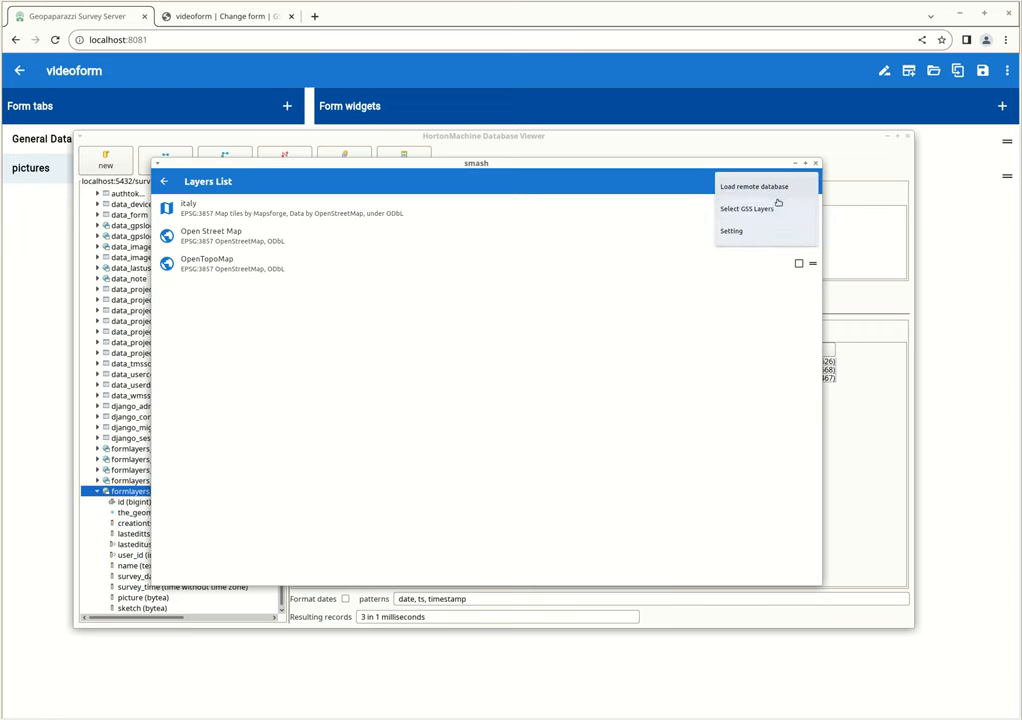
{"action": "left_click", "coordinate": [744, 210]}
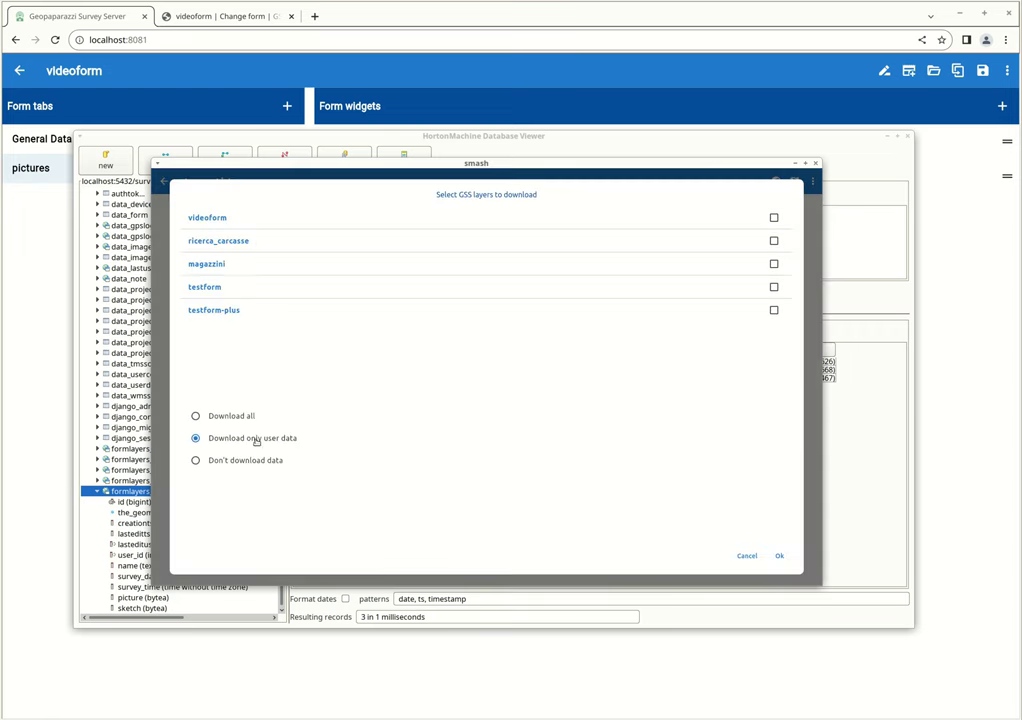
{"action": "left_click", "coordinate": [196, 414]}
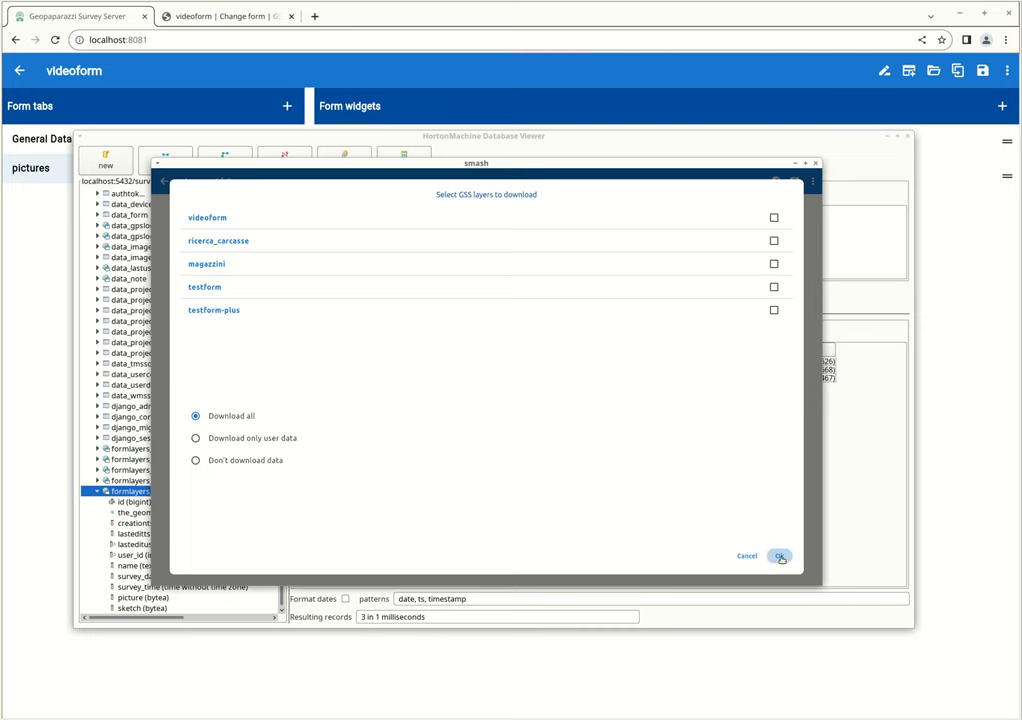
{"action": "left_click", "coordinate": [780, 560]}
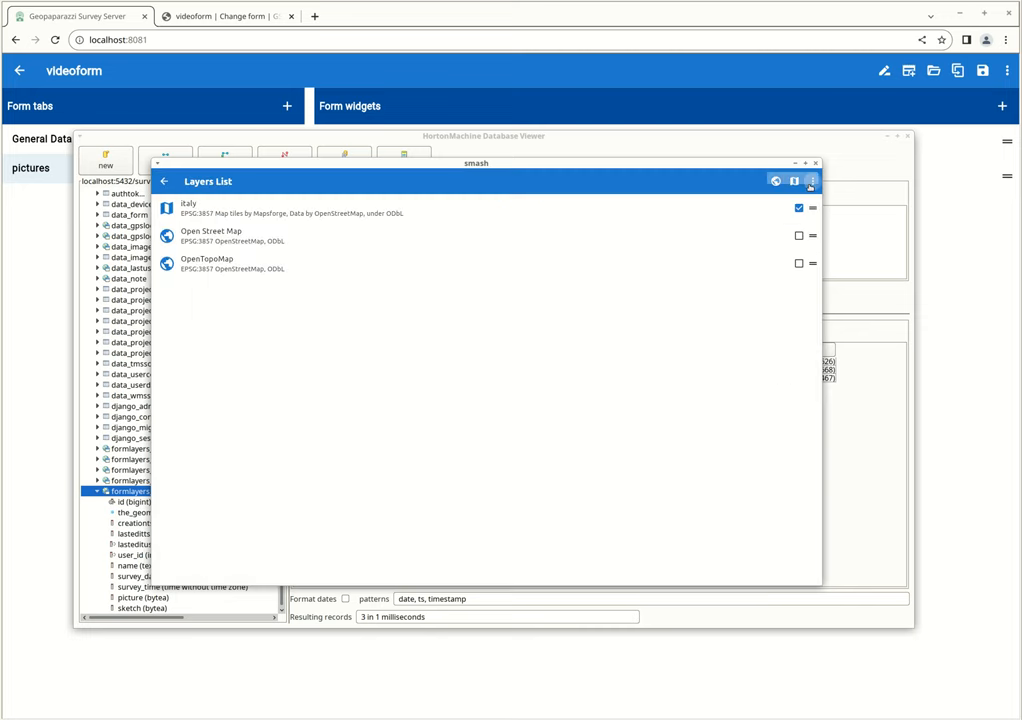
Step: Request the videoform layer again from the survey server with Download all, reaching the overwrite prompt
{"action": "left_click", "coordinate": [810, 184]}
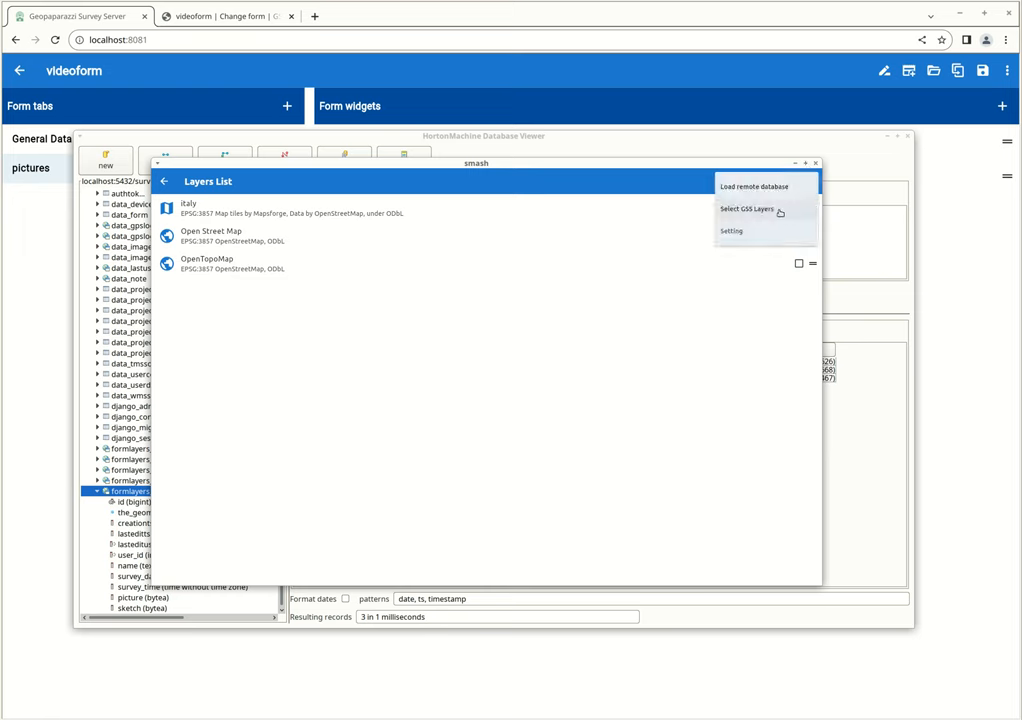
{"action": "left_click", "coordinate": [748, 210]}
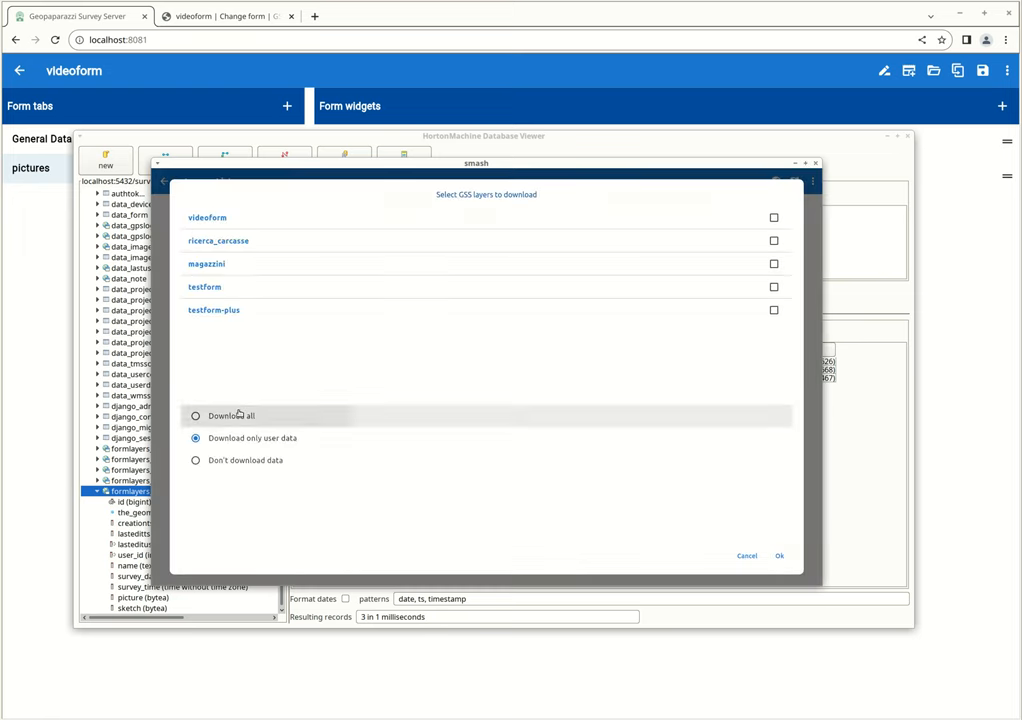
{"action": "left_click", "coordinate": [196, 414]}
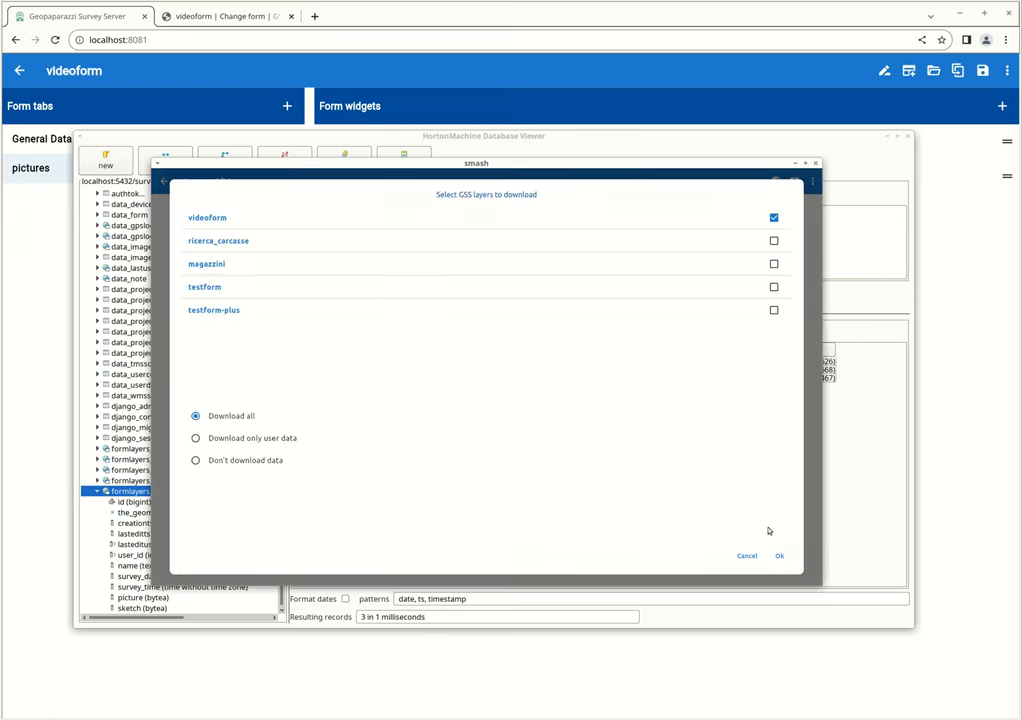
{"action": "left_click", "coordinate": [780, 556]}
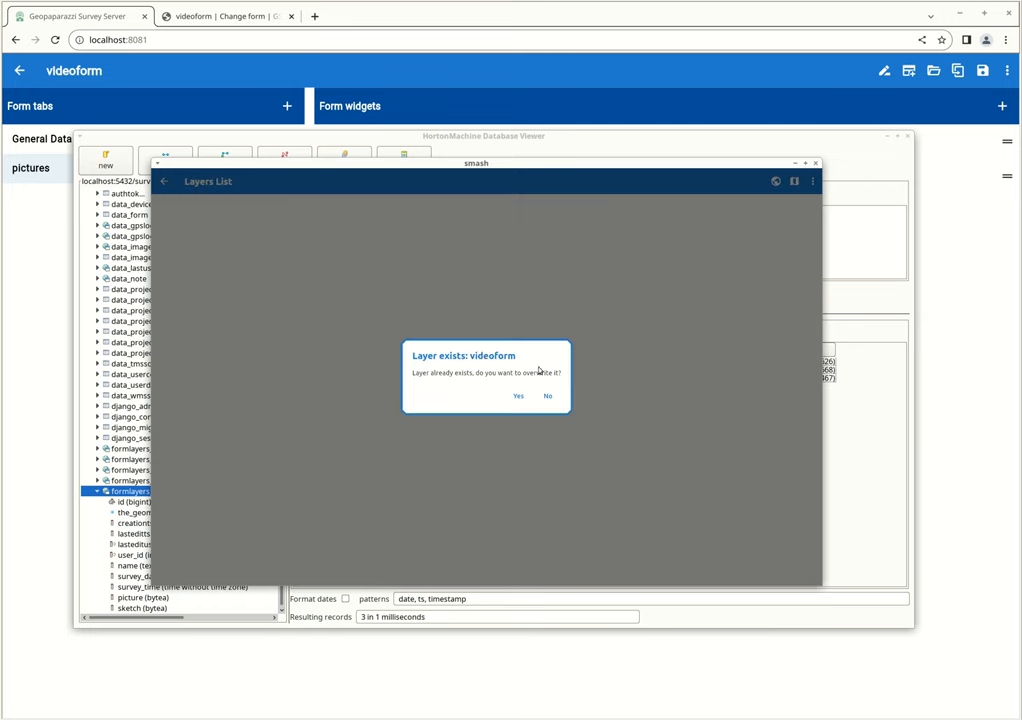
Step: Overwrite the existing videoform layer so all three uploaded notes show on the map
{"action": "left_click", "coordinate": [516, 396]}
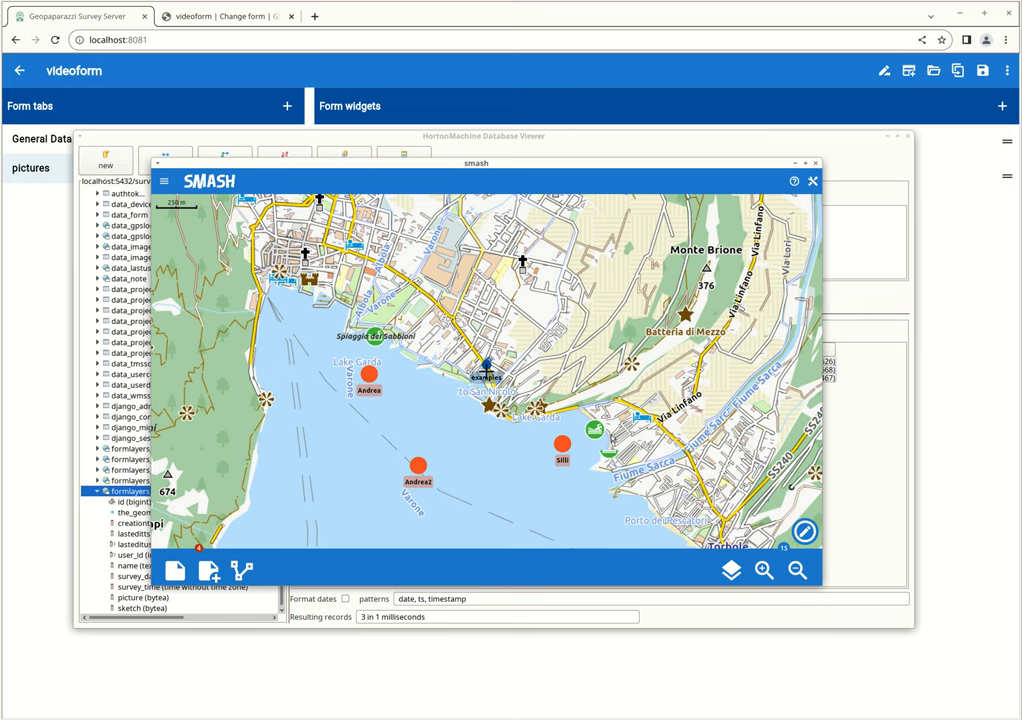
{"action": "mouse_move", "coordinate": [524, 460]}
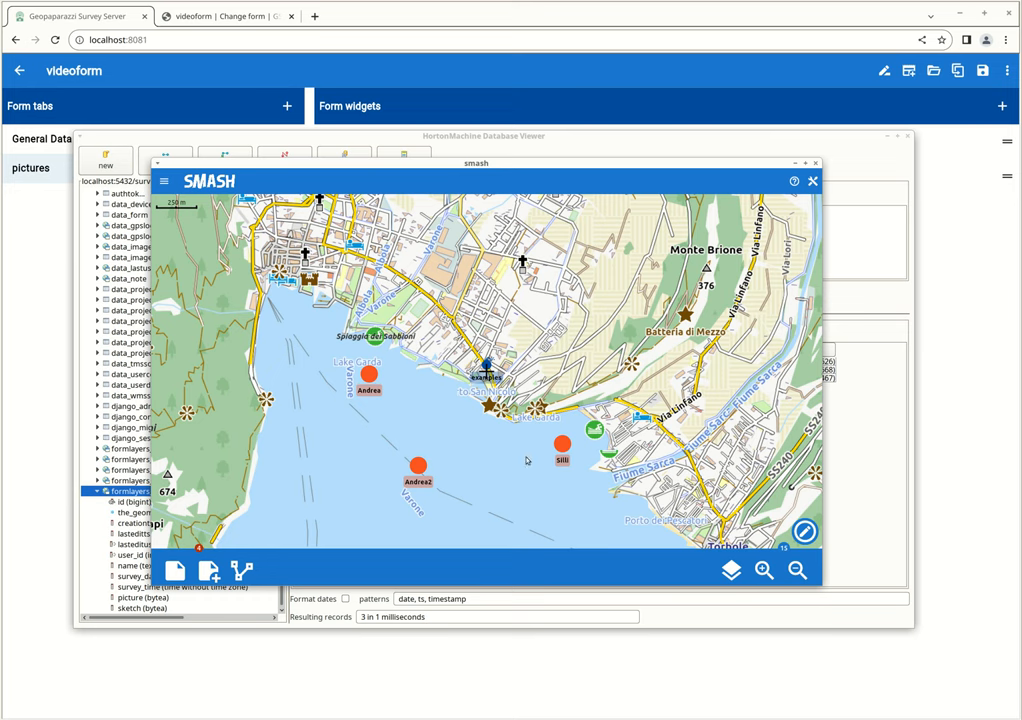
{"action": "mouse_move", "coordinate": [452, 454]}
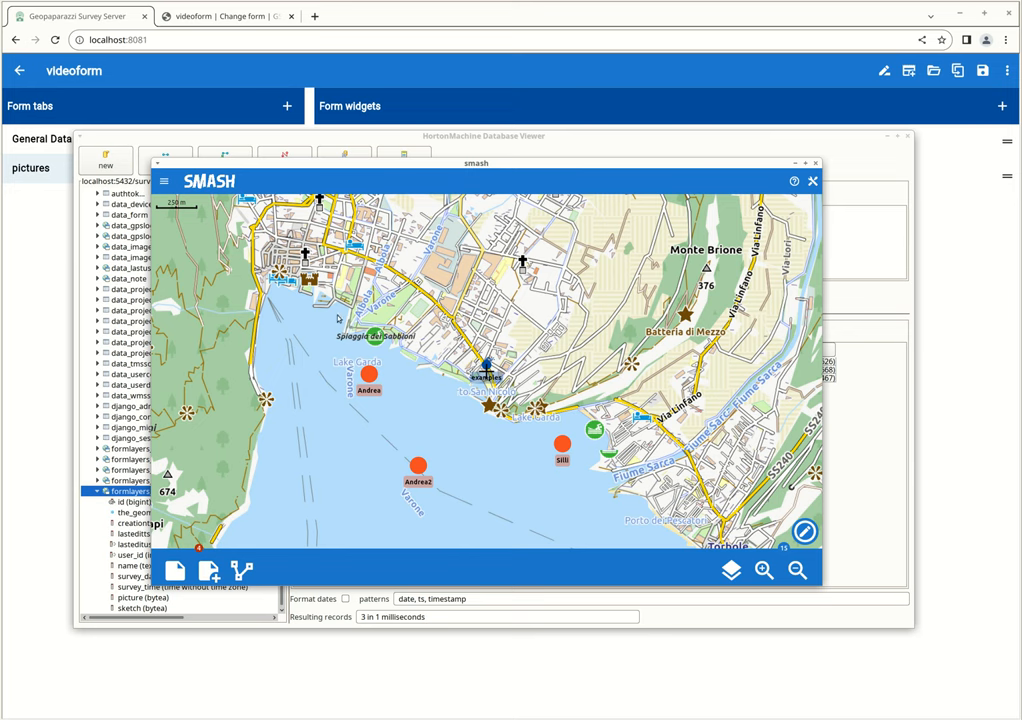
{"action": "mouse_move", "coordinate": [324, 168]}
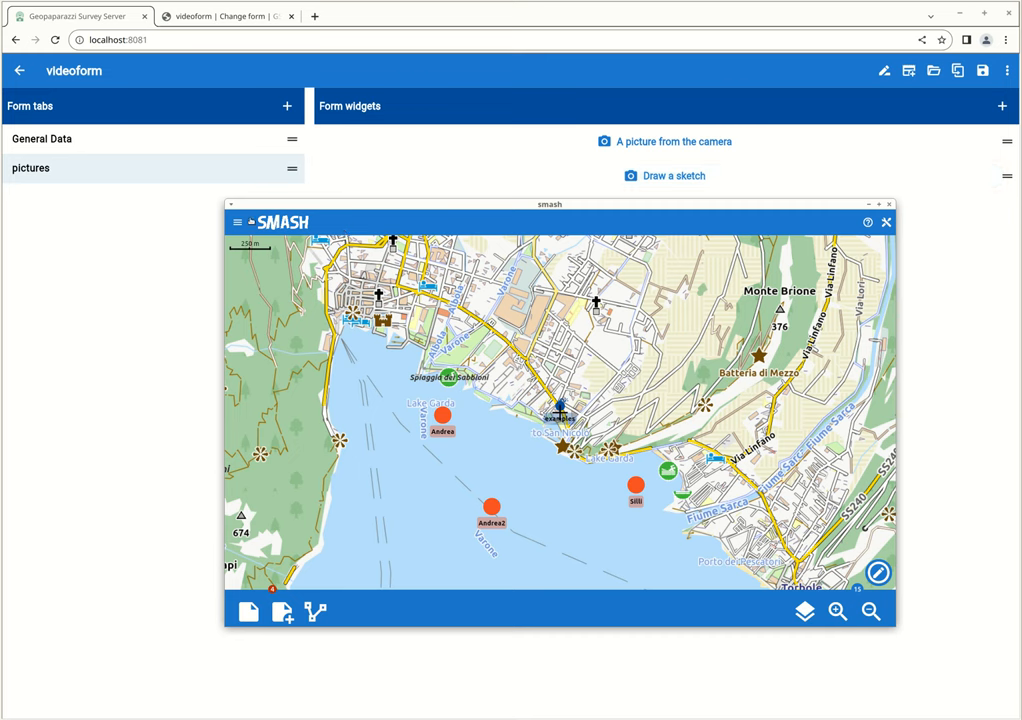
{"action": "mouse_move", "coordinate": [236, 220]}
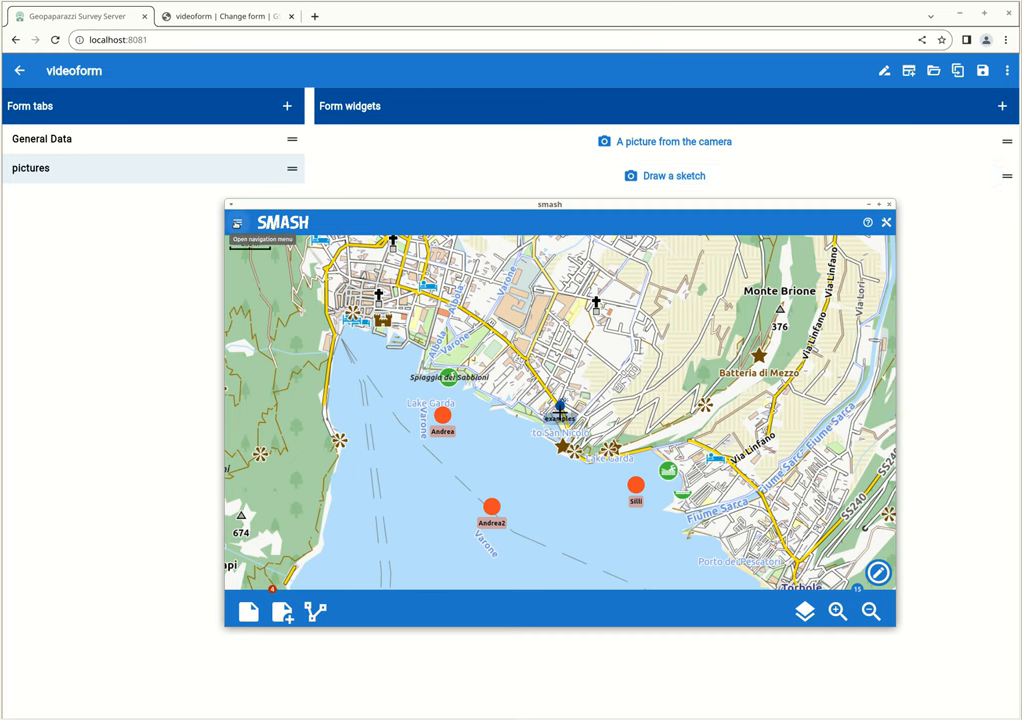
Step: Enable Formbuilder in Settings > Screen and launch the empty form builder from the tools menu
{"action": "left_click", "coordinate": [238, 240]}
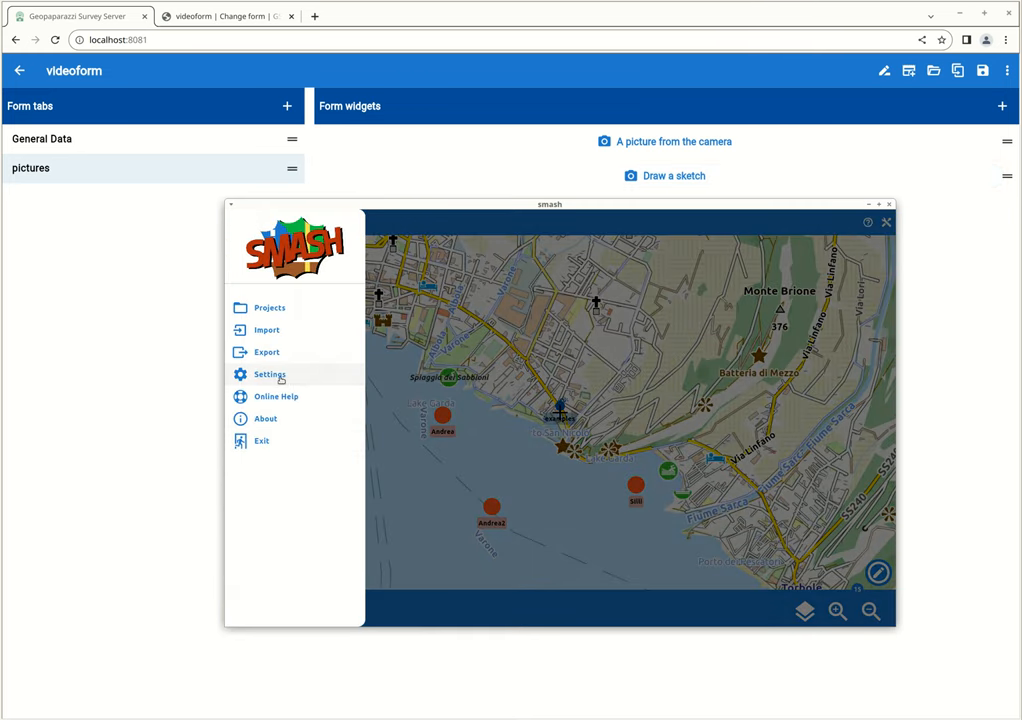
{"action": "left_click", "coordinate": [268, 374]}
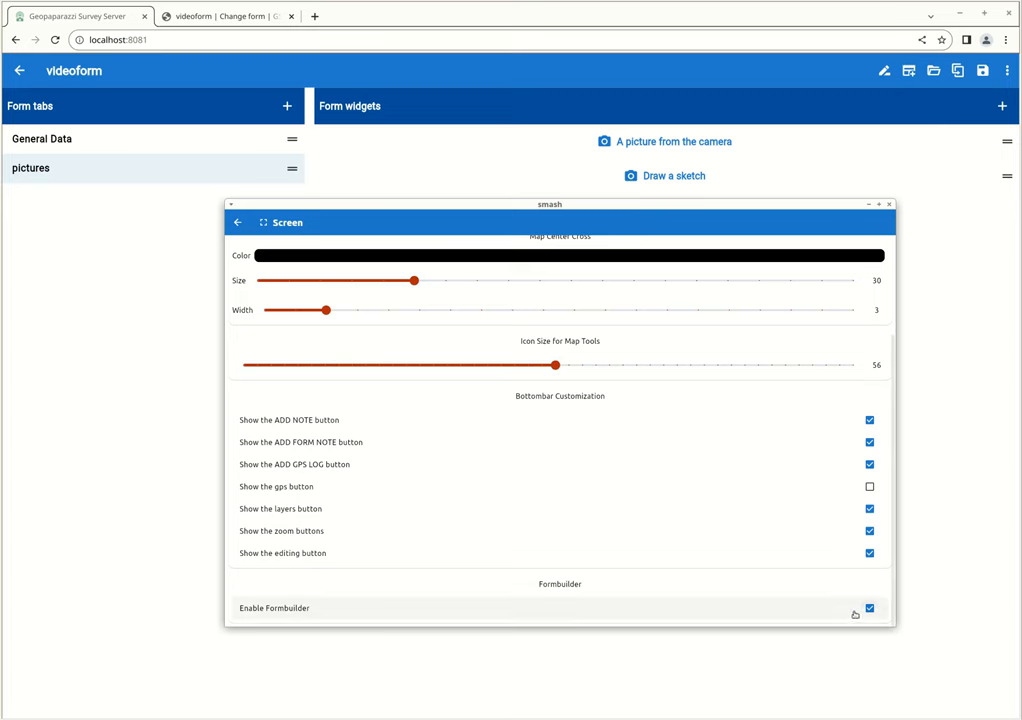
{"action": "mouse_move", "coordinate": [752, 624]}
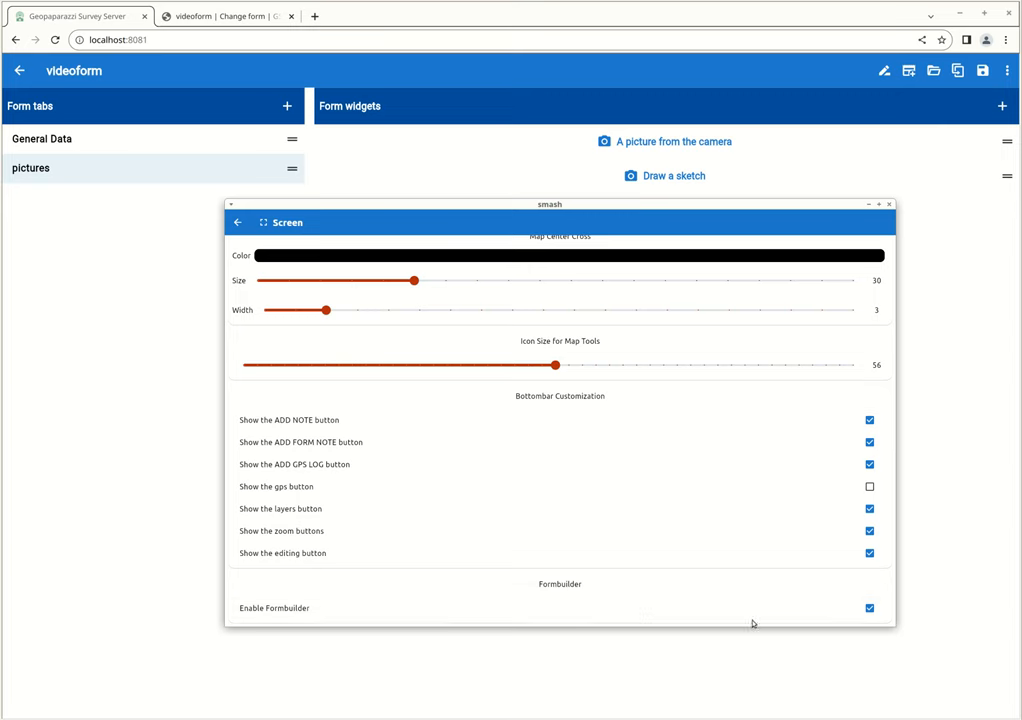
{"action": "left_click", "coordinate": [238, 222]}
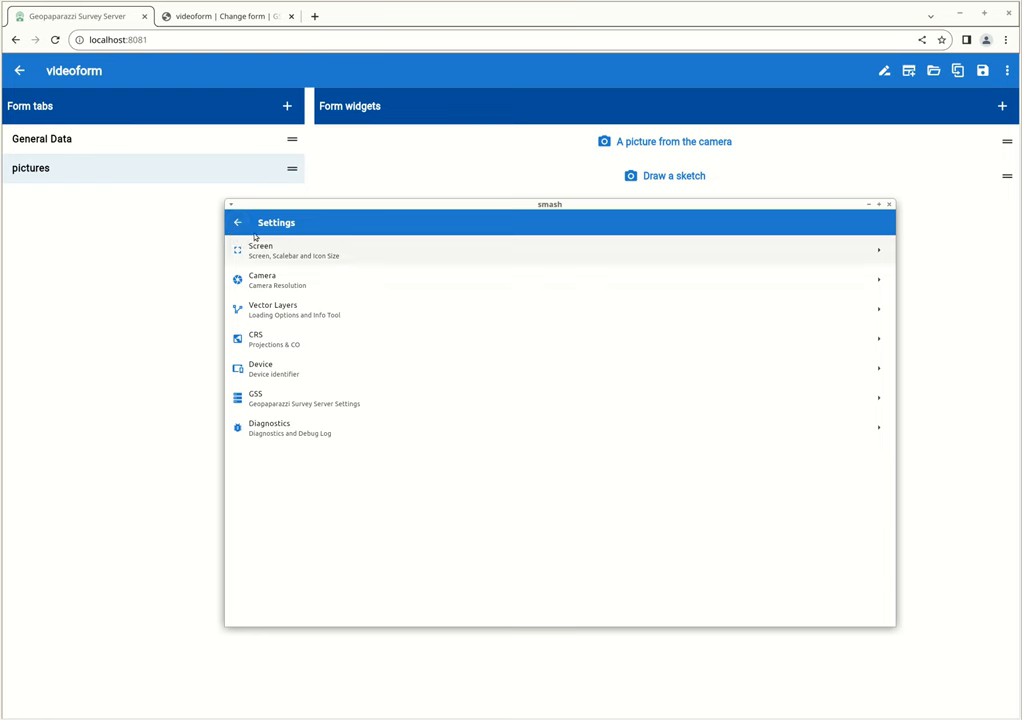
{"action": "left_click", "coordinate": [238, 222]}
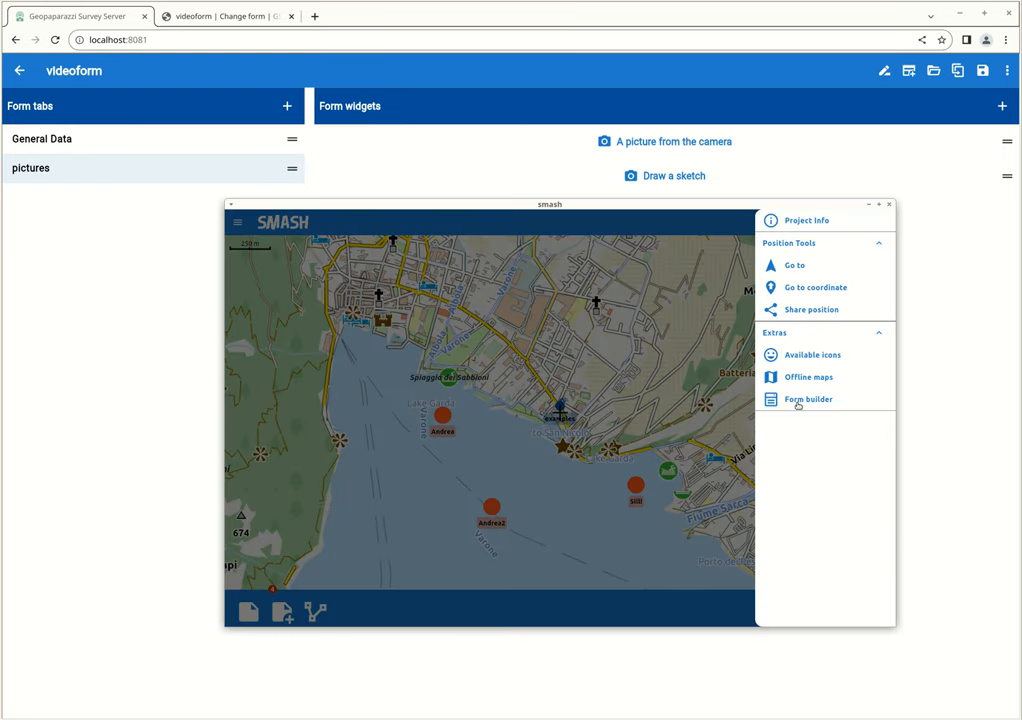
{"action": "left_click", "coordinate": [808, 400]}
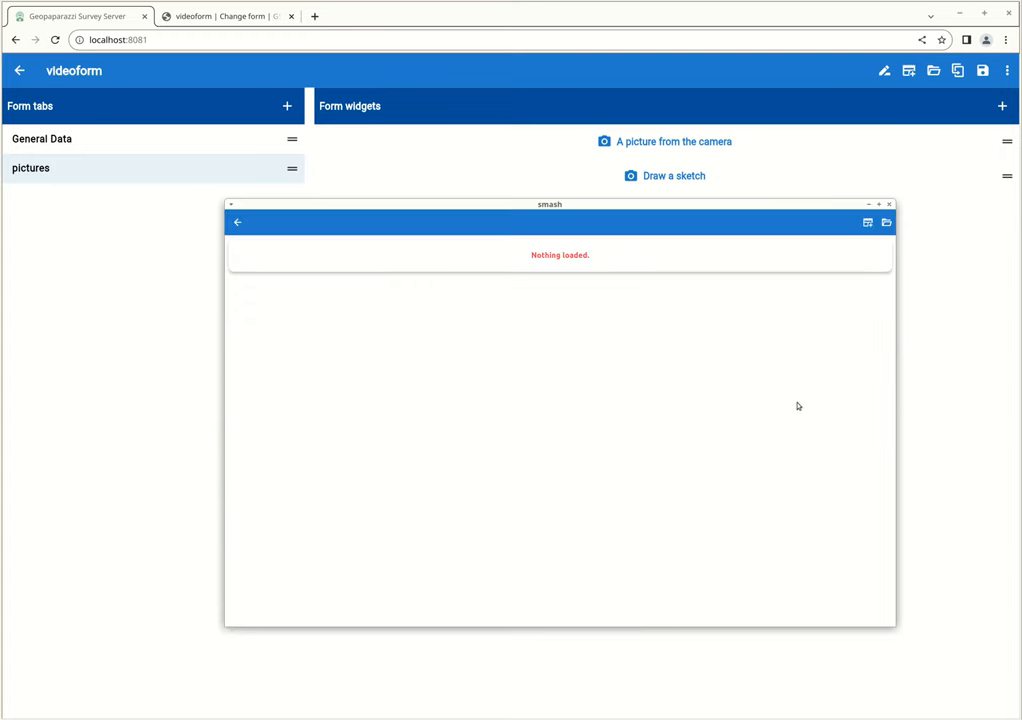
Step: Load the PSA Scheda monitoraggio form file from the folder browser into the builder
{"action": "left_click", "coordinate": [884, 224]}
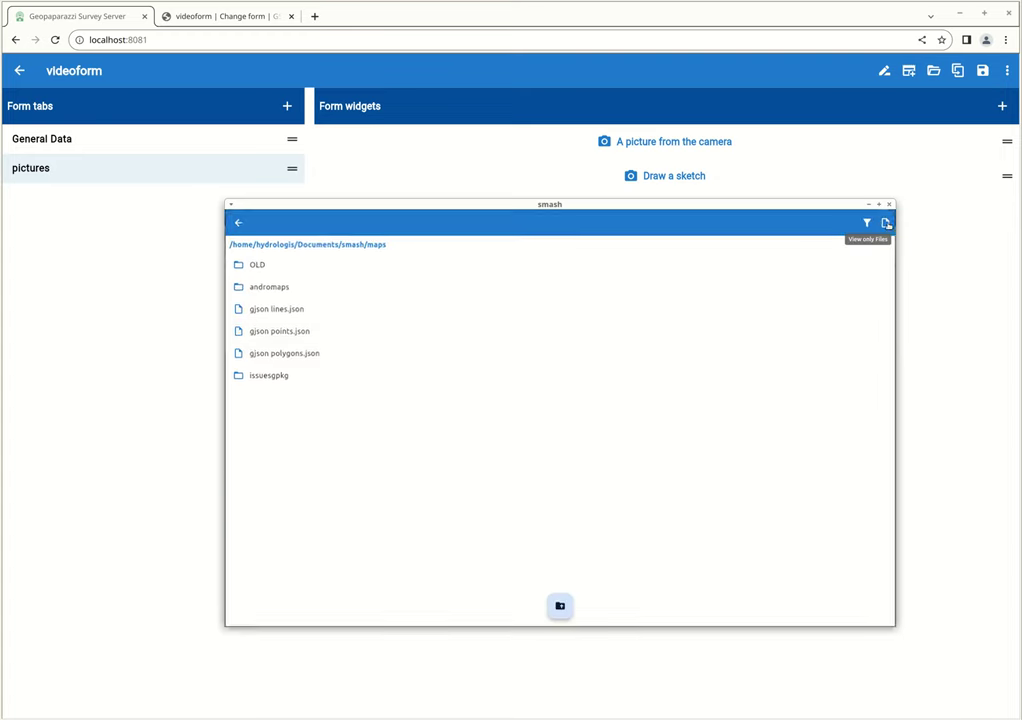
{"action": "mouse_move", "coordinate": [560, 608]}
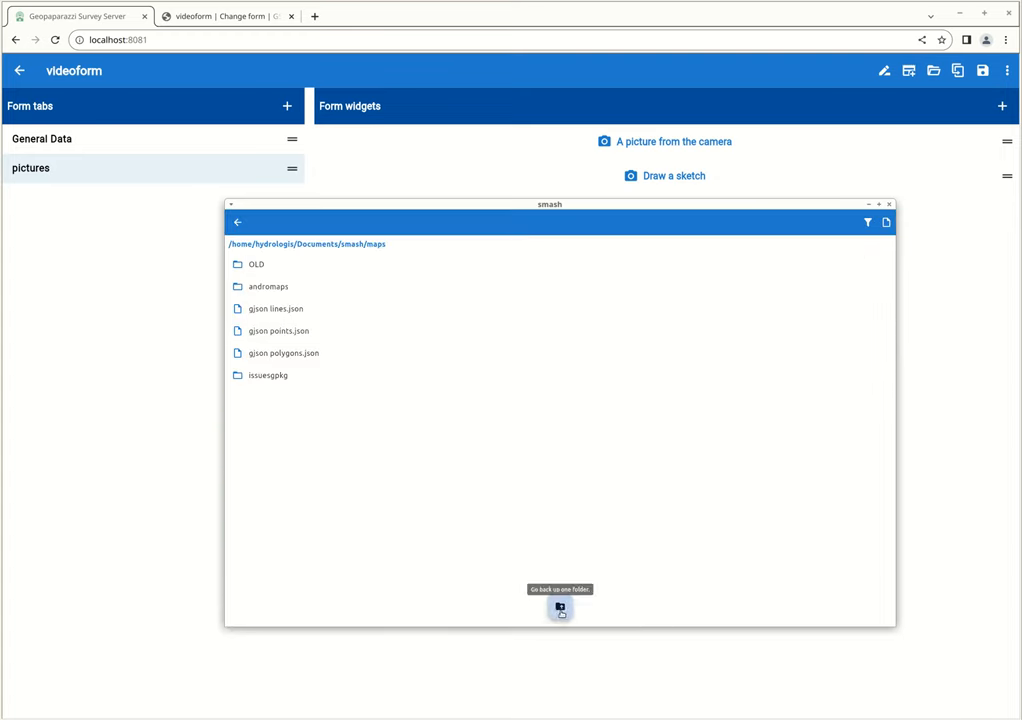
{"action": "left_click", "coordinate": [558, 608]}
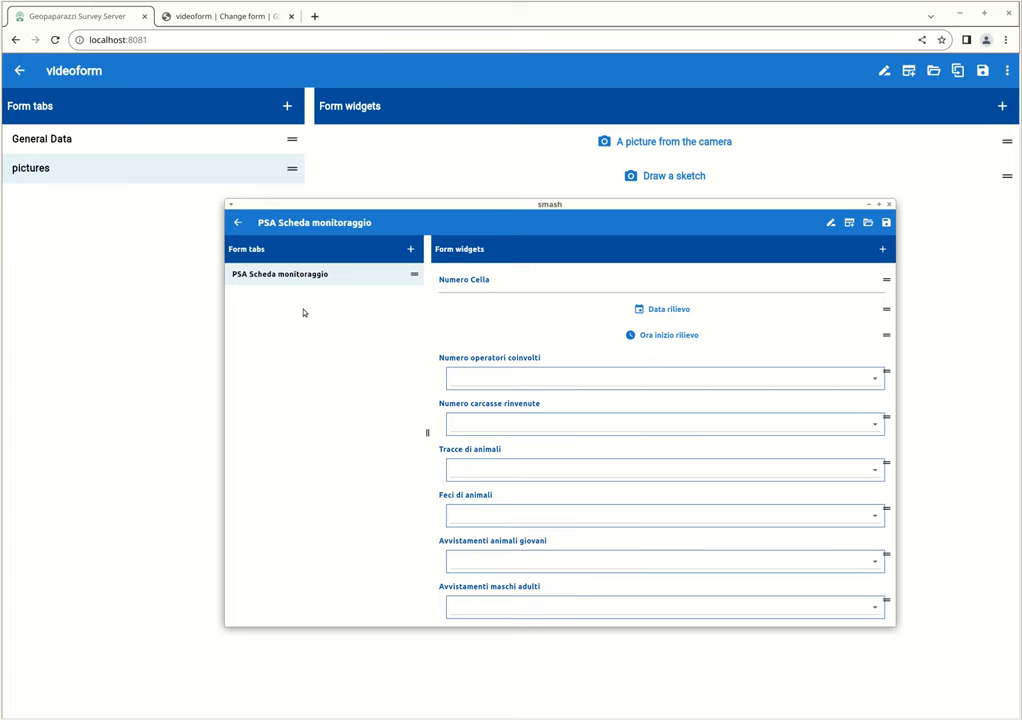
{"action": "scroll", "scroll_direction": "down", "scroll_amount": 3}
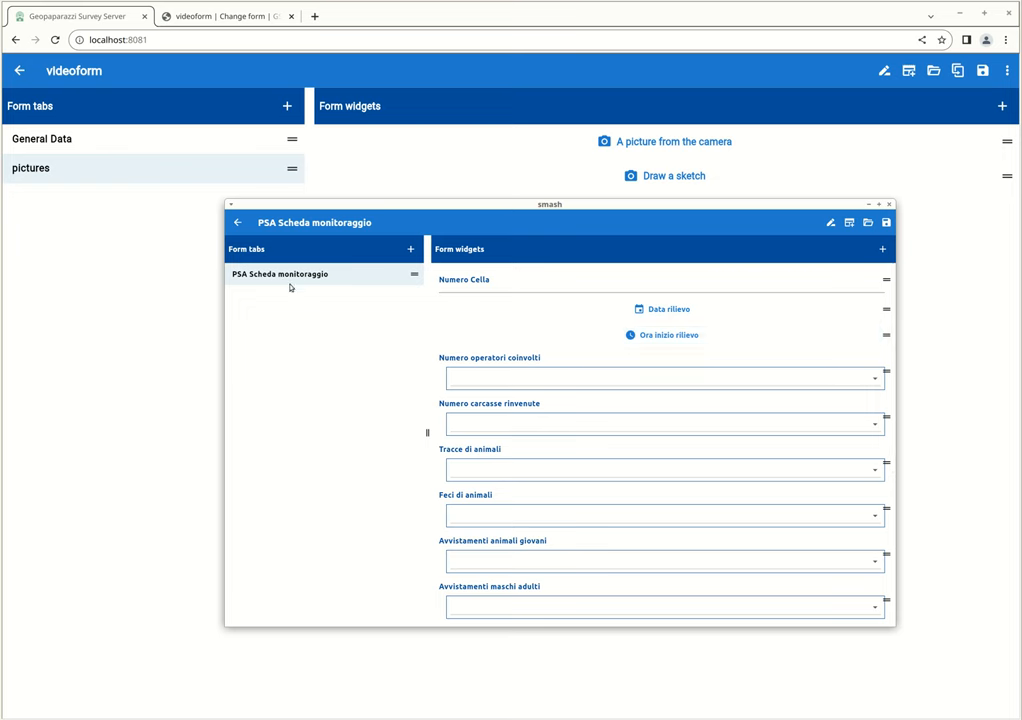
Step: Add a second form tab named new_tab
{"action": "left_click", "coordinate": [408, 248]}
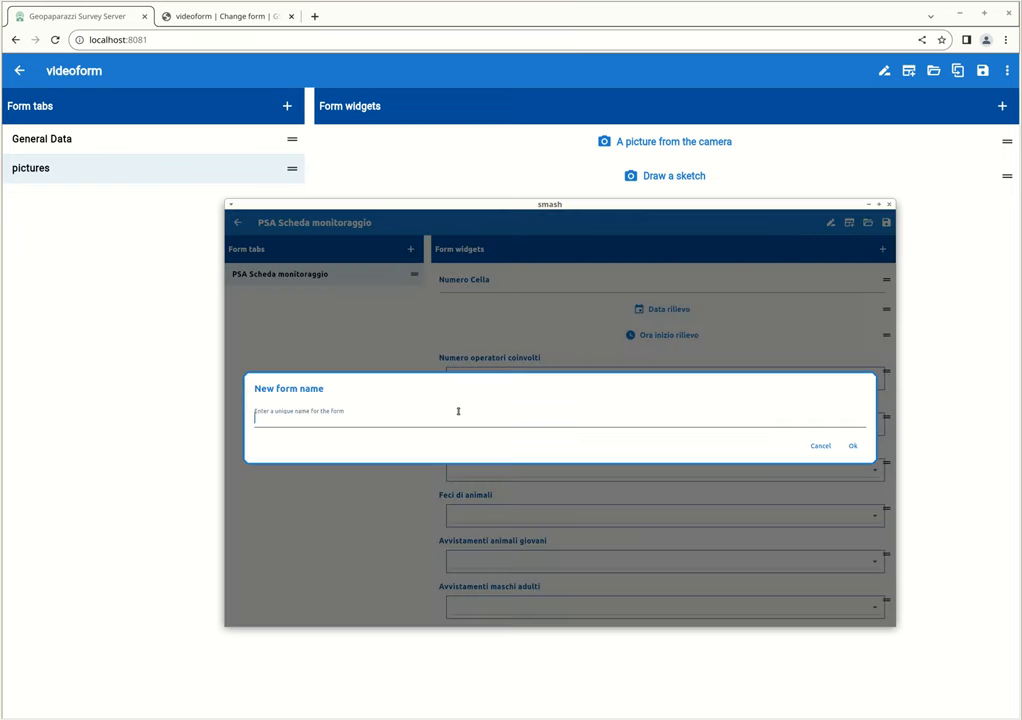
{"action": "type", "text": "new_tab"}
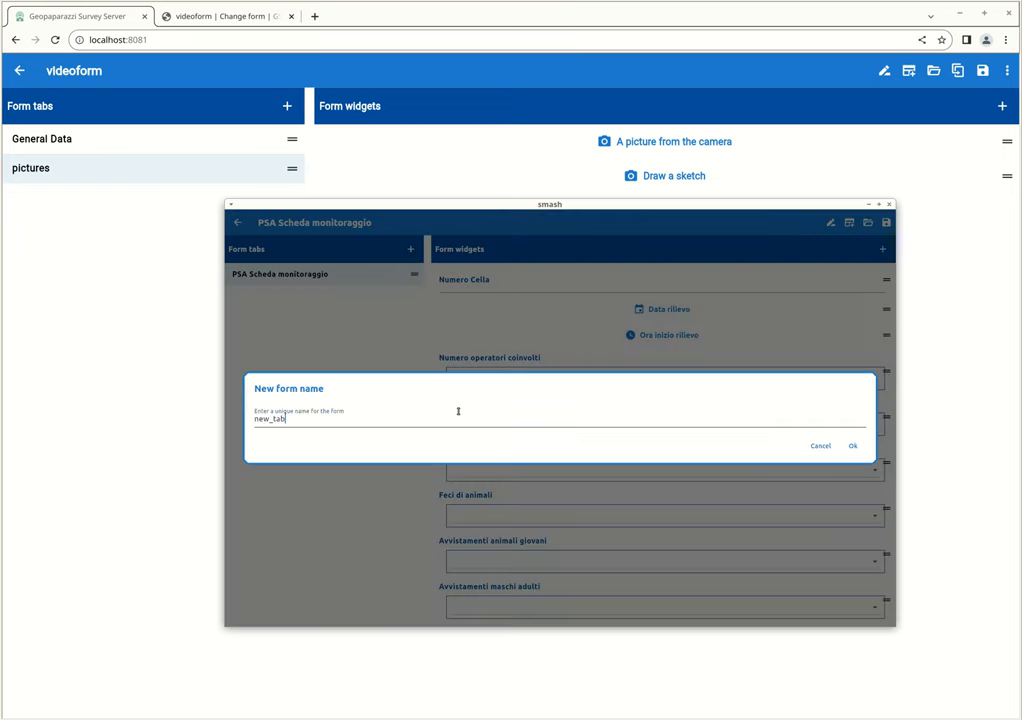
{"action": "left_click", "coordinate": [856, 444]}
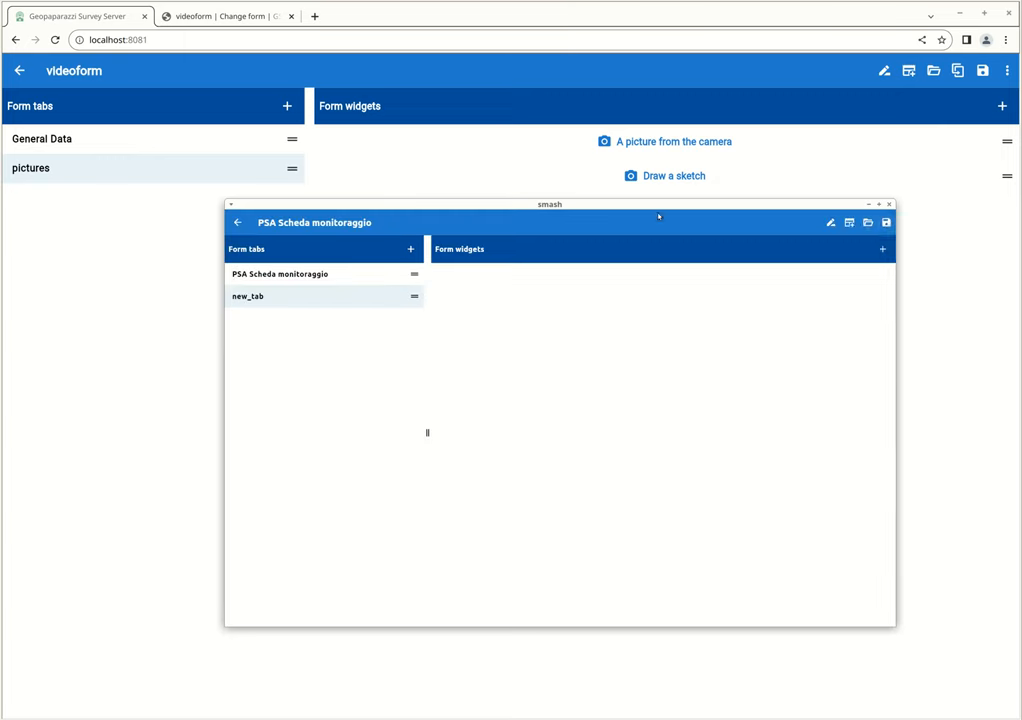
{"action": "mouse_move", "coordinate": [886, 224]}
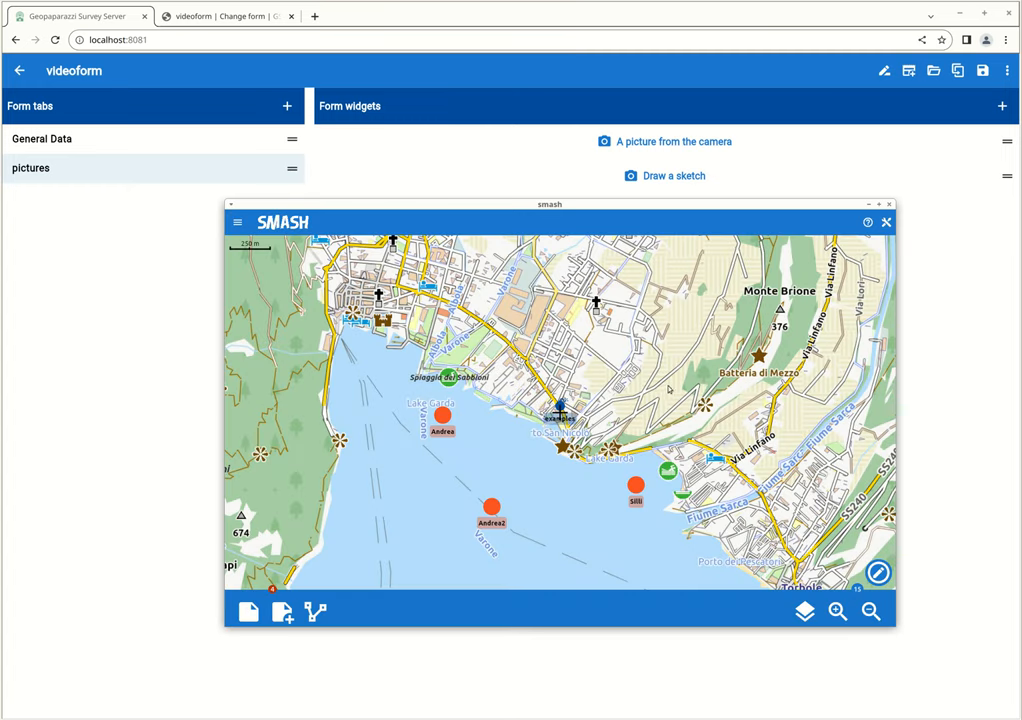
{"action": "mouse_move", "coordinate": [632, 206]}
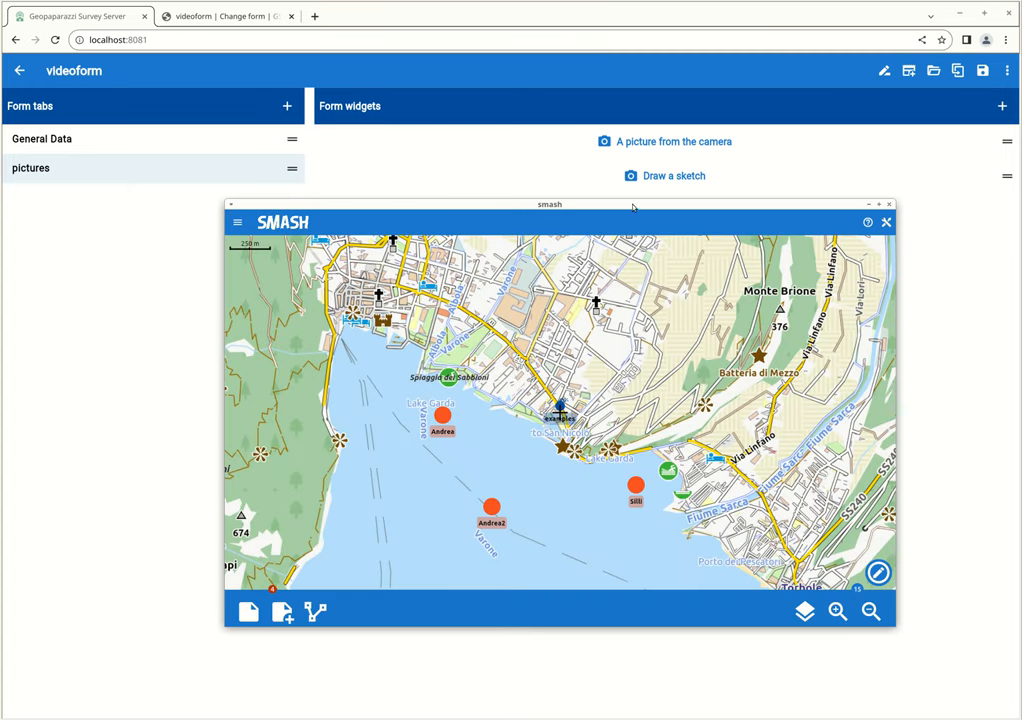